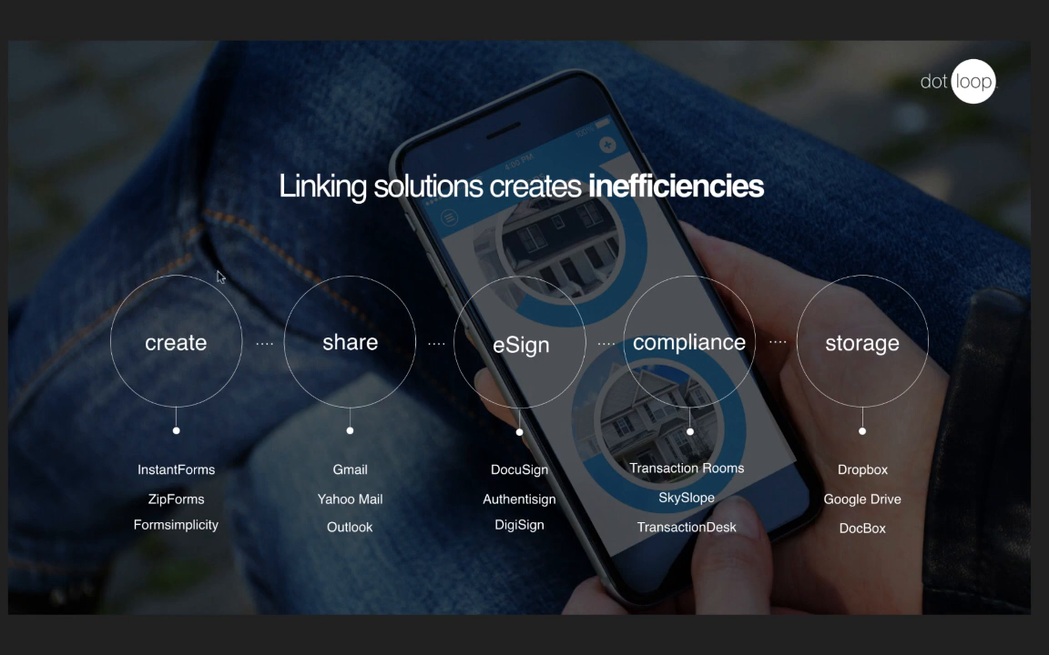
mouse_move(178, 347)
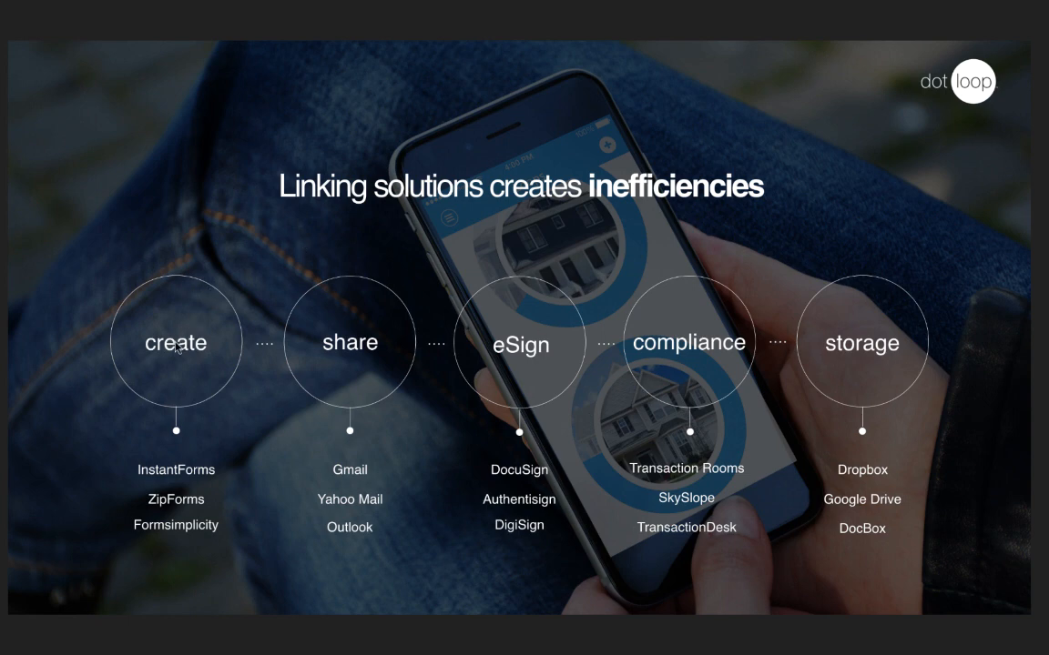
mouse_move(172, 367)
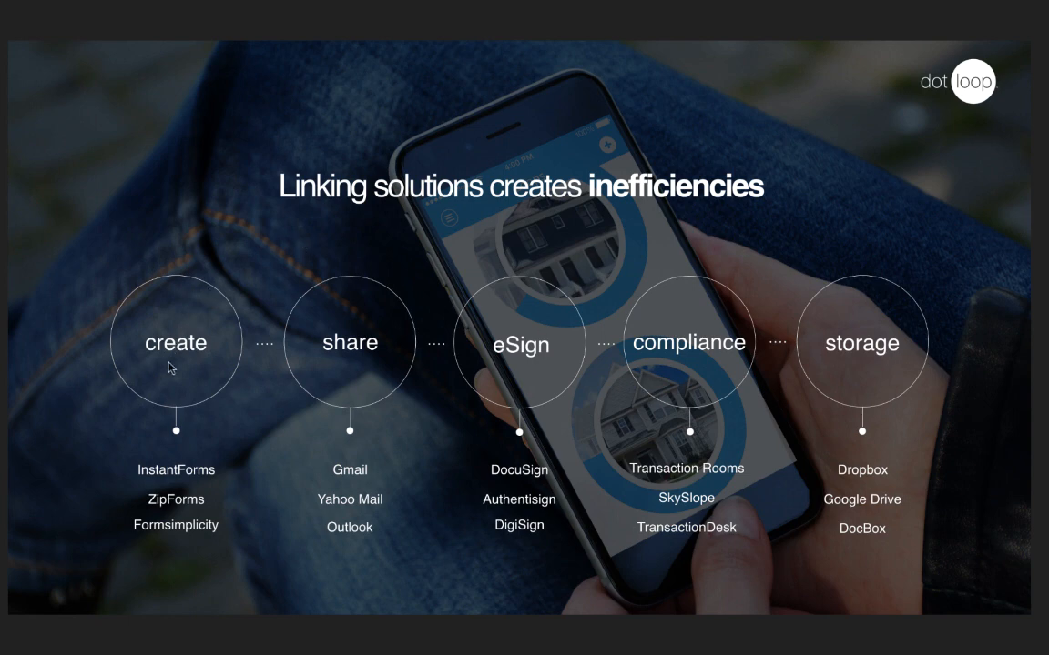
mouse_move(362, 366)
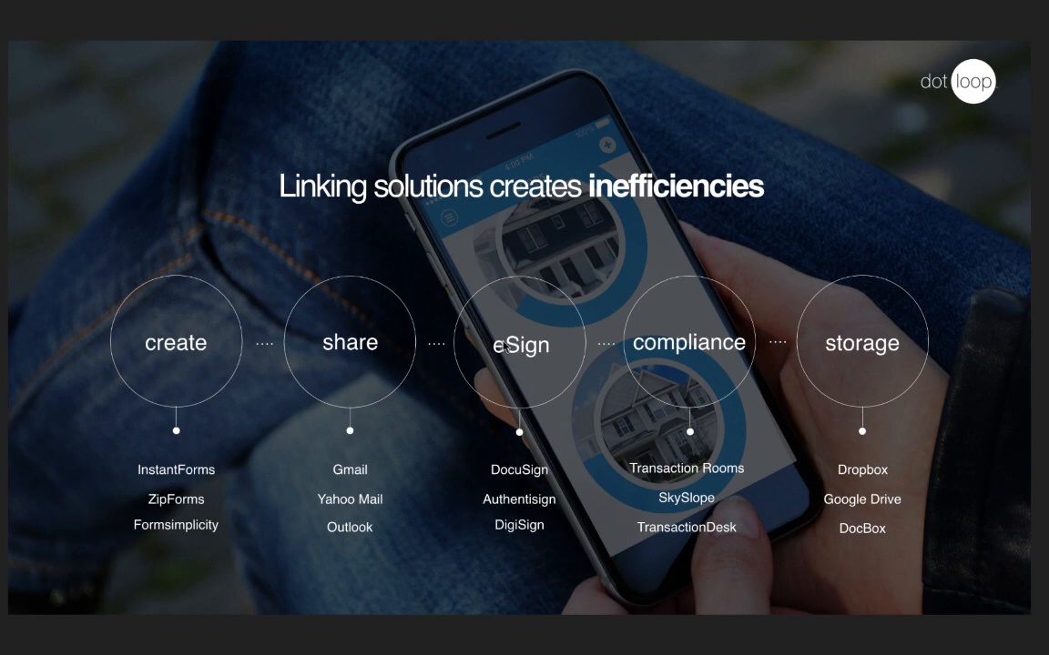
mouse_move(510, 361)
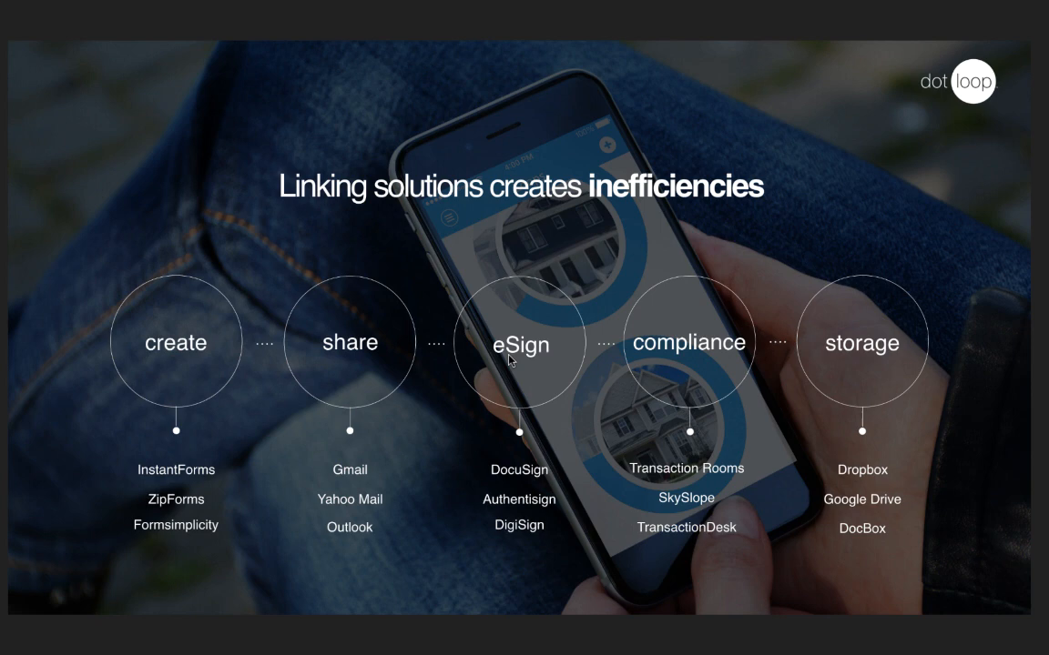
mouse_move(351, 367)
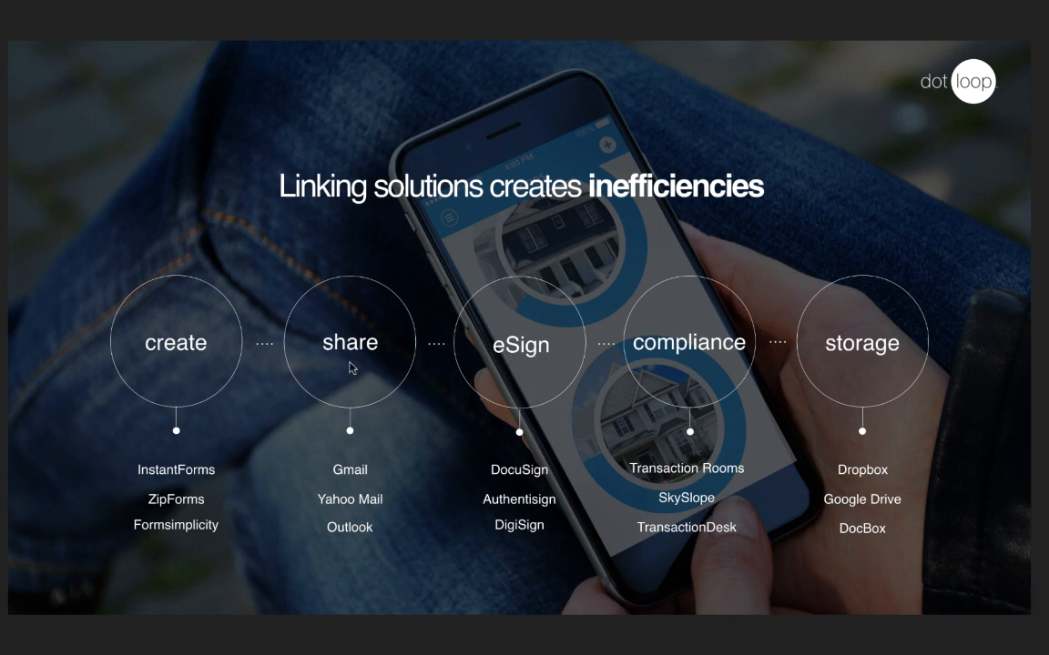
mouse_move(415, 334)
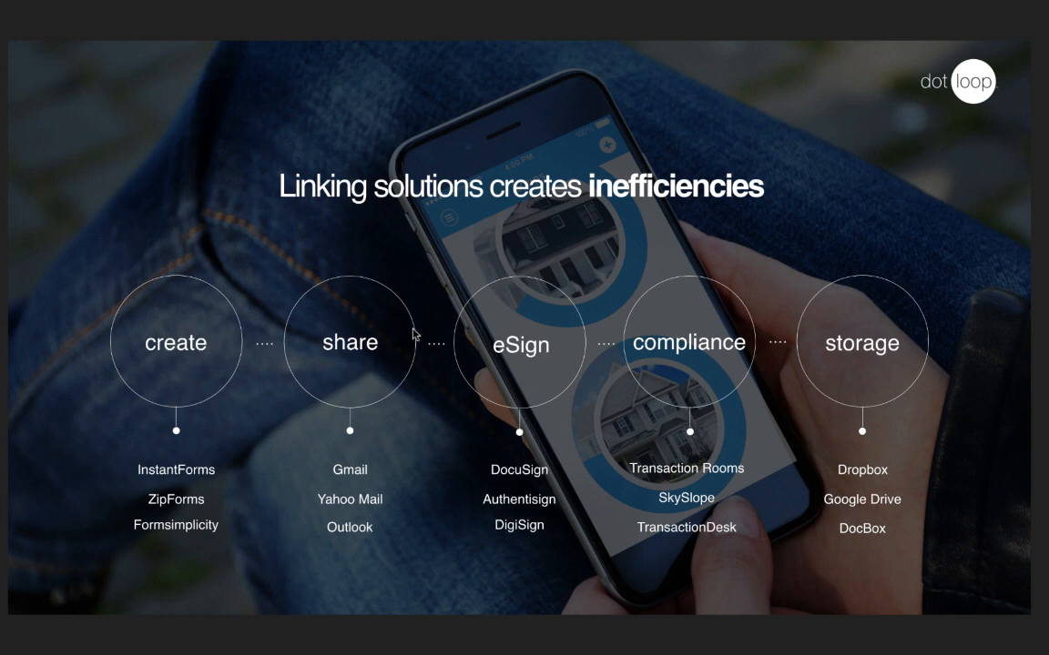
mouse_move(699, 329)
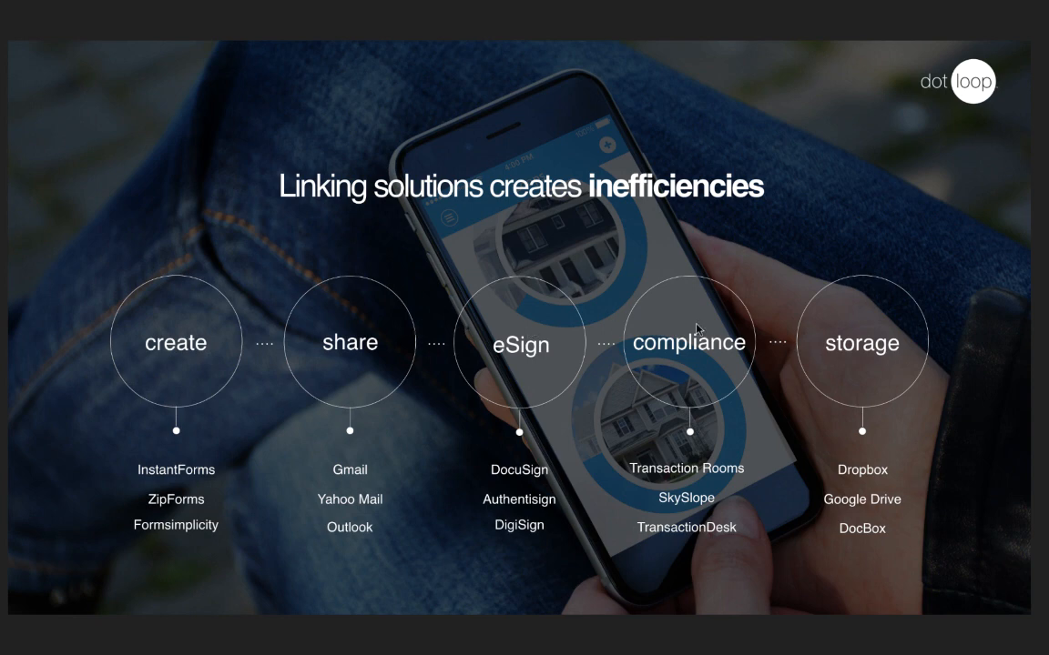
mouse_move(722, 313)
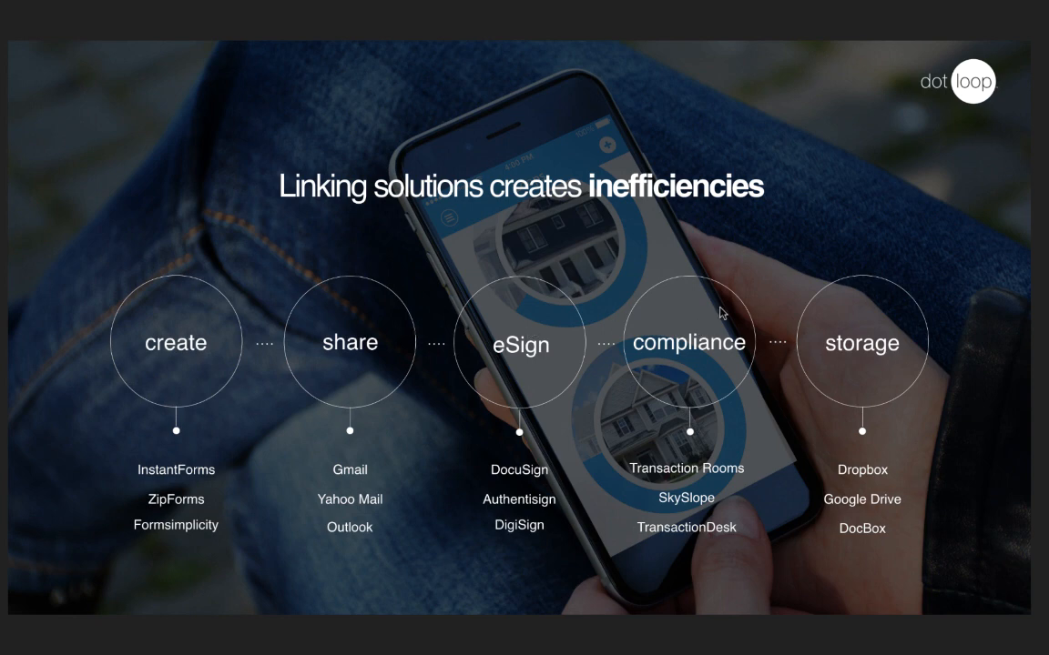
mouse_move(690, 323)
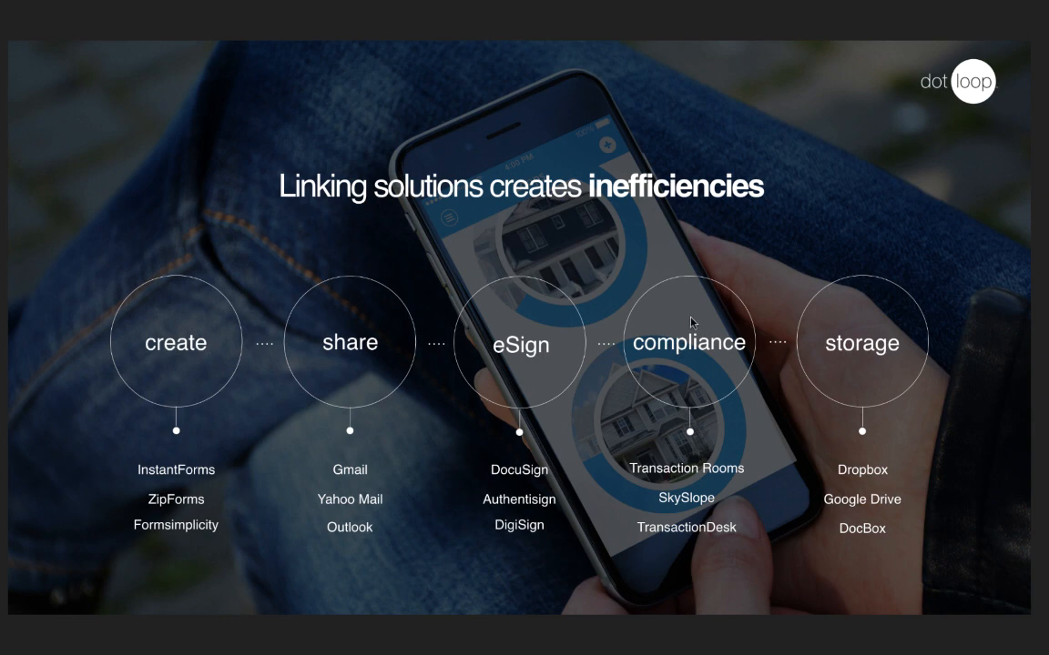
mouse_move(694, 351)
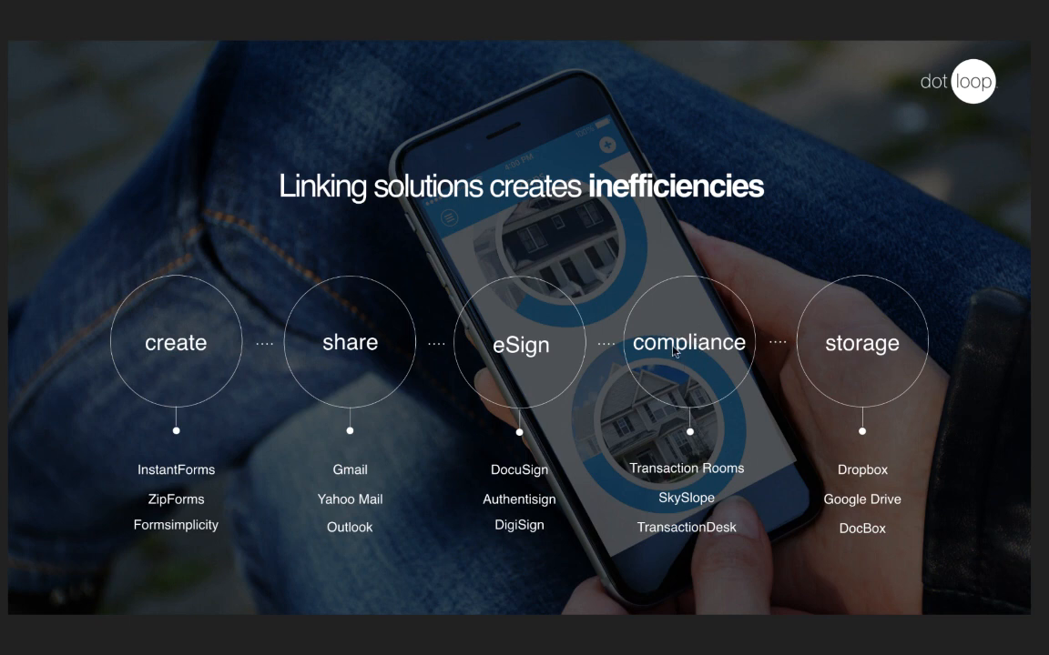
mouse_move(851, 381)
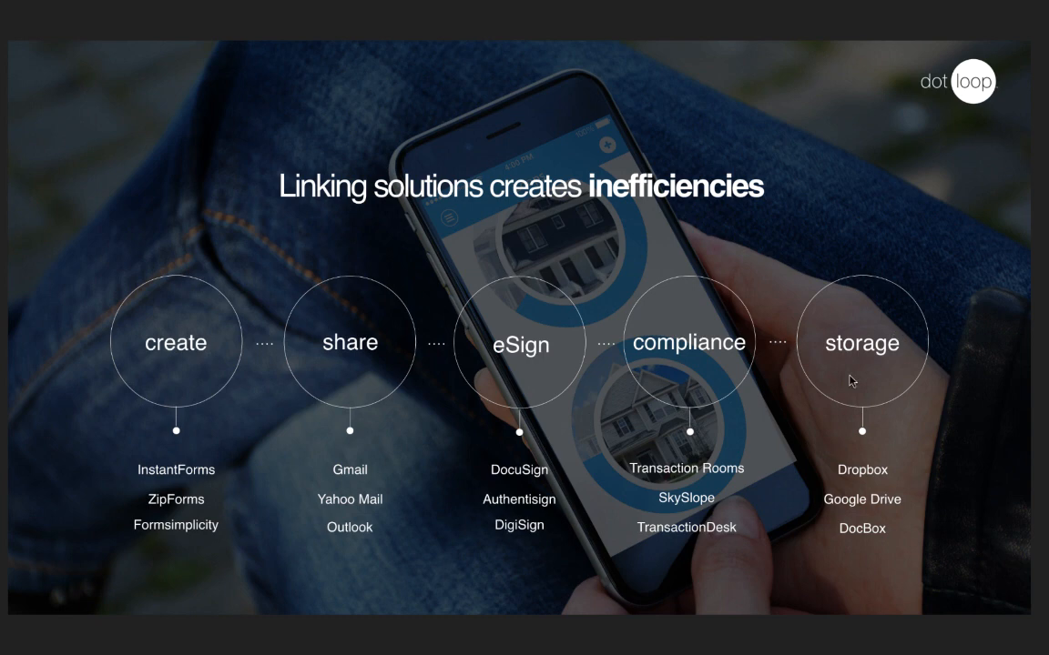
mouse_move(238, 244)
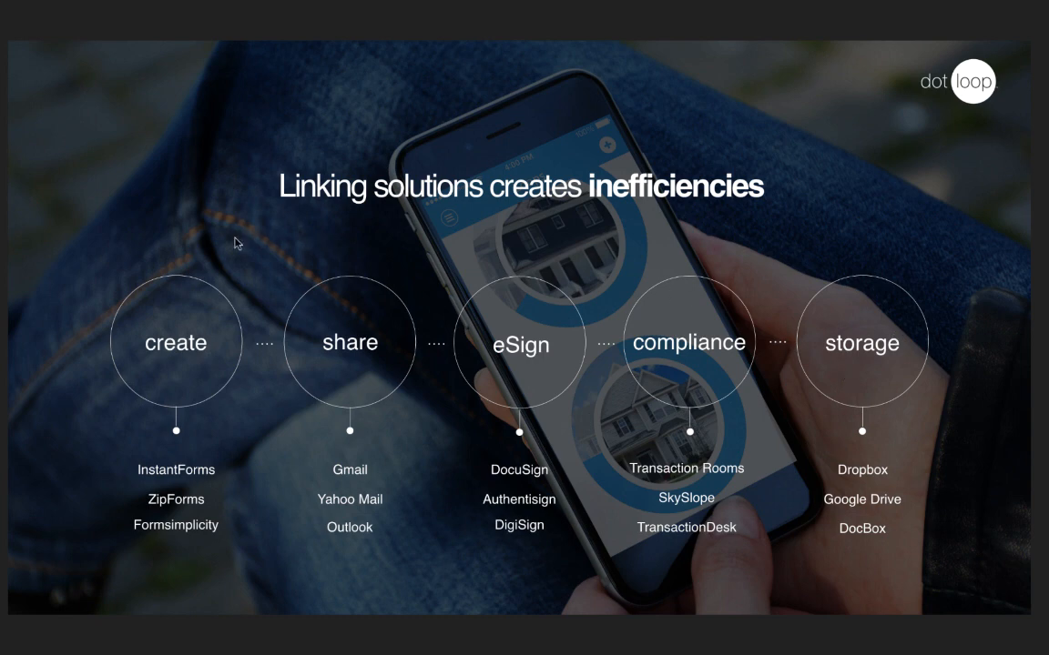
mouse_move(530, 350)
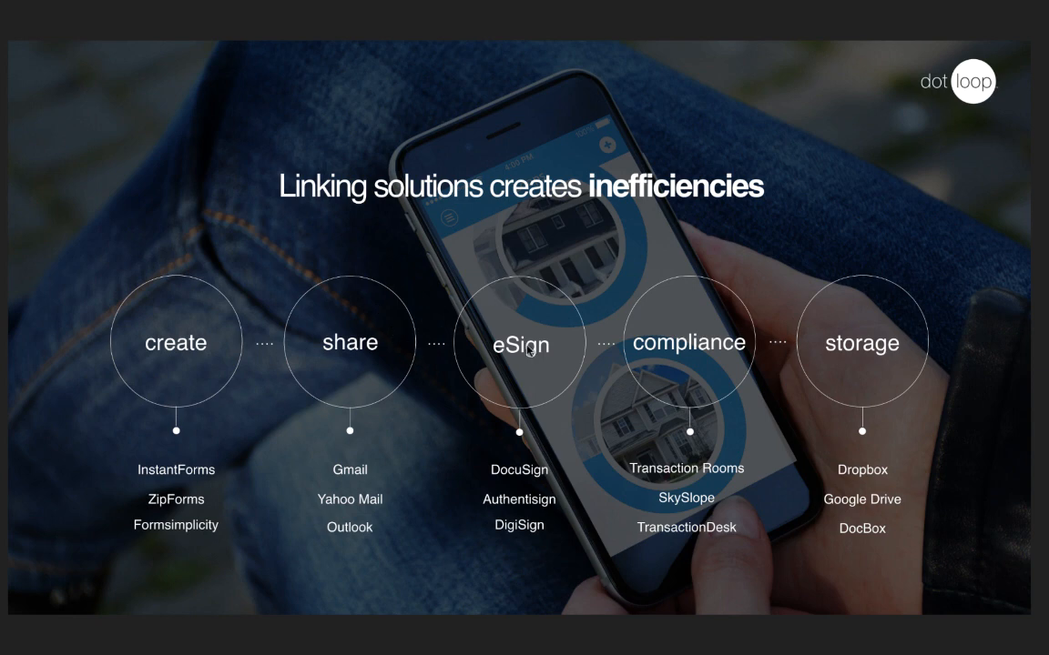
mouse_move(639, 195)
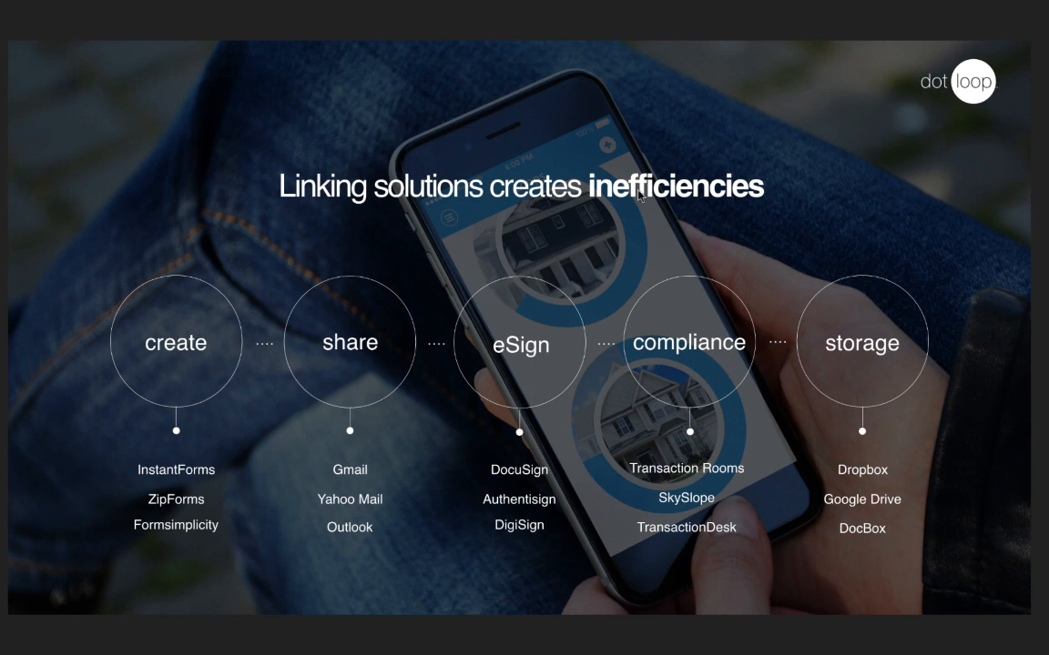
mouse_move(186, 374)
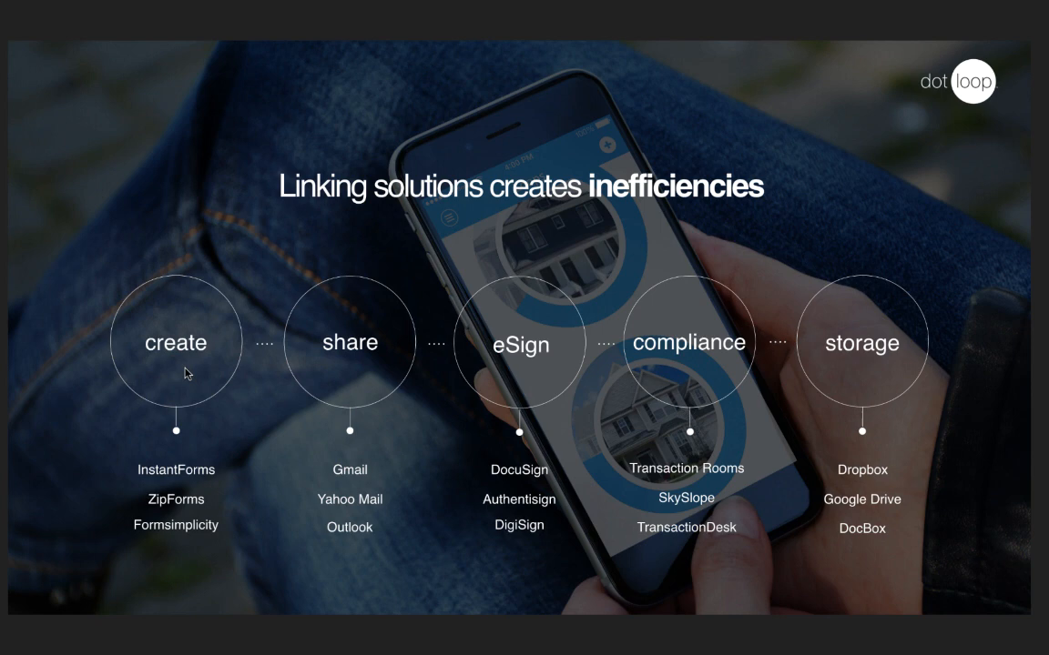
mouse_move(664, 283)
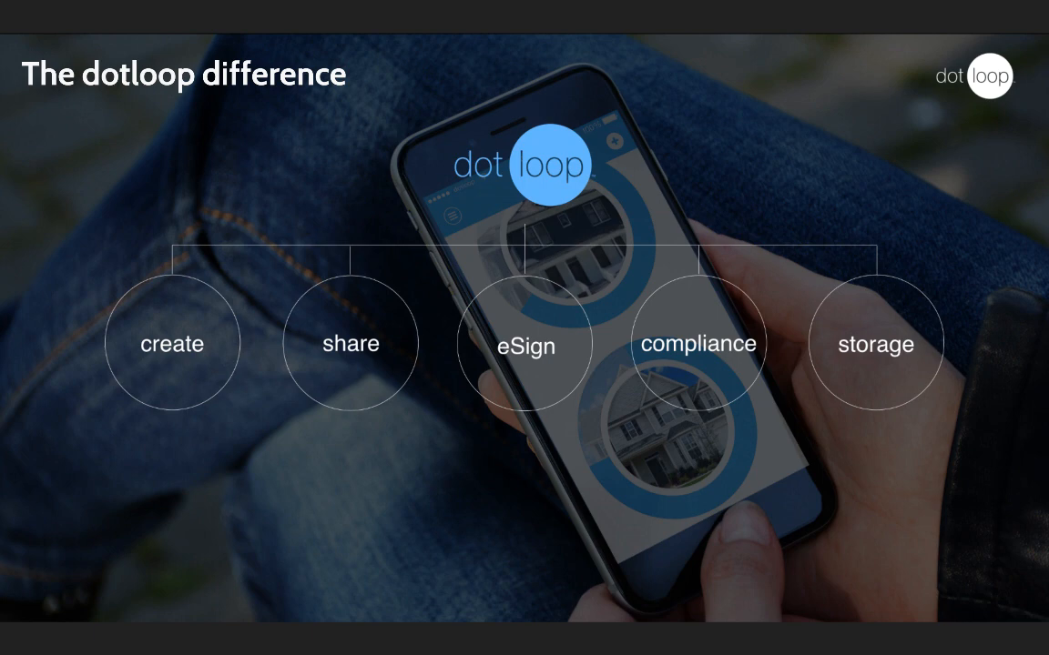
mouse_move(281, 322)
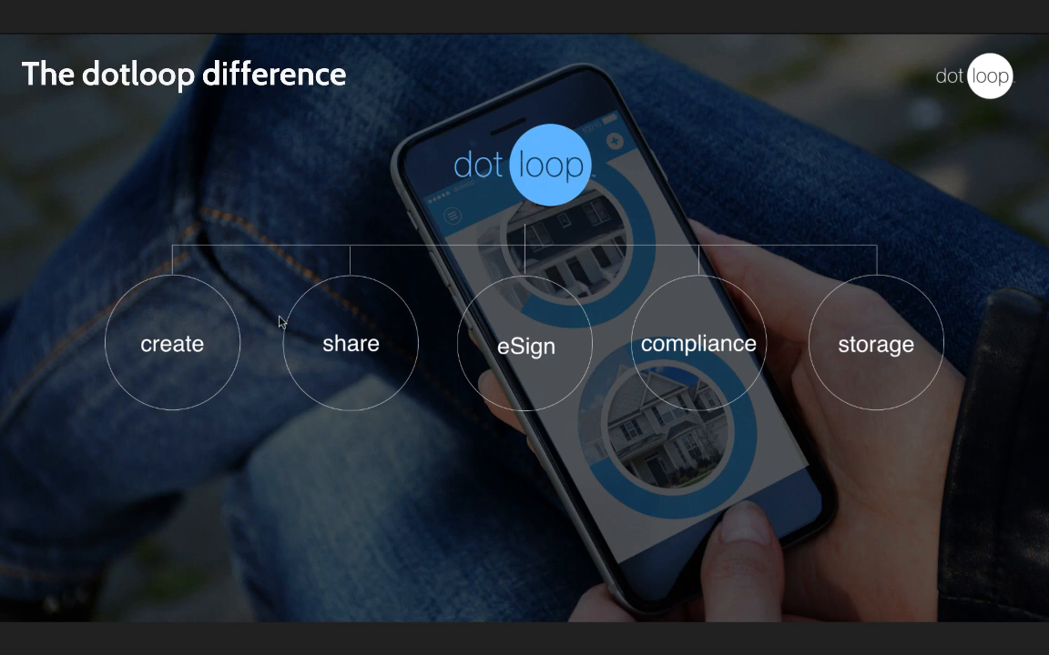
mouse_move(363, 351)
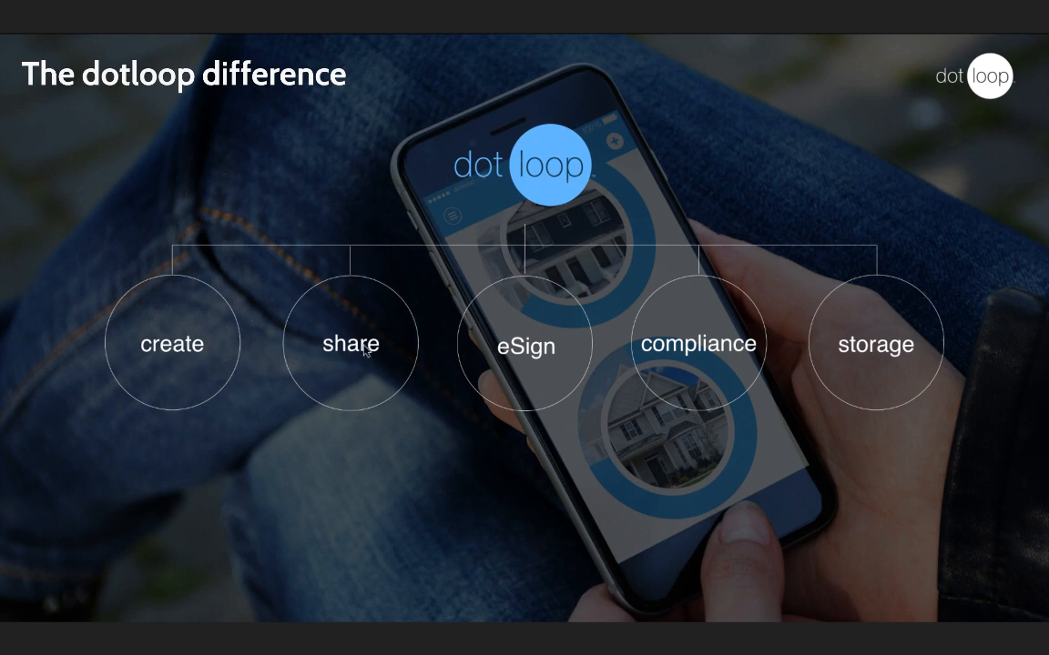
mouse_move(514, 343)
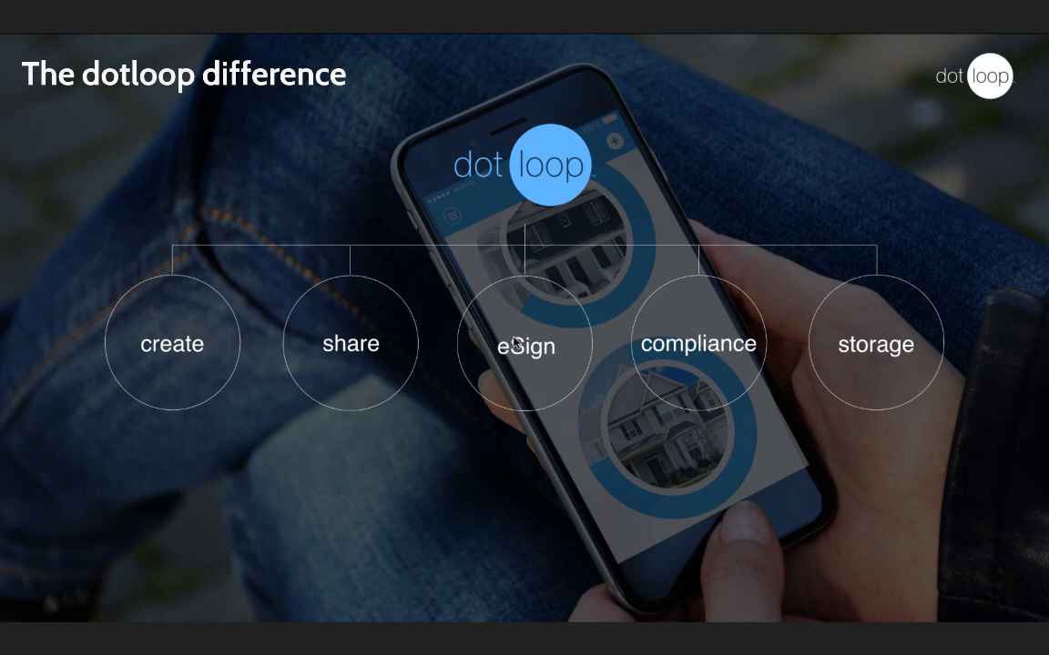
mouse_move(709, 313)
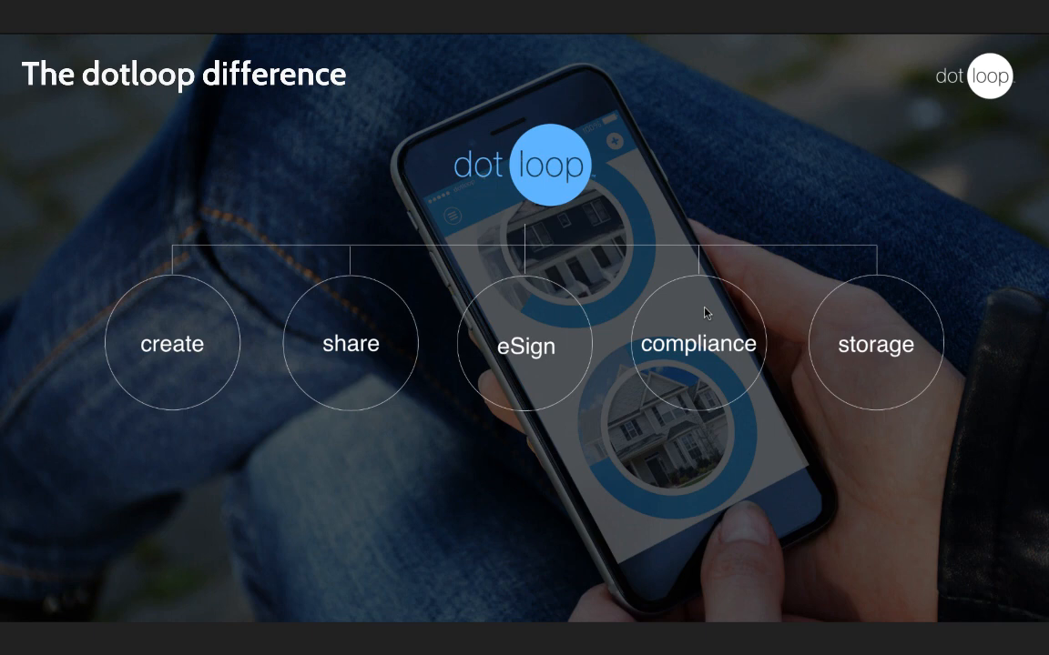
mouse_move(674, 355)
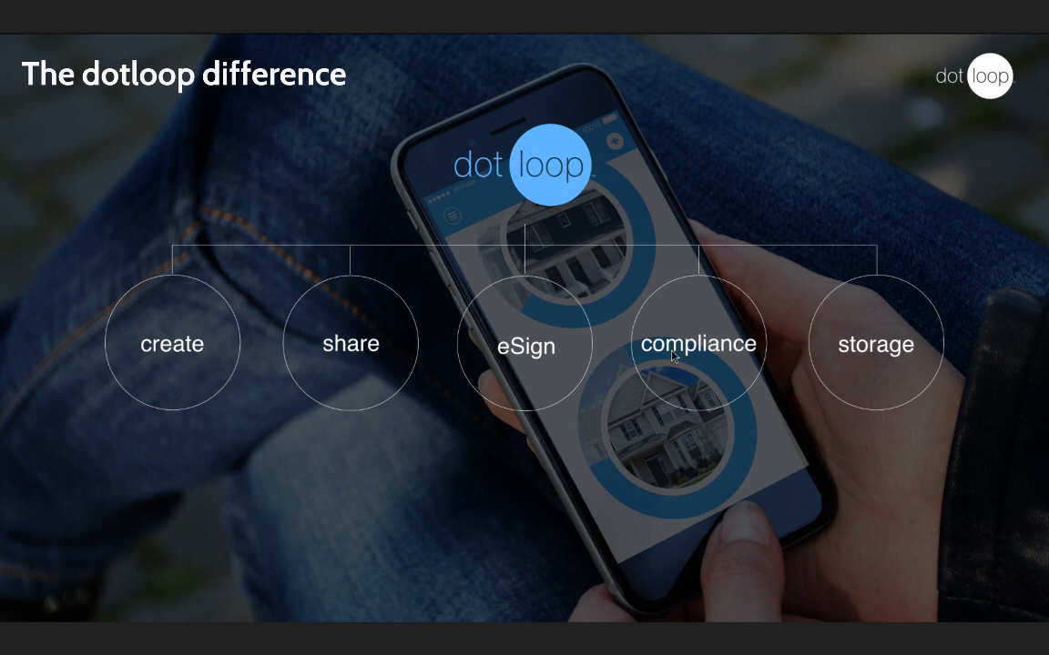
mouse_move(875, 349)
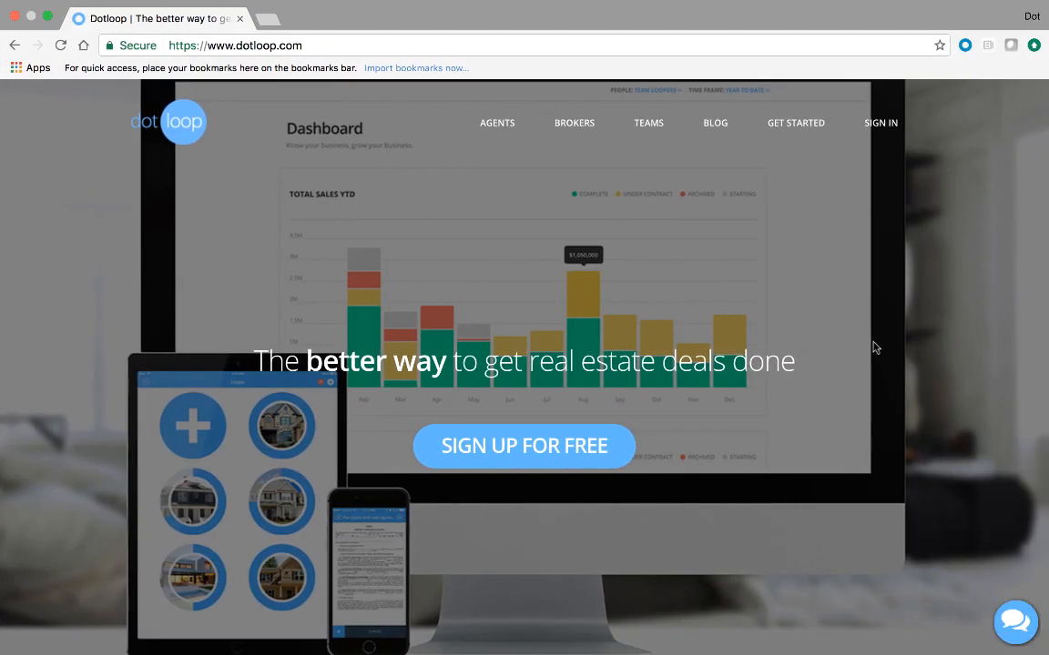
mouse_move(723, 261)
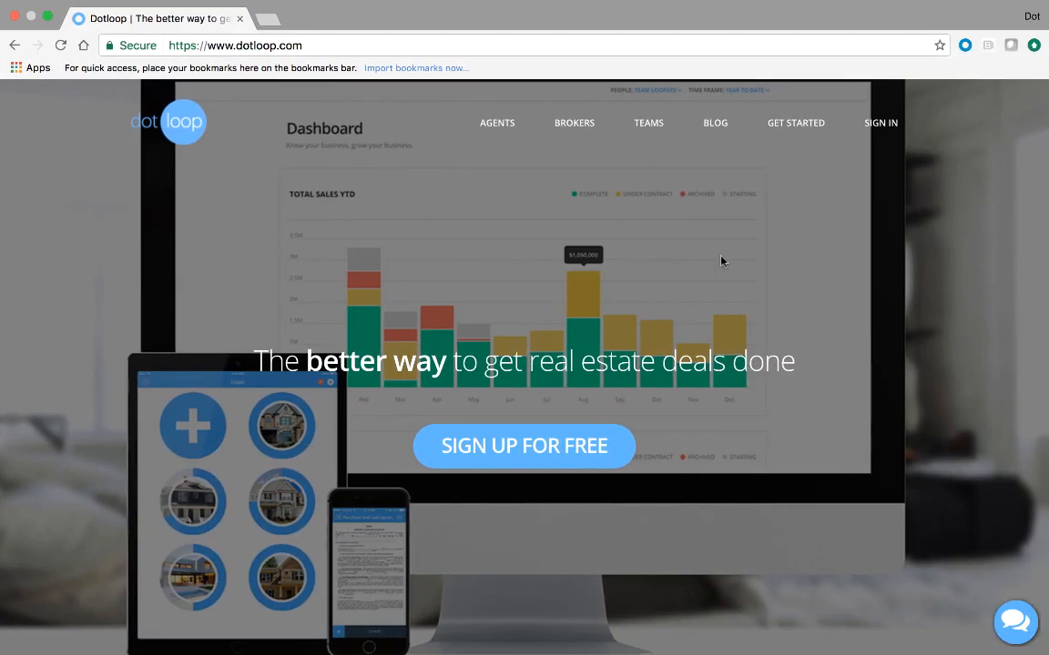
mouse_move(525, 445)
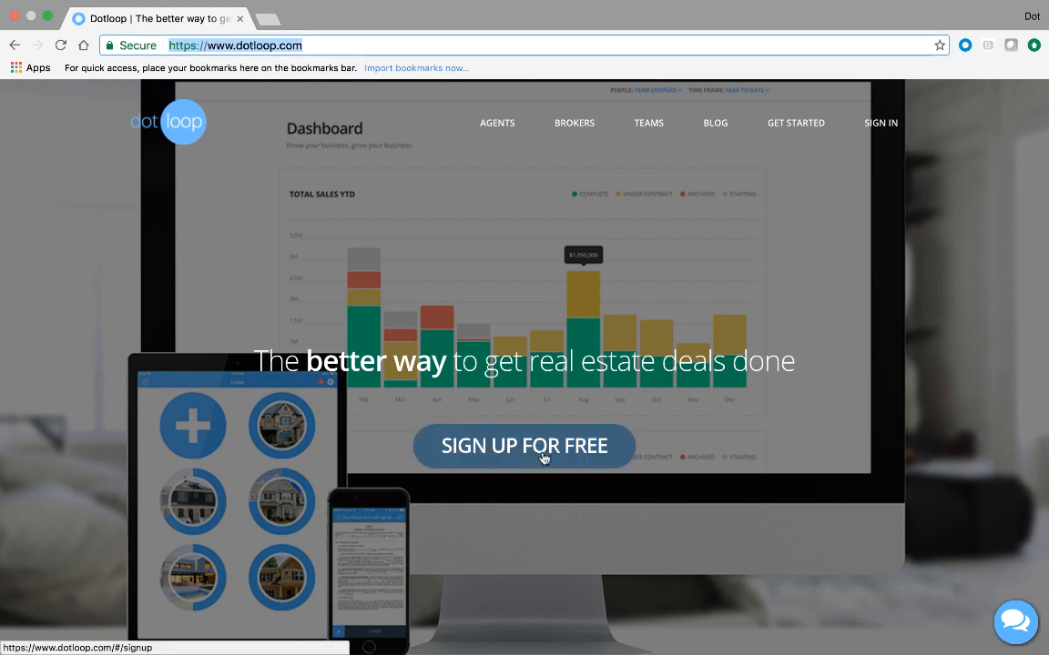
mouse_move(871, 123)
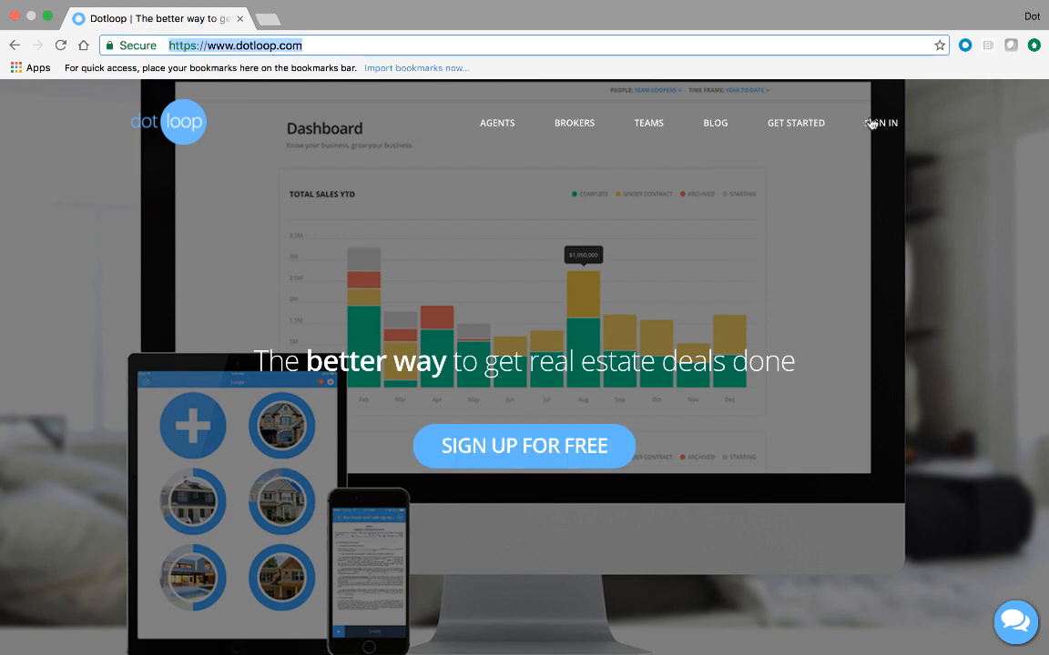
Sign in to dotloop from the homepage using the saved account email
left_click(880, 123)
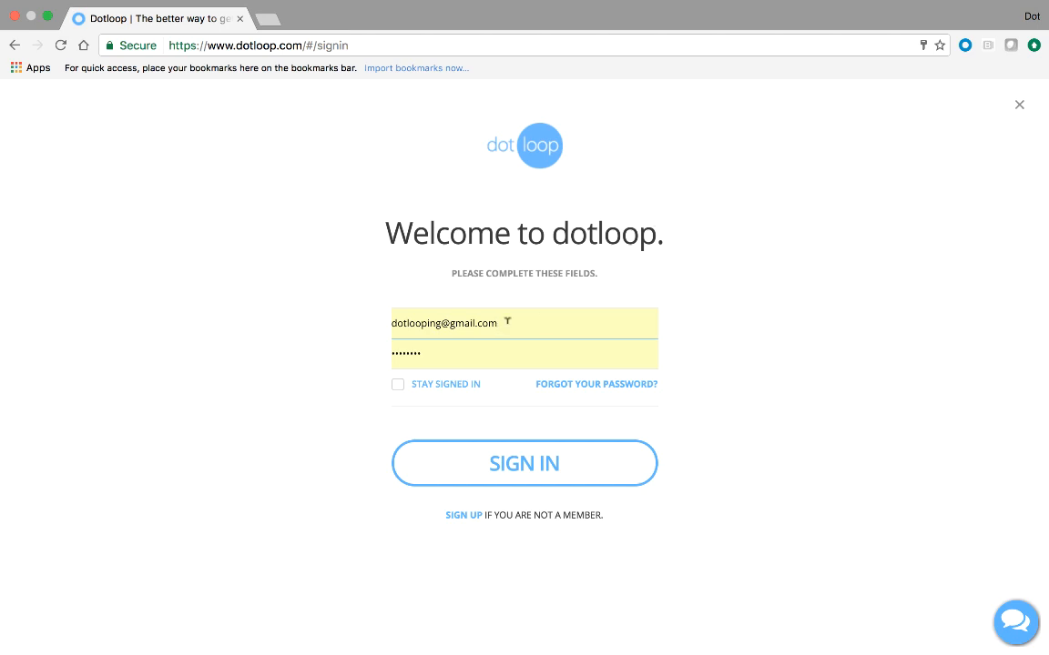
left_click(523, 323)
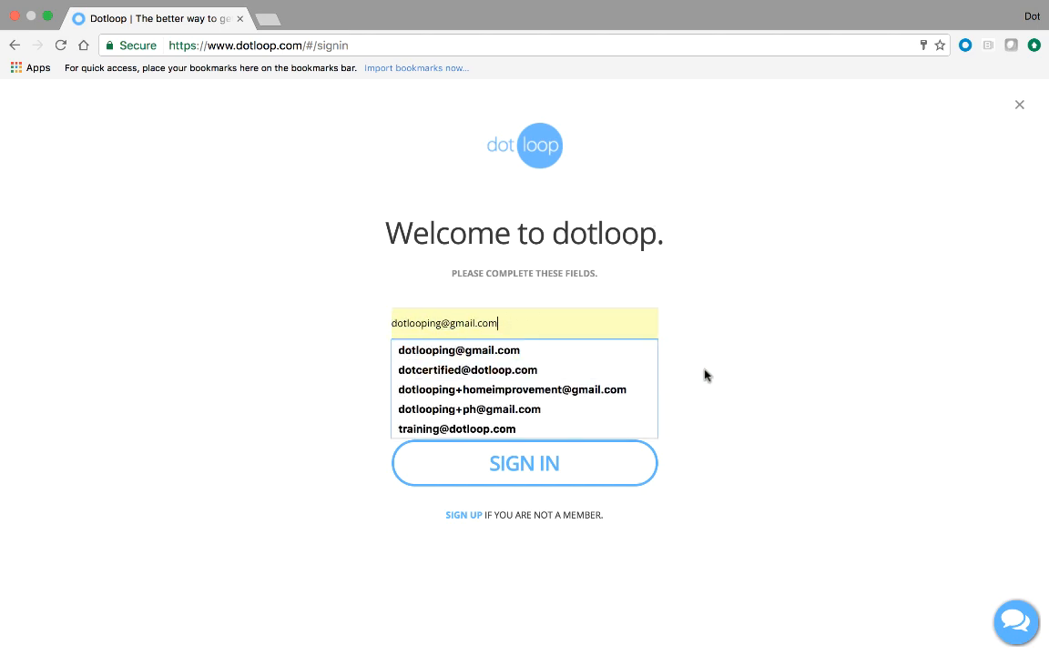
left_click(458, 350)
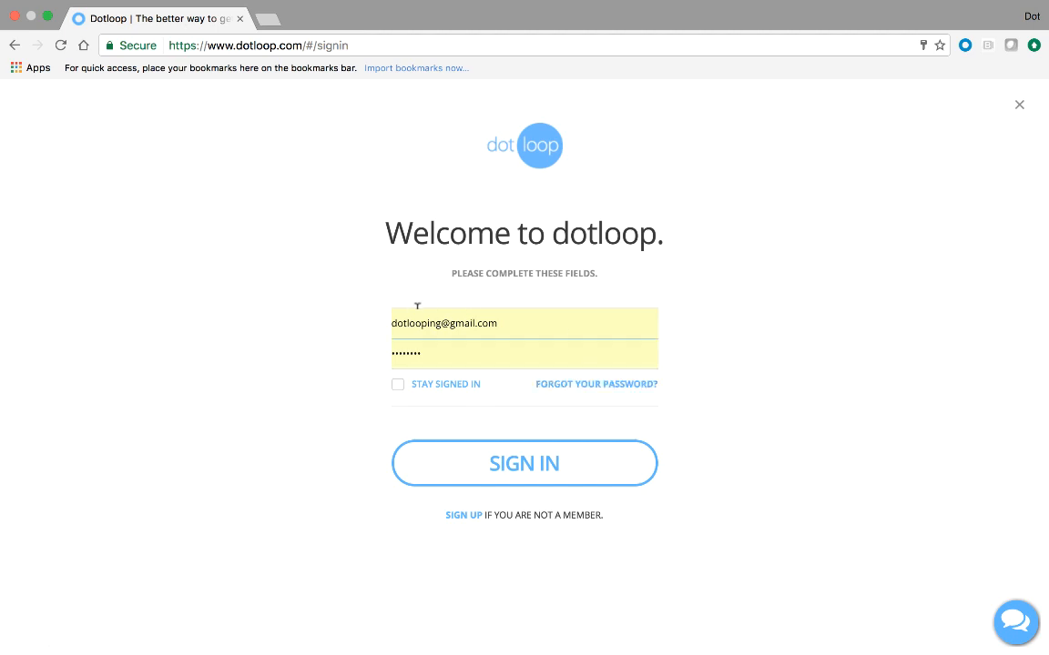
left_click(523, 462)
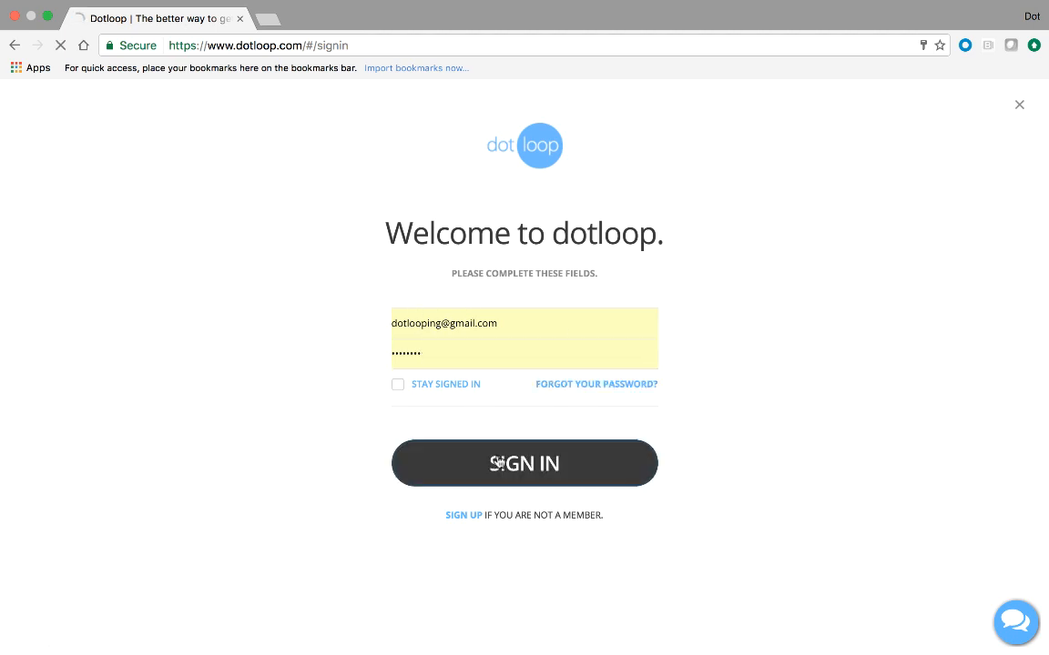
left_click(523, 463)
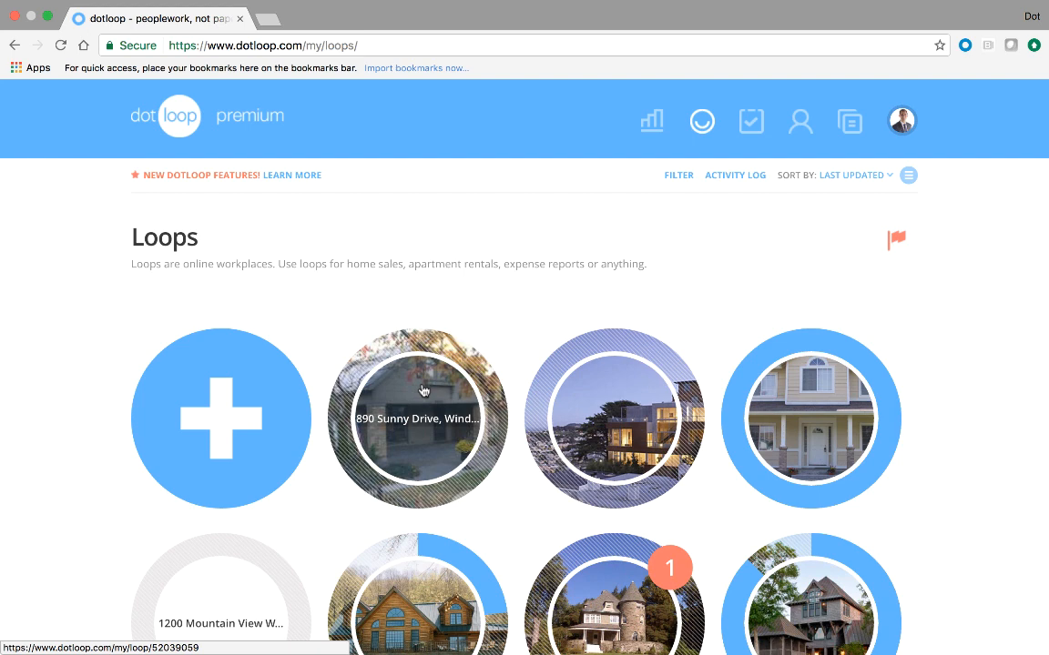
mouse_move(220, 426)
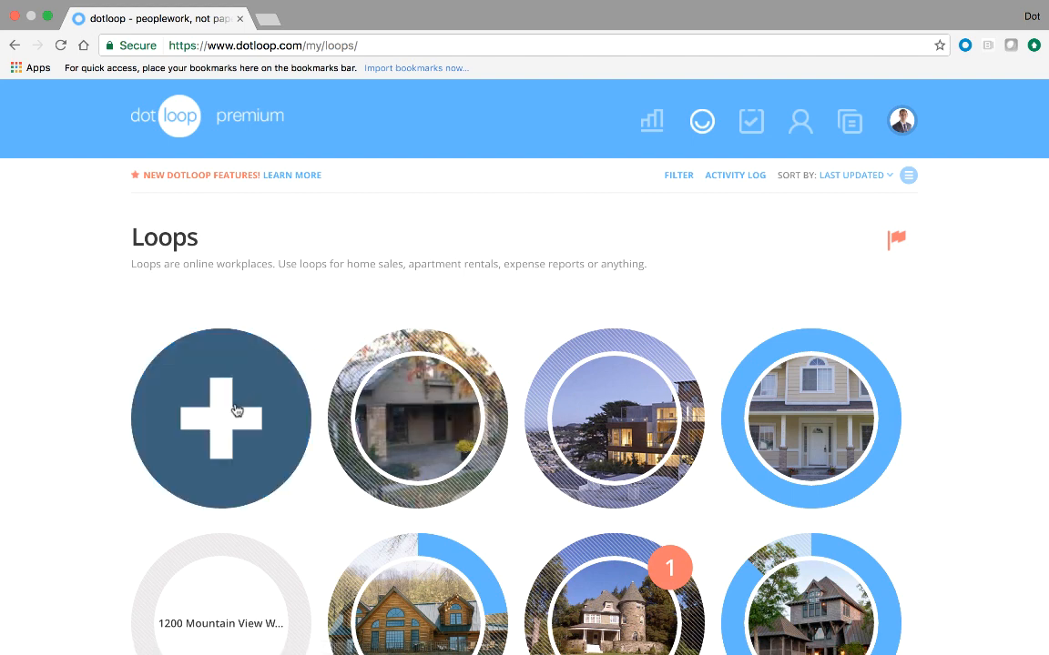
mouse_move(613, 592)
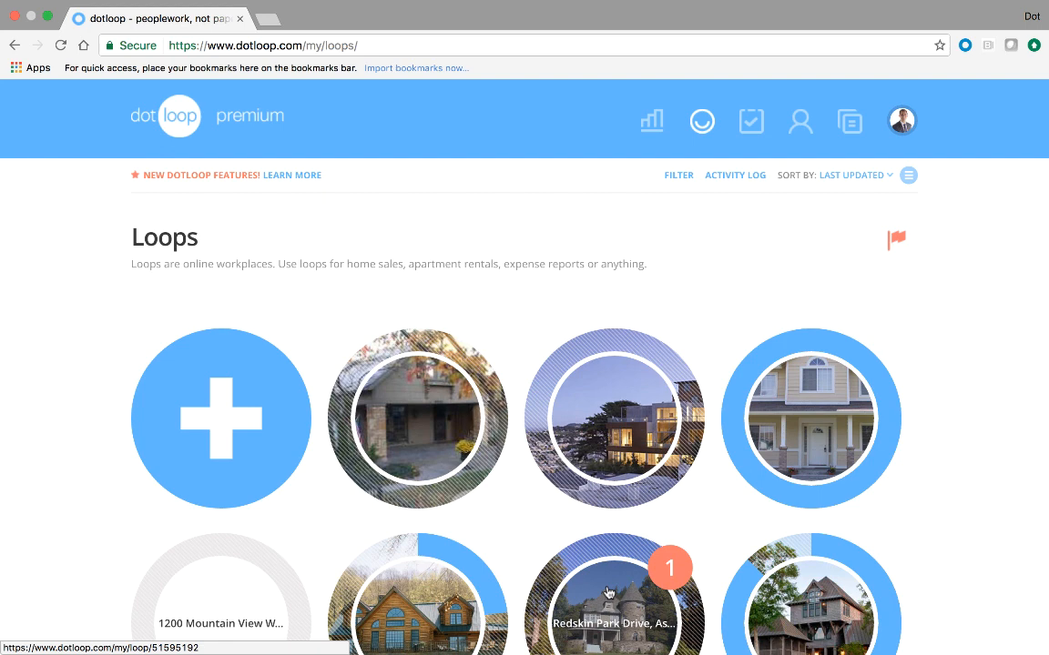
mouse_move(628, 596)
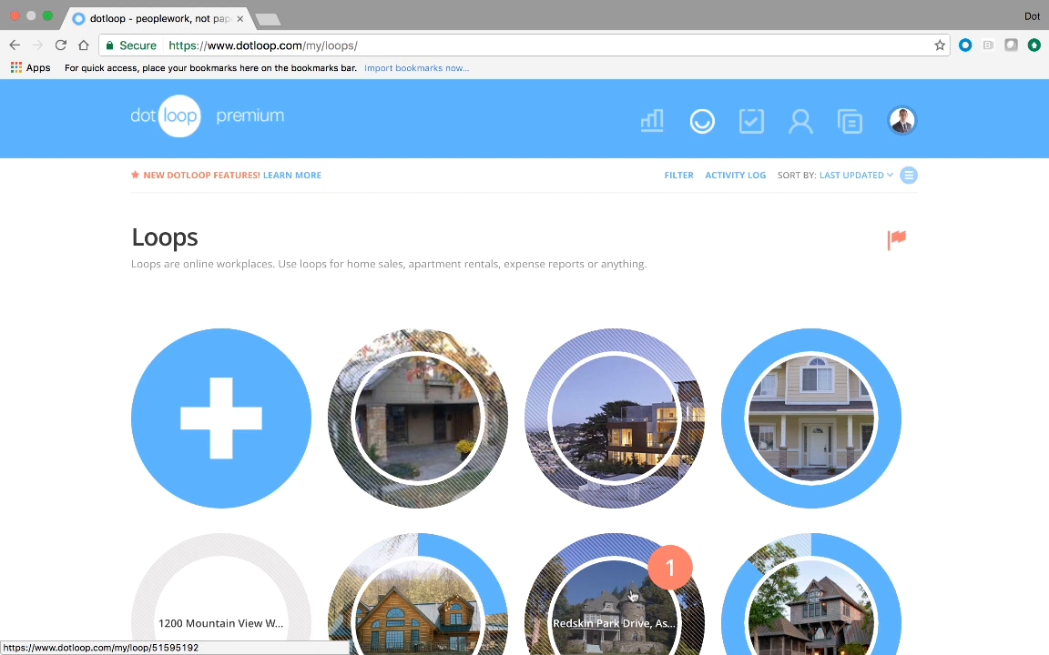
mouse_move(810, 419)
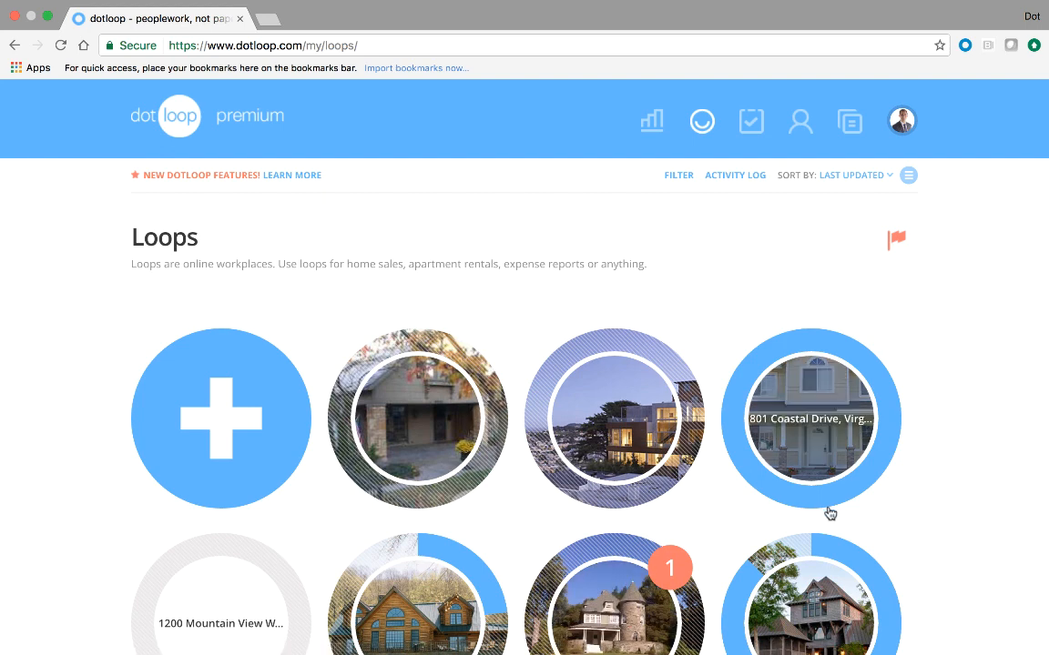
mouse_move(417, 460)
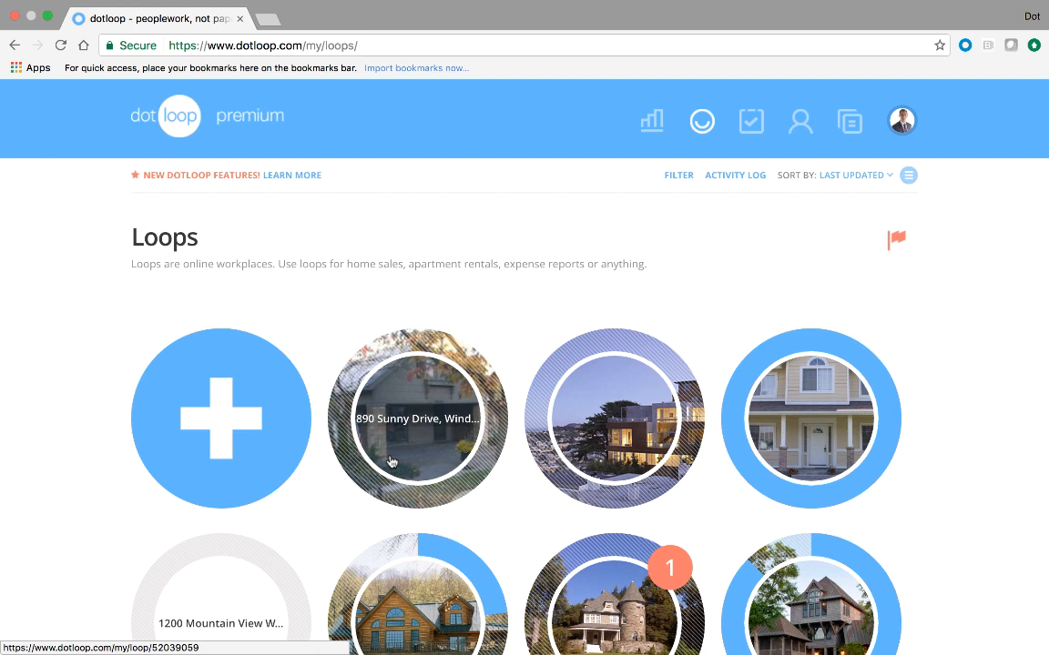
mouse_move(220, 416)
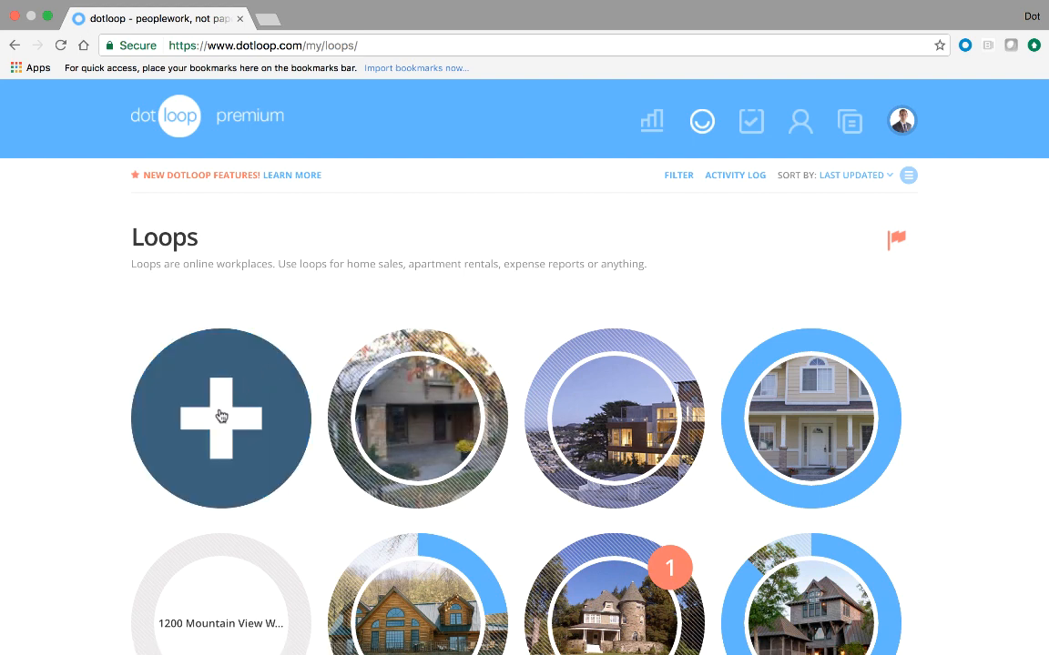
Create a new loop for the address Fox Run, Fairfax, VA 22030
left_click(220, 417)
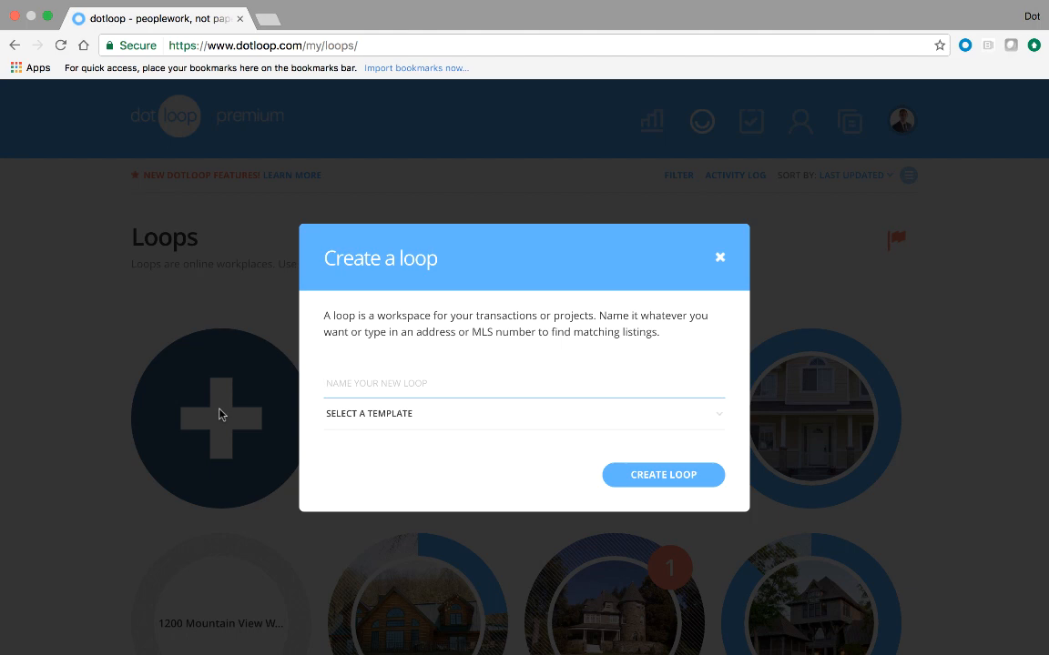
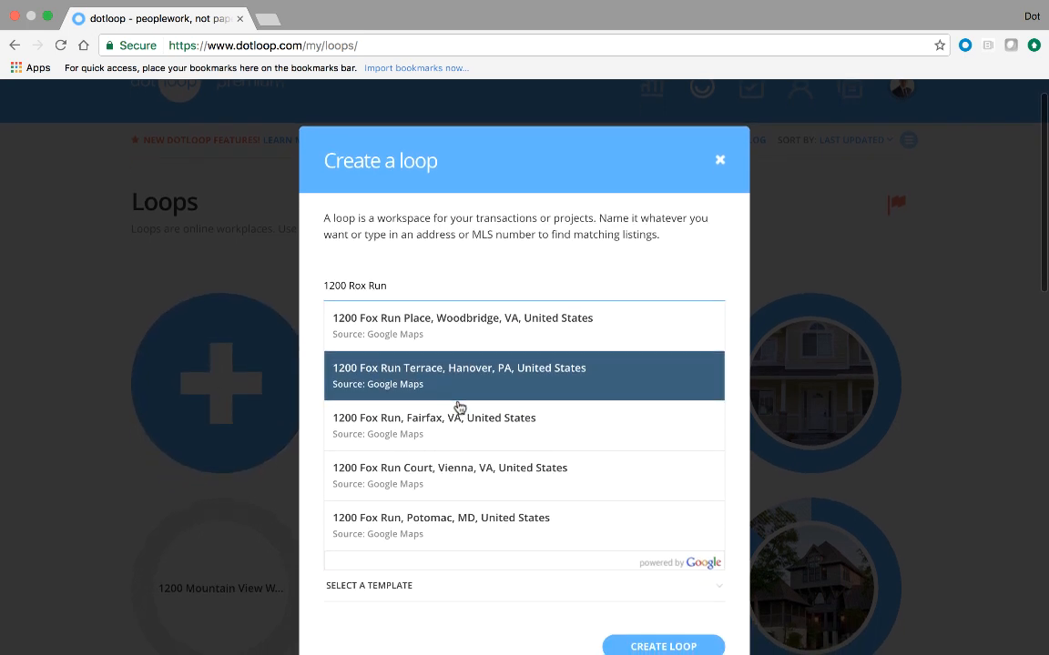
left_click(433, 418)
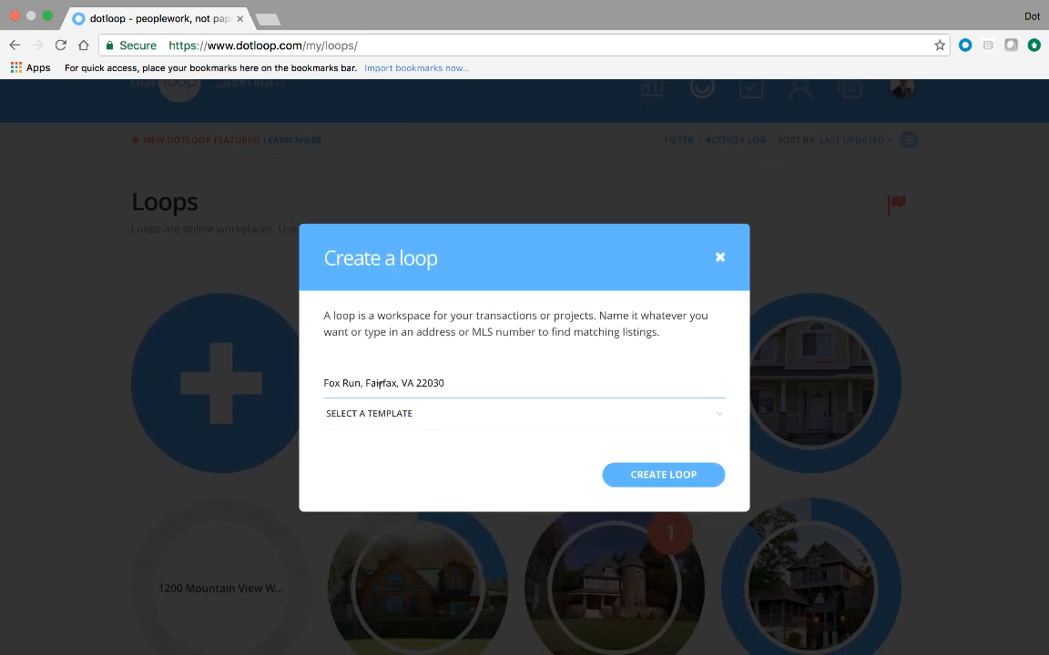
left_click(663, 475)
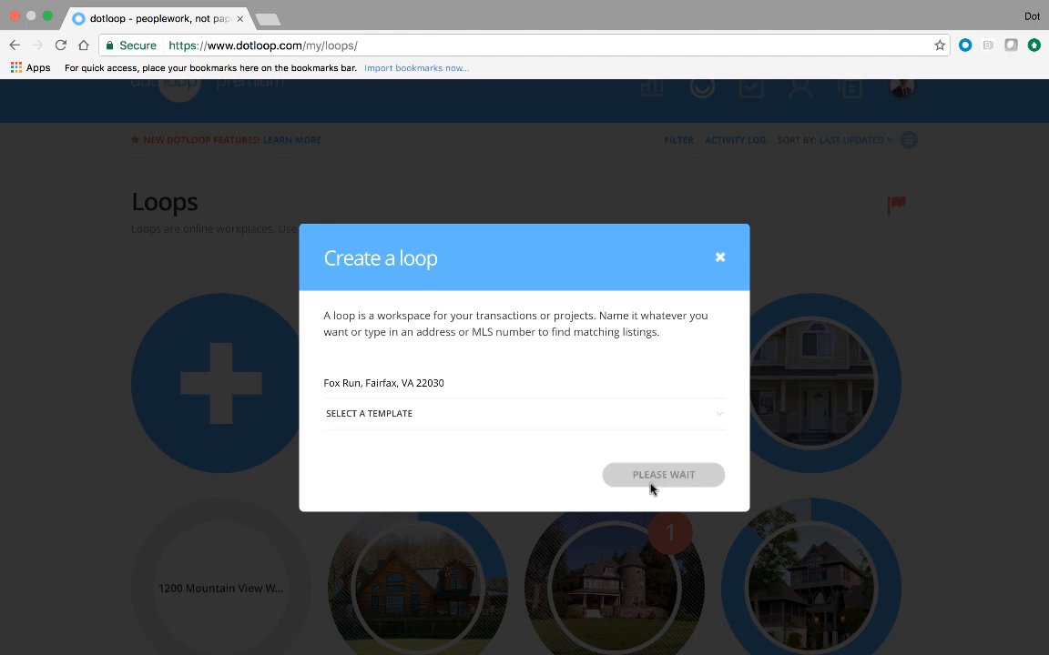
left_click(663, 474)
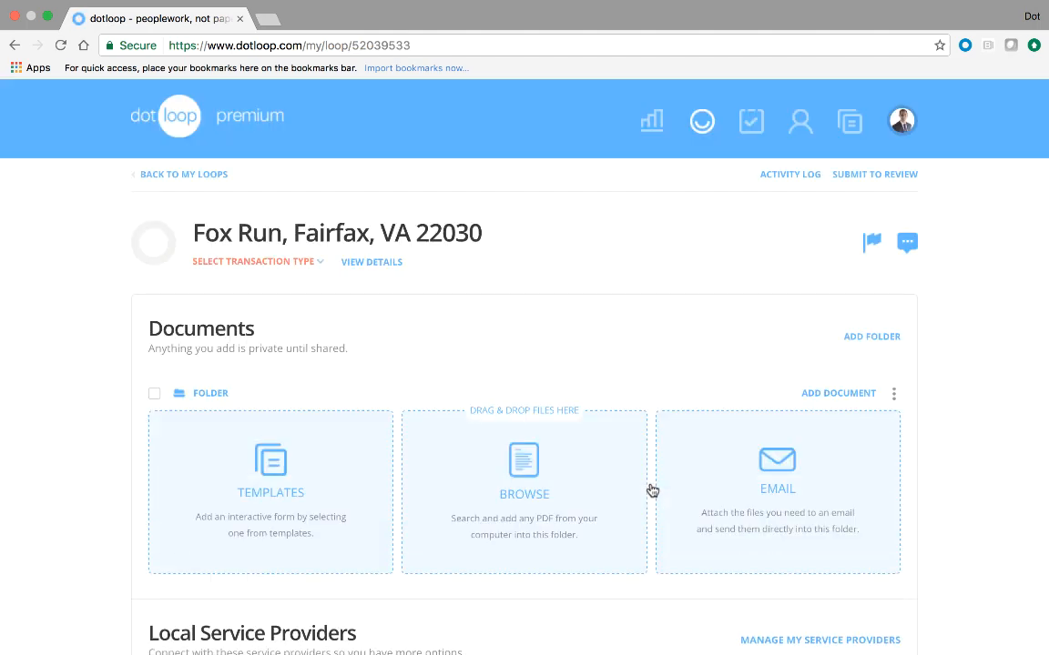
mouse_move(907, 243)
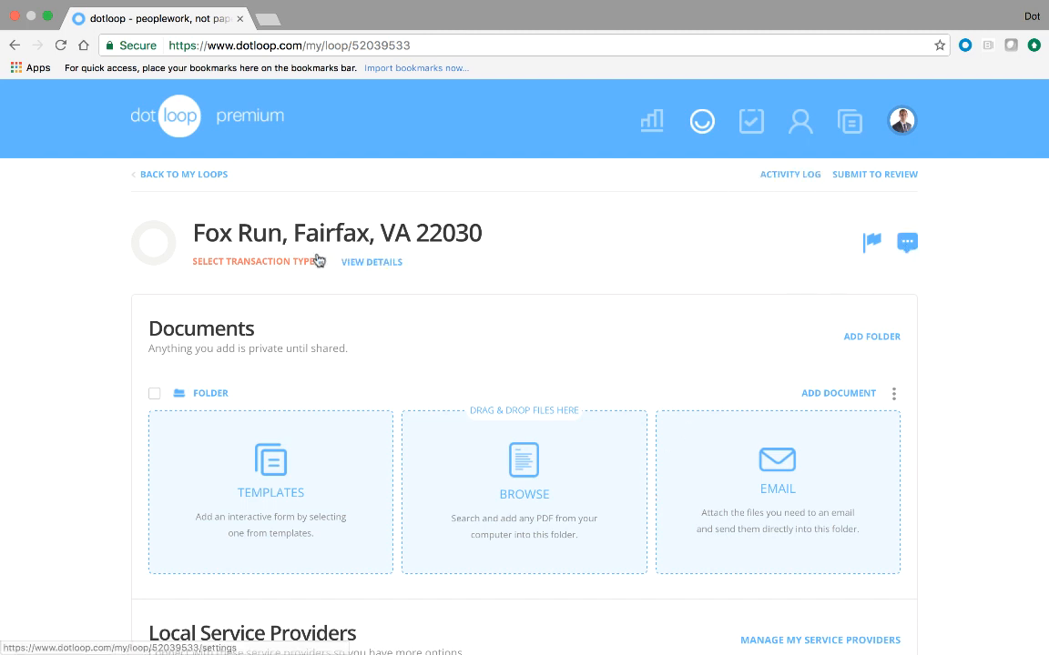
Set the Fox Run loop's transaction type to Purchase
left_click(254, 261)
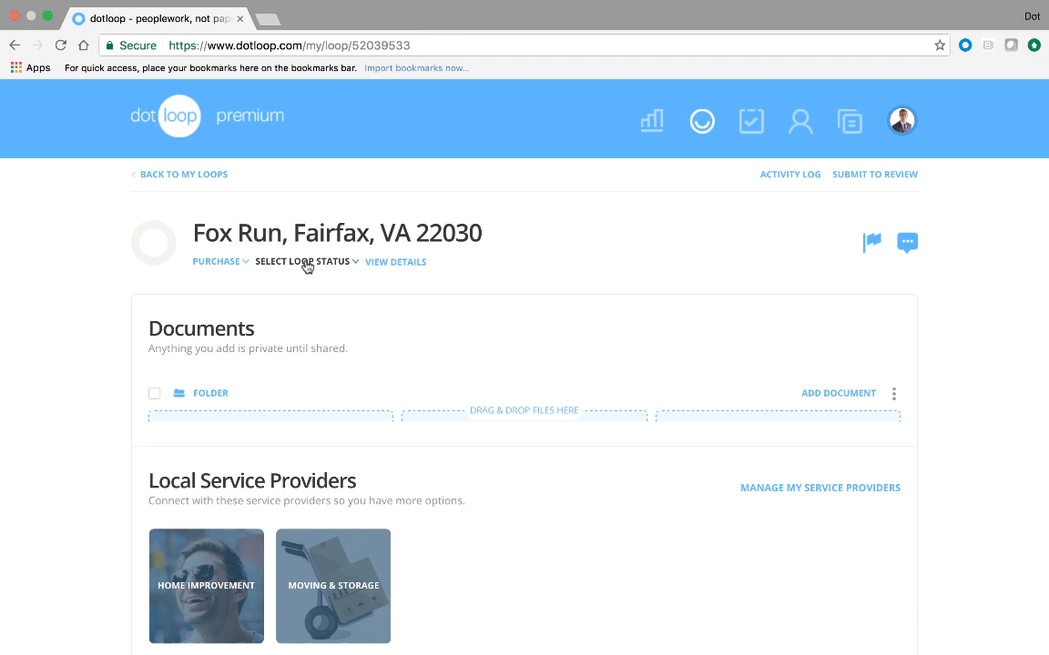
Set loop status to Pre-Offer, then open and close the Moving & Storage provider dialog
left_click(304, 262)
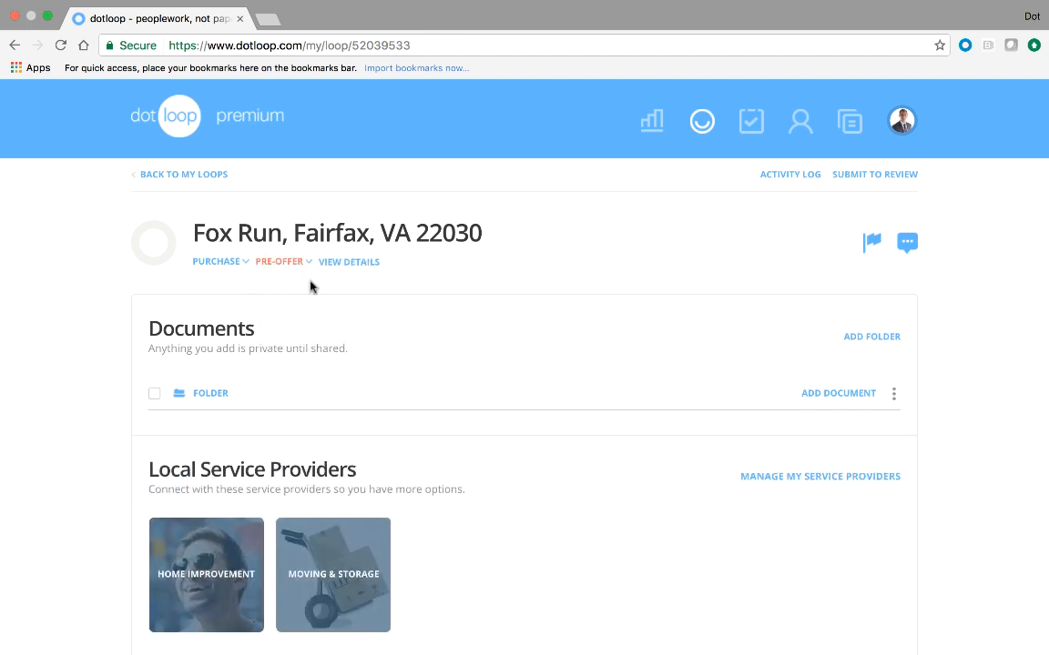
mouse_move(576, 395)
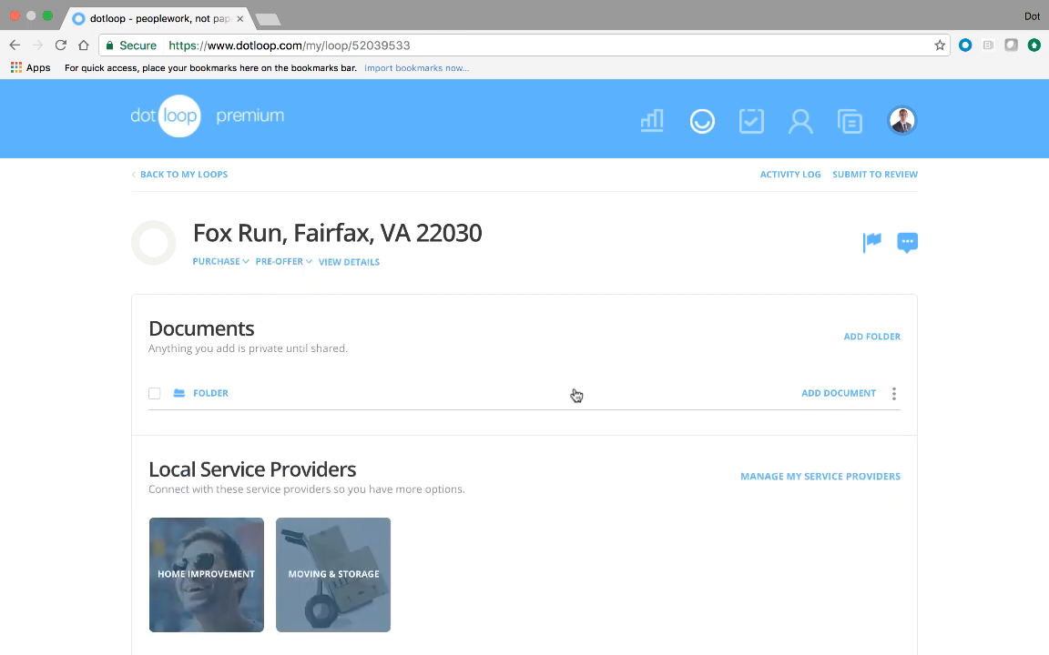
mouse_move(833, 407)
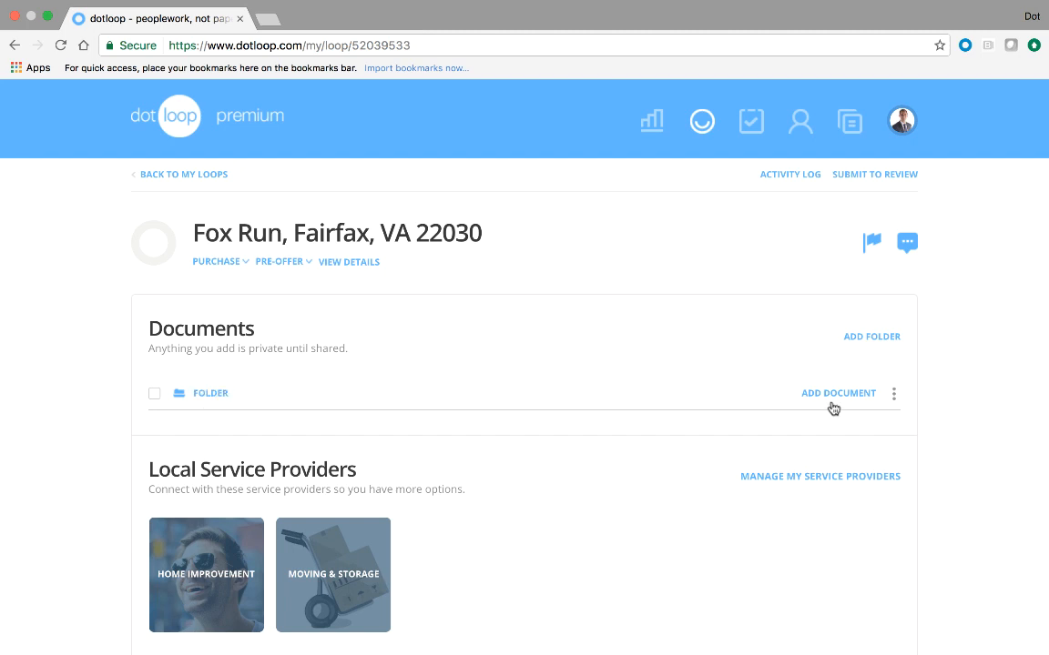
scroll("down", 3)
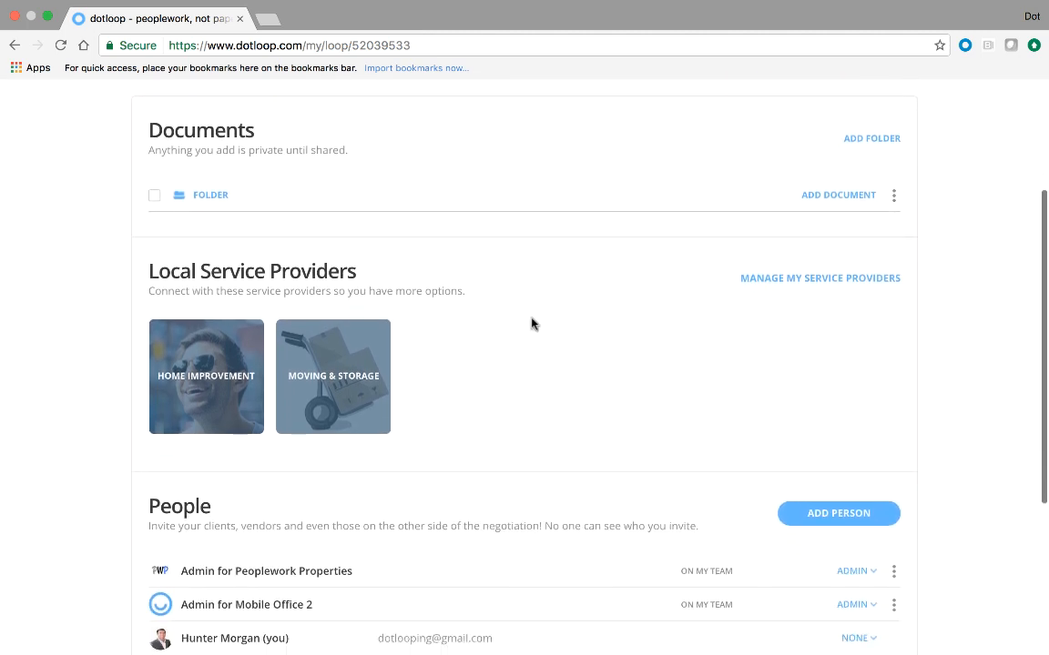
double_click(252, 270)
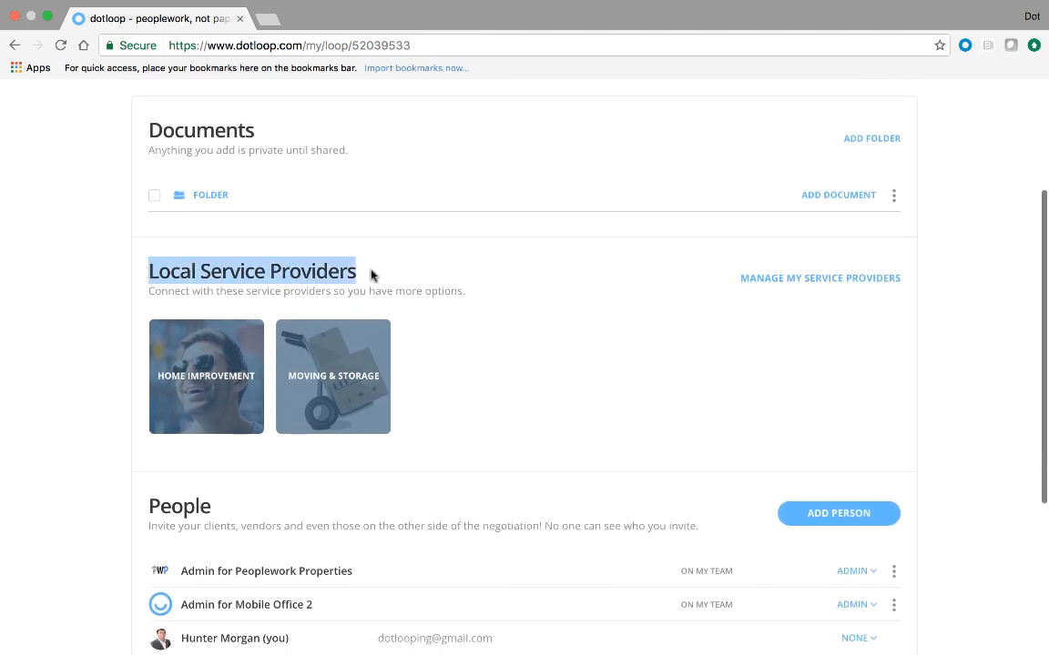
mouse_move(339, 364)
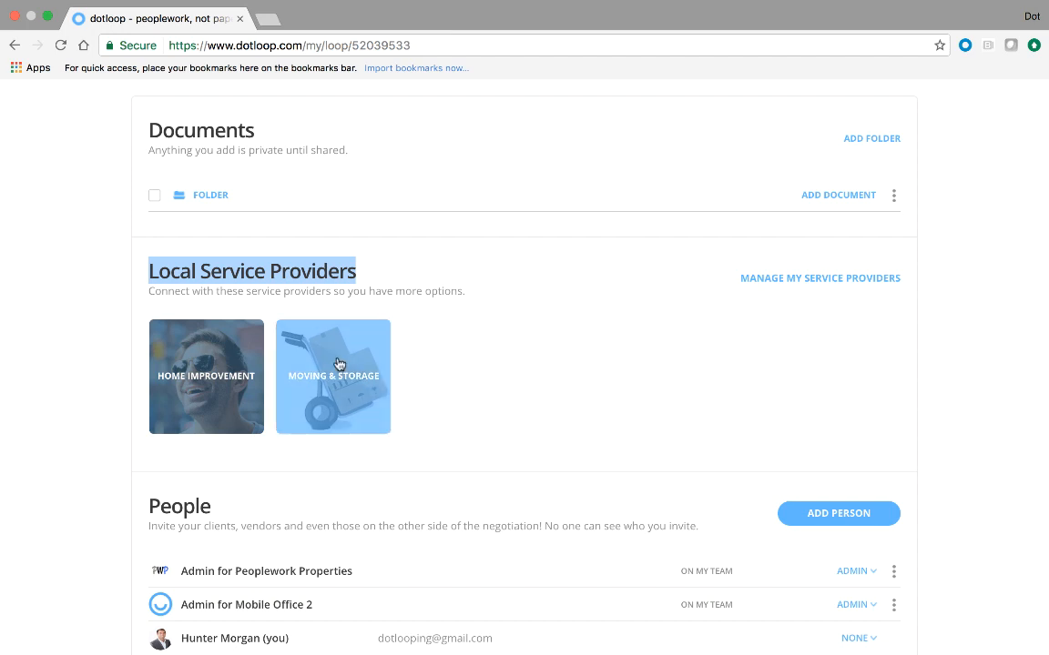
left_click(333, 376)
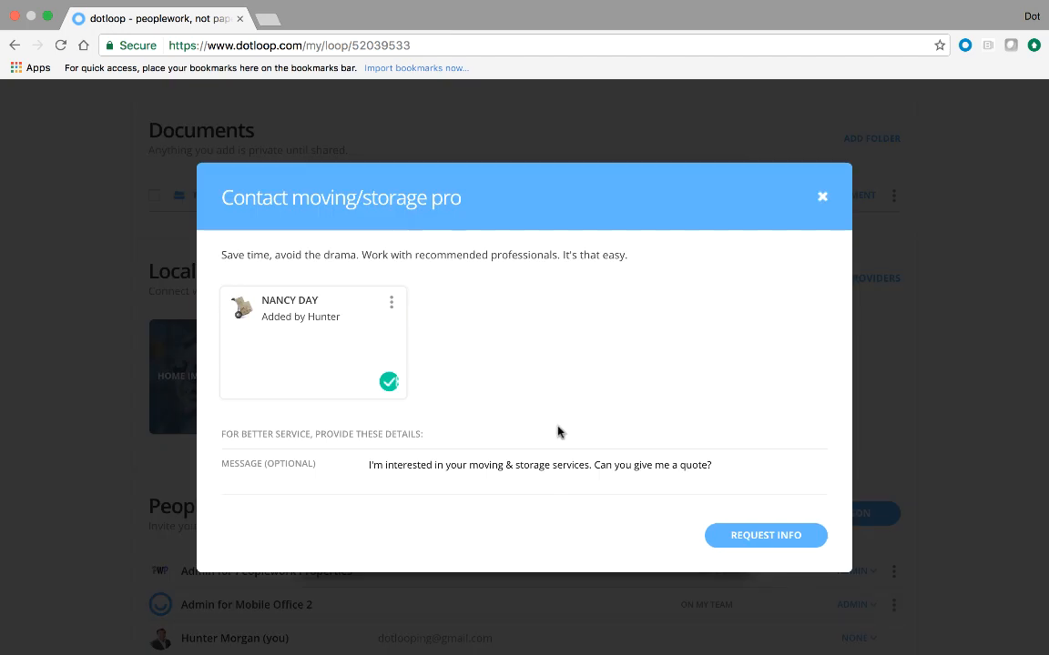
mouse_move(805, 360)
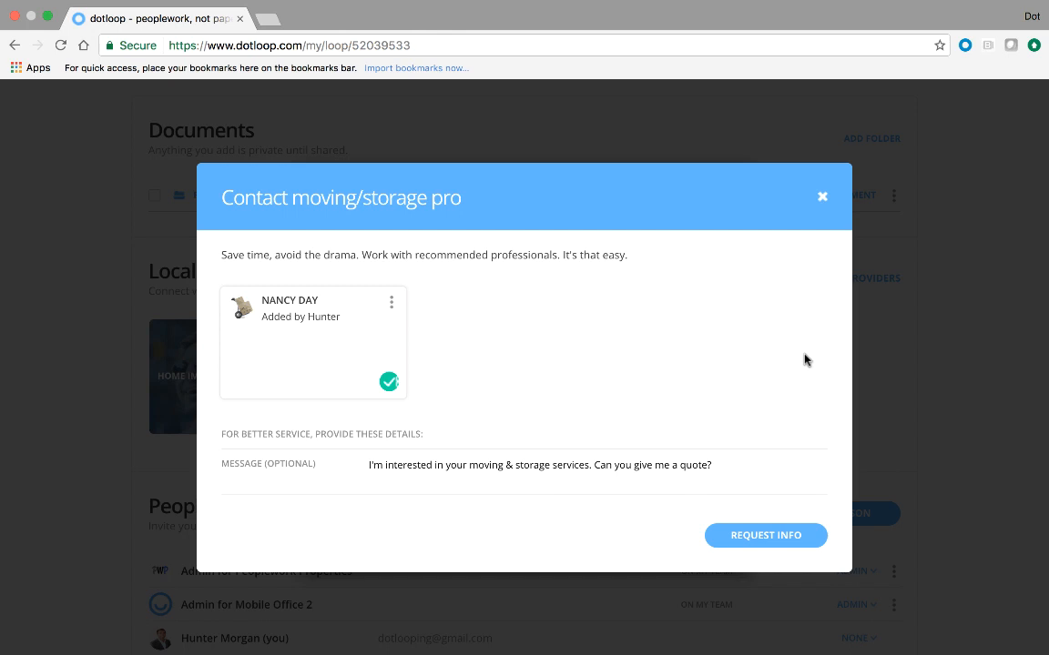
left_click(822, 196)
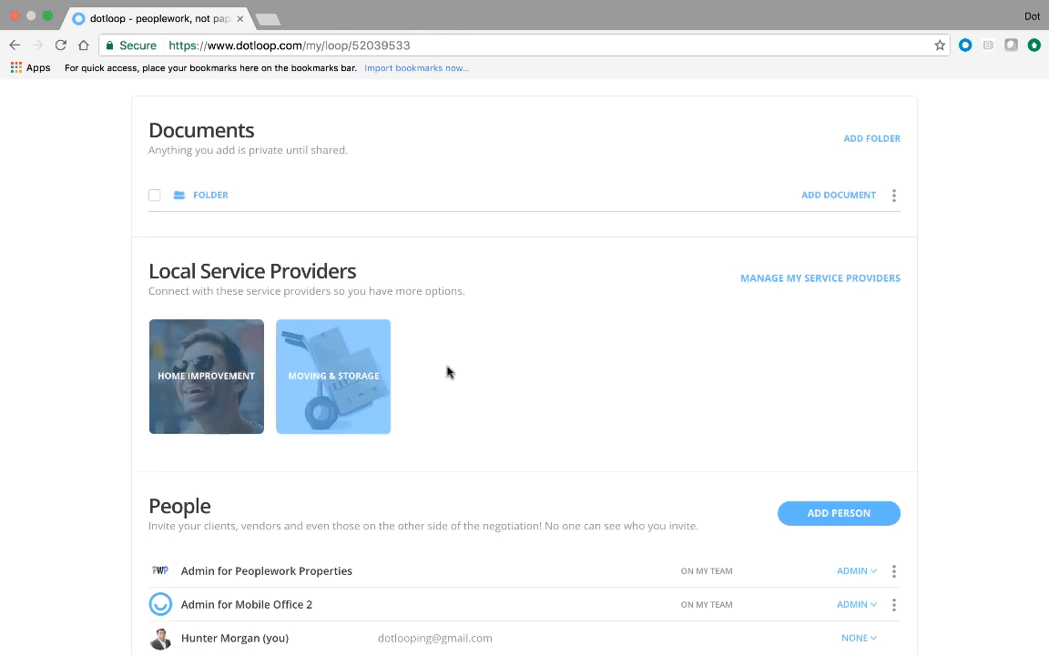
scroll("up", 3)
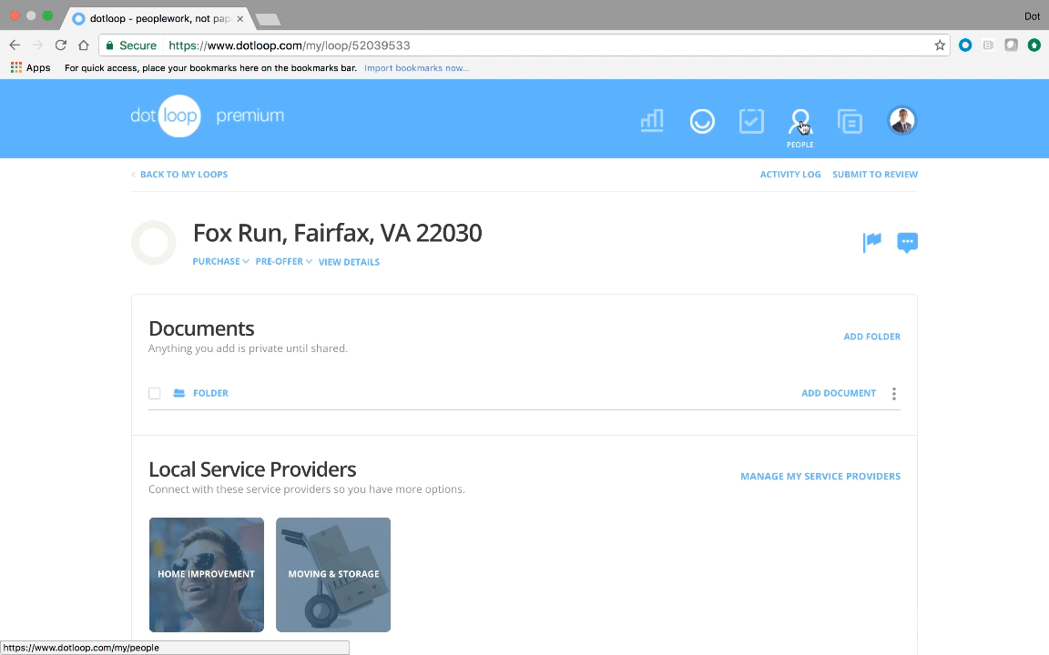
scroll("down", 3)
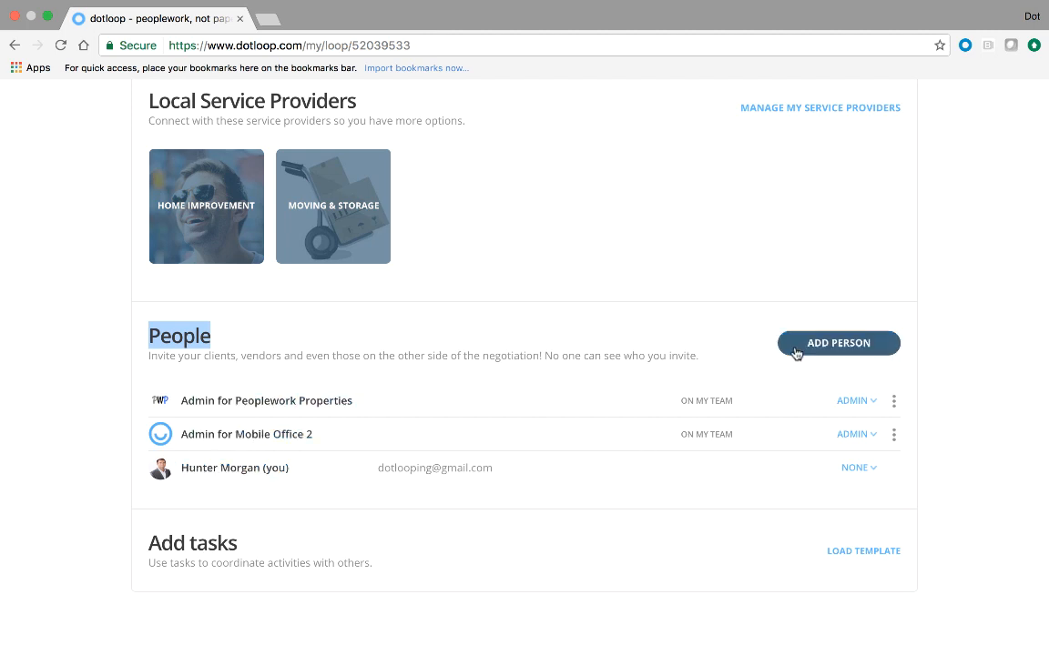
left_click(893, 435)
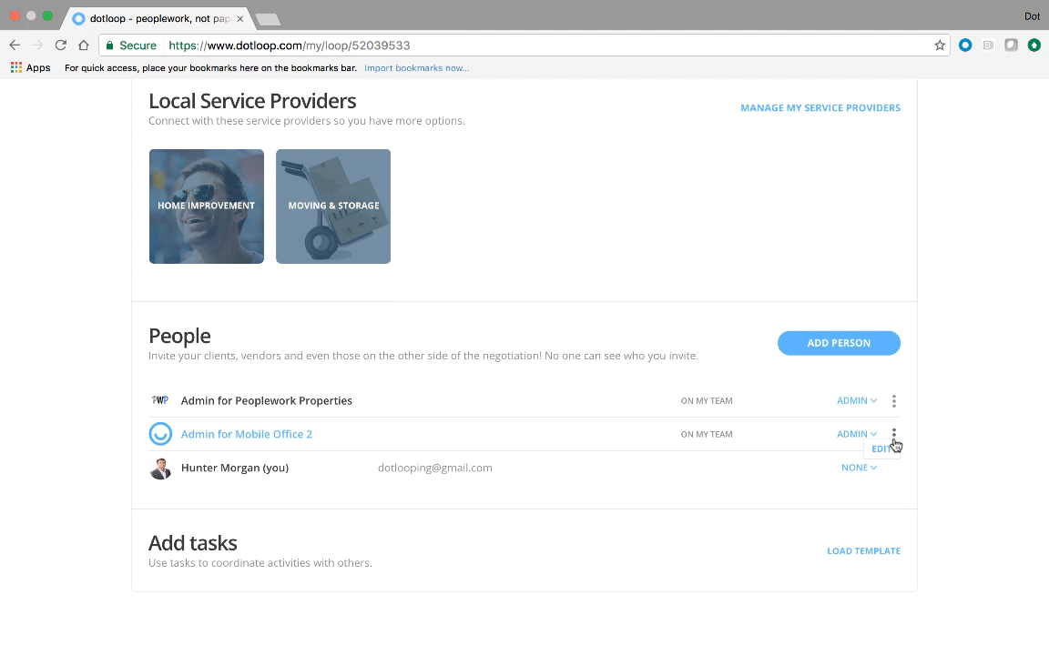
mouse_move(535, 388)
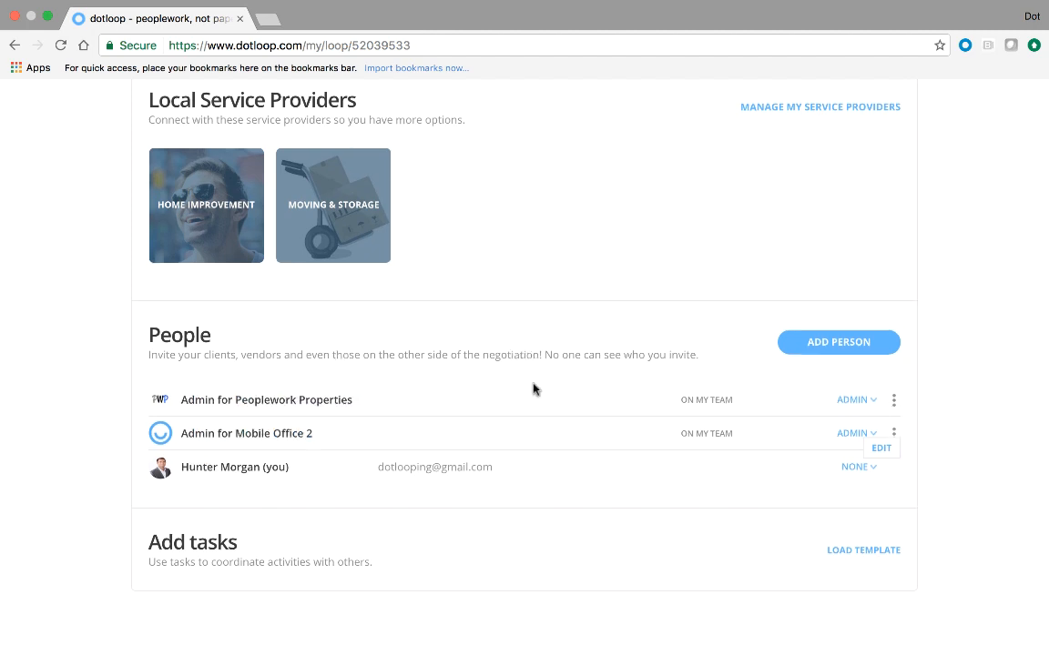
scroll("down", 3)
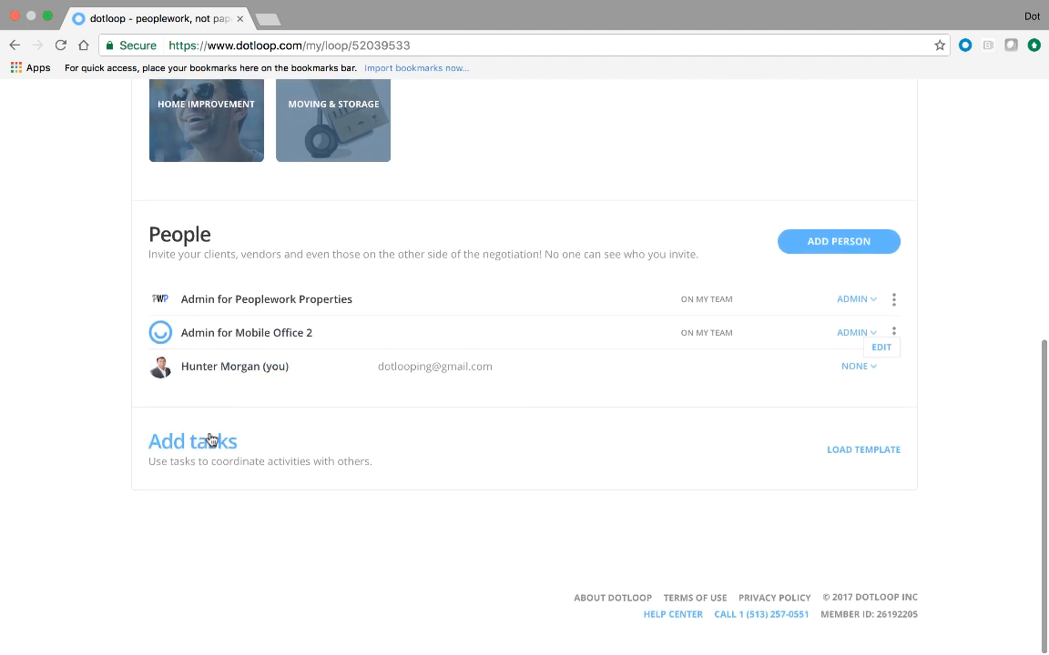
left_click(192, 441)
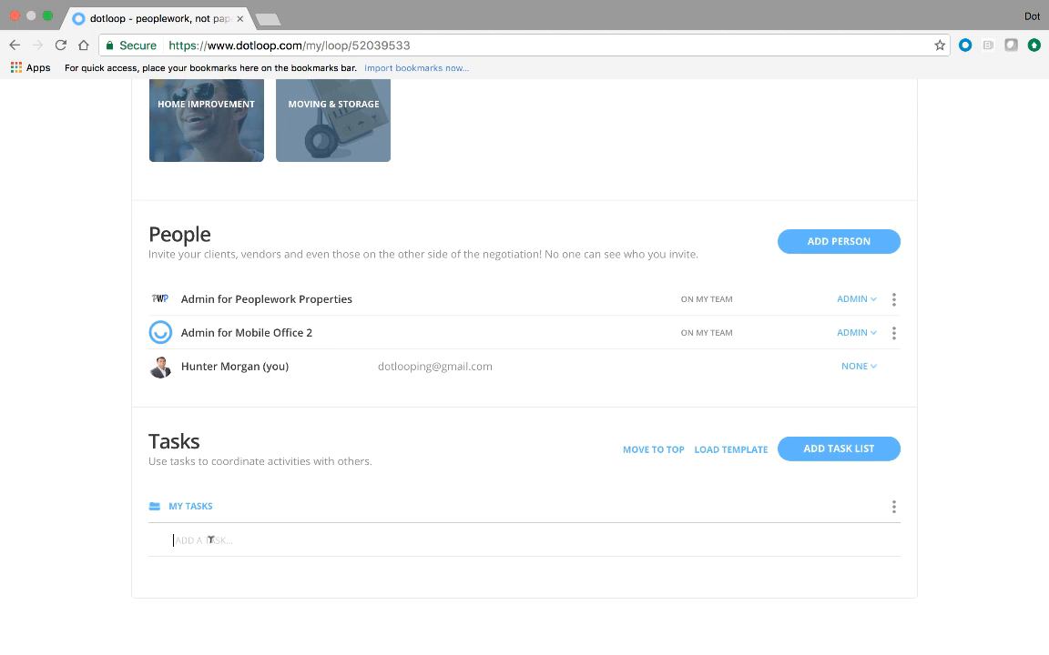
mouse_move(182, 475)
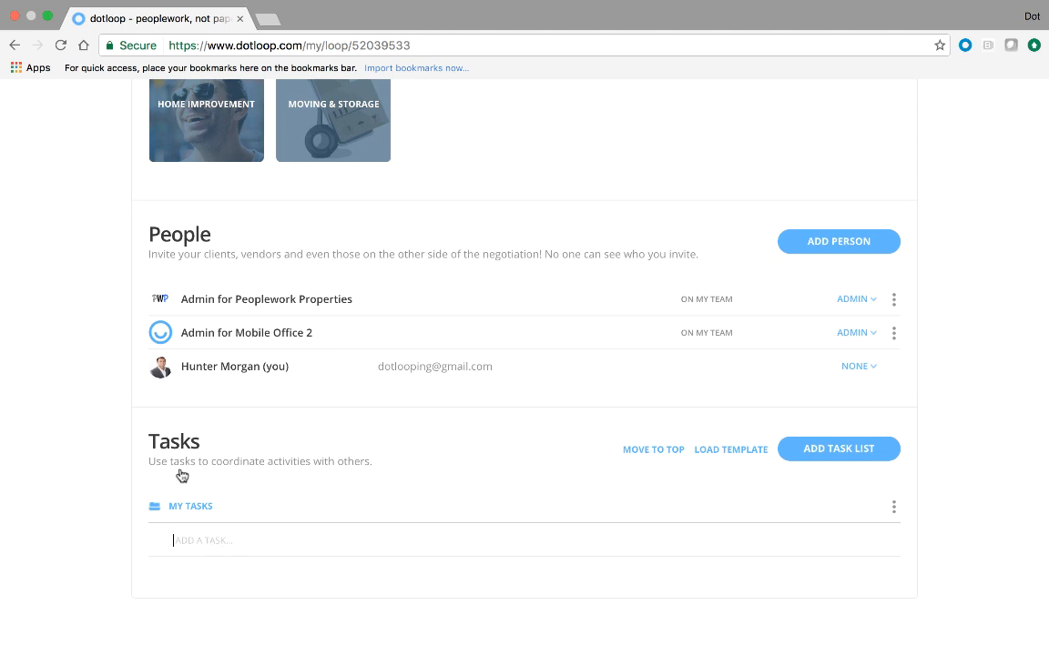
mouse_move(482, 536)
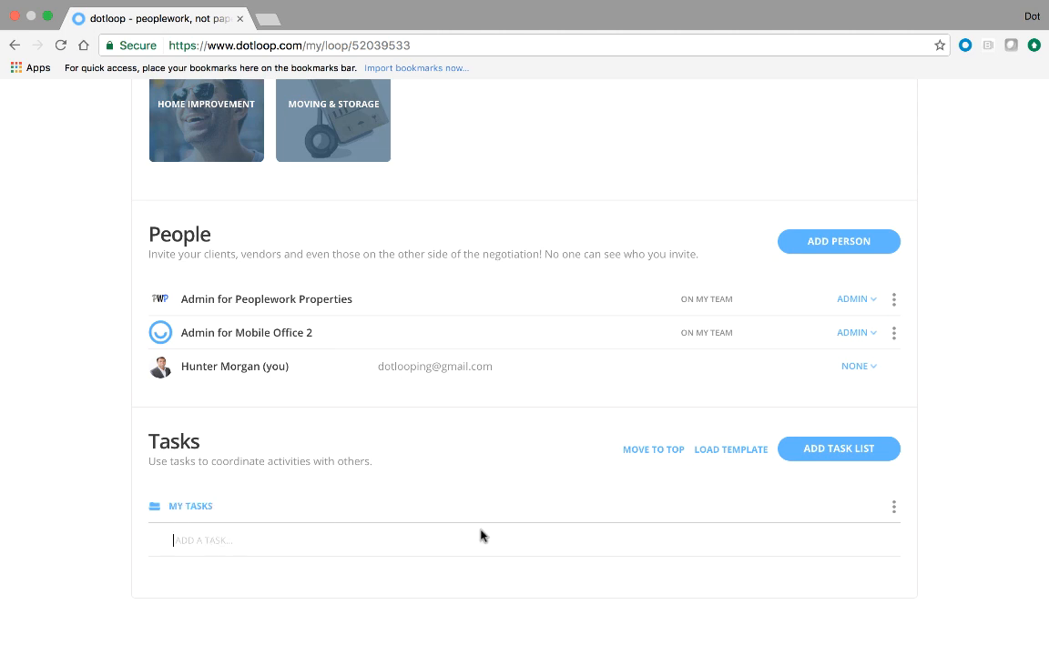
scroll("up", 3)
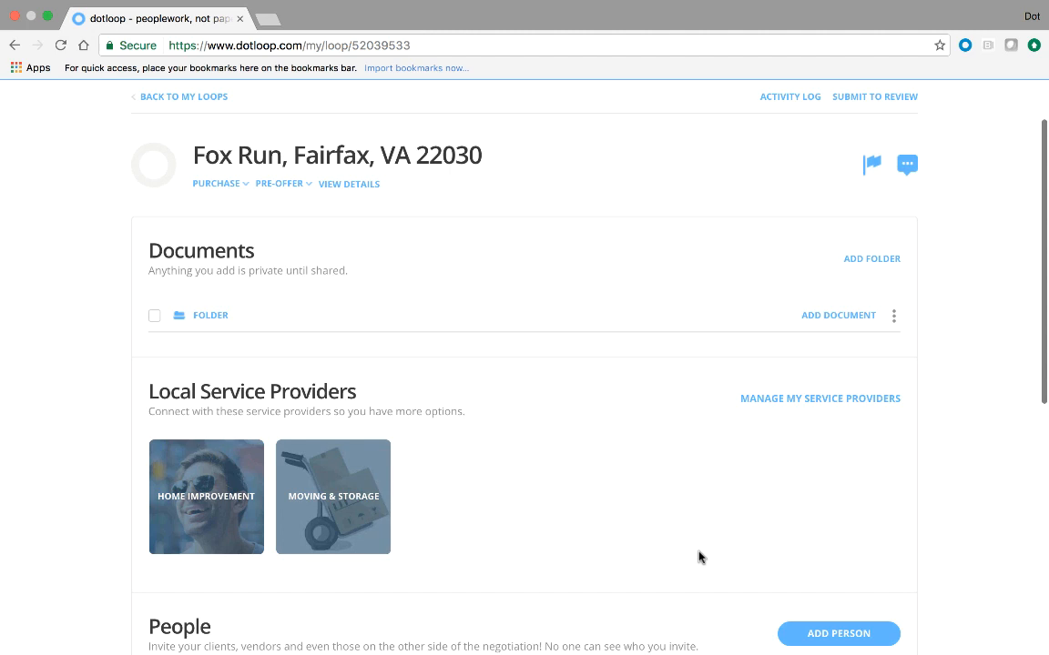
scroll("up", 3)
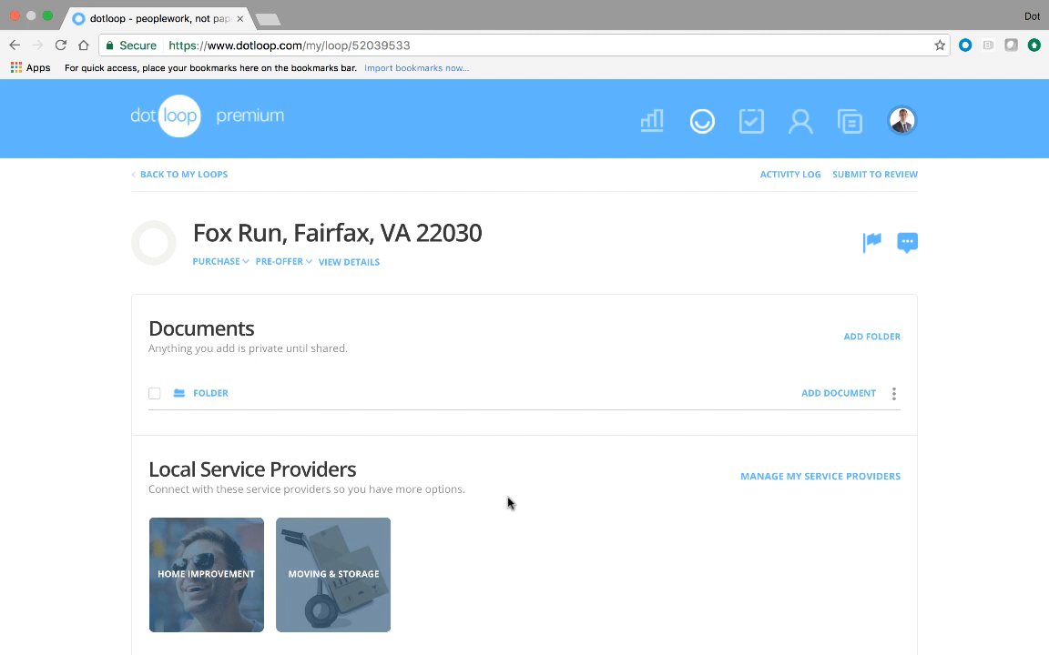
mouse_move(343, 520)
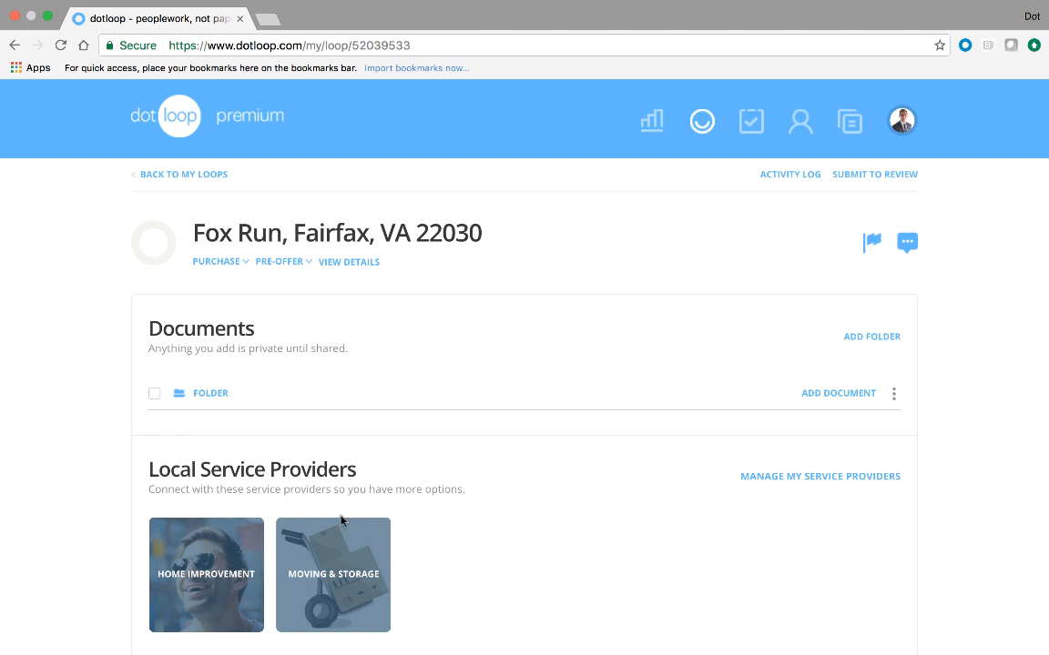
scroll("down", 3)
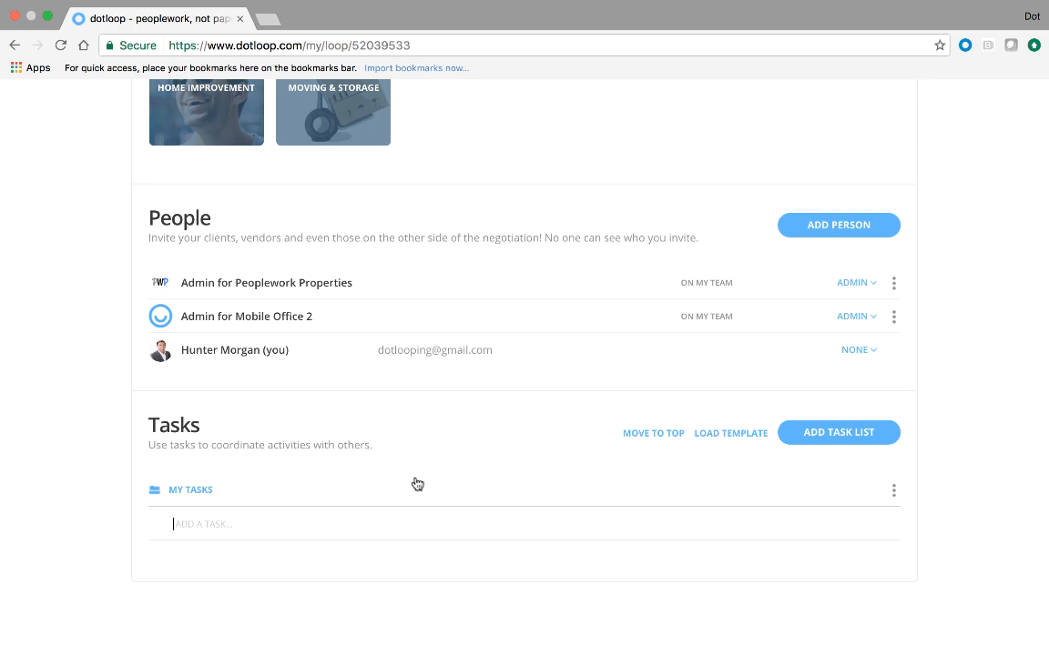
scroll("up", 3)
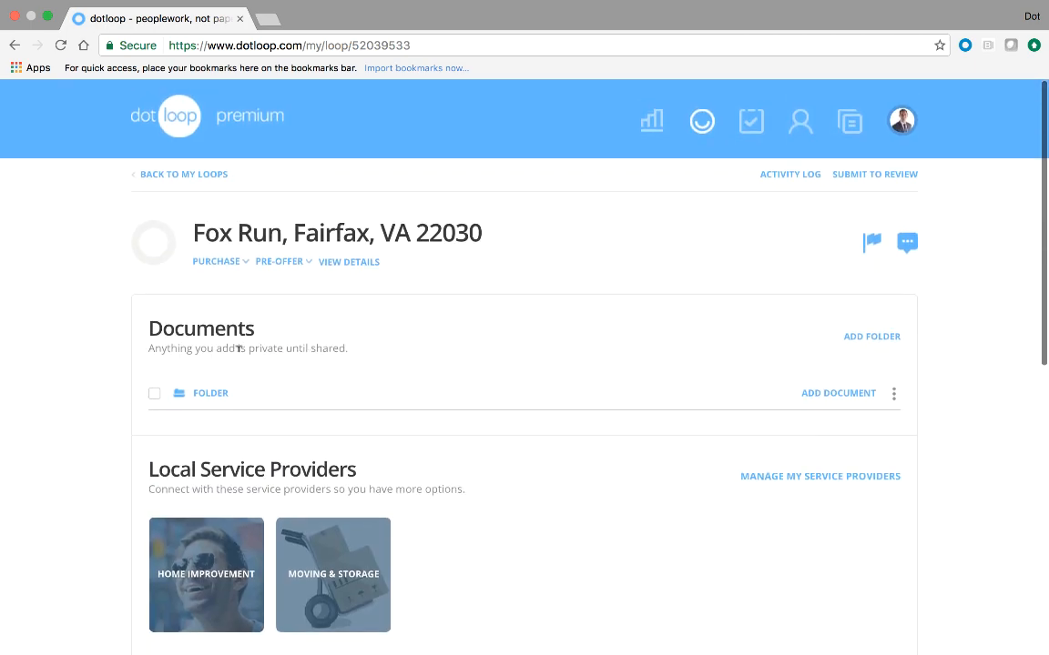
mouse_move(778, 387)
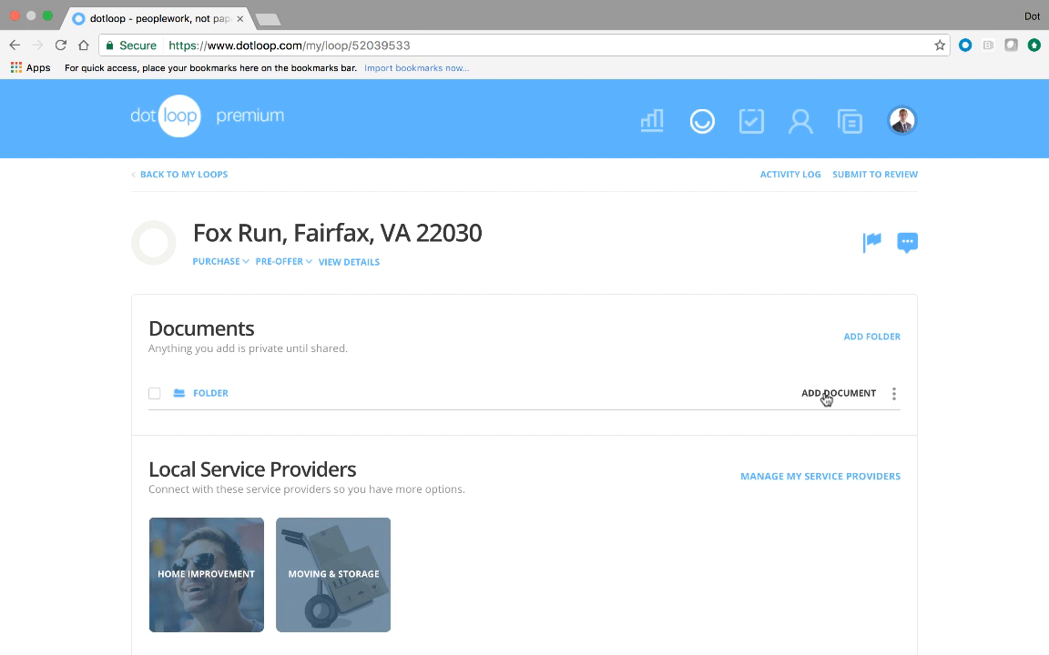
Show the Templates, Browse and Email options for adding a document
left_click(837, 393)
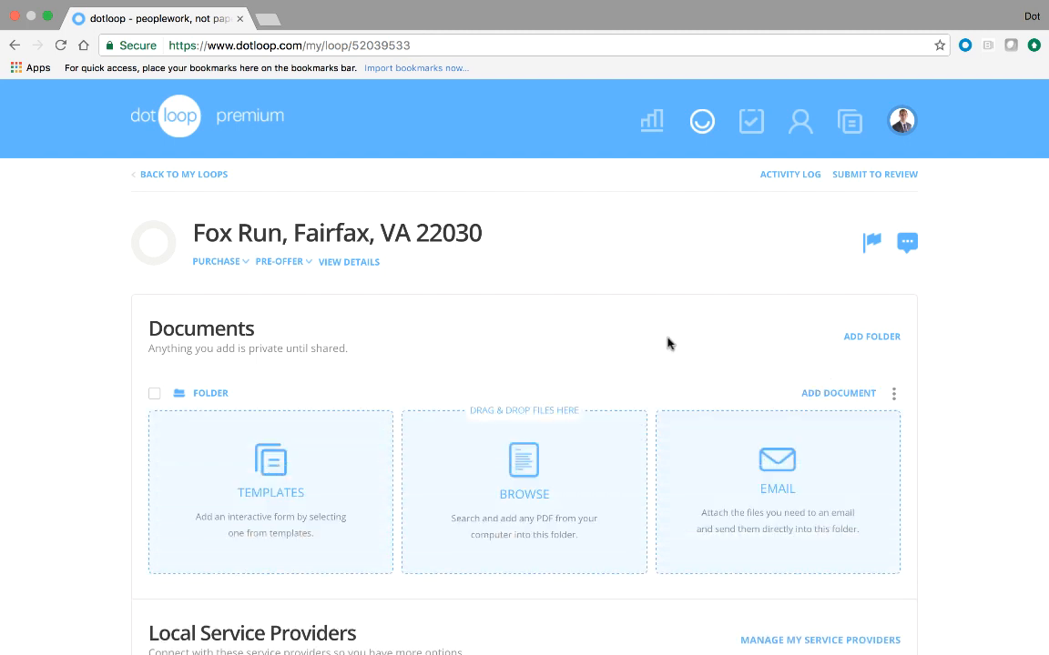
mouse_move(795, 534)
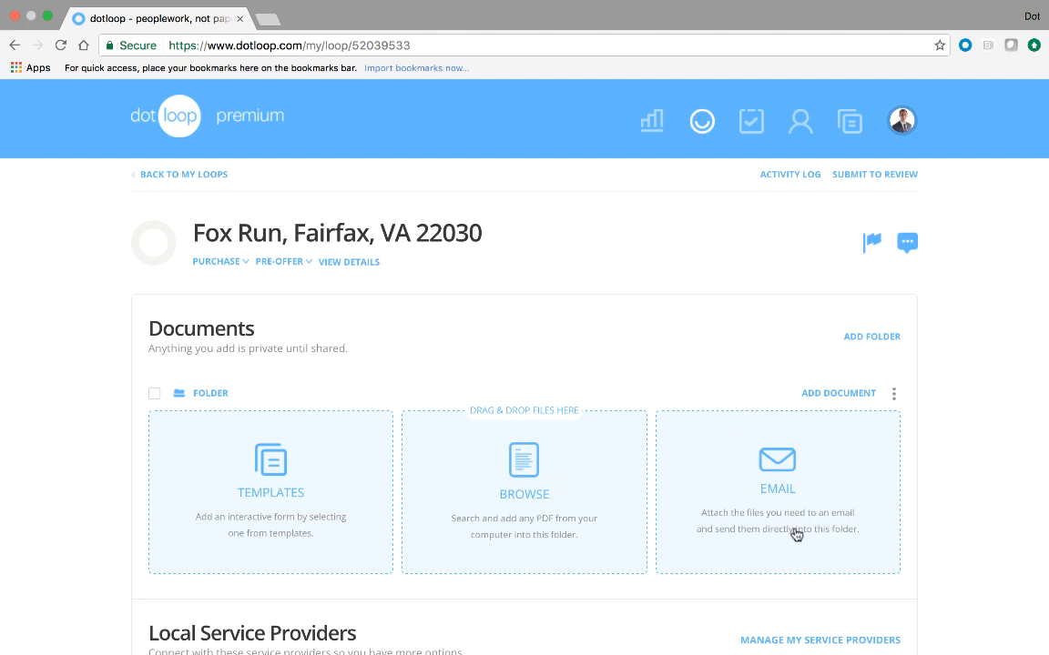
mouse_move(284, 492)
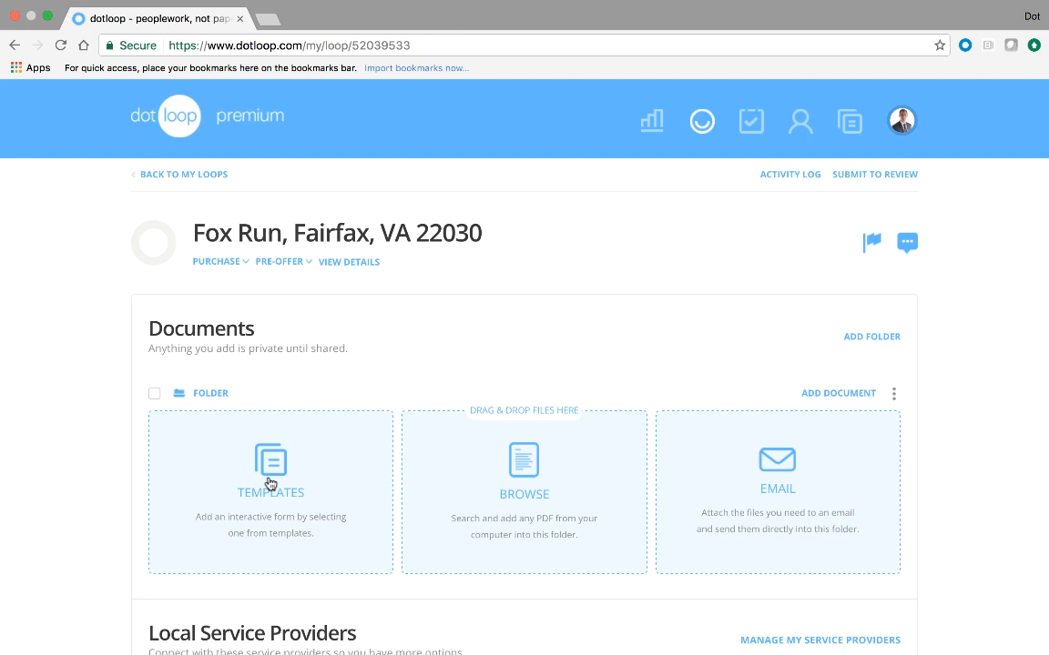
mouse_move(892, 566)
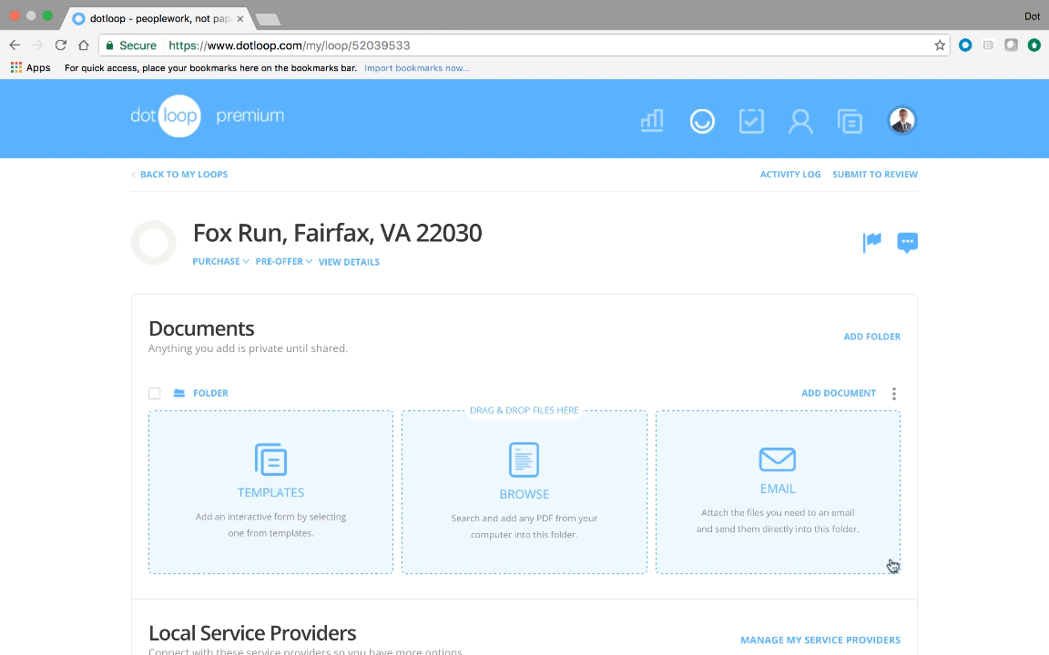
mouse_move(682, 475)
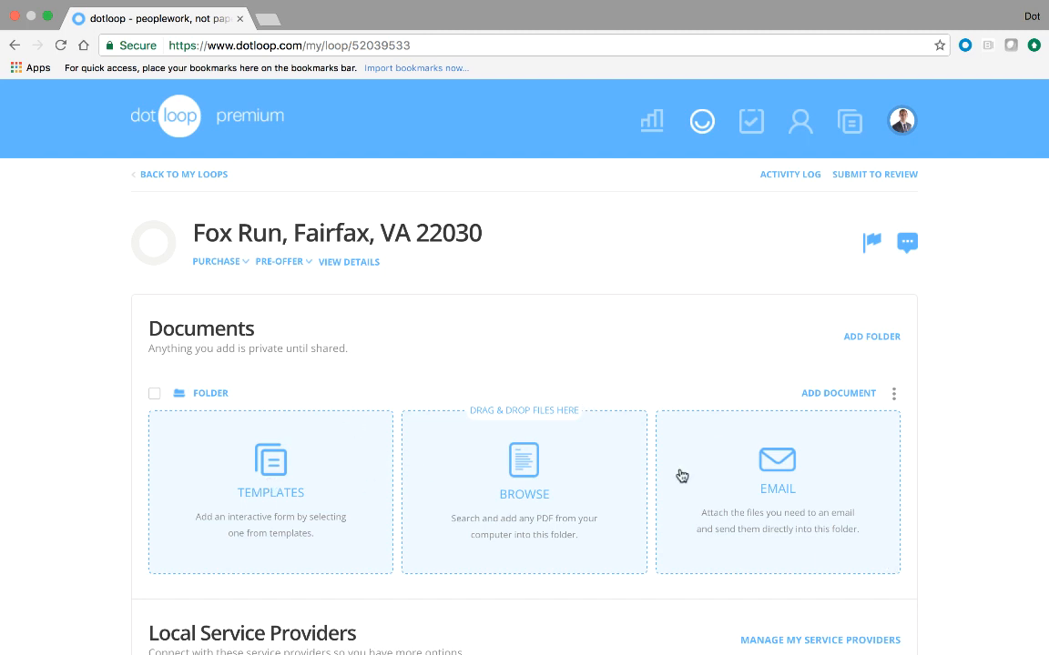
View the Agent Under Office 2 profile's brokerage and PRDS association details in My Account
left_click(900, 120)
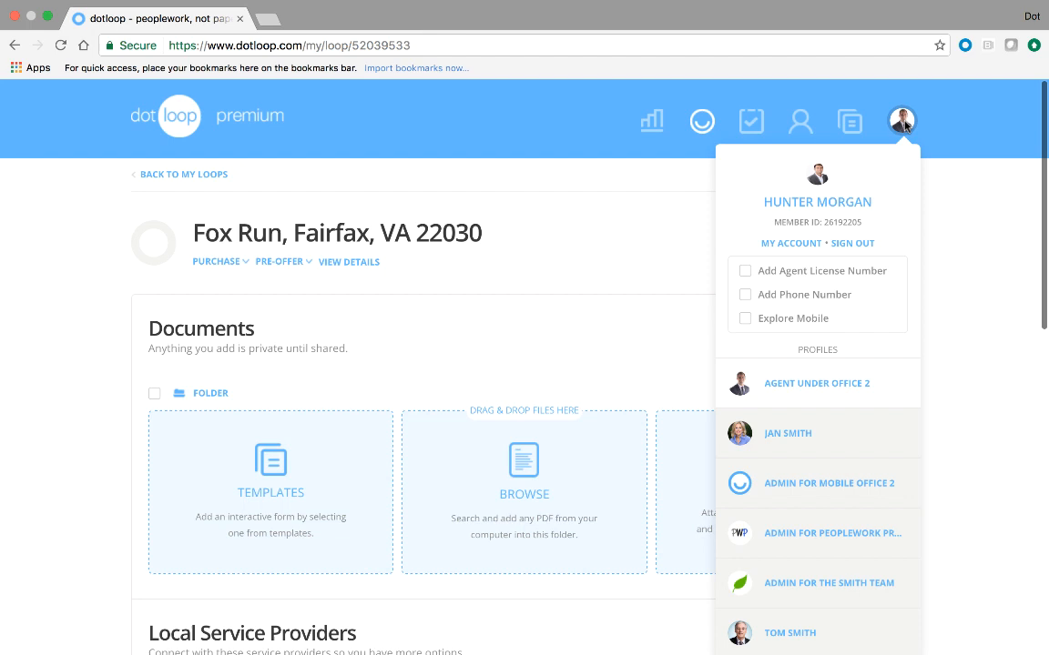
left_click(791, 243)
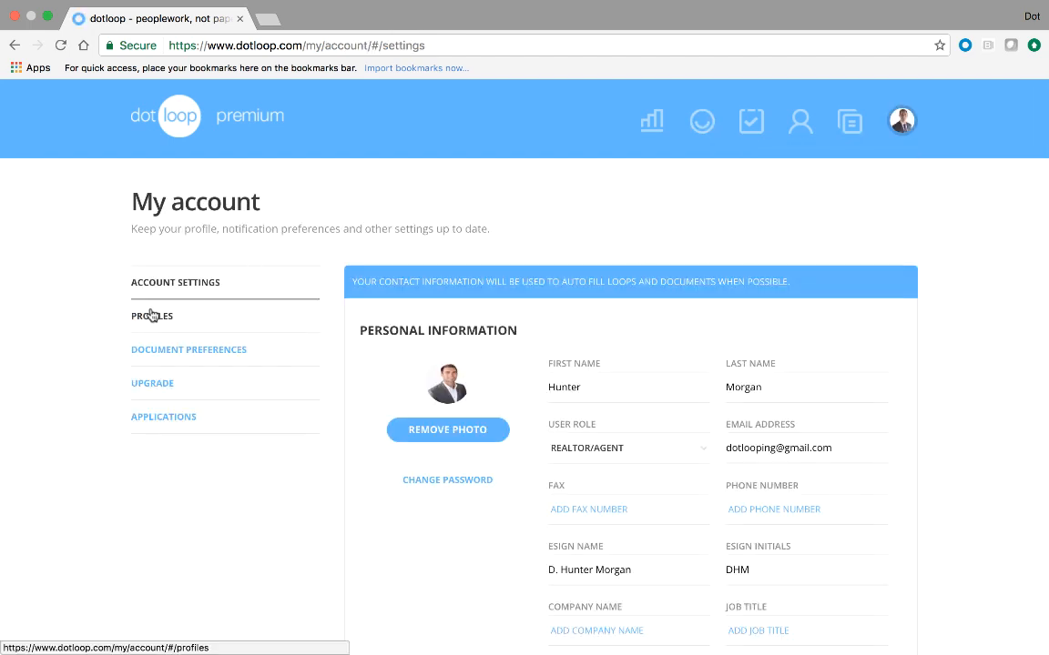
left_click(152, 315)
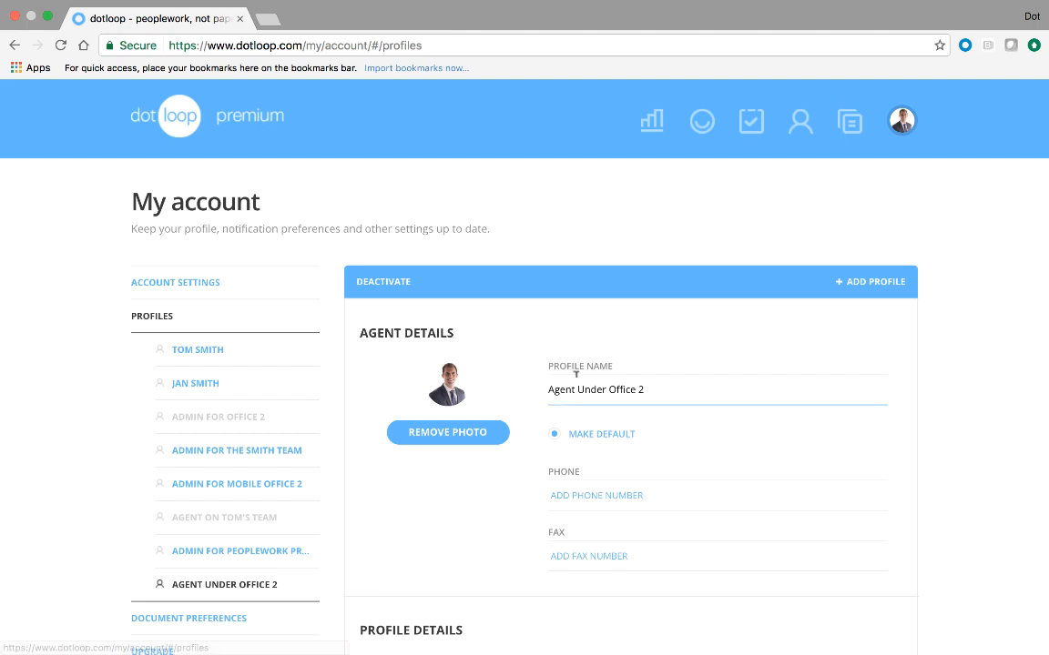
scroll("down", 3)
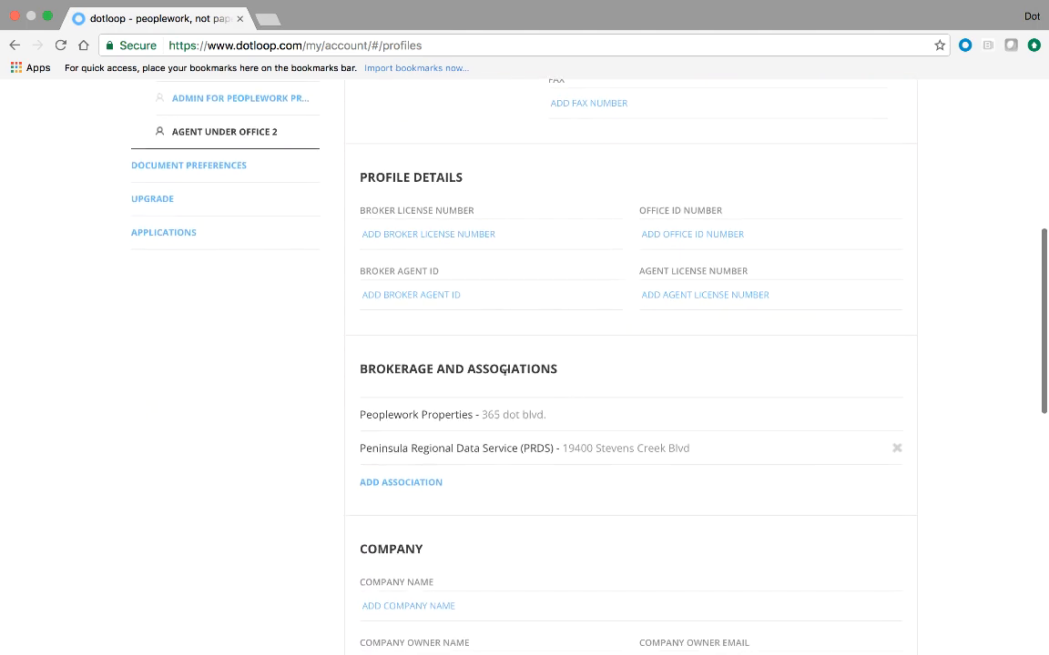
double_click(511, 368)
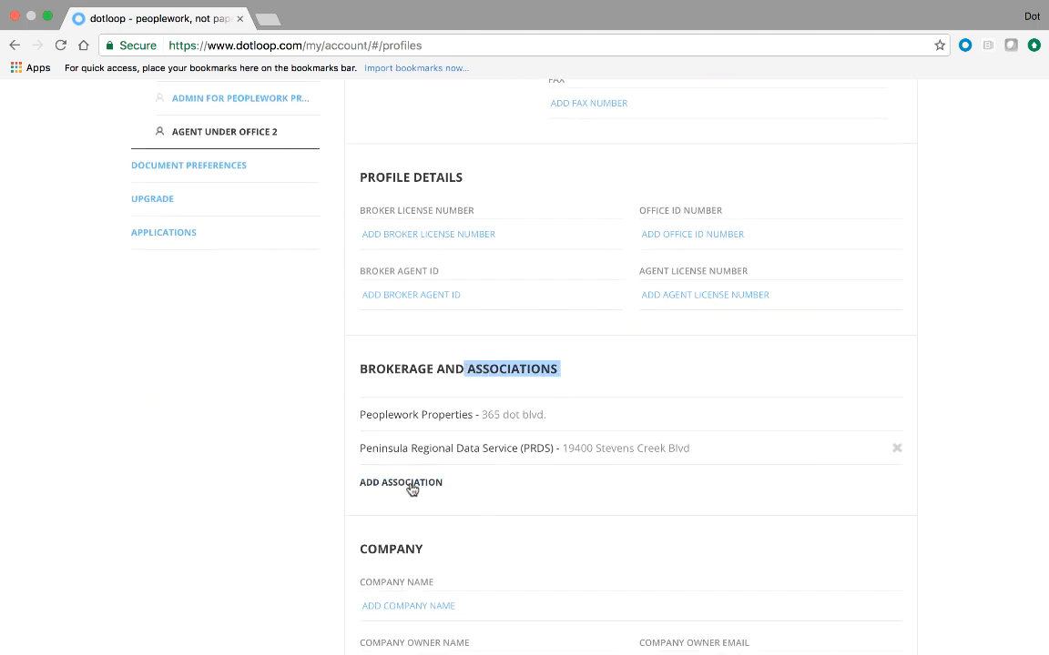
left_click(401, 483)
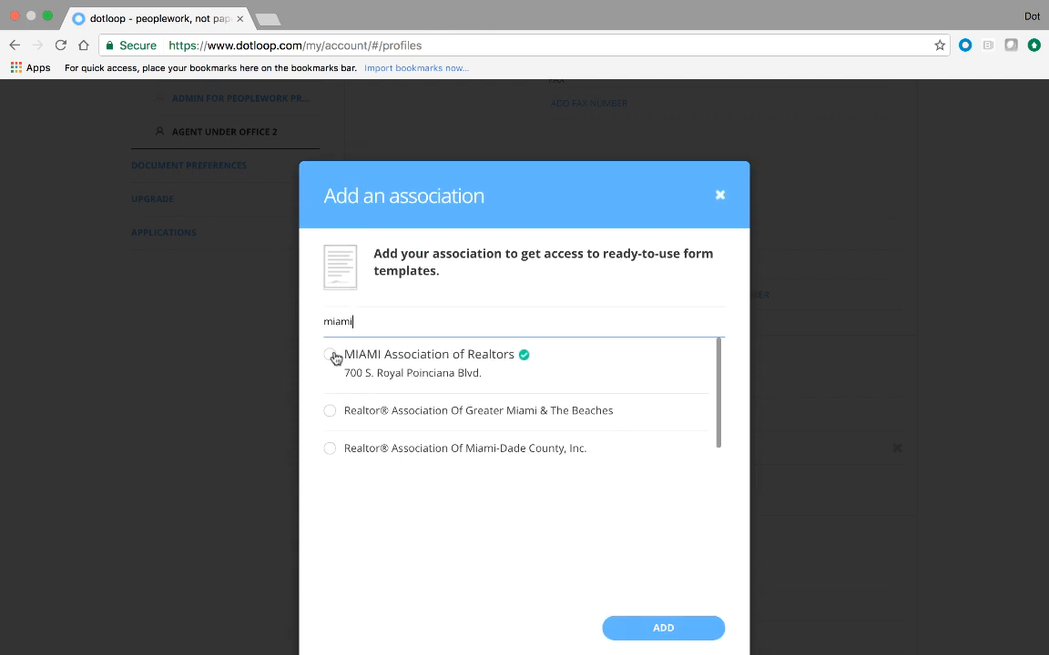
left_click(330, 355)
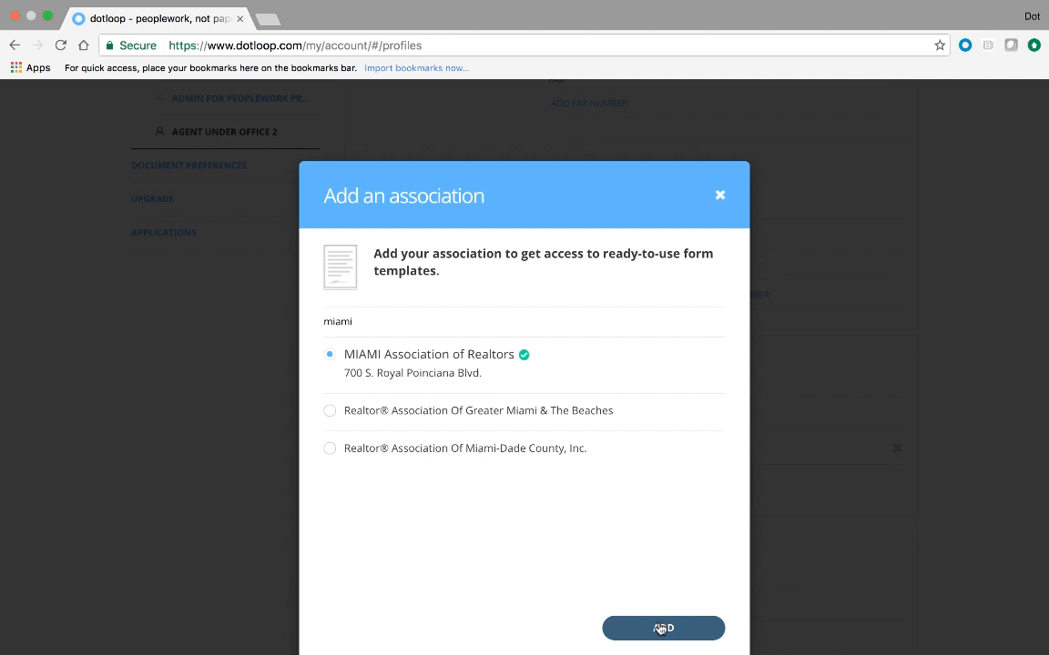
left_click(663, 628)
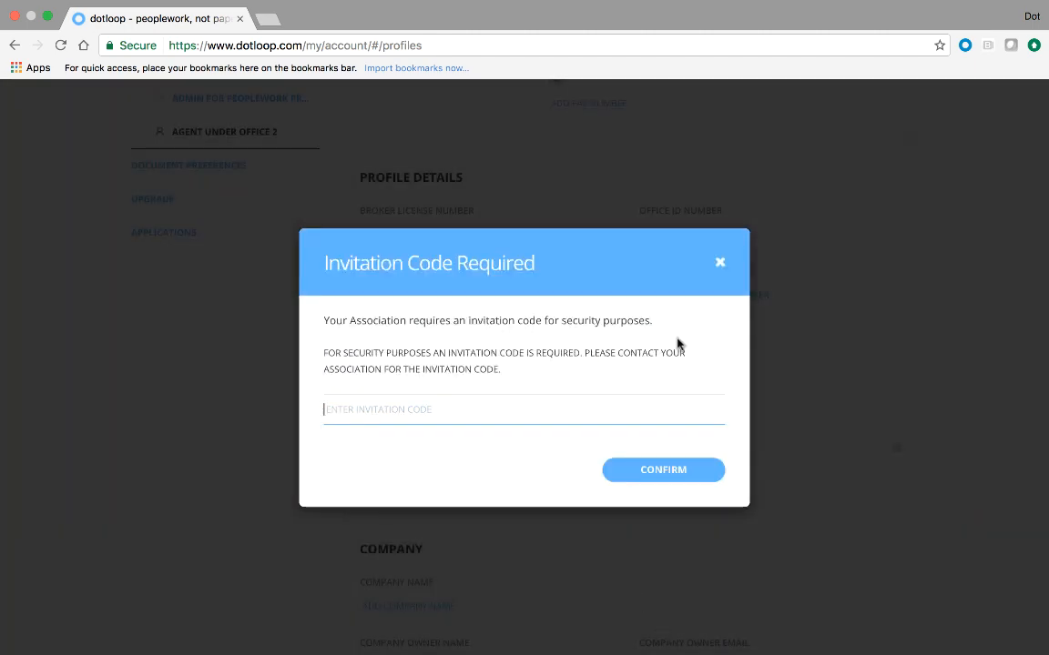
left_click(720, 262)
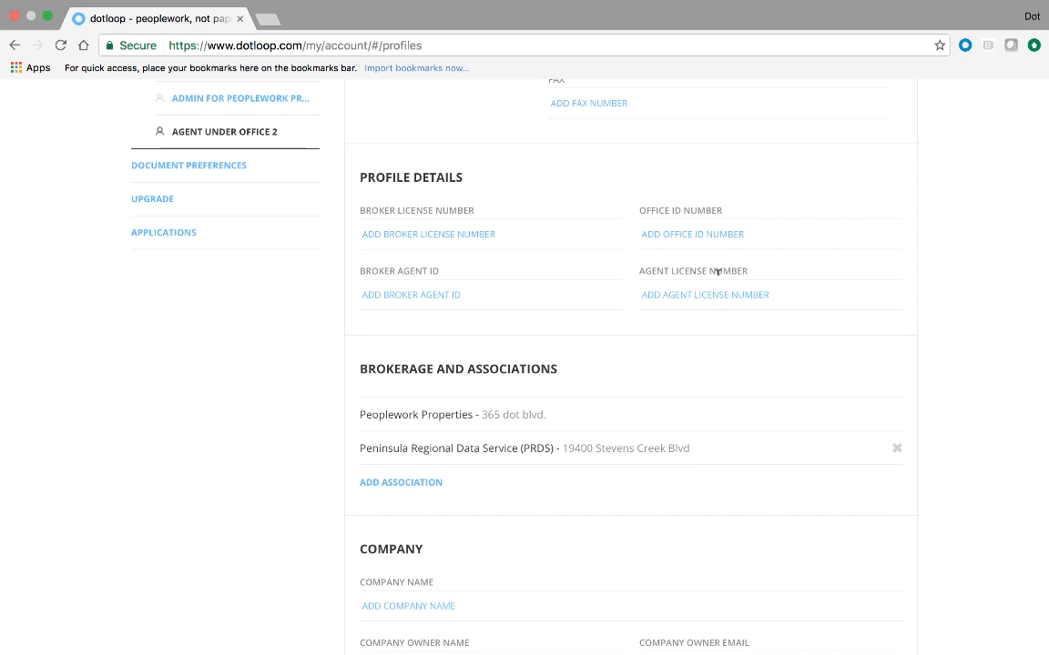
scroll("up", 3)
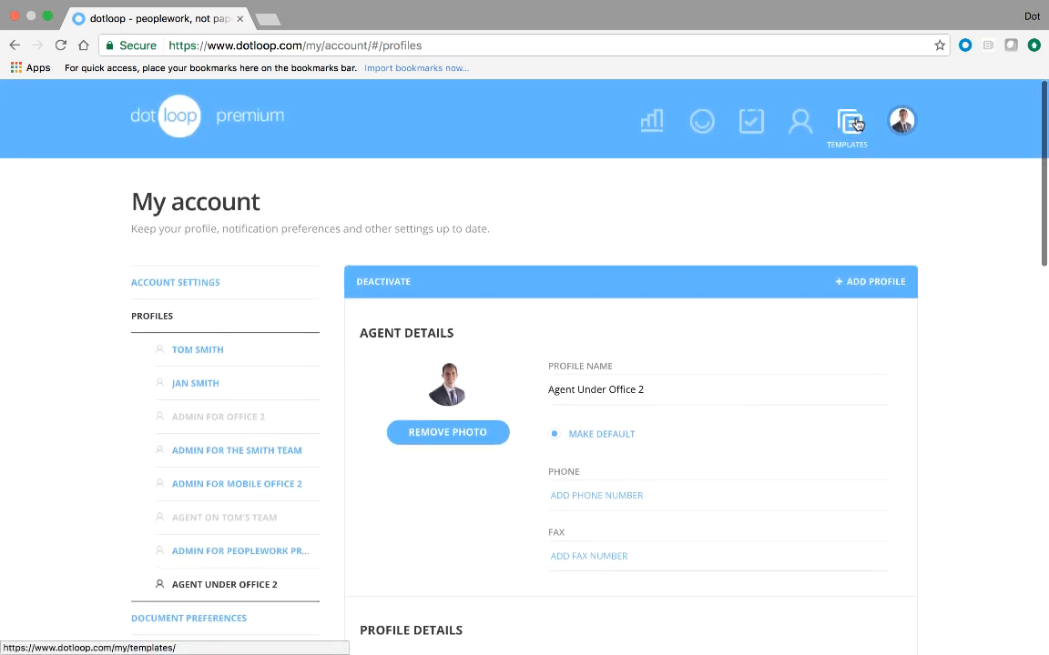
Open the VERSIONNOW DOCUMENTS folder in the Templates library
left_click(846, 121)
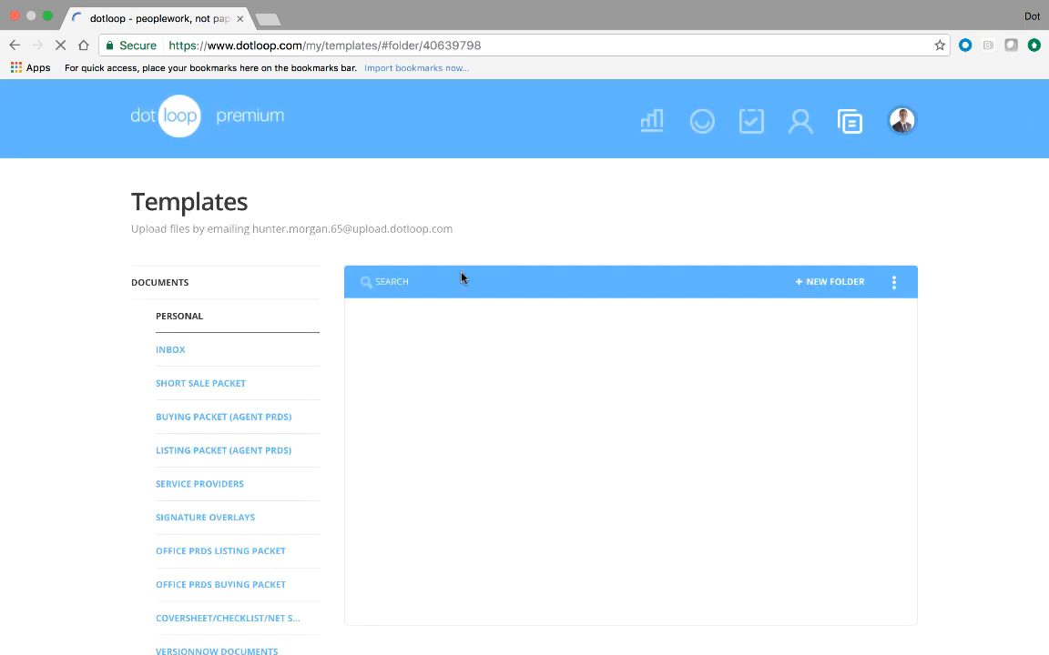
left_click(216, 651)
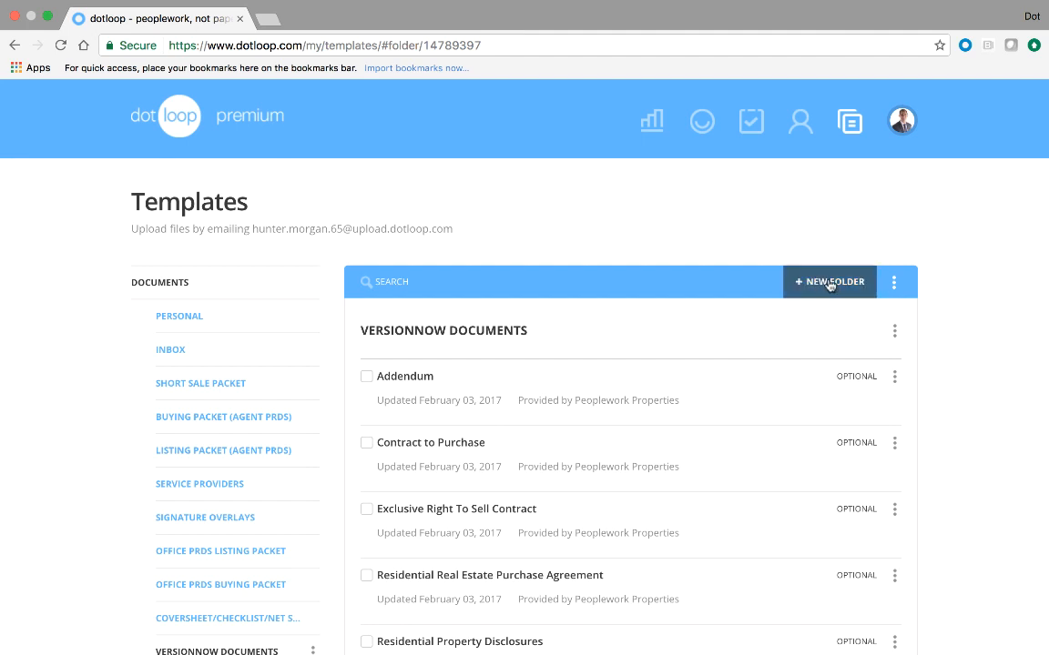
mouse_move(214, 382)
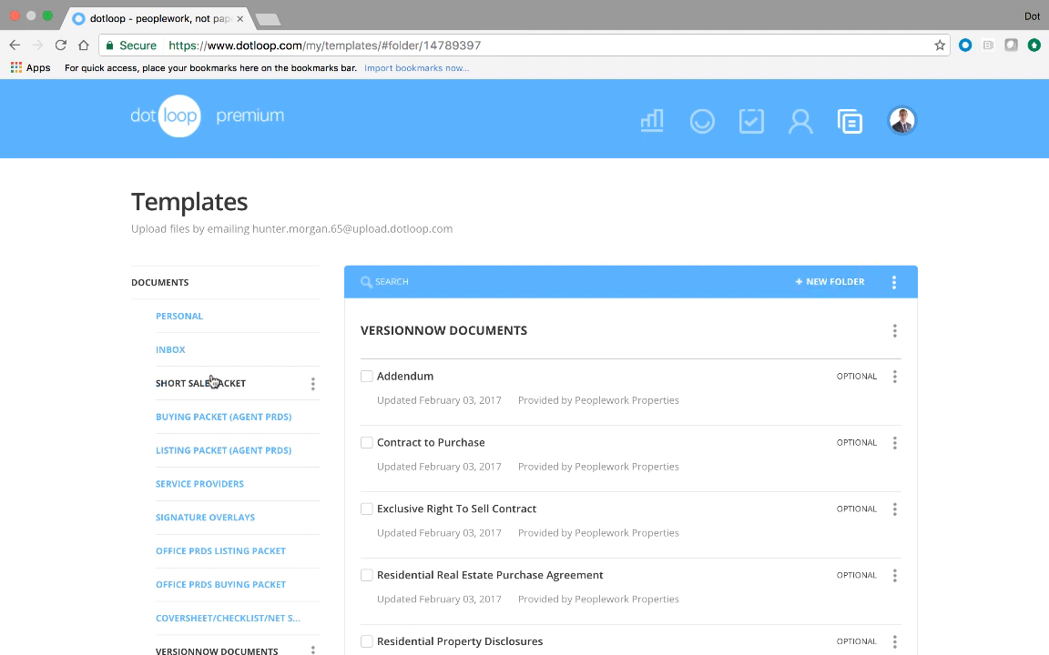
mouse_move(170, 416)
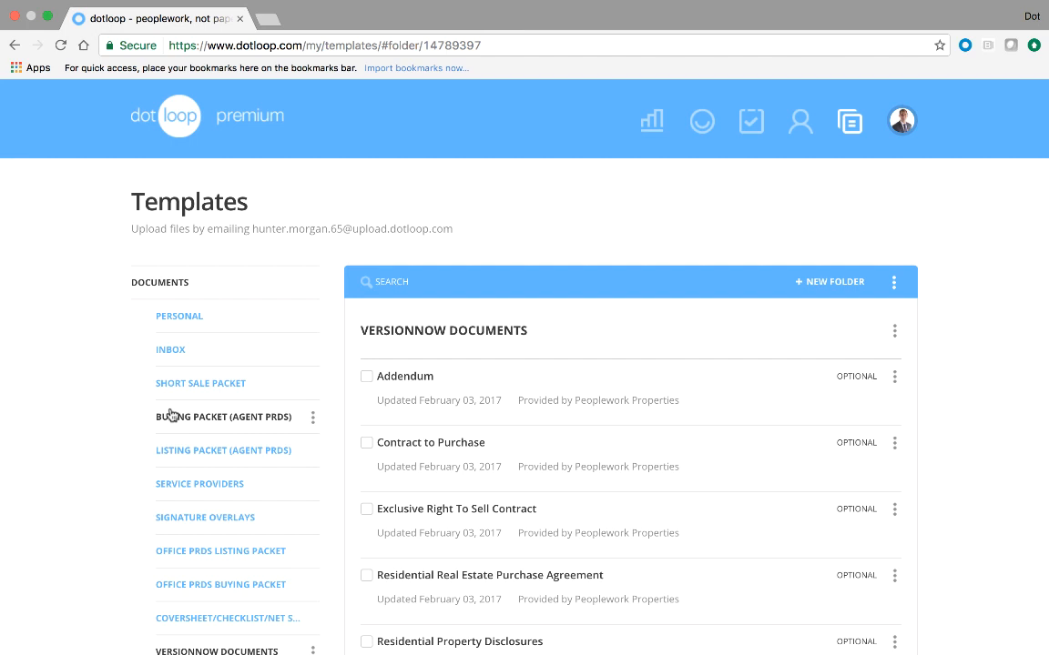
mouse_move(829, 281)
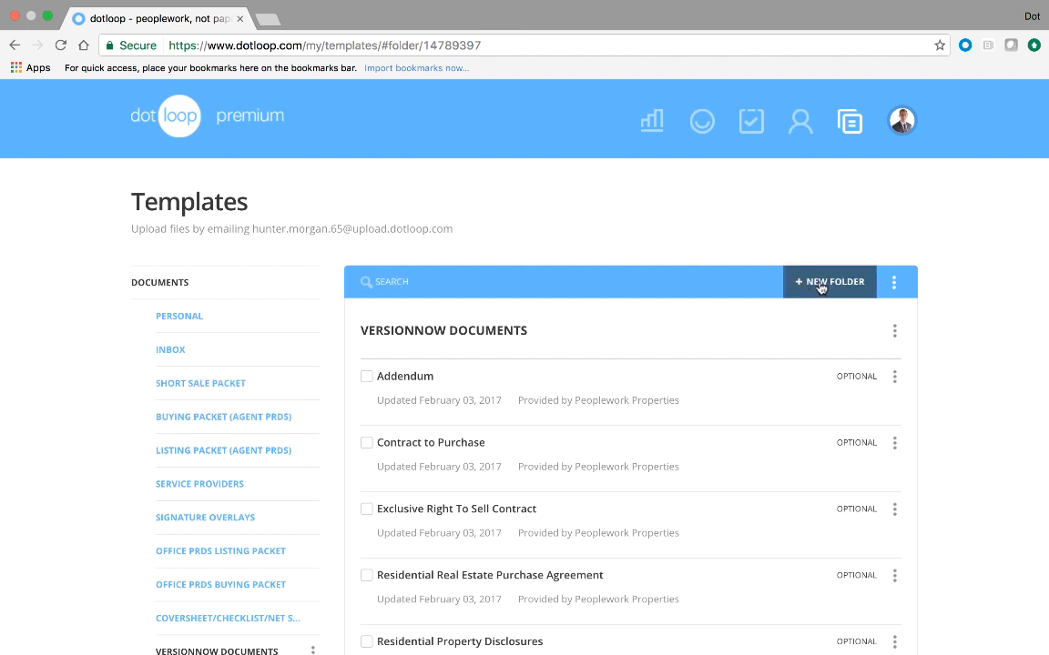
mouse_move(480, 486)
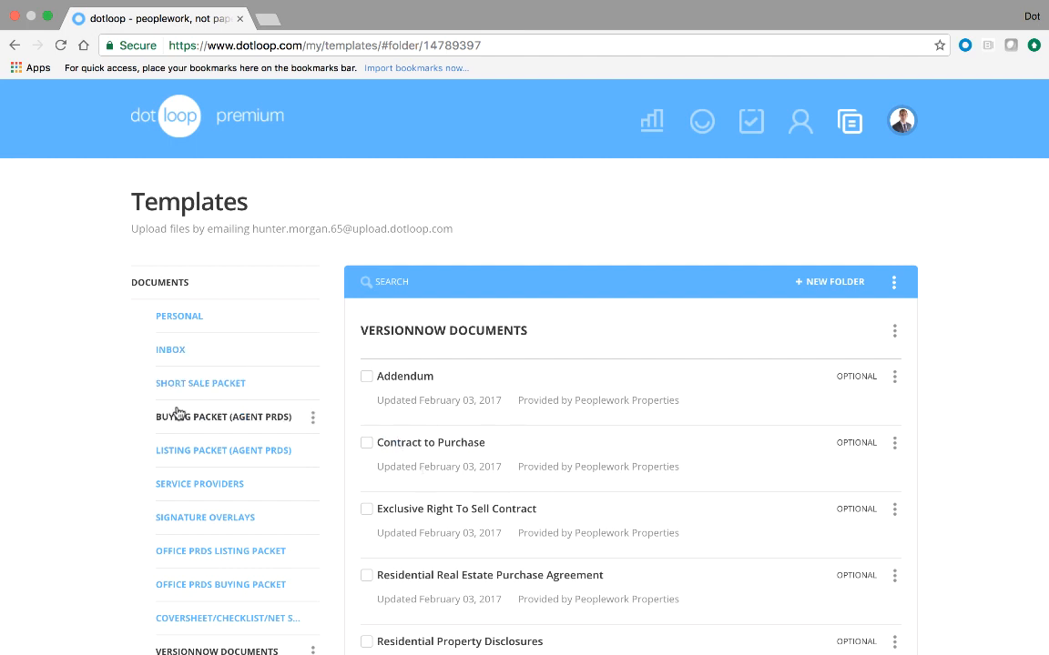
mouse_move(185, 509)
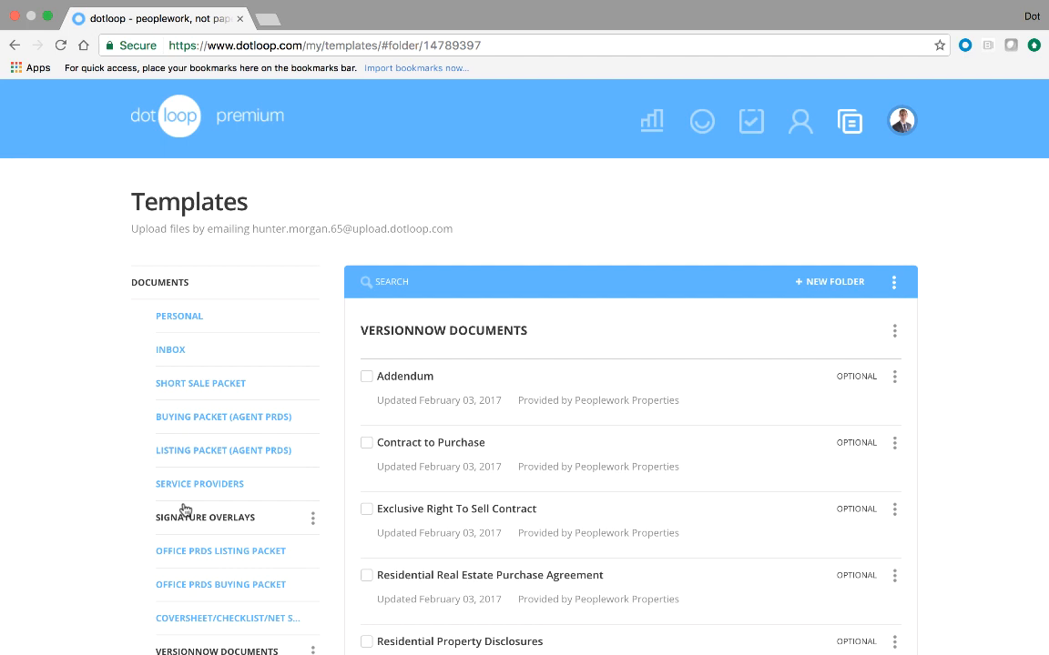
mouse_move(702, 121)
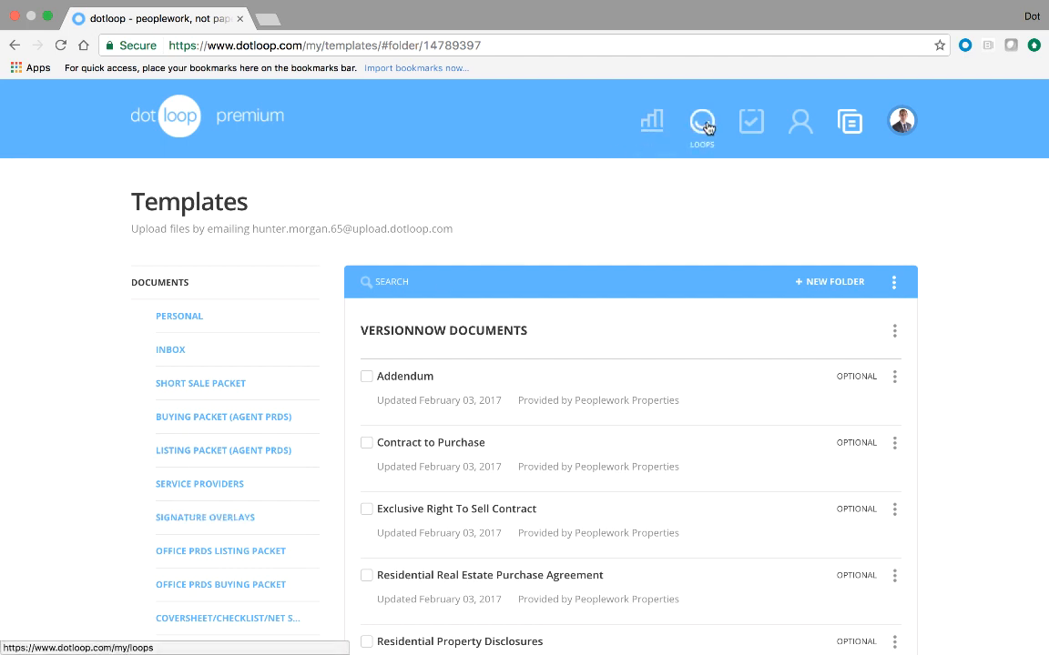
mouse_move(702, 123)
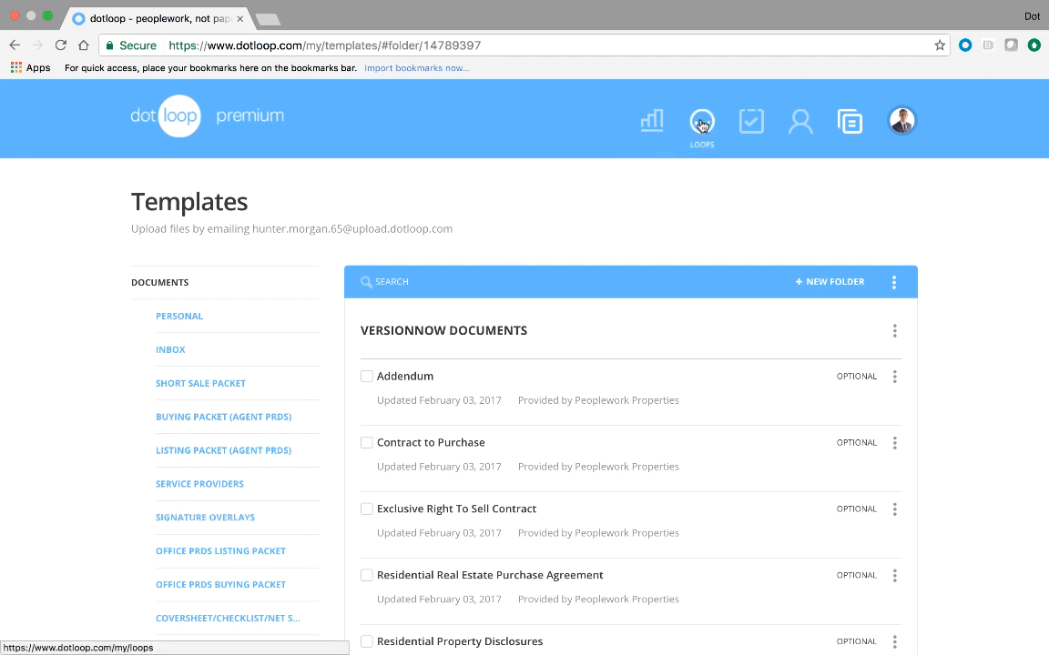
Return to the Loops page listing Fox Run, Fairfax, VA 22030
left_click(701, 121)
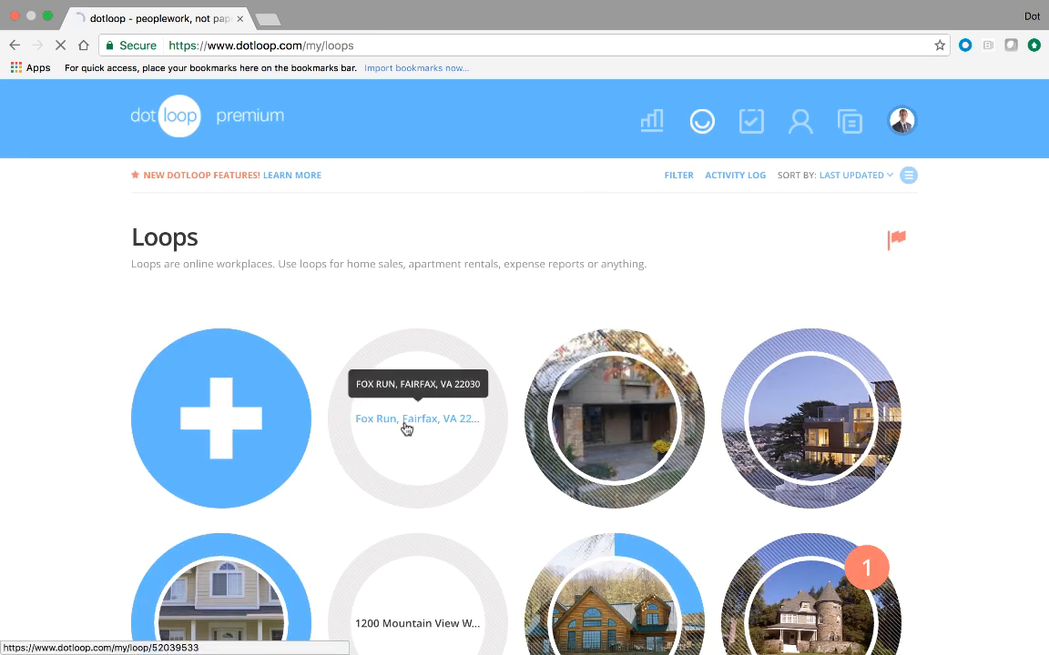
Copy all 14 Buying Packet (Agent PRDS) template documents into the Fox Run loop
left_click(416, 418)
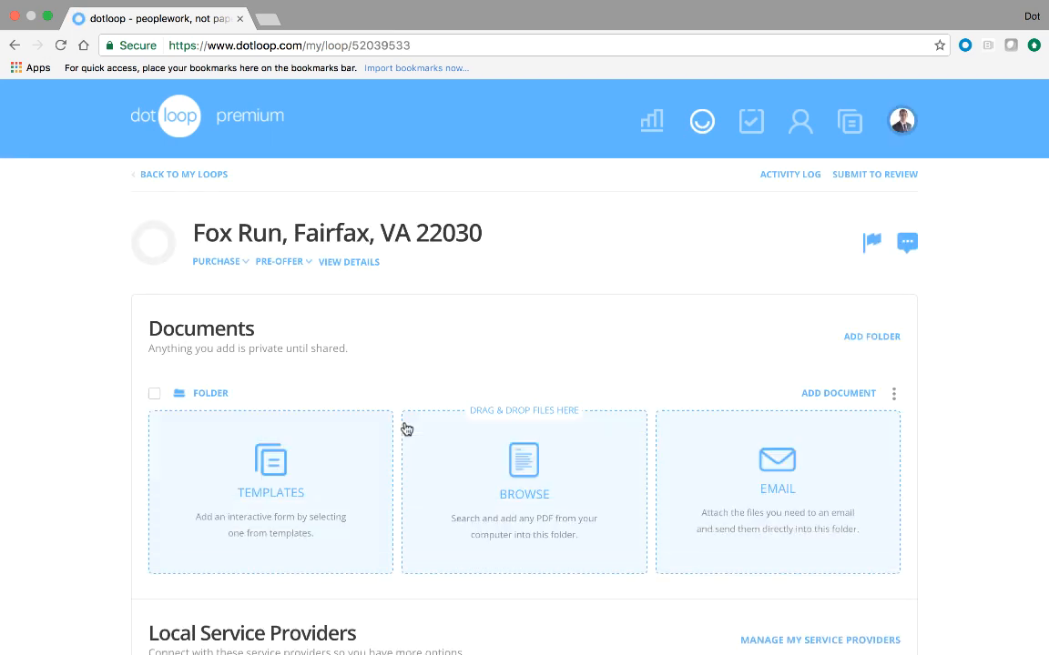
scroll("down", 3)
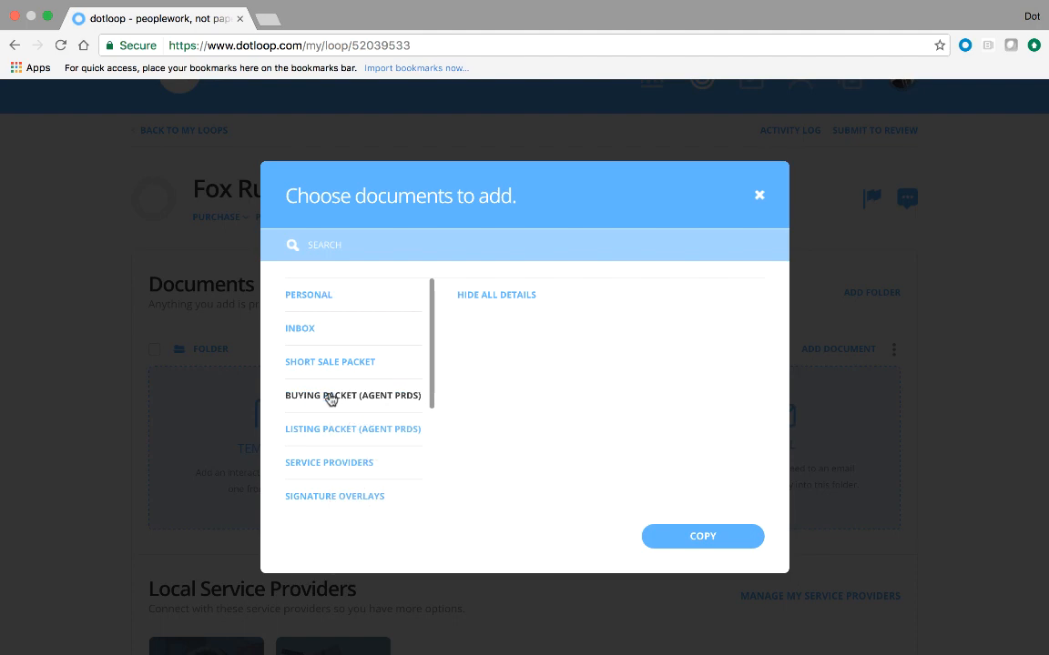
left_click(353, 395)
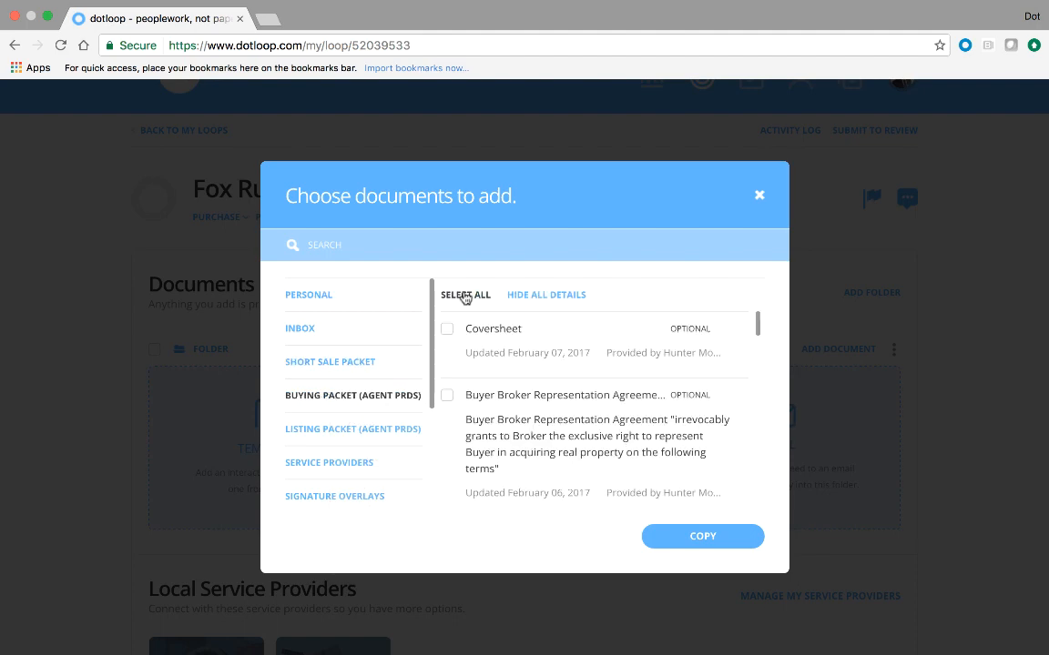
left_click(701, 536)
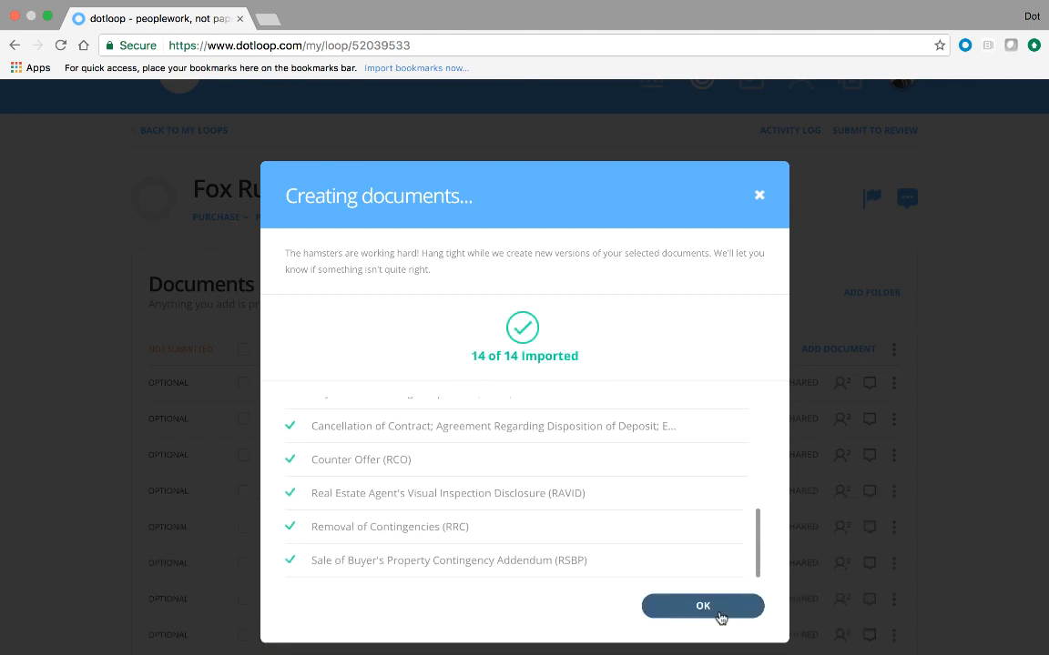
left_click(702, 605)
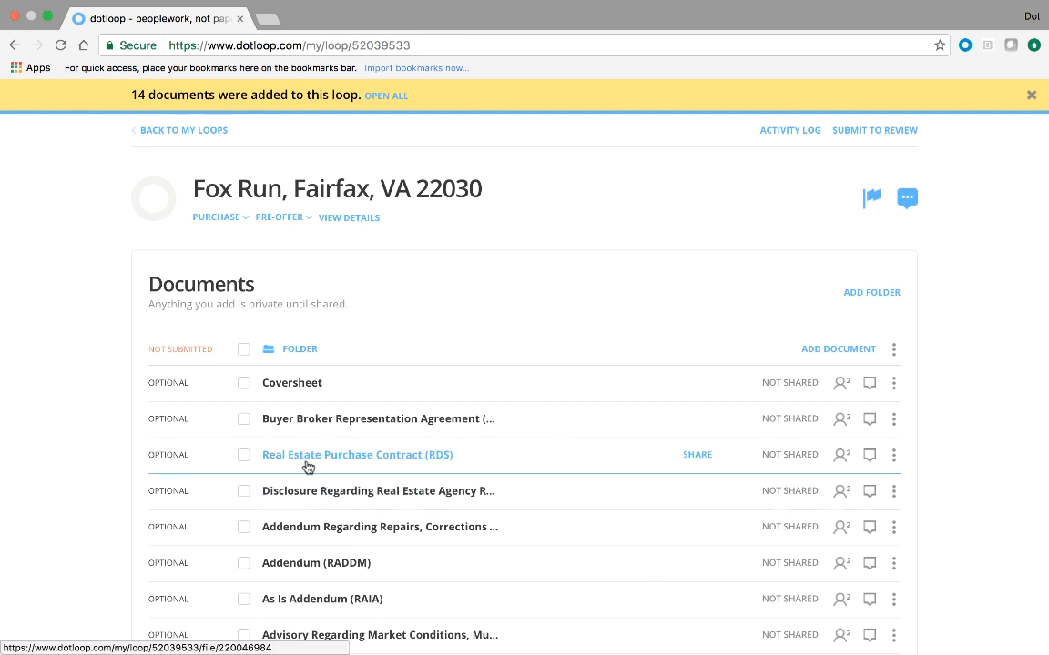
mouse_move(252, 418)
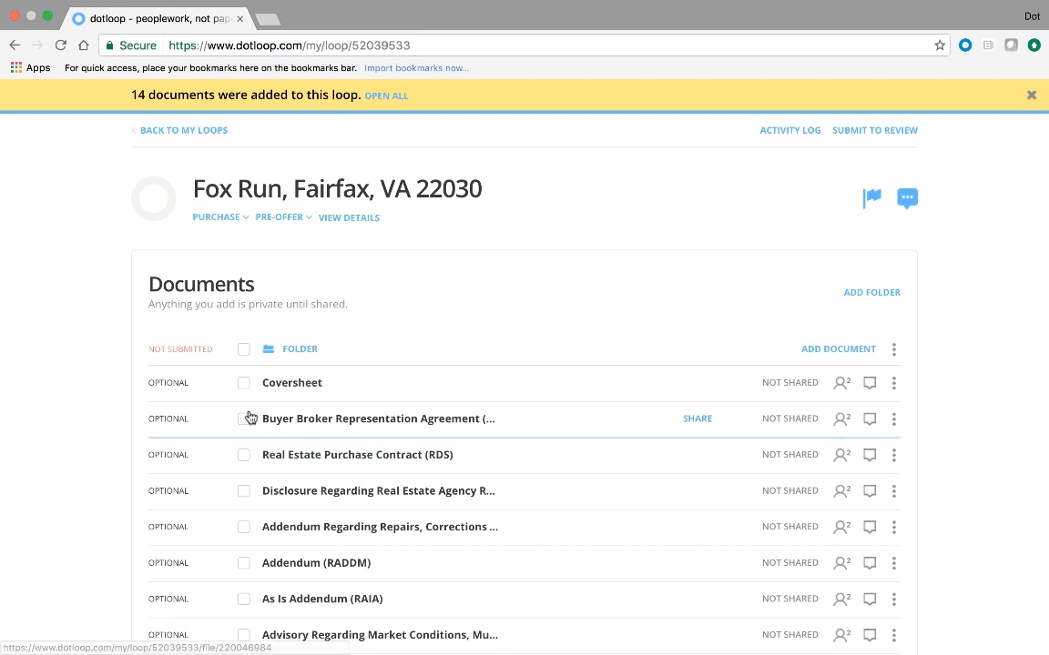
Open the first three Fox Run documents together in the Autofill form
left_click(243, 455)
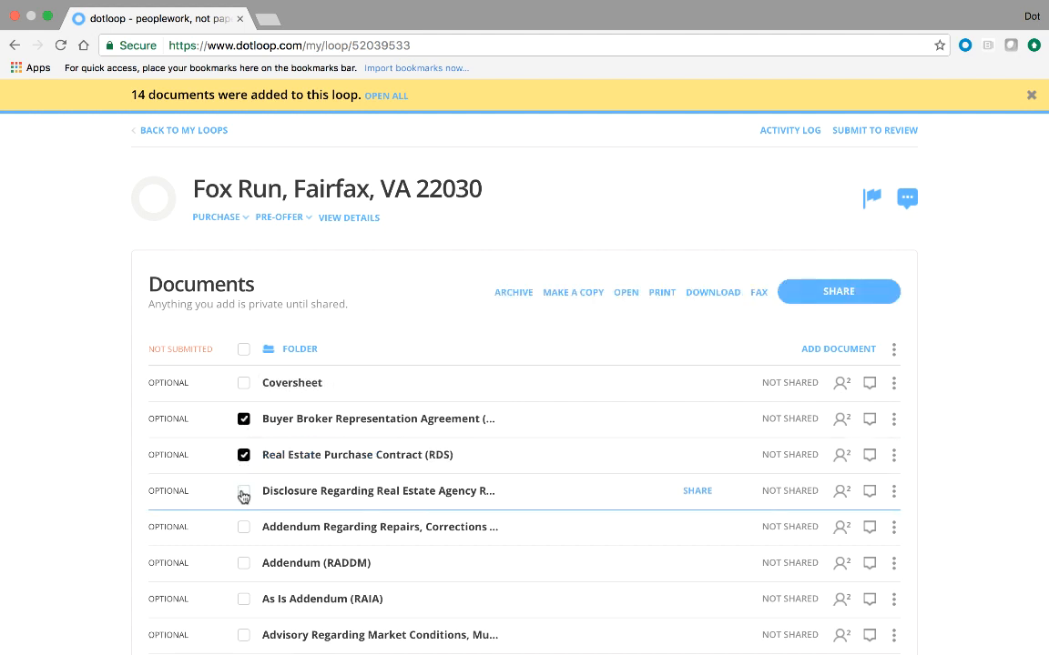
left_click(243, 491)
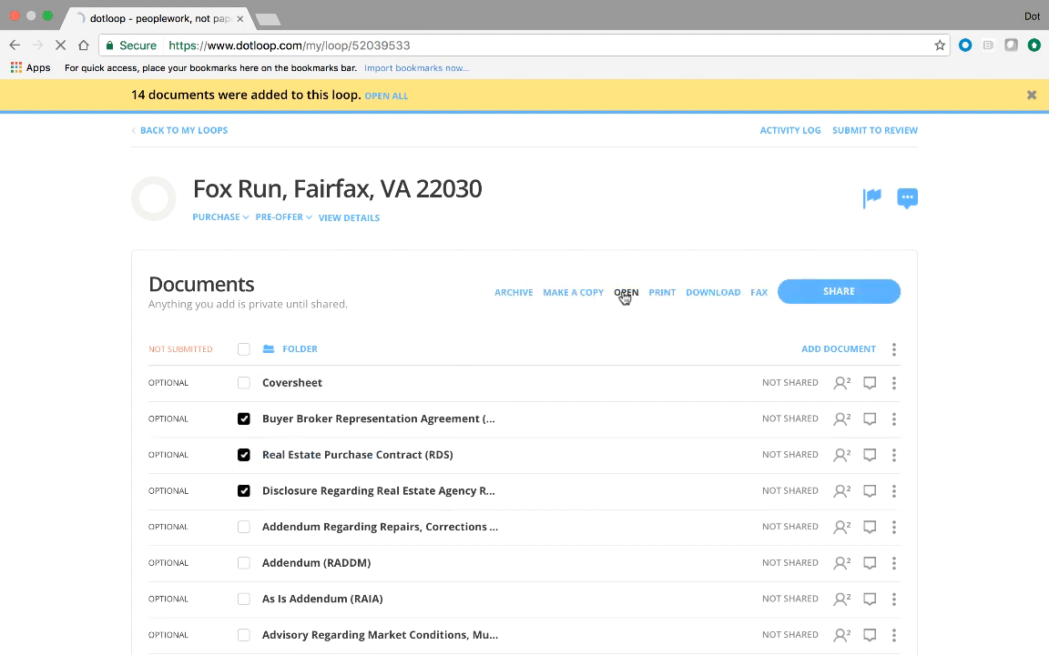
left_click(625, 292)
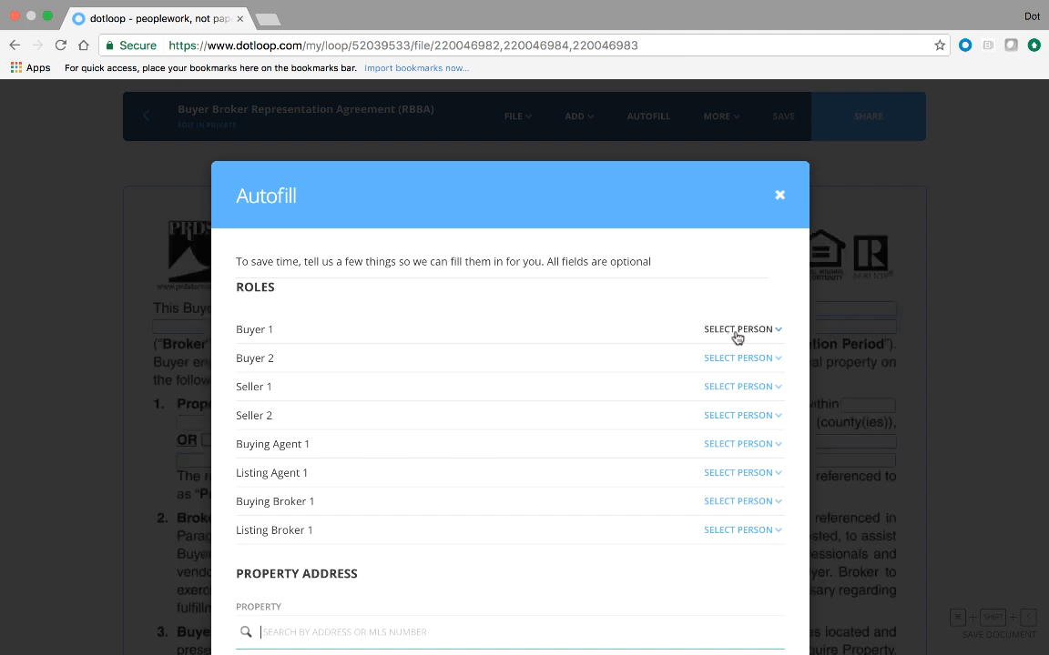
scroll("down", 3)
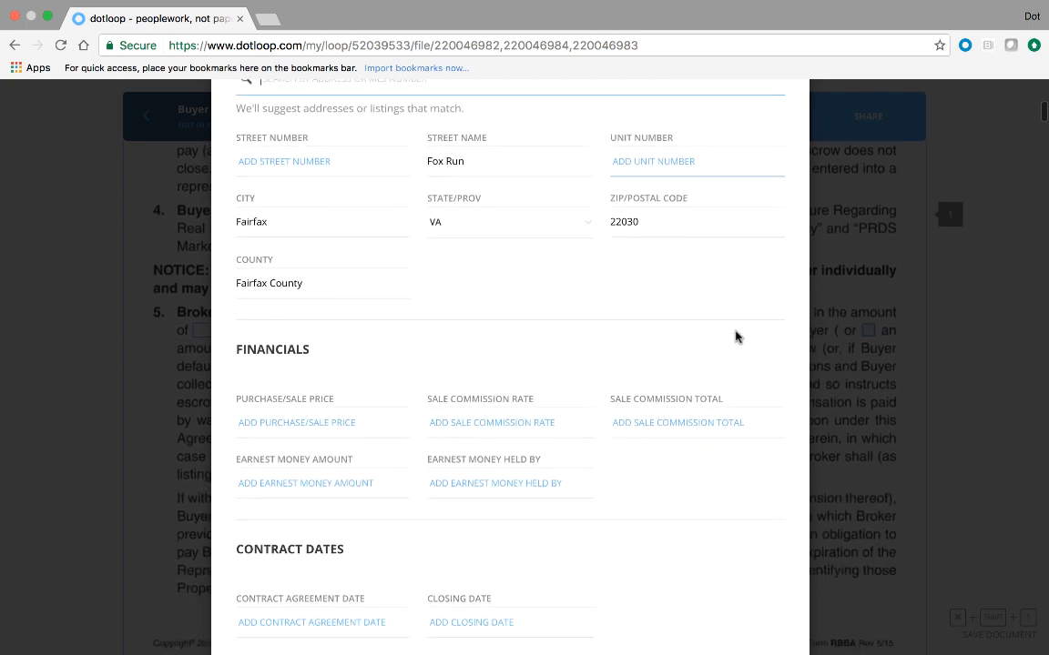
scroll("down", 3)
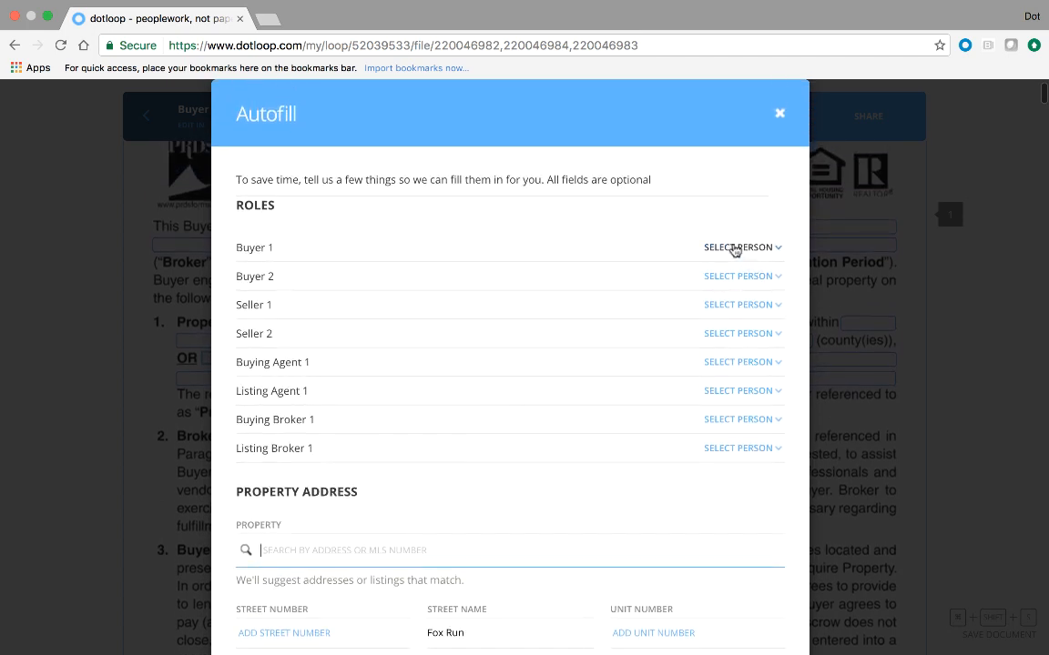
left_click(738, 246)
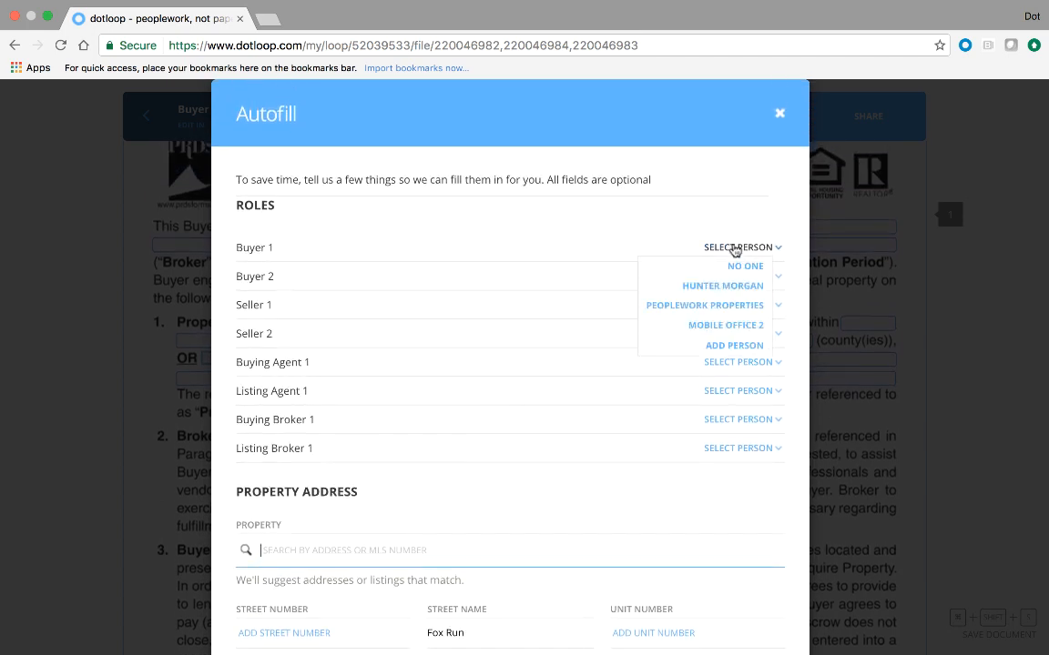
mouse_move(734, 344)
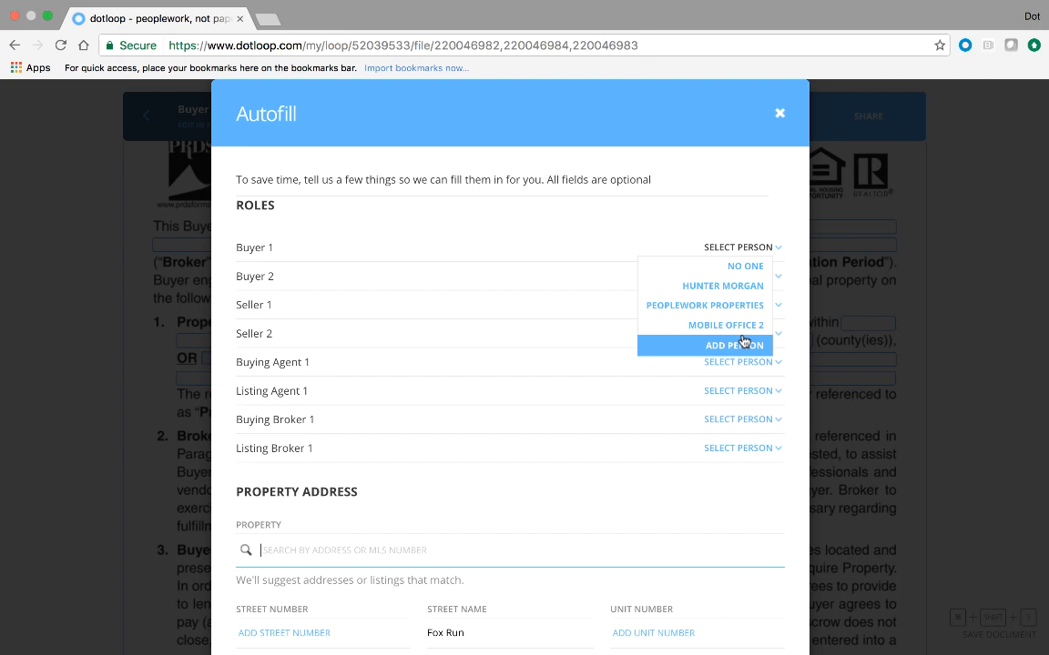
left_click(732, 345)
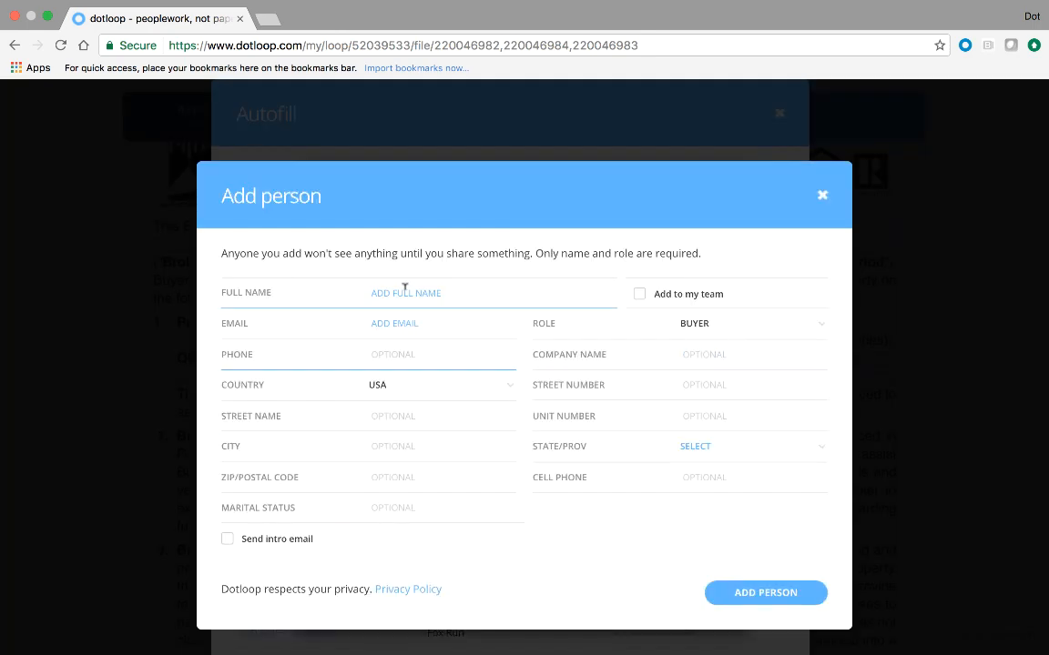
type("Ryan")
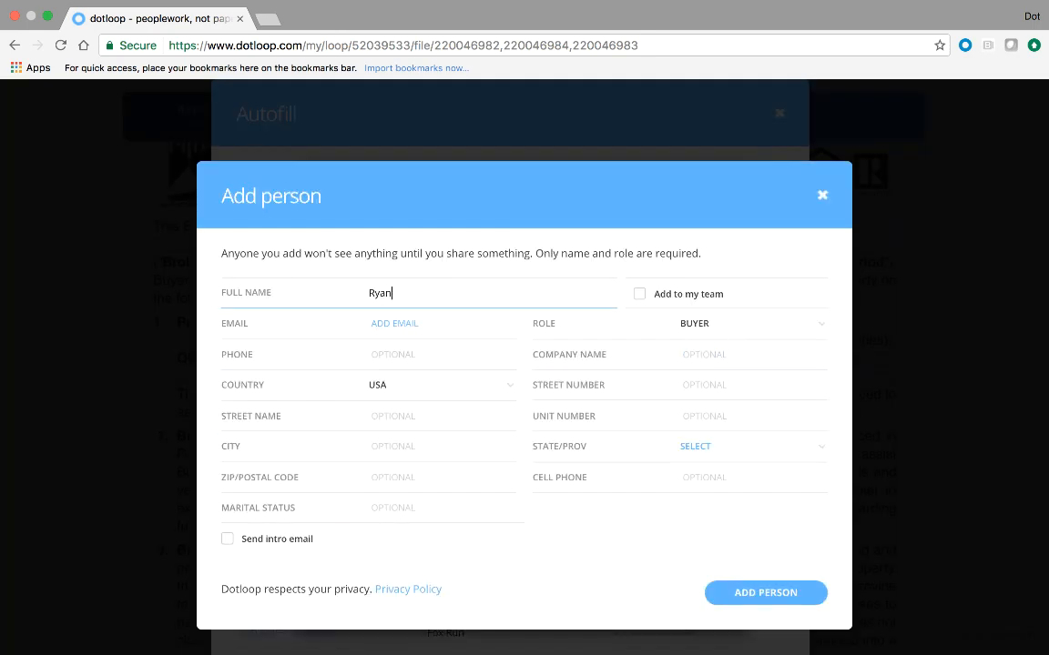
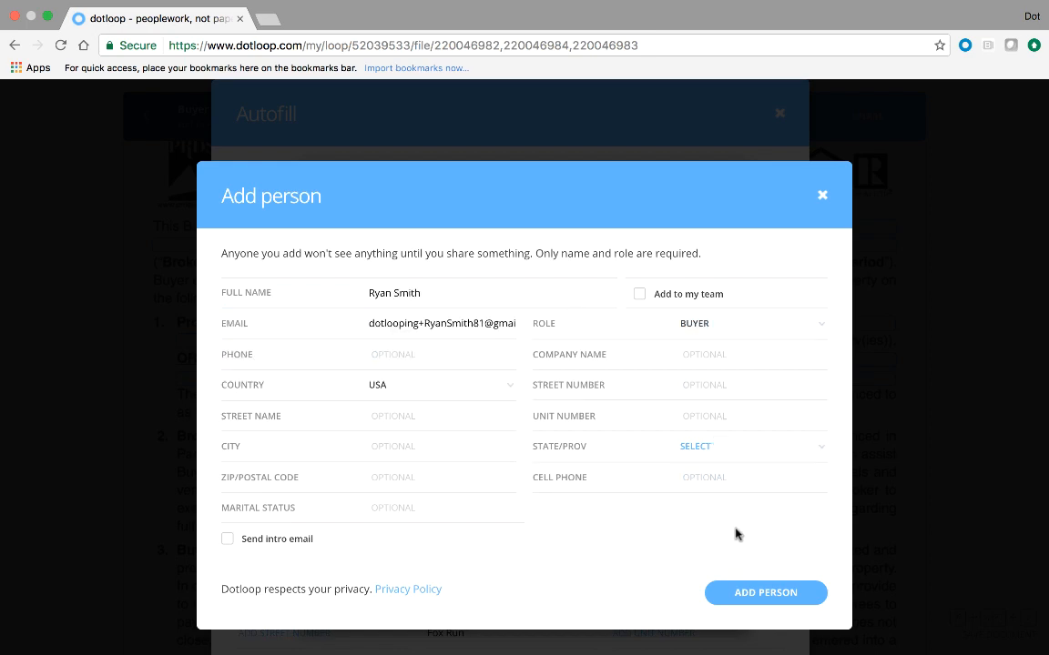
left_click(764, 593)
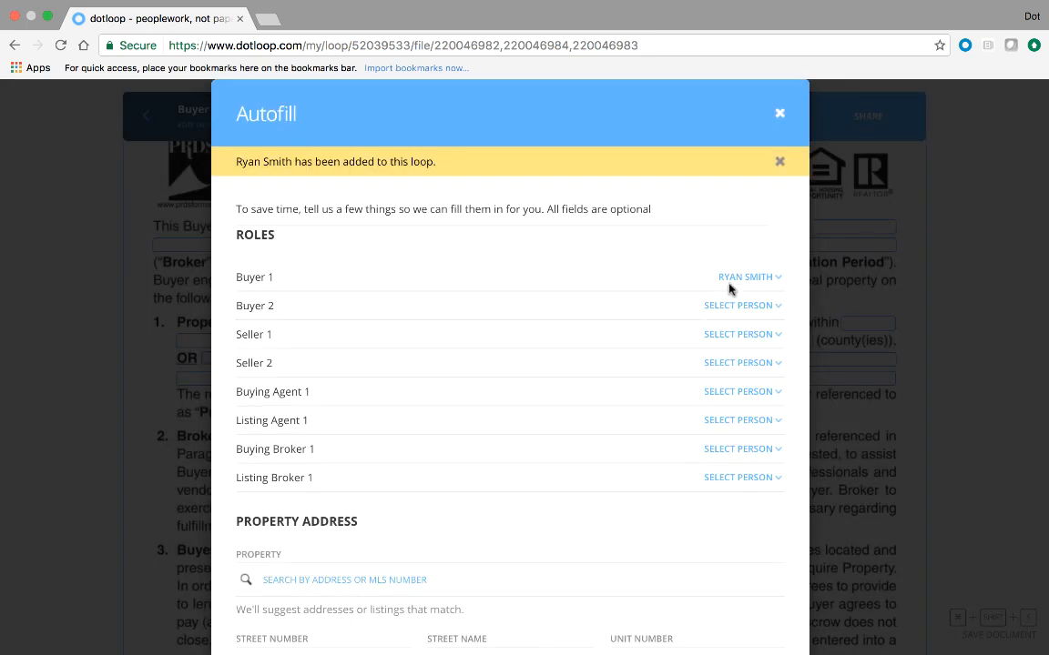
mouse_move(192, 244)
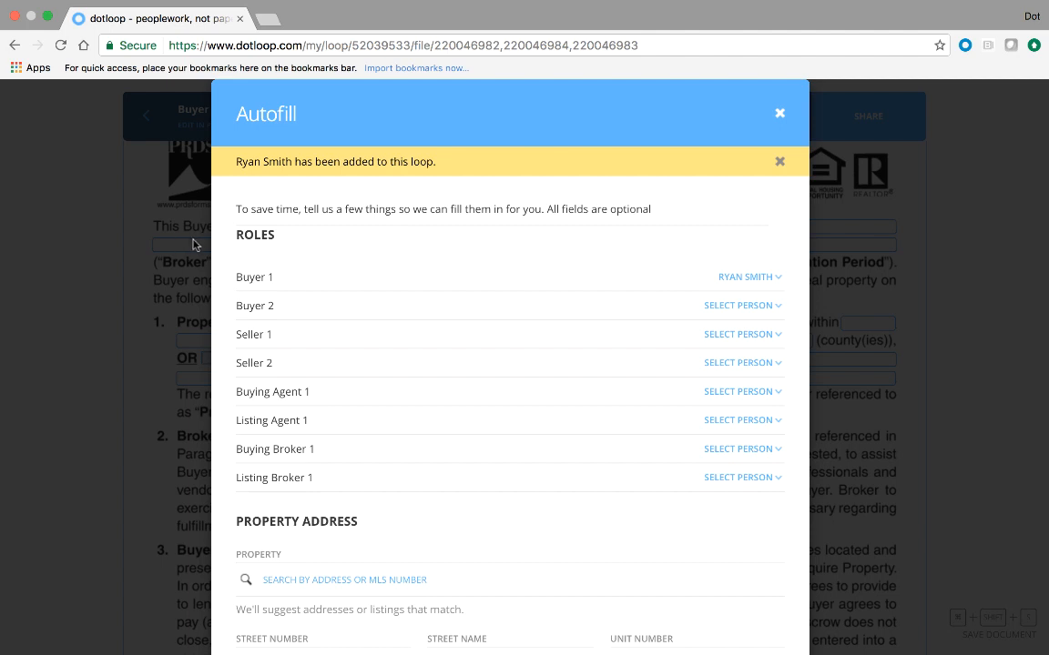
scroll("down", 3)
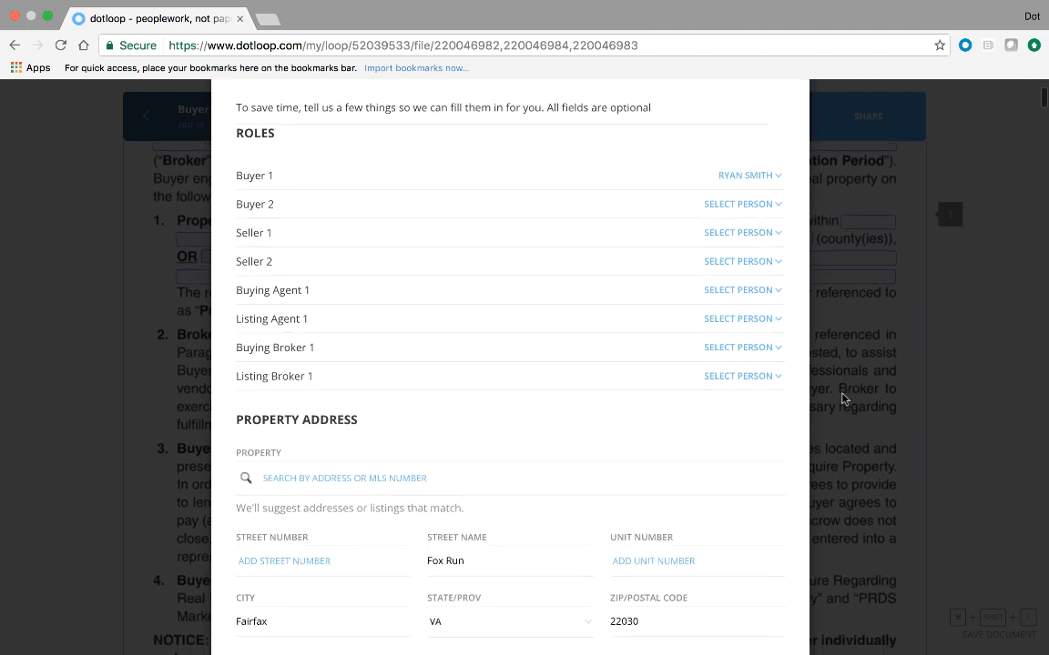
scroll("down", 3)
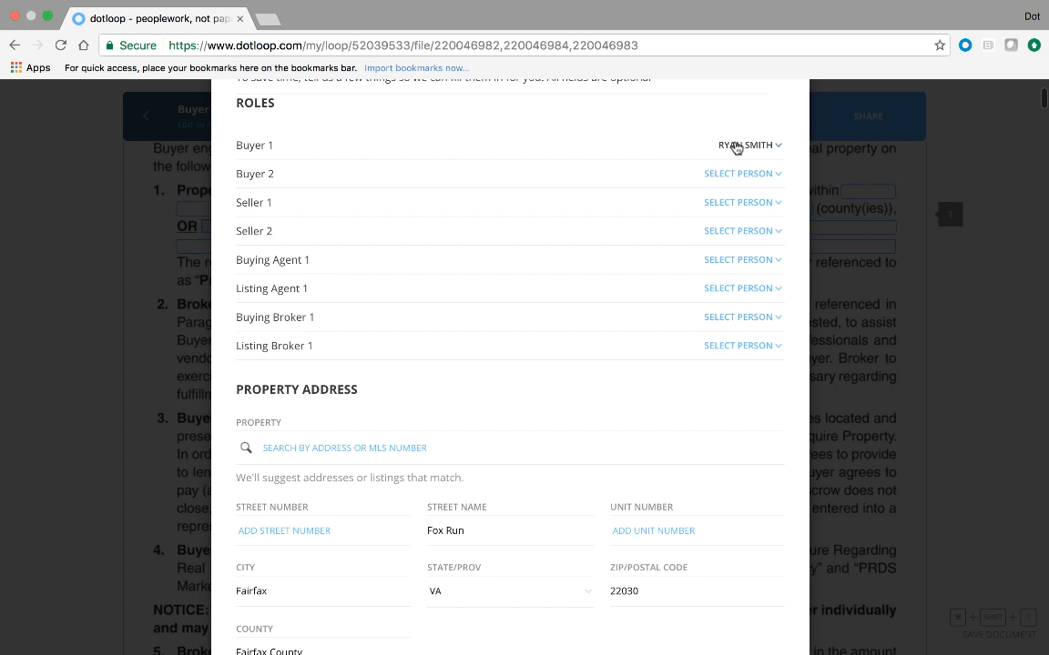
scroll("down", 3)
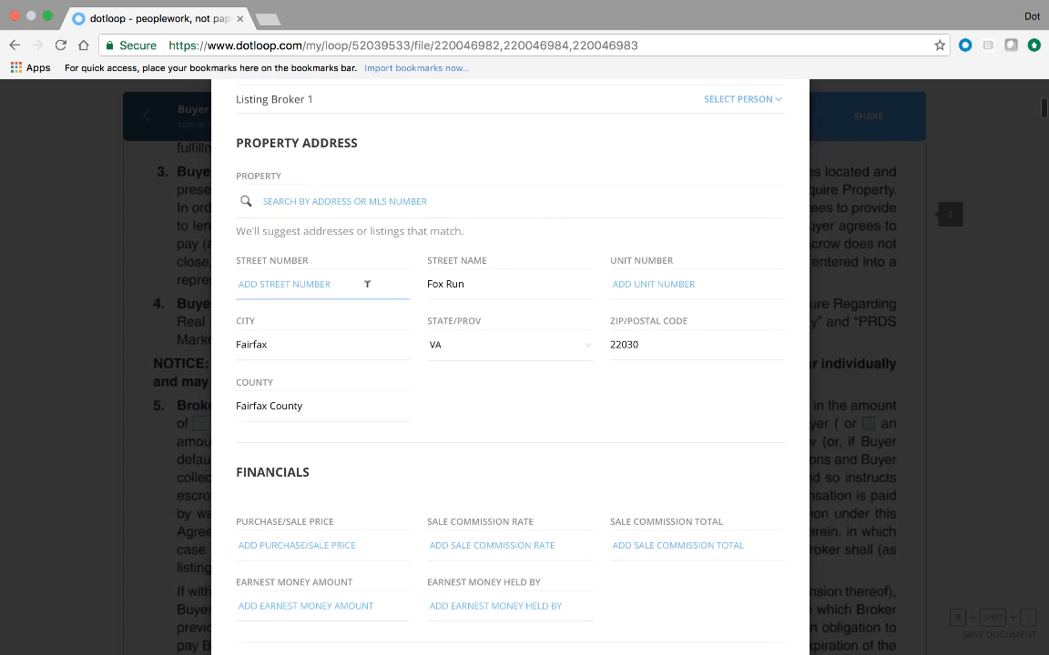
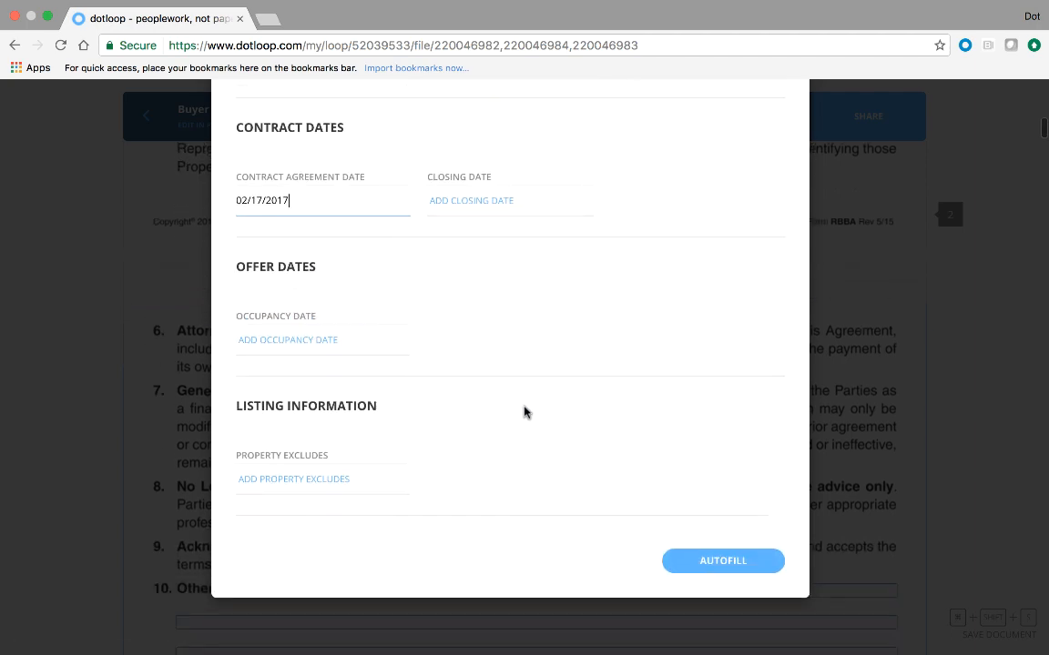
left_click(723, 561)
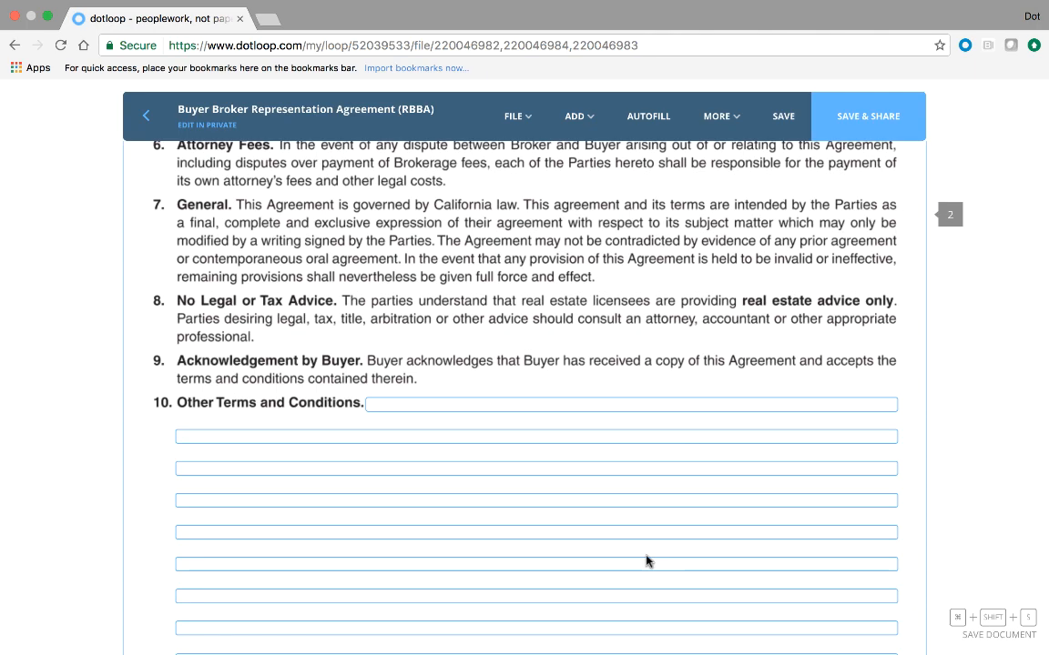
Type ': )' into three Other Terms and Conditions lines of the agreement
left_click(648, 116)
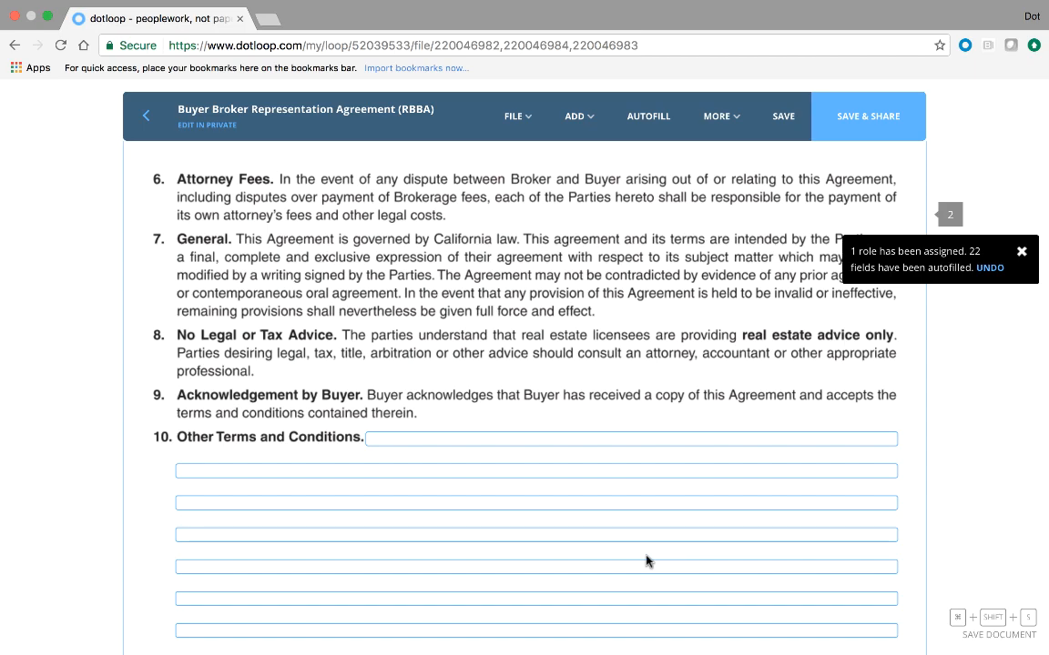
scroll("up", 3)
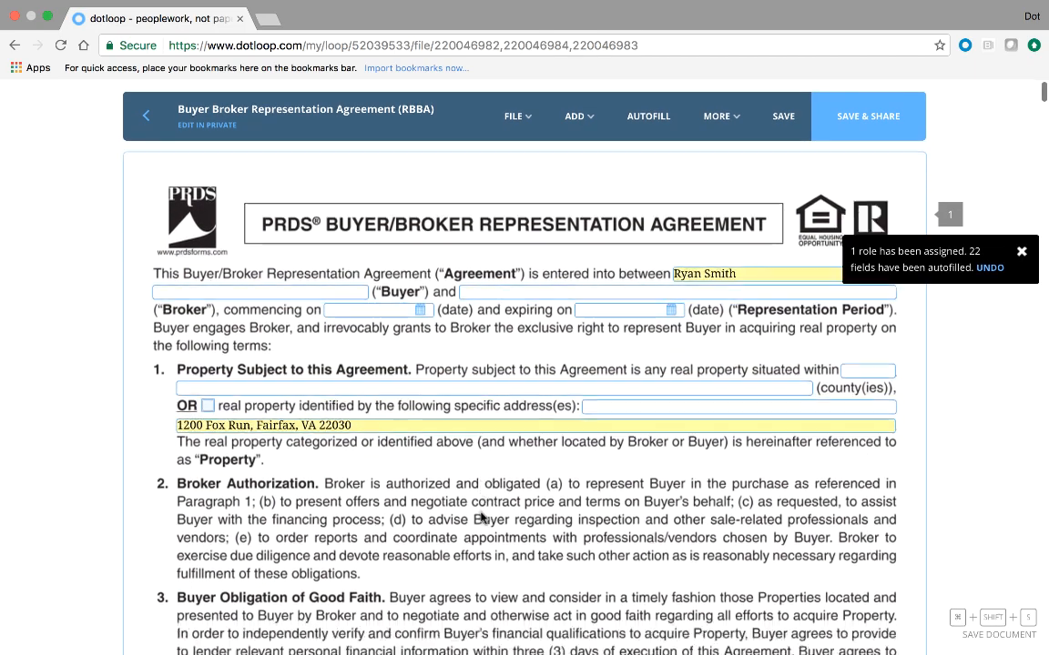
scroll("down", 3)
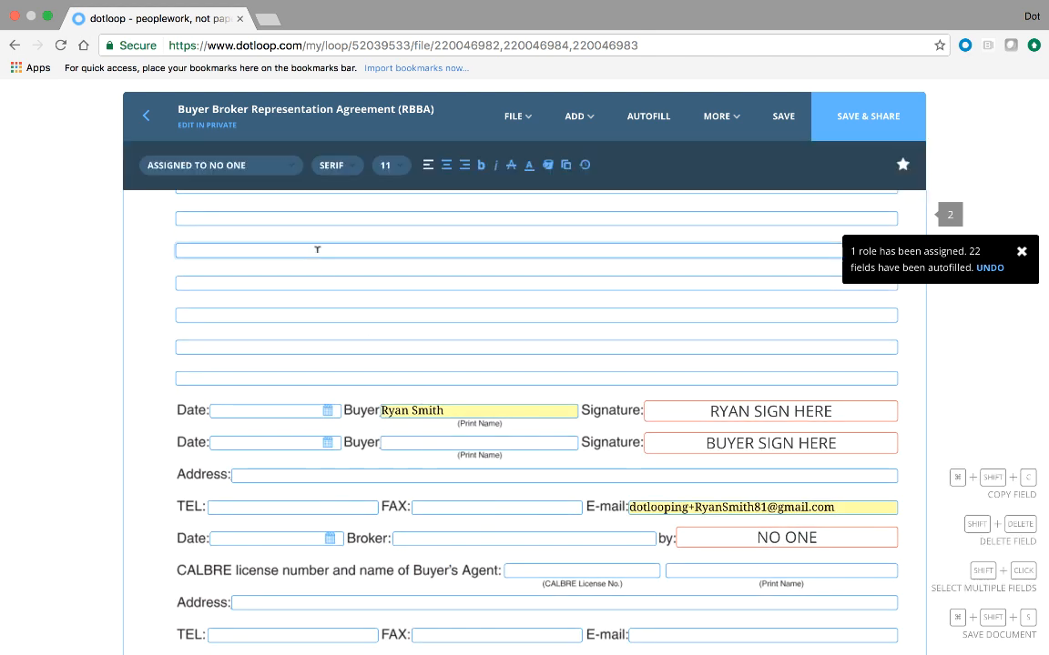
type(": )")
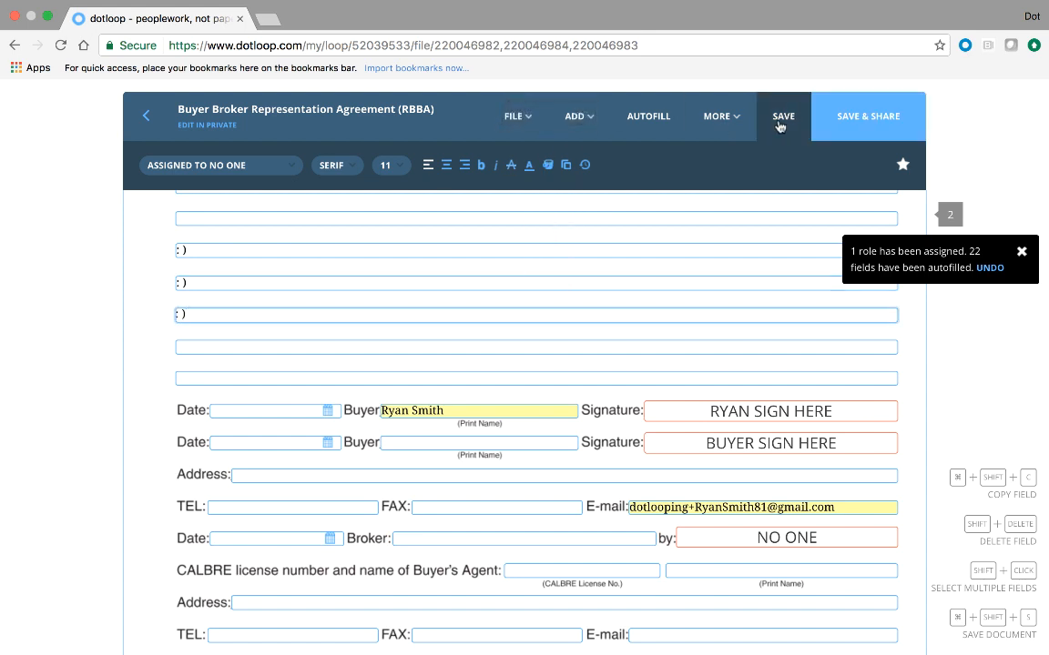
mouse_move(867, 115)
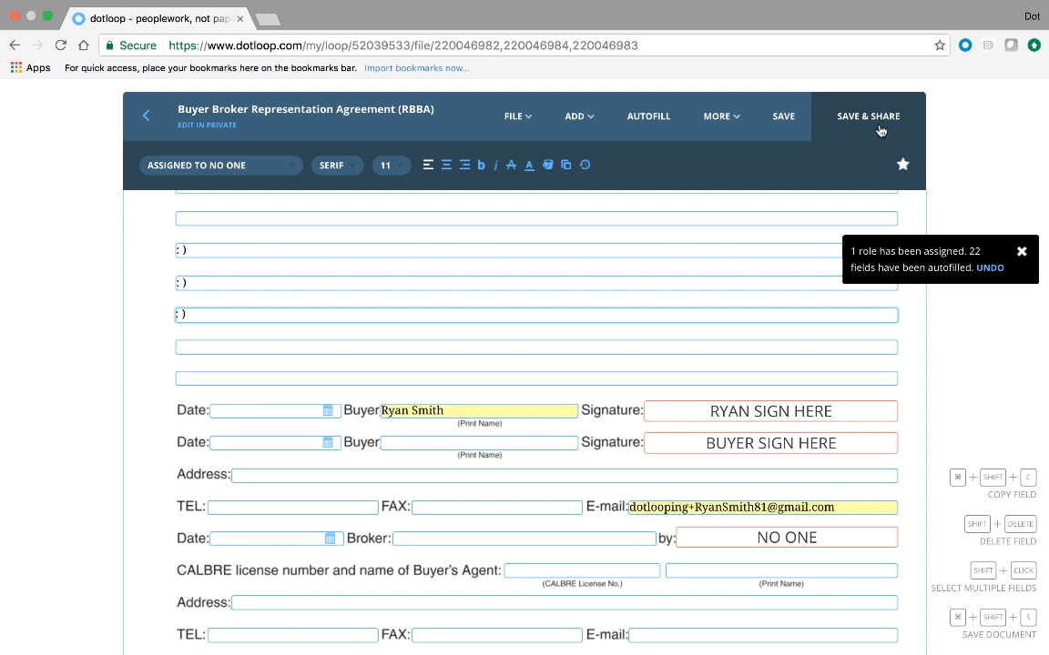
mouse_move(878, 124)
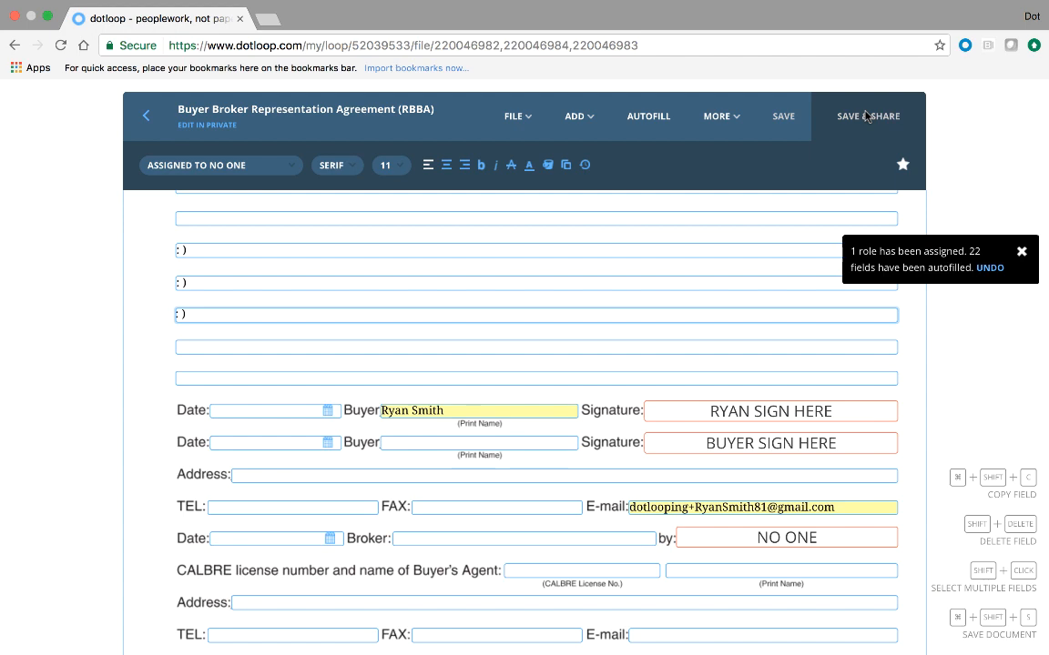
Begin sharing the three documents, letting the buyer sign assigned fields only
left_click(868, 116)
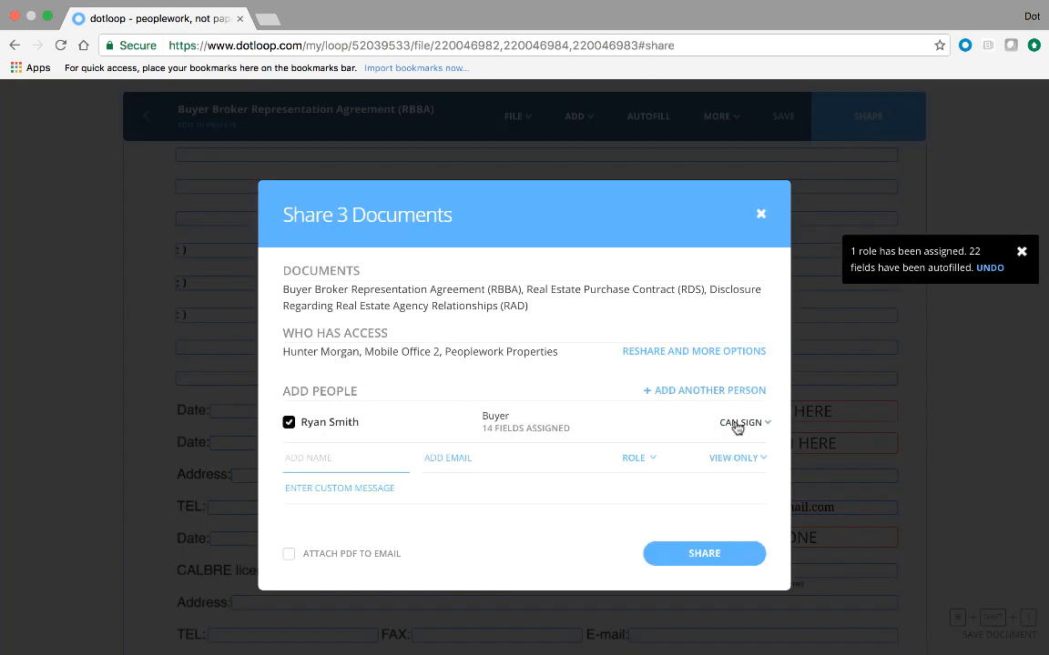
left_click(742, 421)
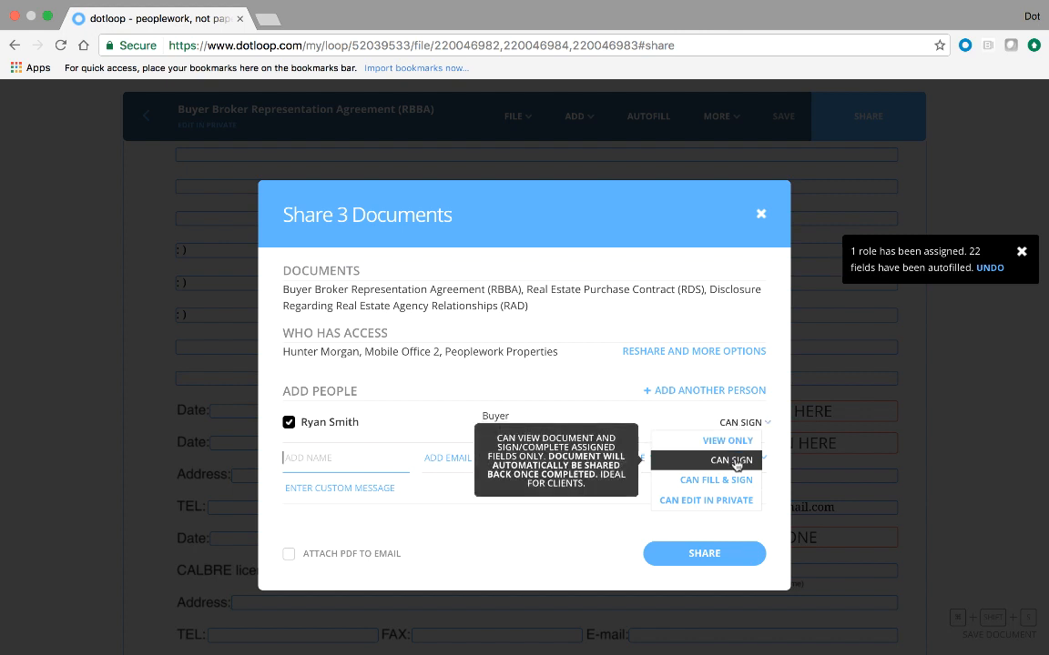
left_click(727, 441)
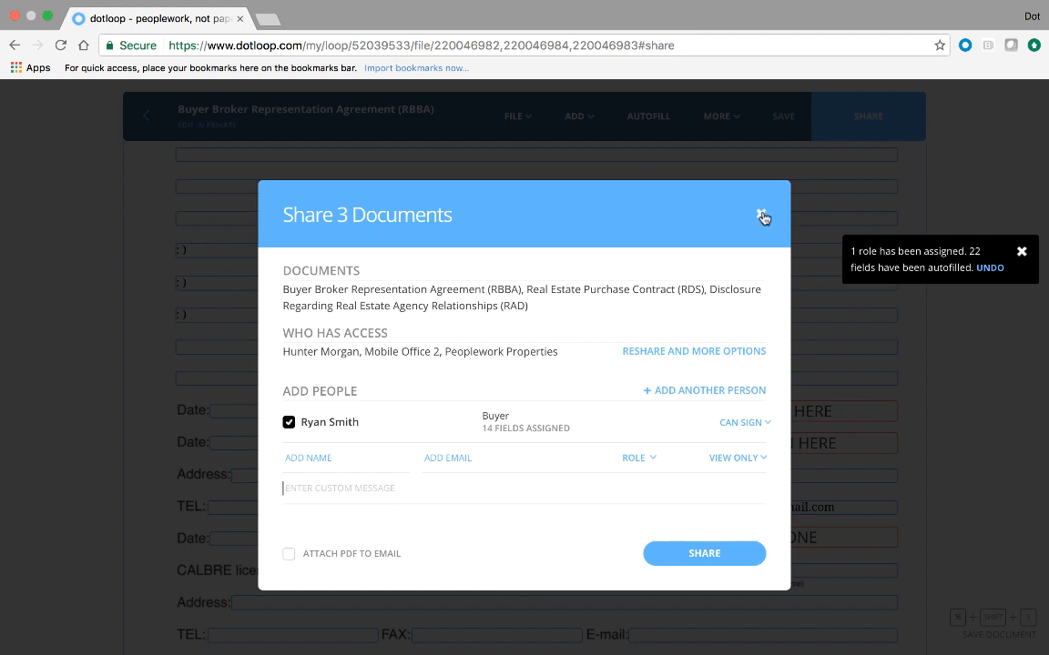
mouse_move(752, 260)
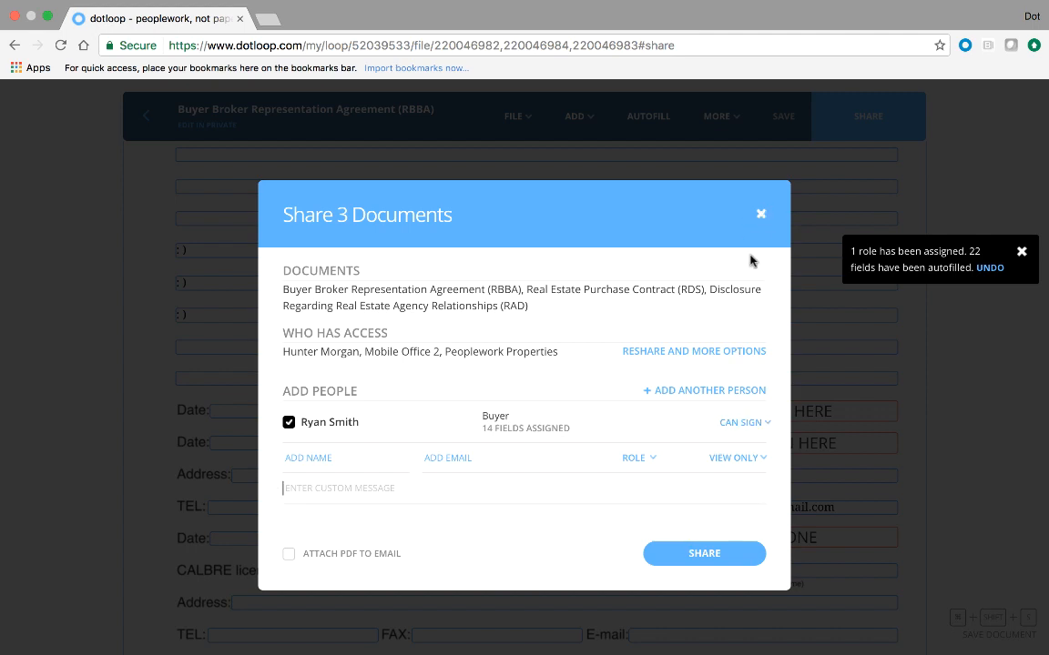
Cancel sharing, leave the agreement, and decline sharing the unshared documents
left_click(761, 213)
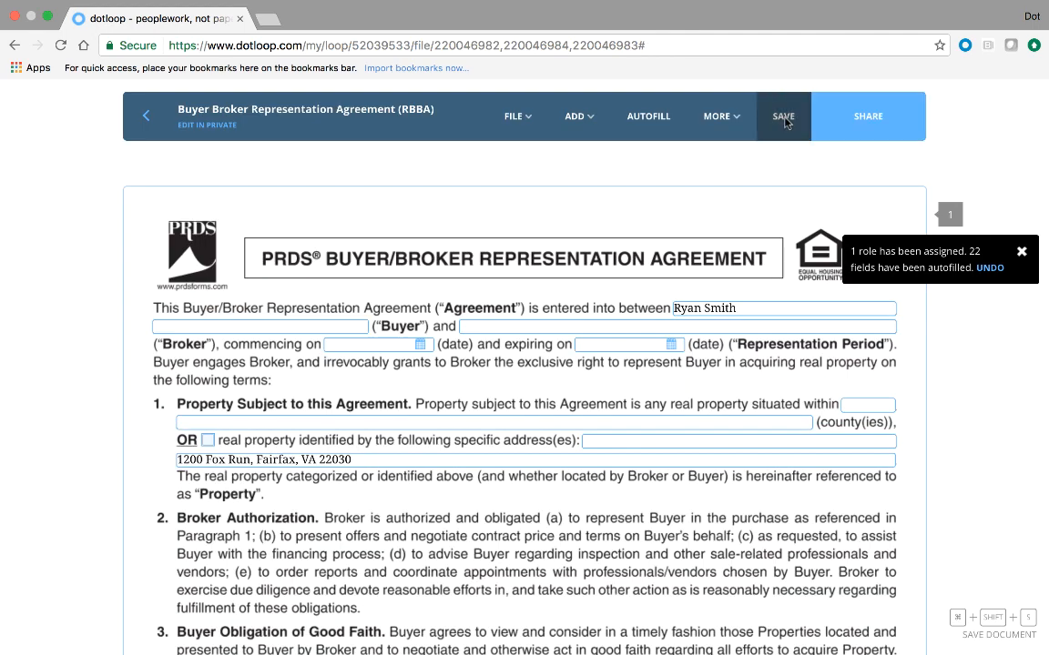
left_click(782, 115)
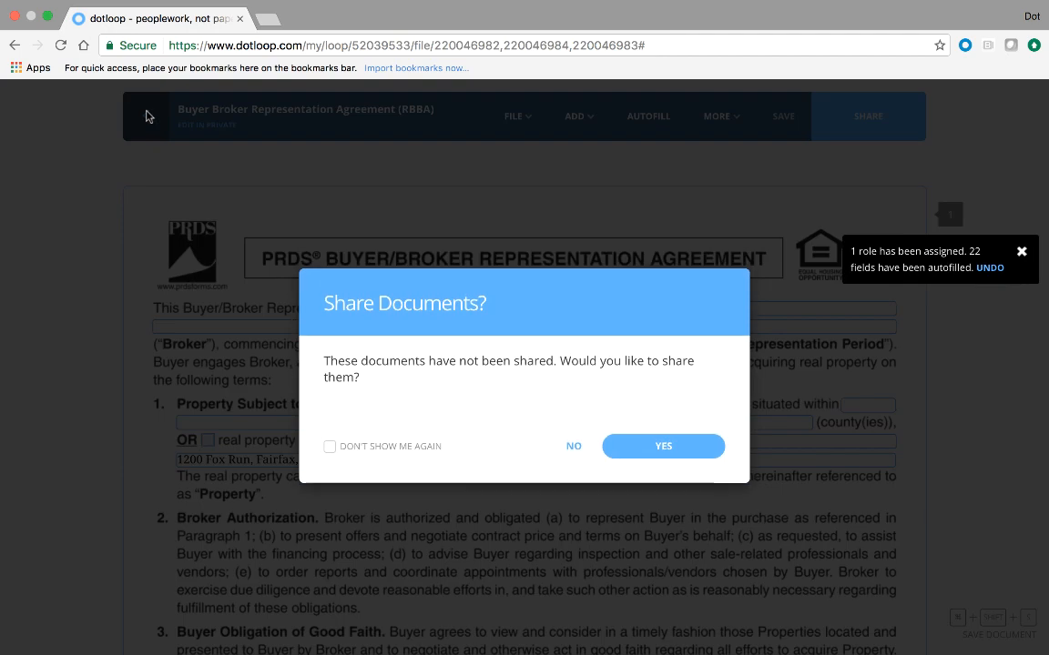
left_click(573, 446)
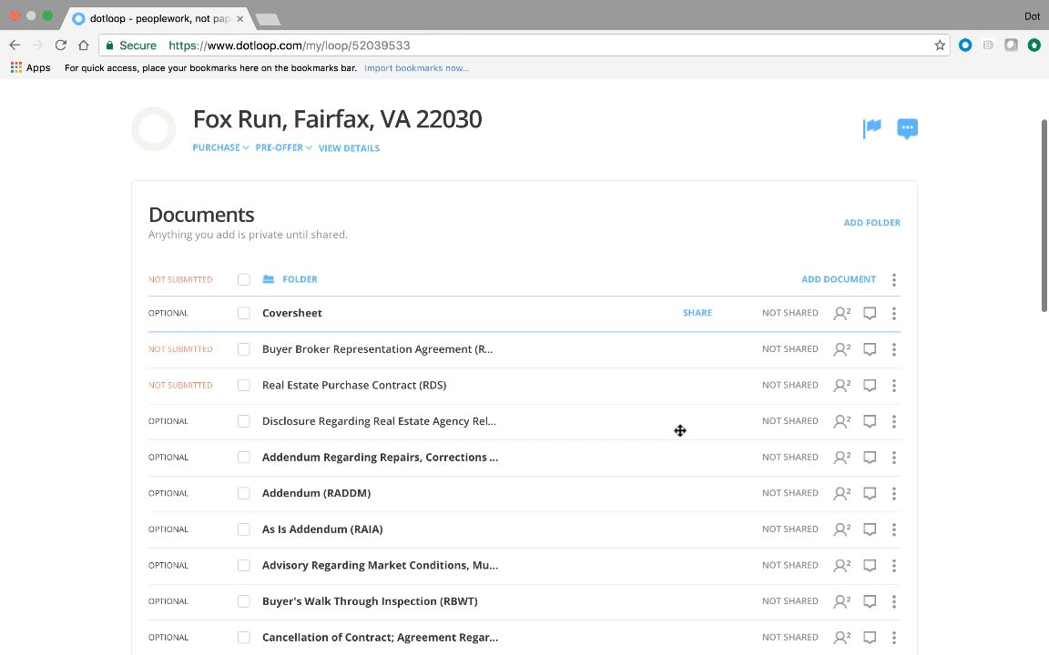
Upload 'scanned listing packet.pdf' into the Fox Run loop and open it
left_click(838, 280)
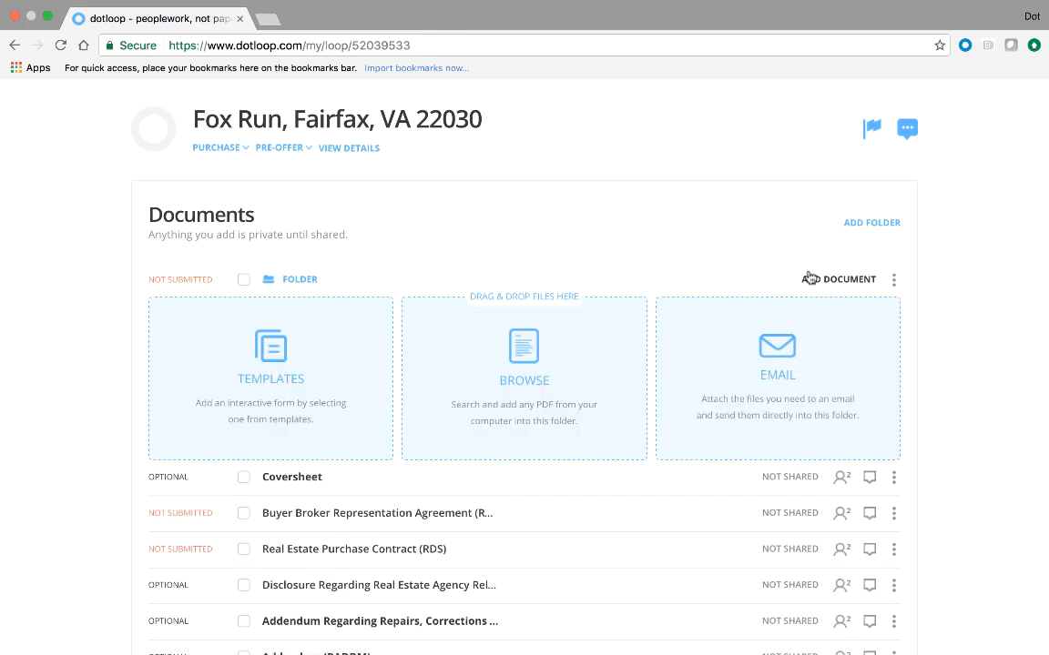
mouse_move(762, 337)
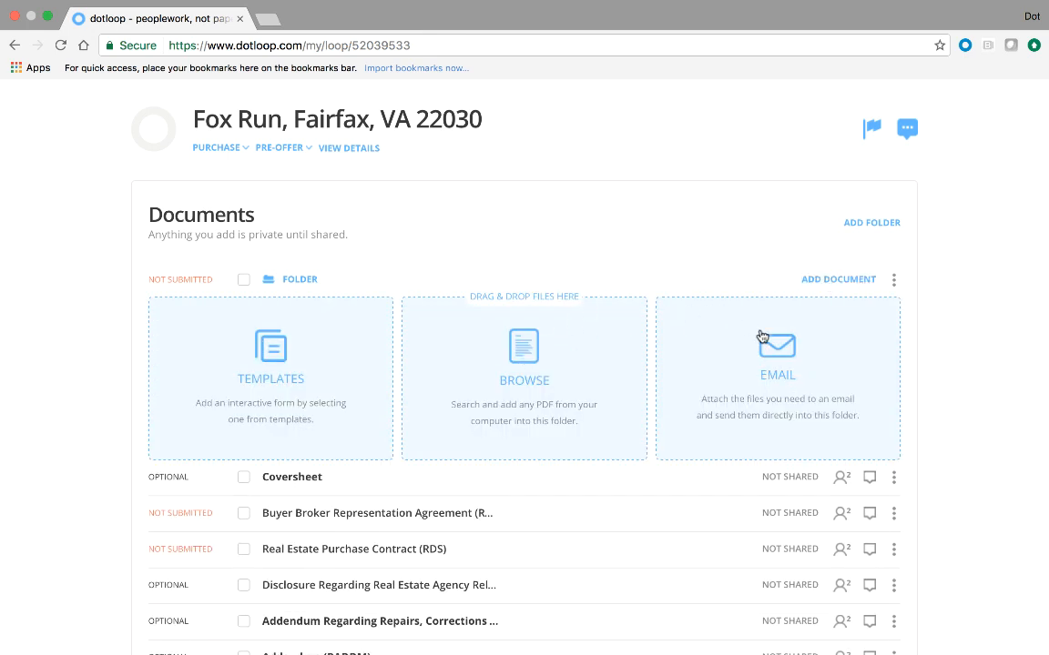
mouse_move(517, 349)
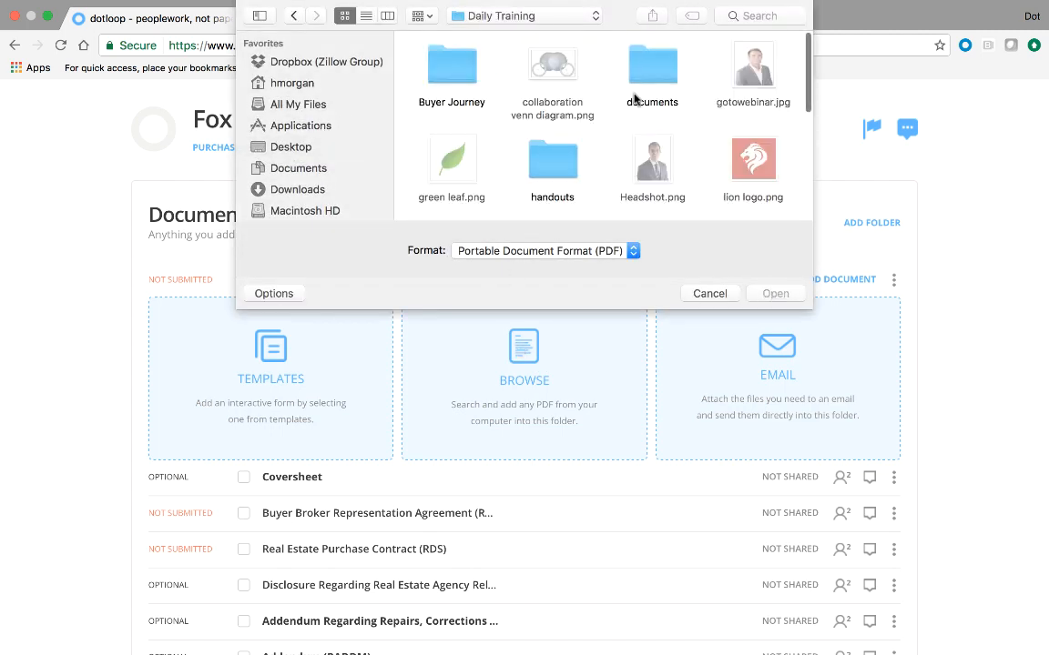
scroll("down", 3)
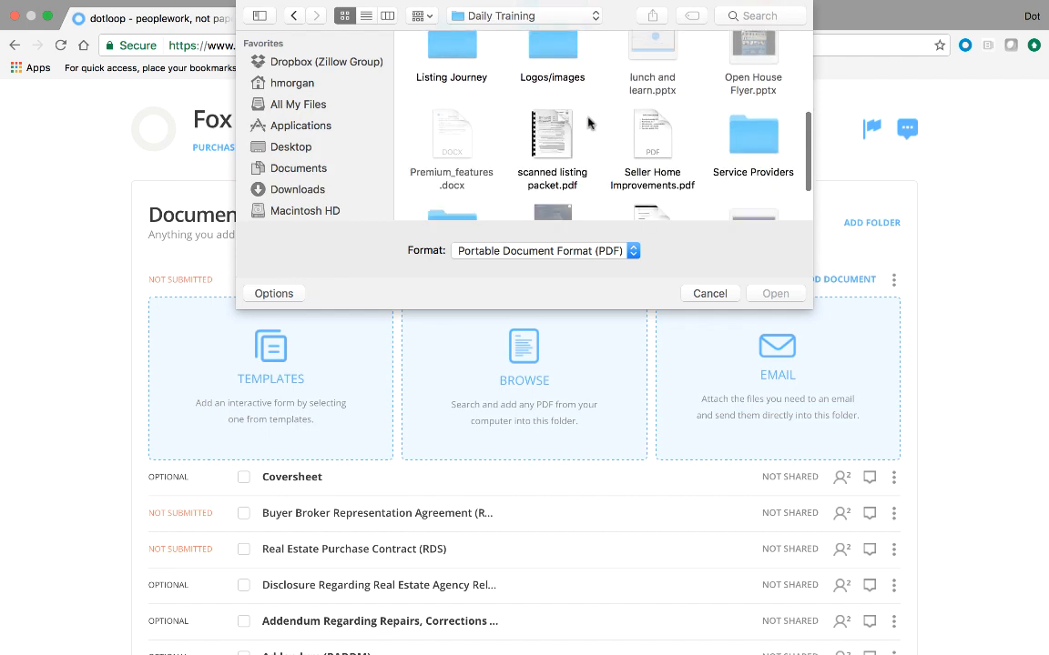
left_click(774, 293)
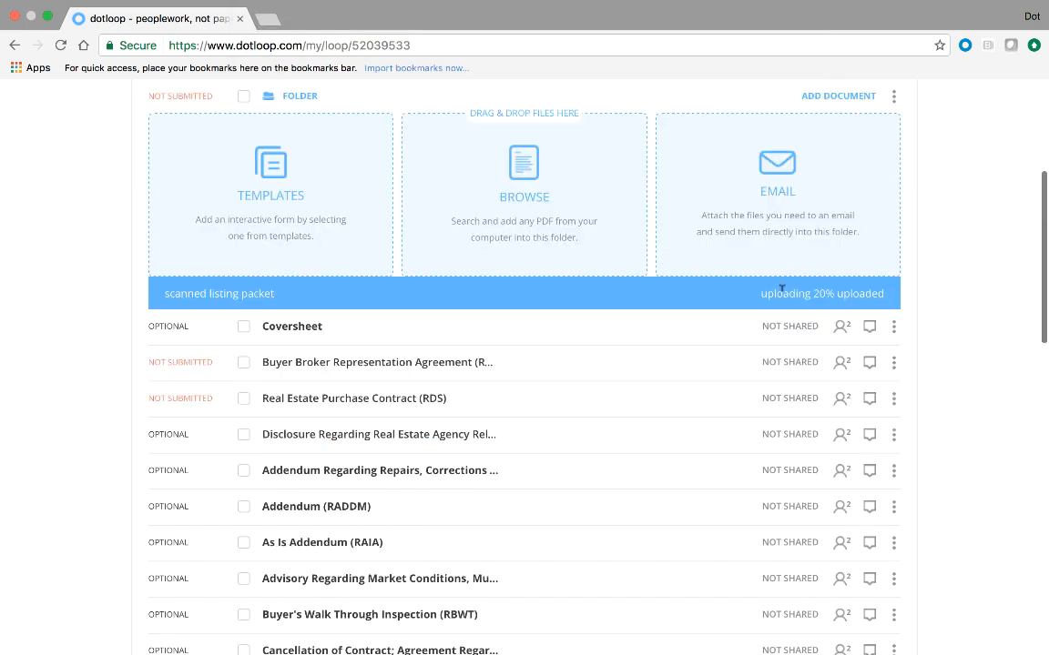
scroll("up", 3)
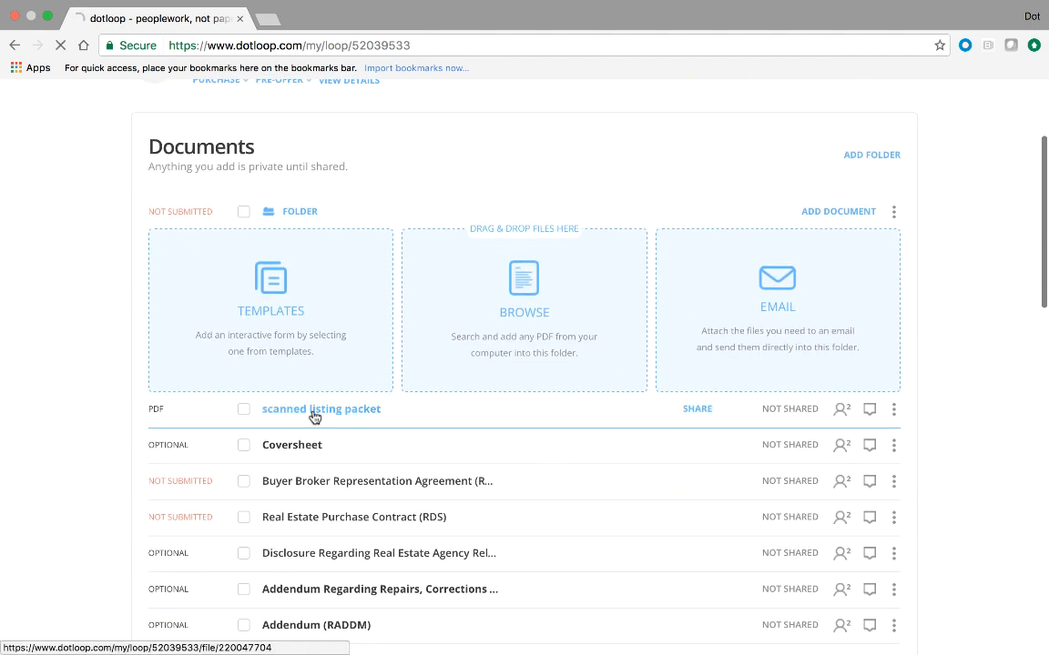
left_click(321, 409)
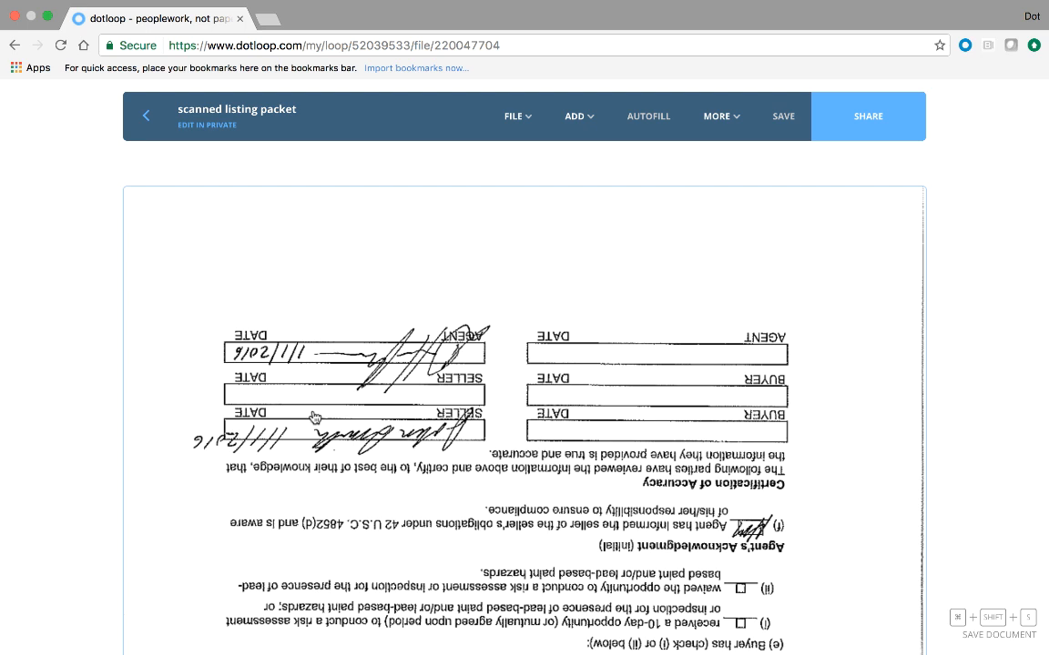
Rotate the scanned packet left twice so its pages read upright
left_click(516, 117)
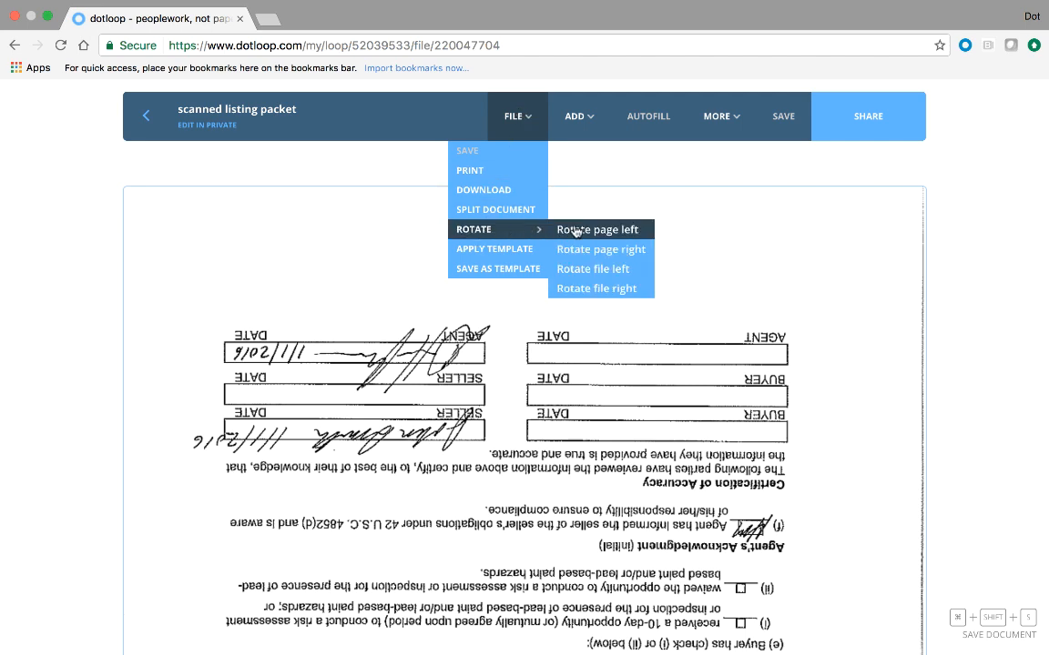
left_click(595, 228)
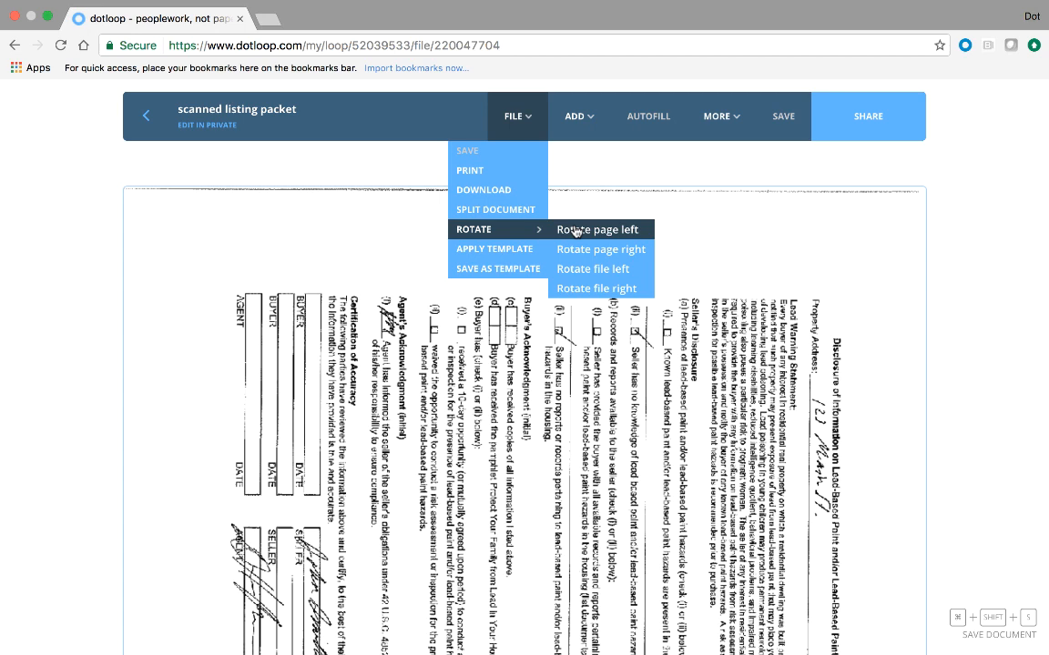
left_click(596, 228)
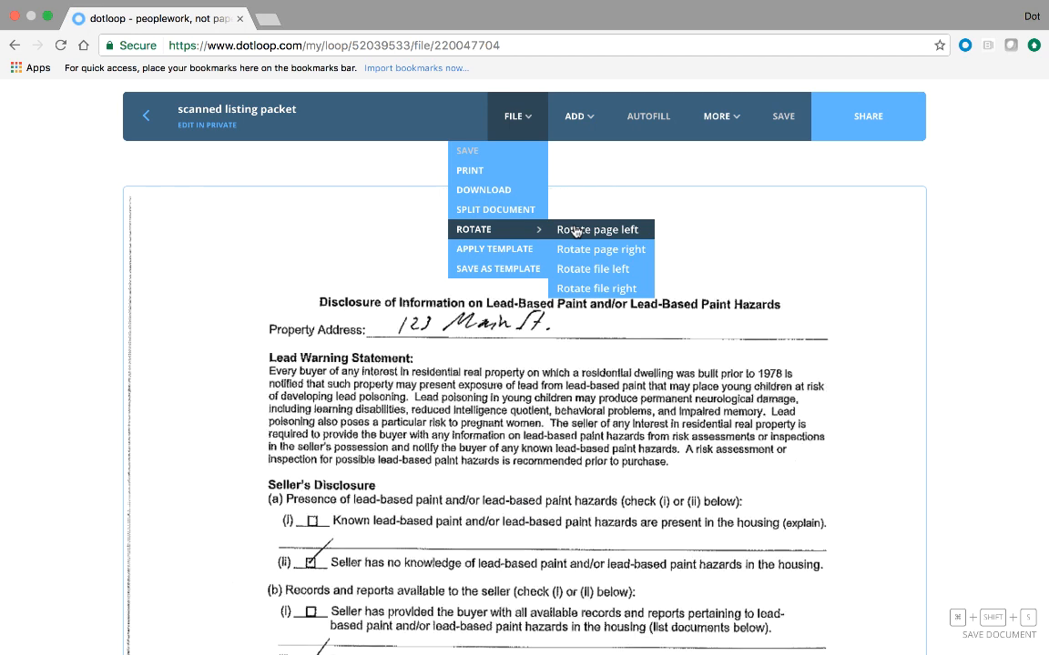
left_click(495, 210)
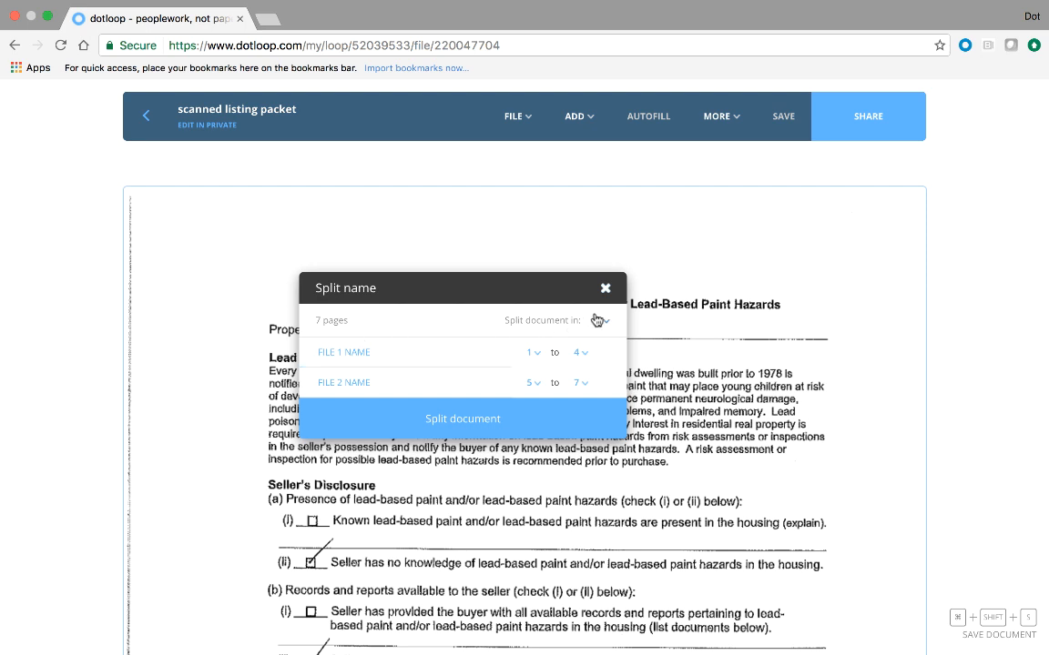
Split the packet into 'lead based' (page 1) and 'res prop disc' (pages 2–7)
left_click(601, 320)
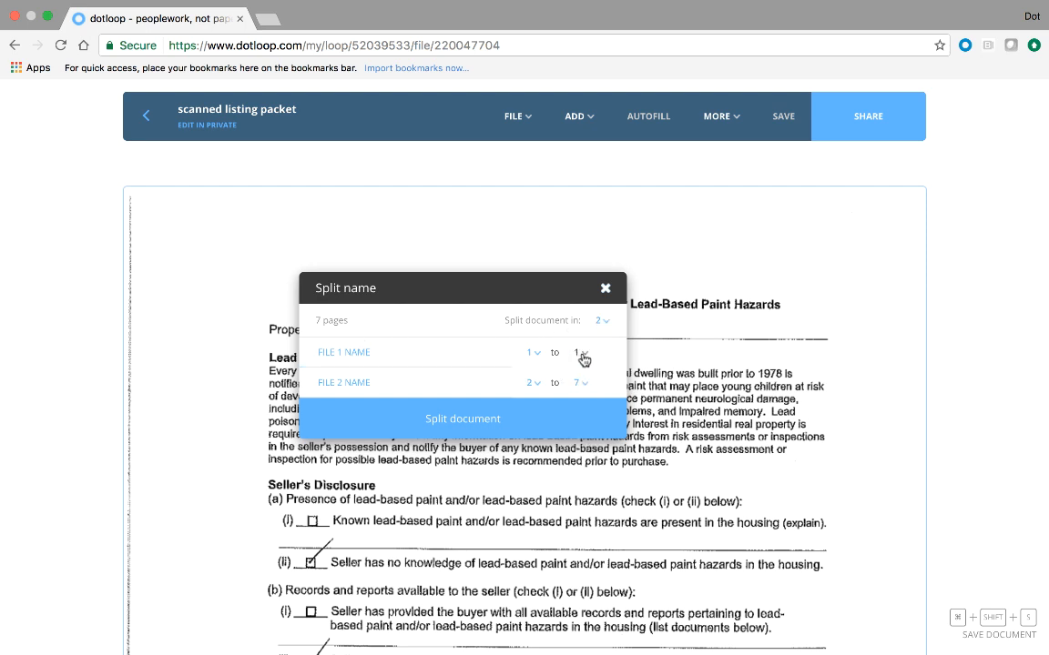
mouse_move(585, 389)
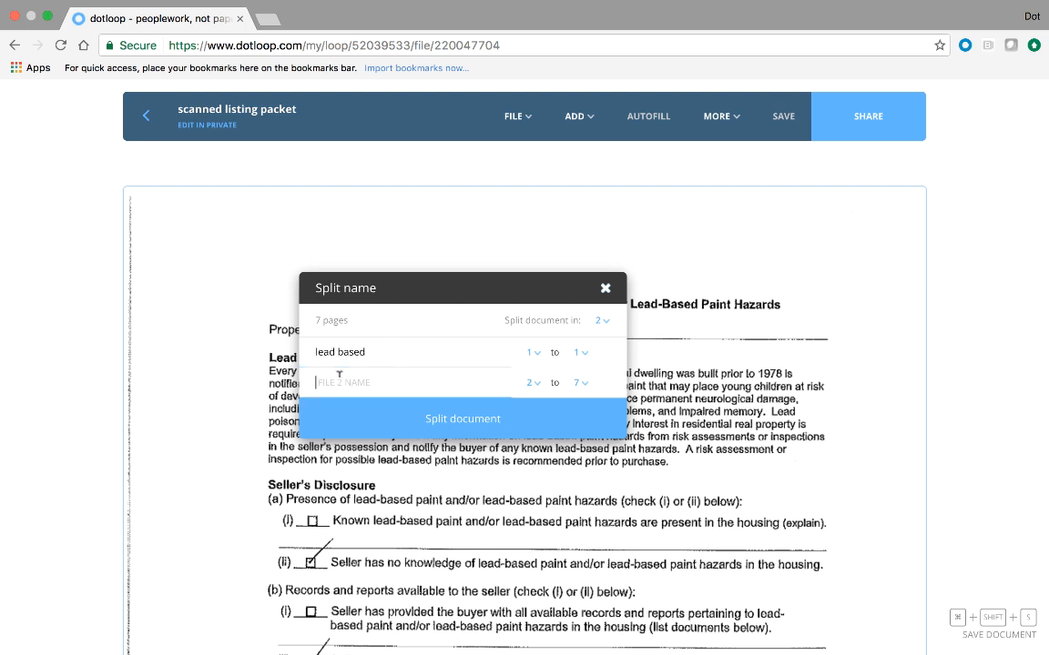
type("res prop disc")
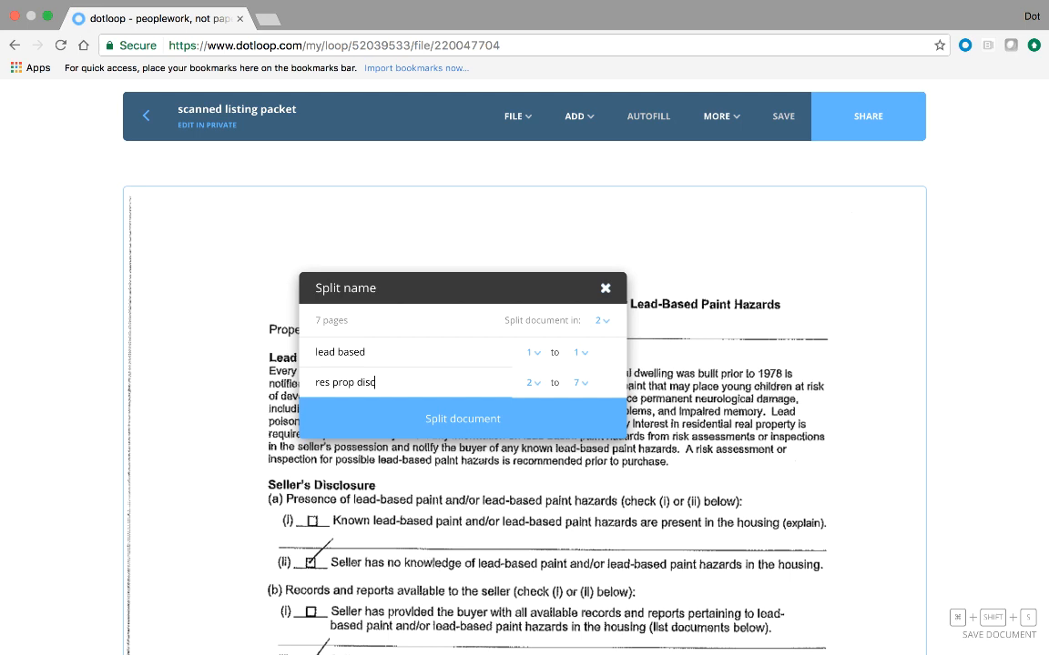
left_click(462, 418)
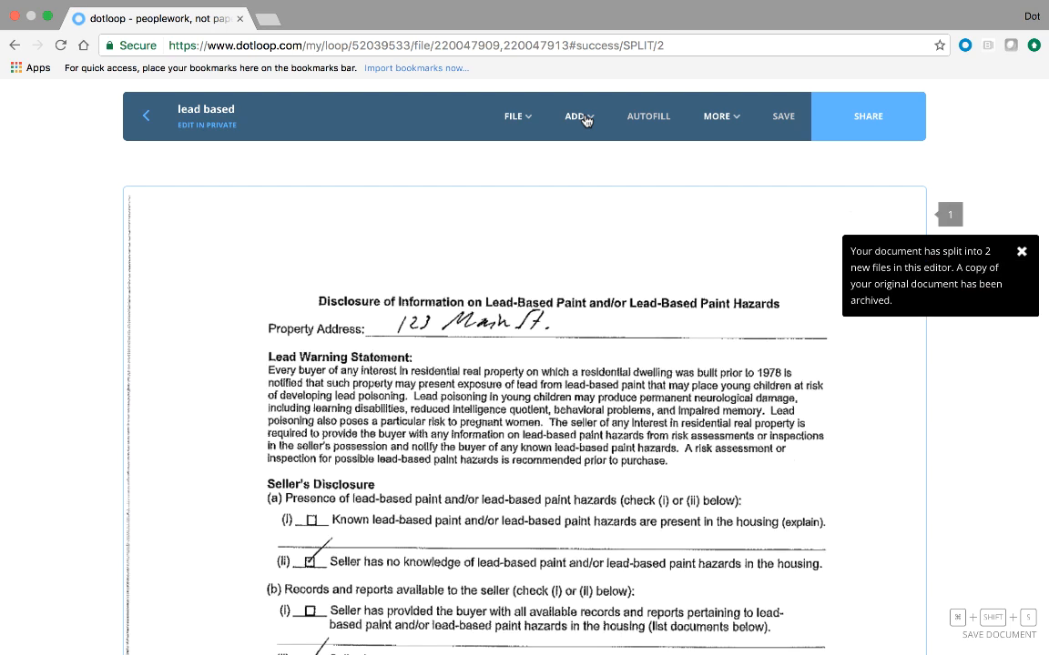
Add buyer initials fields to acknowledgment lines (c) and (d)
left_click(576, 115)
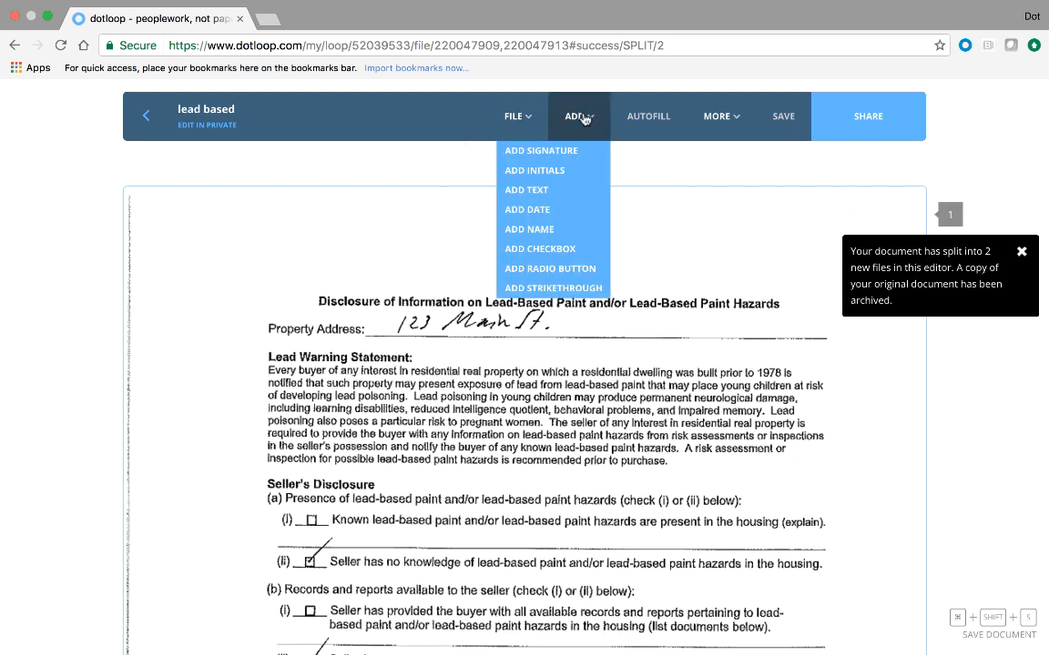
mouse_move(534, 170)
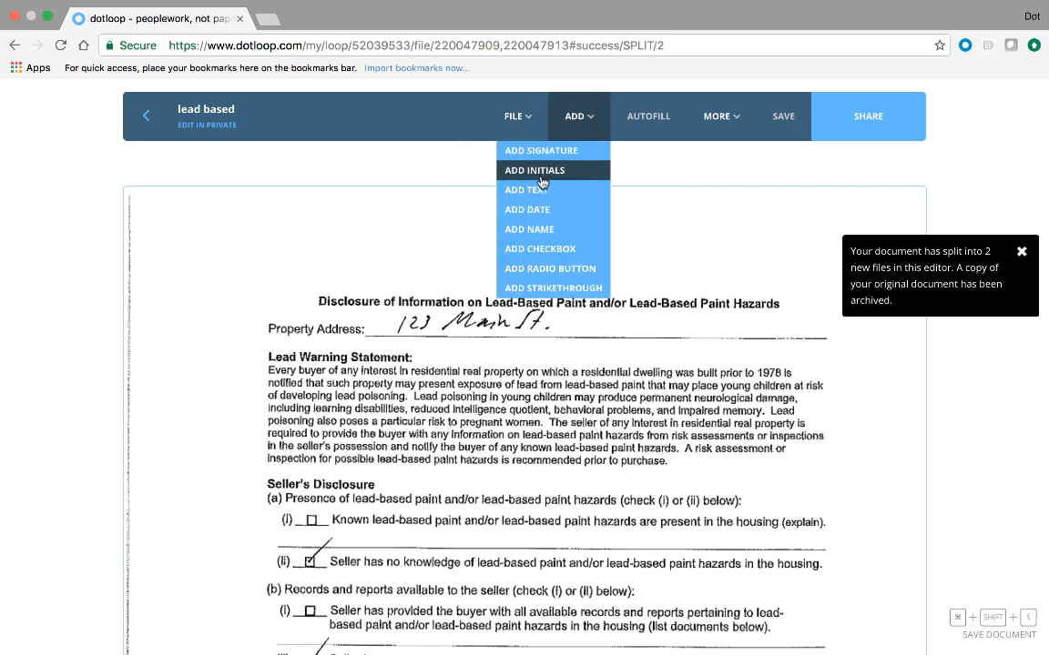
mouse_move(552, 288)
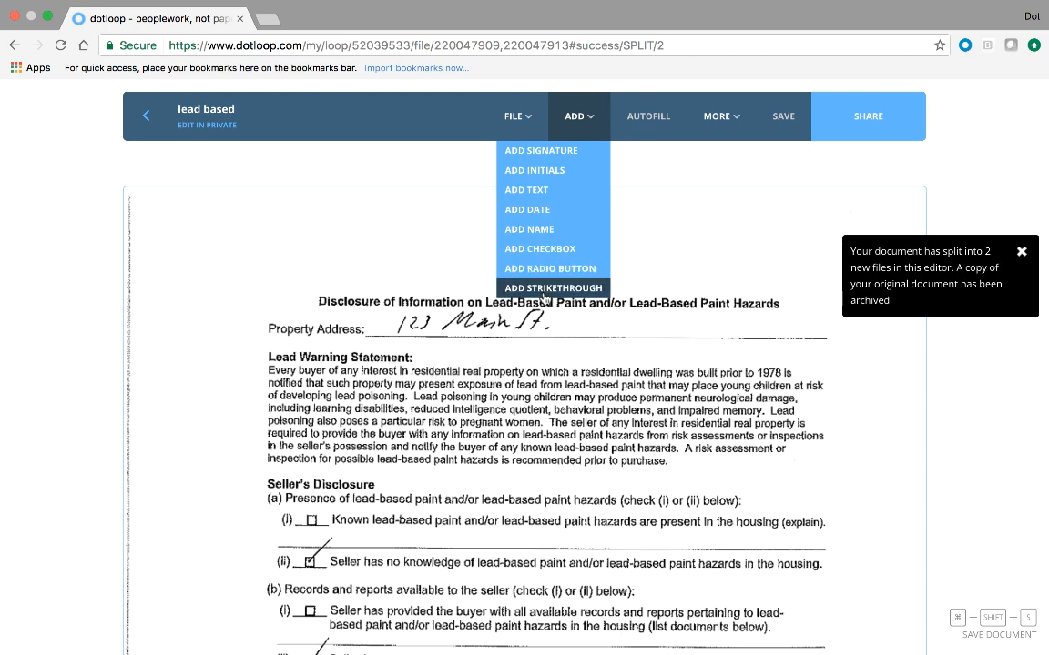
scroll("down", 3)
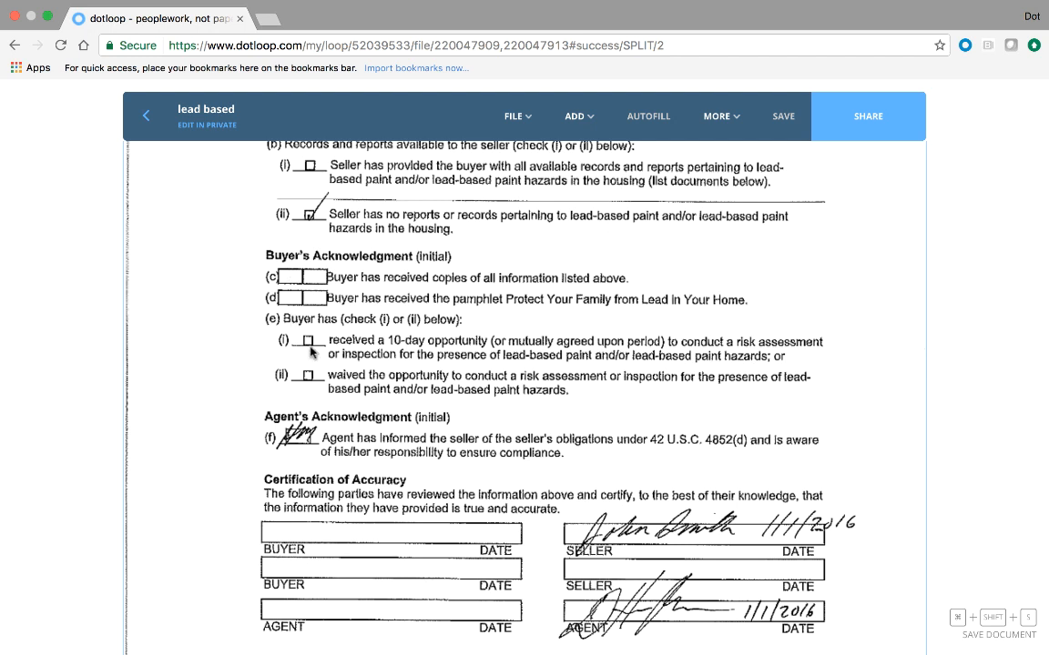
left_click(579, 116)
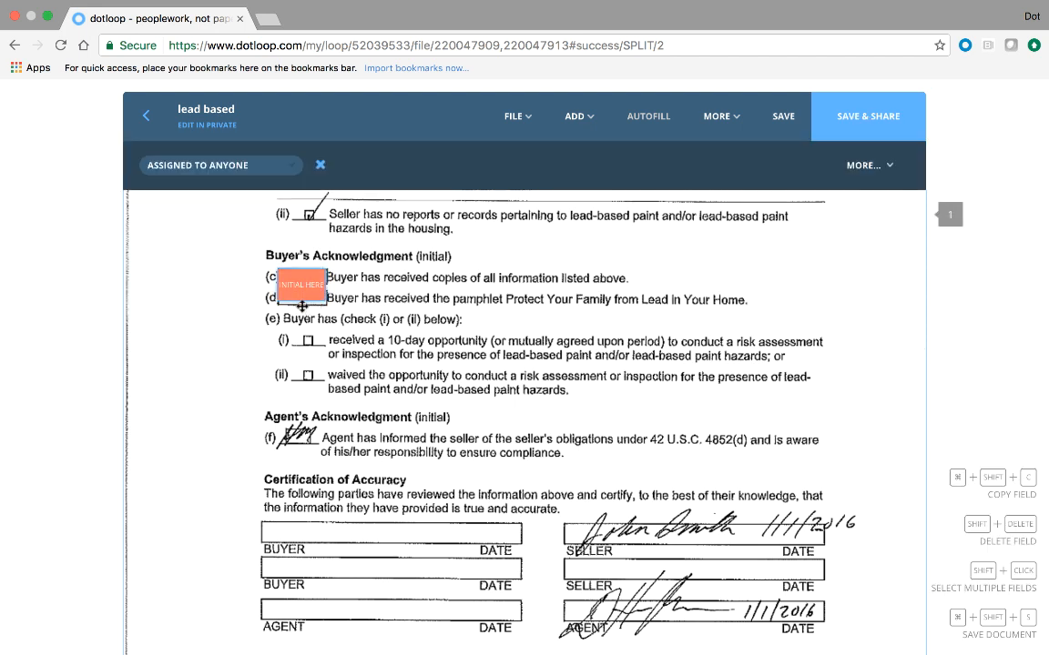
left_click(300, 283)
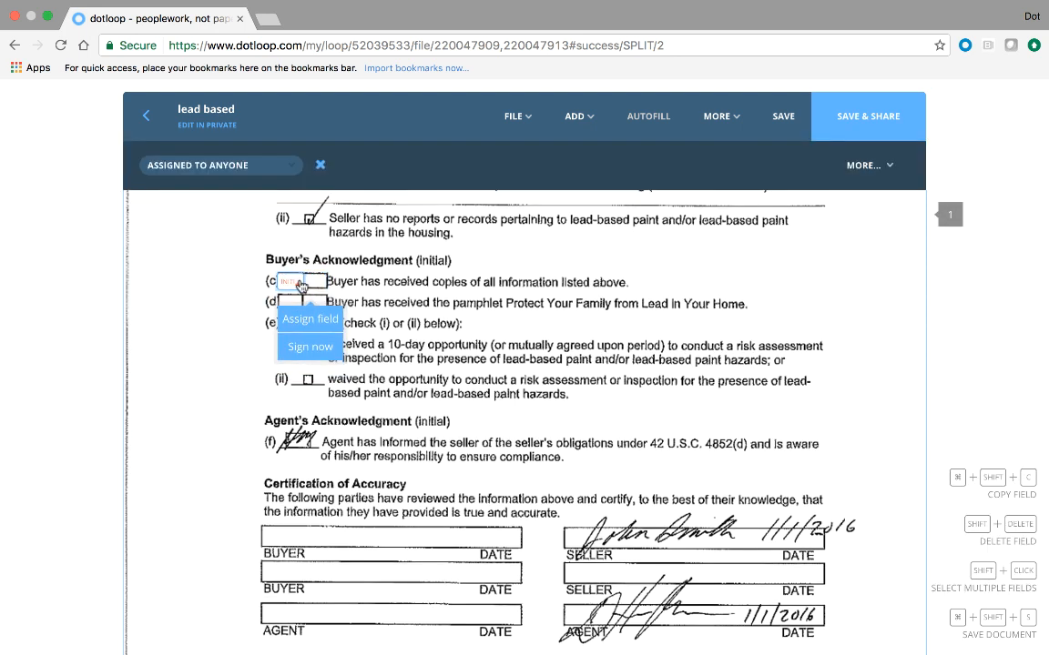
left_click(311, 319)
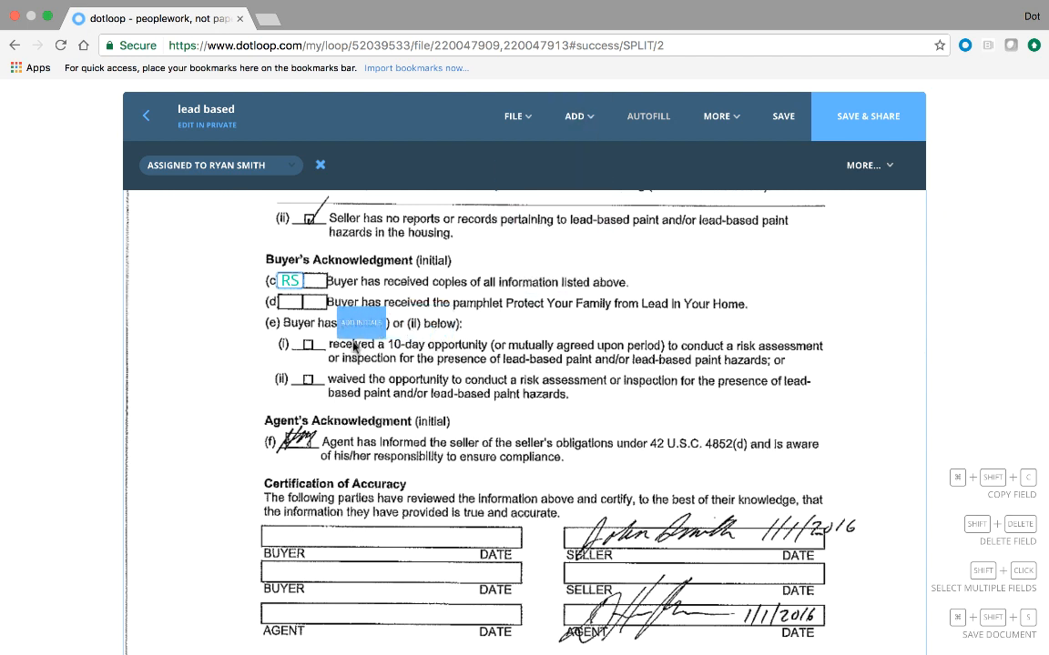
left_click(302, 303)
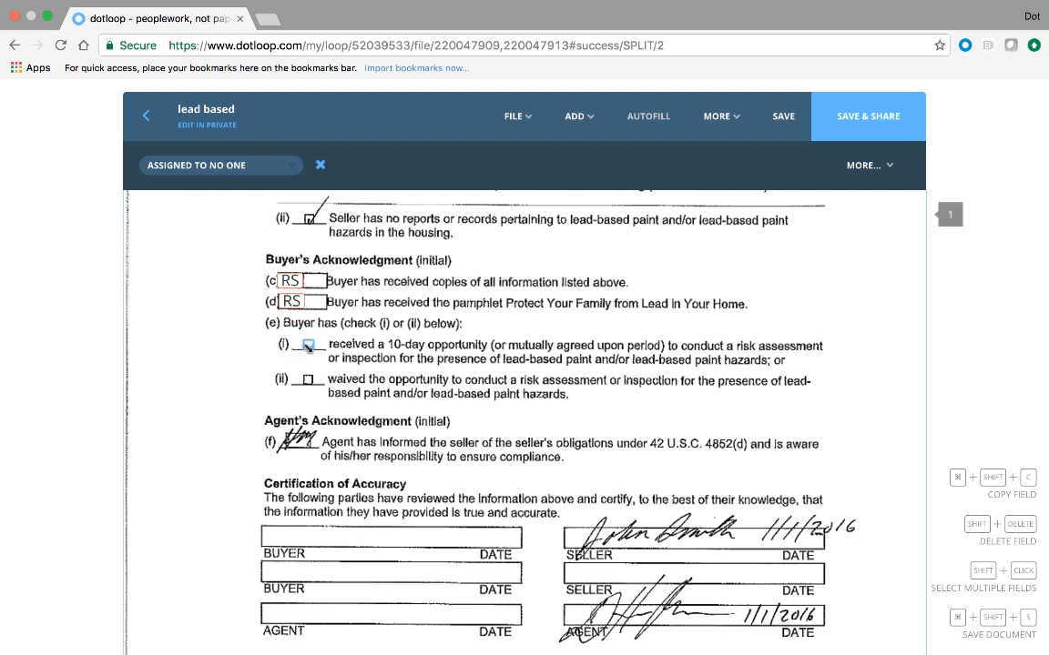
Add a buyer signature field on the buyer line and save the form
left_click(579, 115)
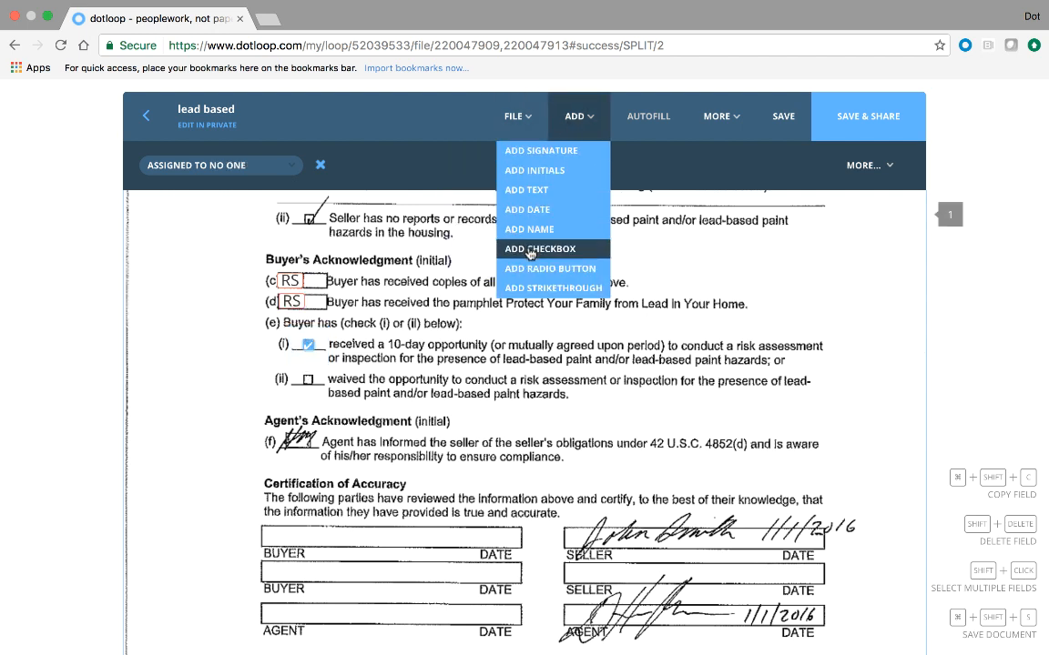
left_click(539, 151)
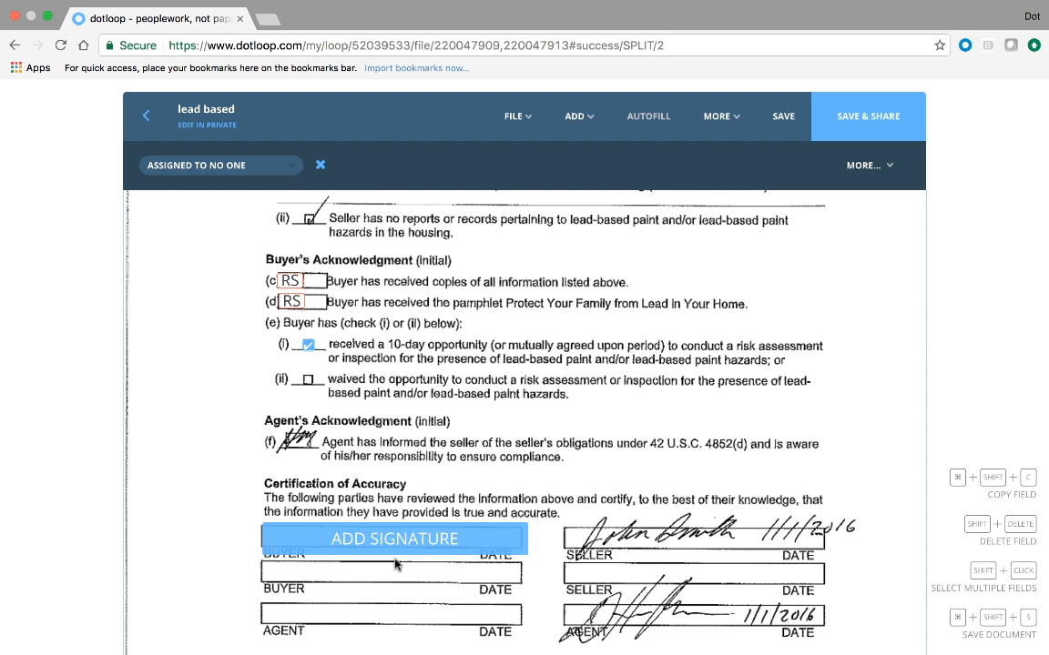
left_click(390, 538)
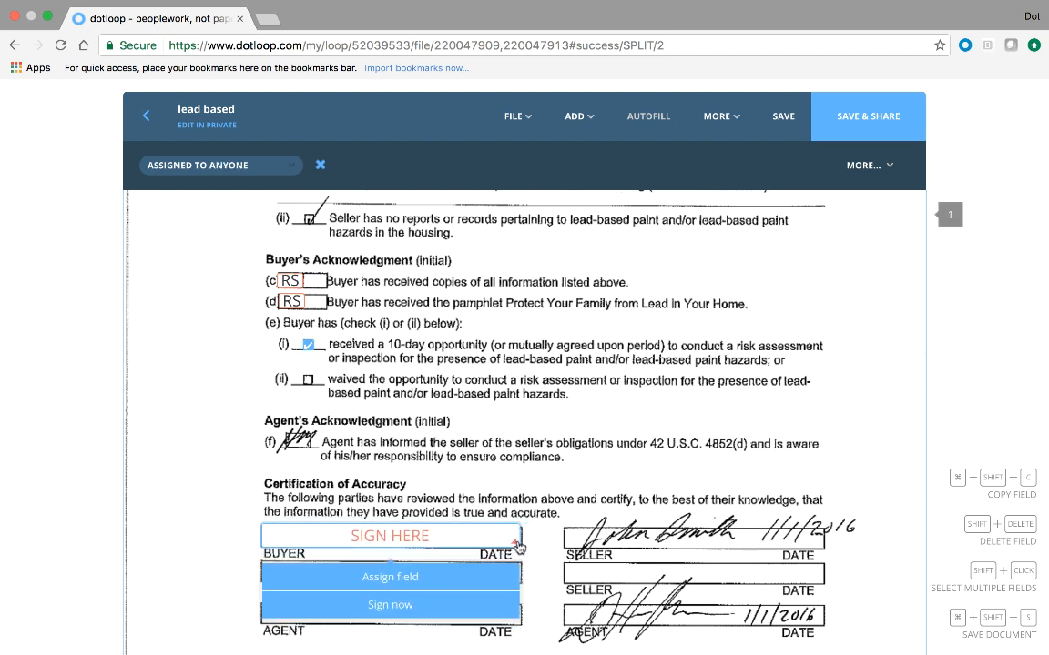
left_click(390, 576)
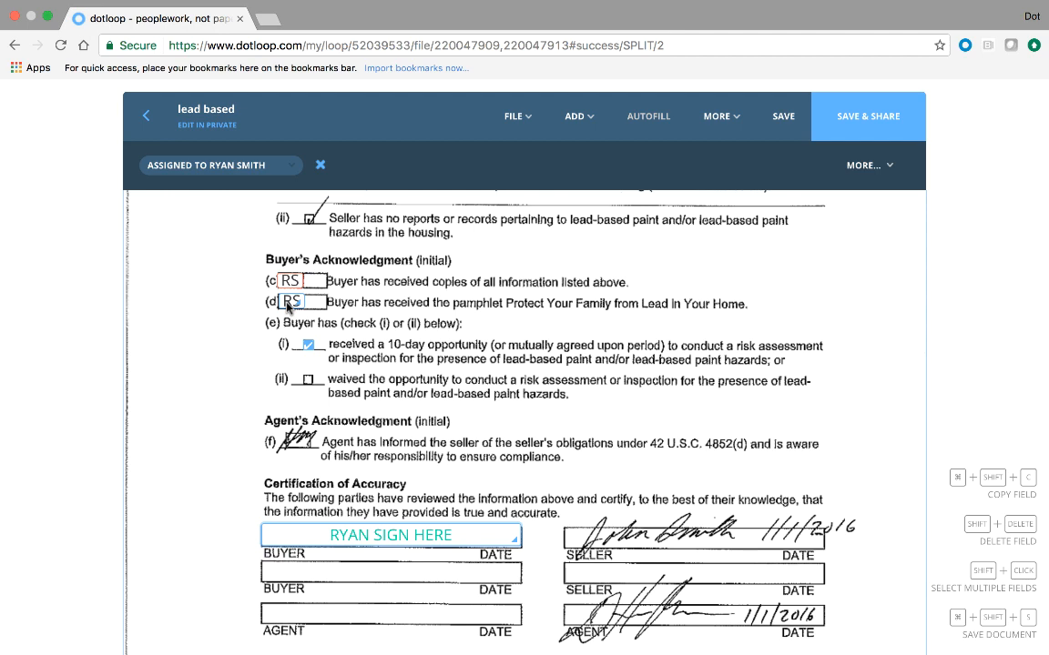
scroll("down", 3)
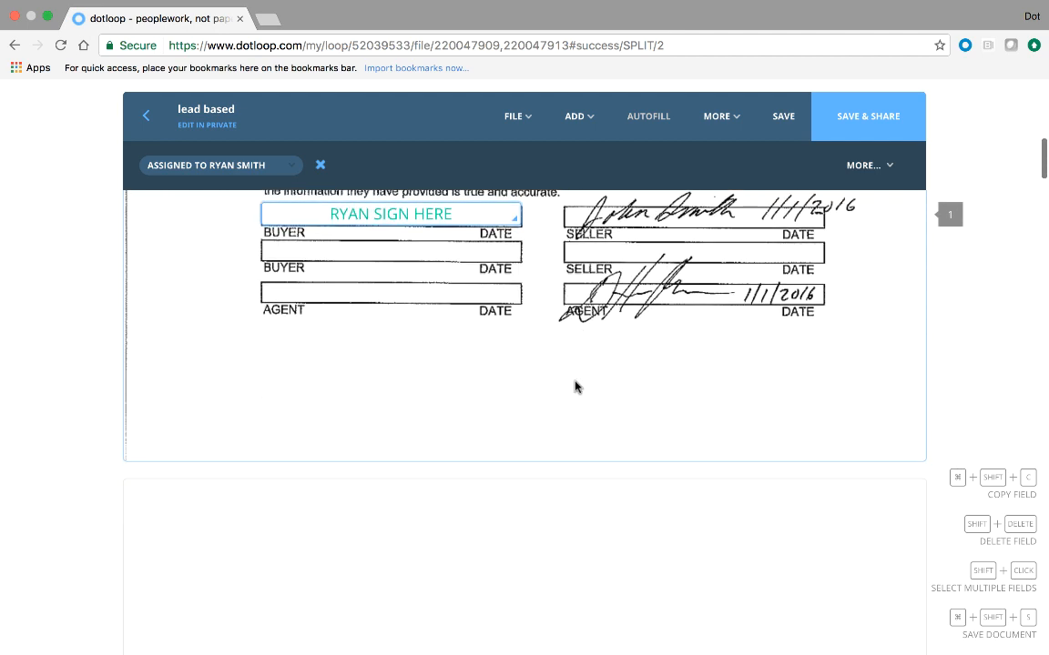
scroll("up", 3)
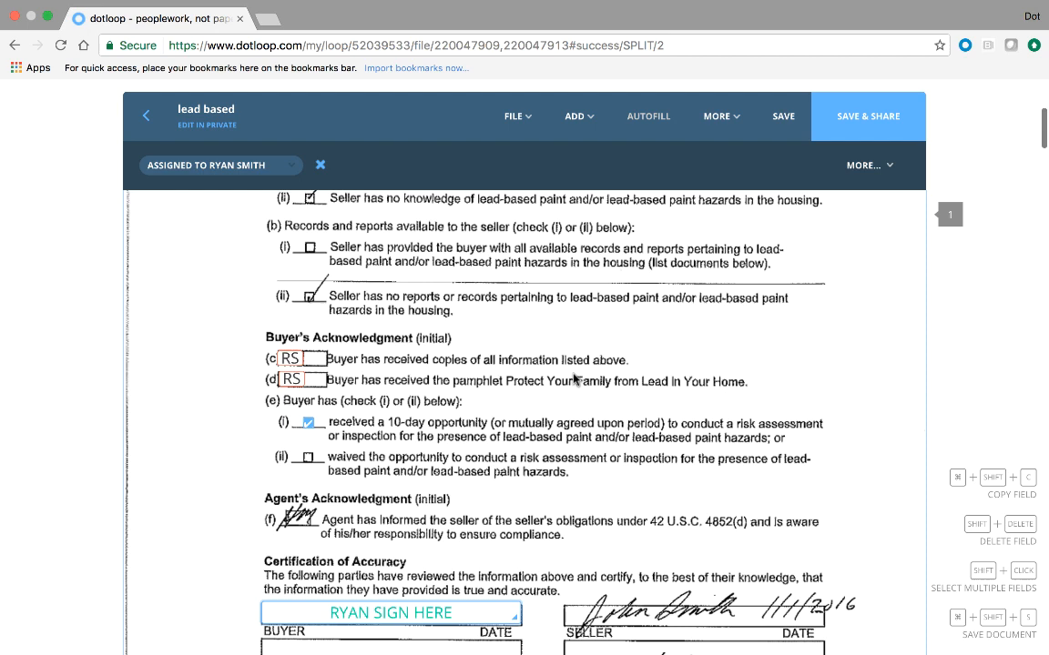
left_click(578, 116)
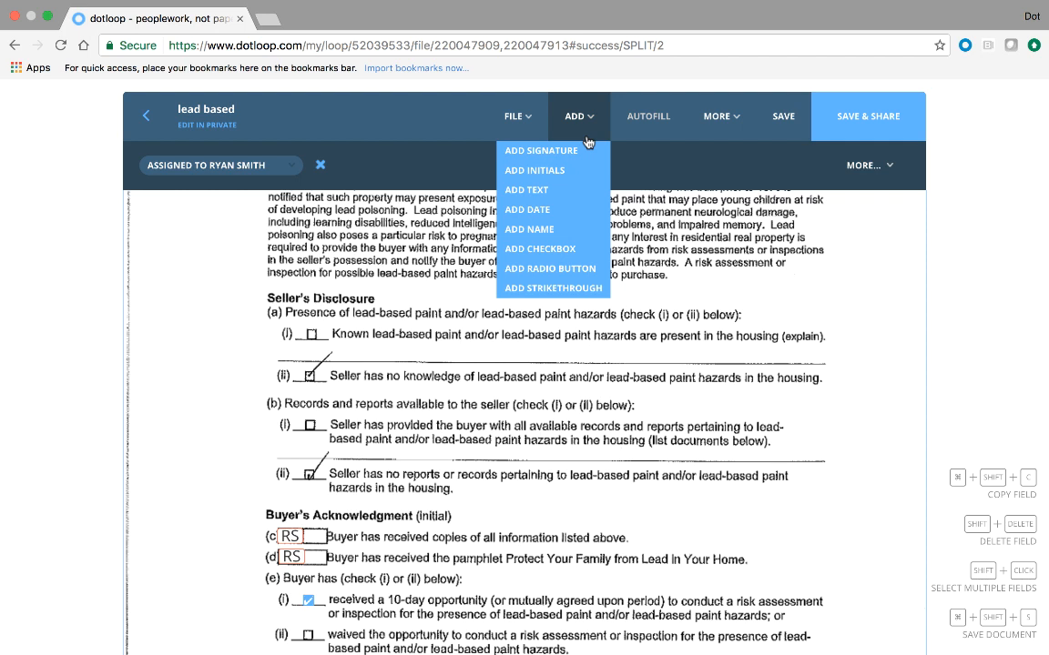
left_click(783, 115)
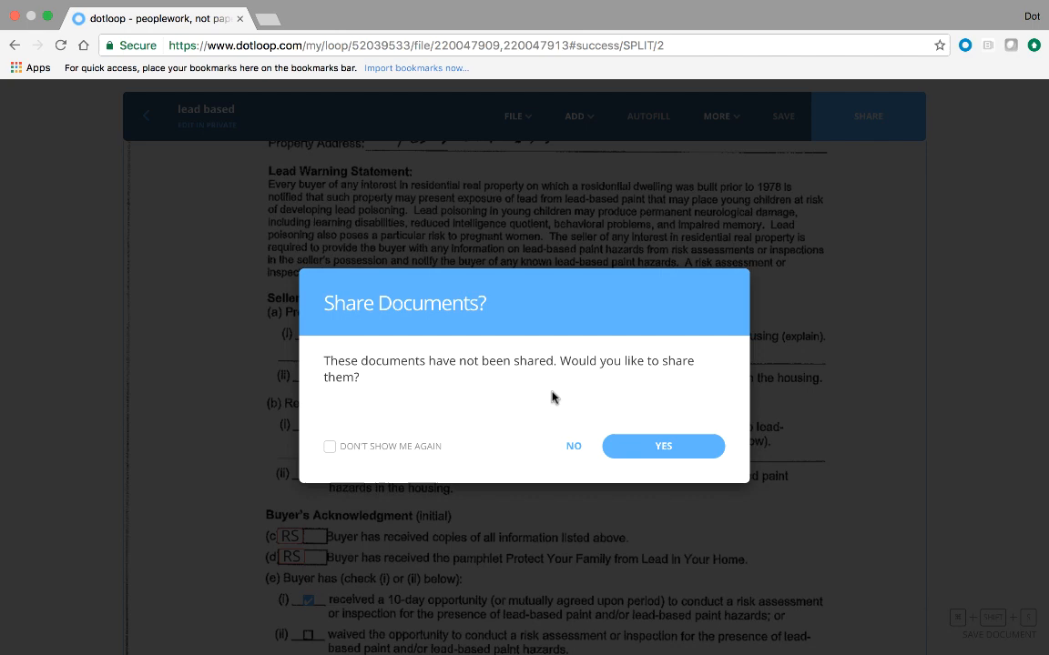
Confirm sharing, then select 'lead based' and Real Estate Purchase Contract (RDS)
left_click(663, 446)
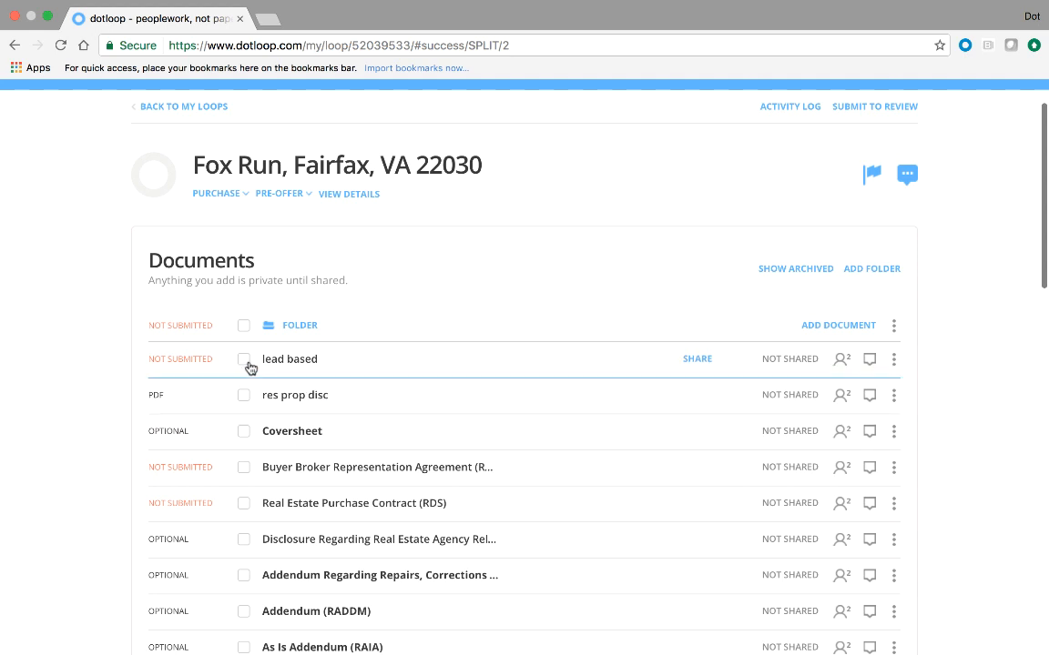
left_click(243, 359)
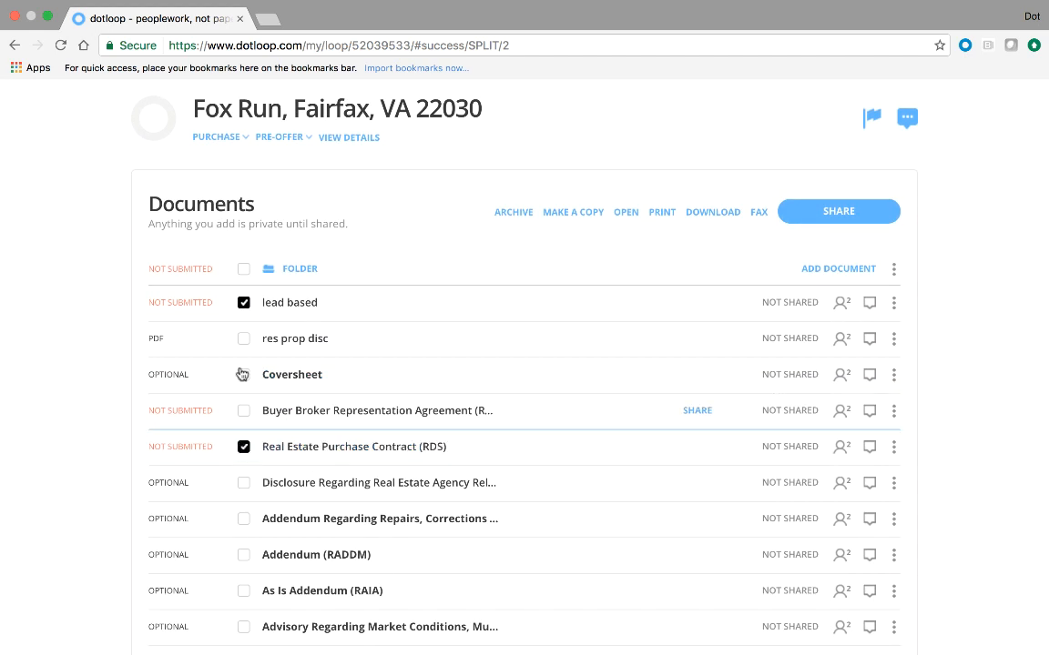
left_click(243, 268)
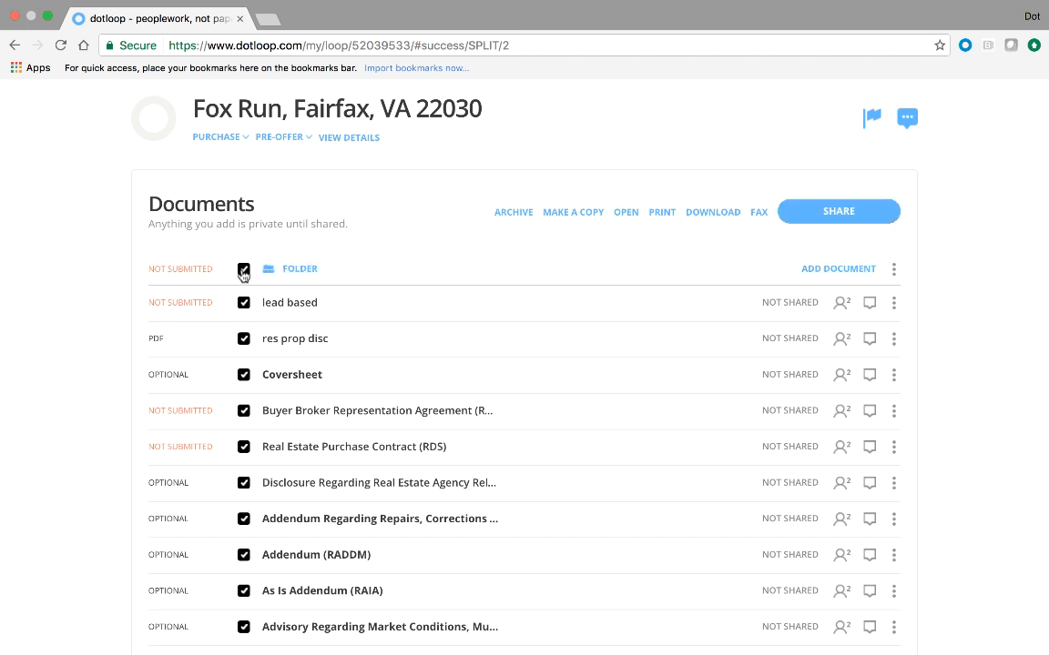
left_click(243, 269)
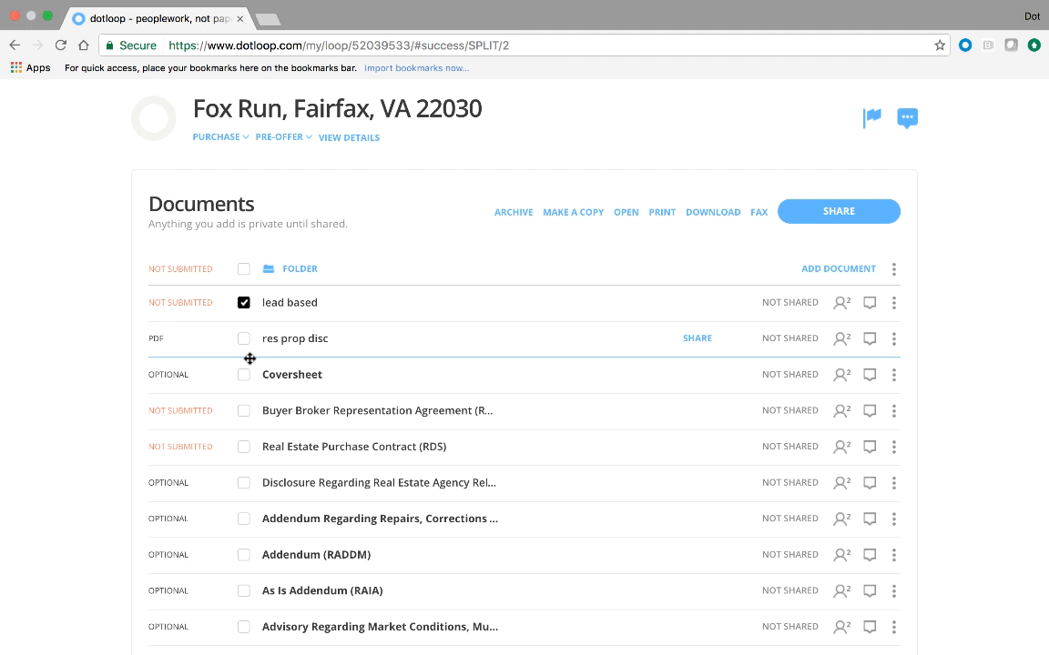
left_click(243, 446)
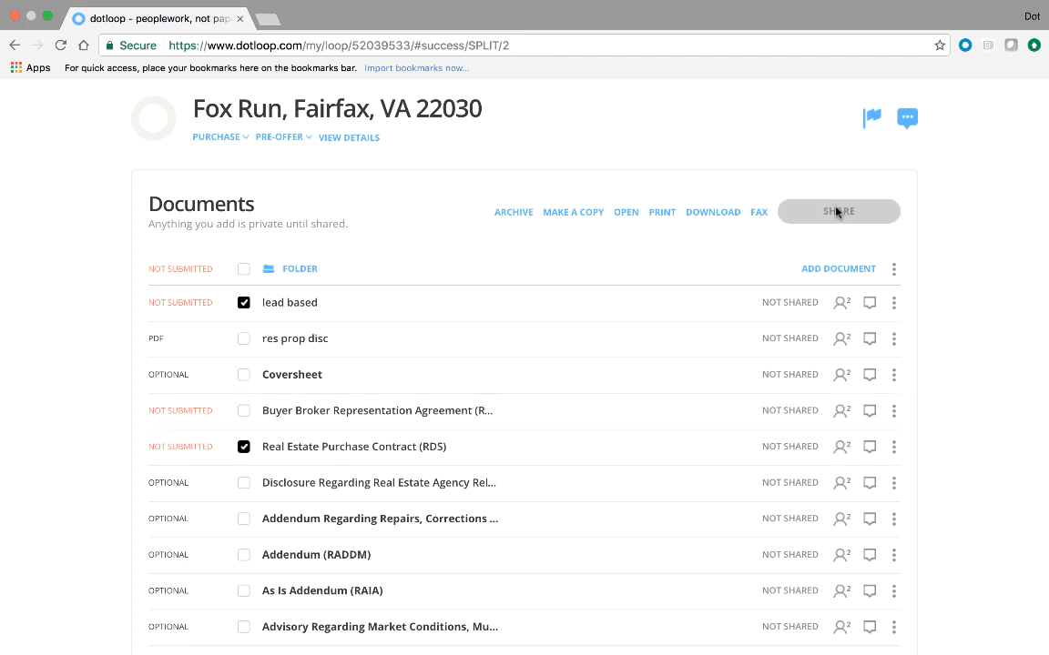
left_click(838, 211)
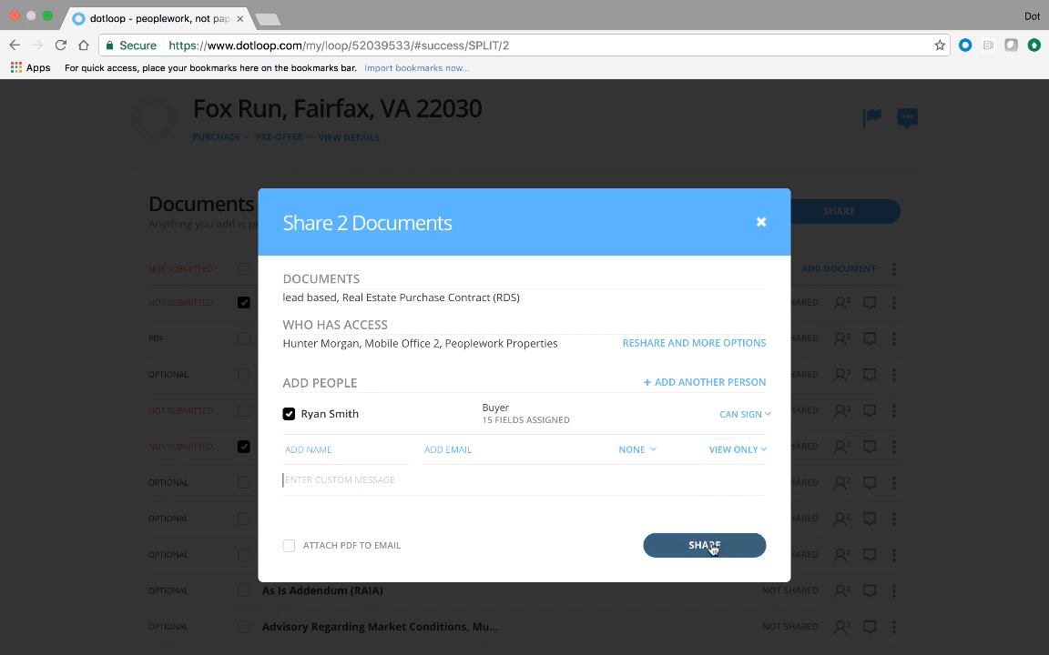
mouse_move(739, 422)
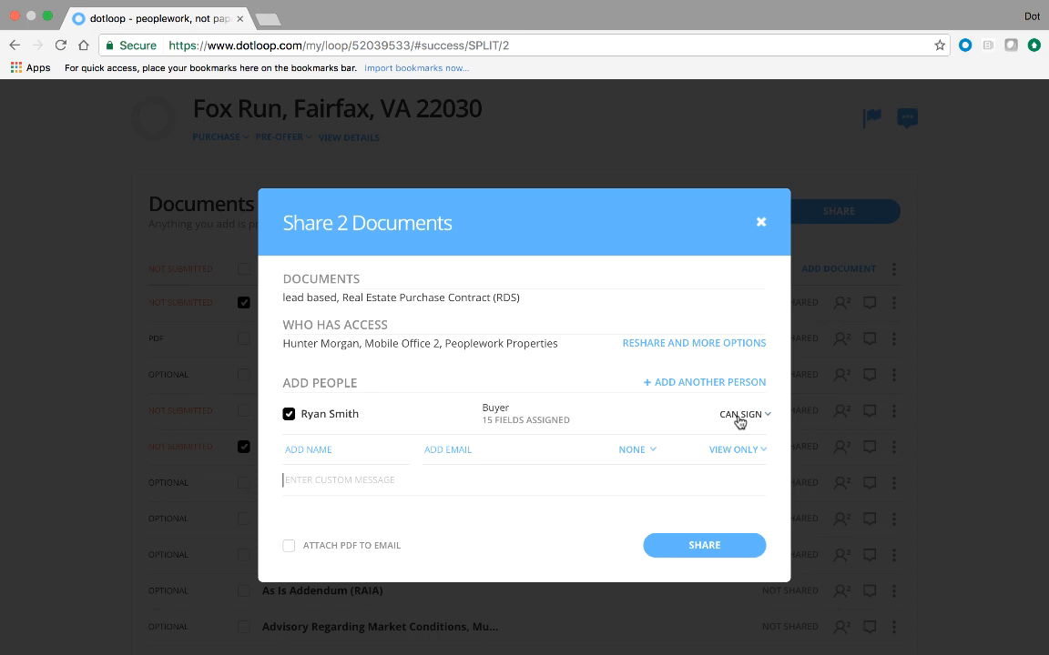
left_click(742, 413)
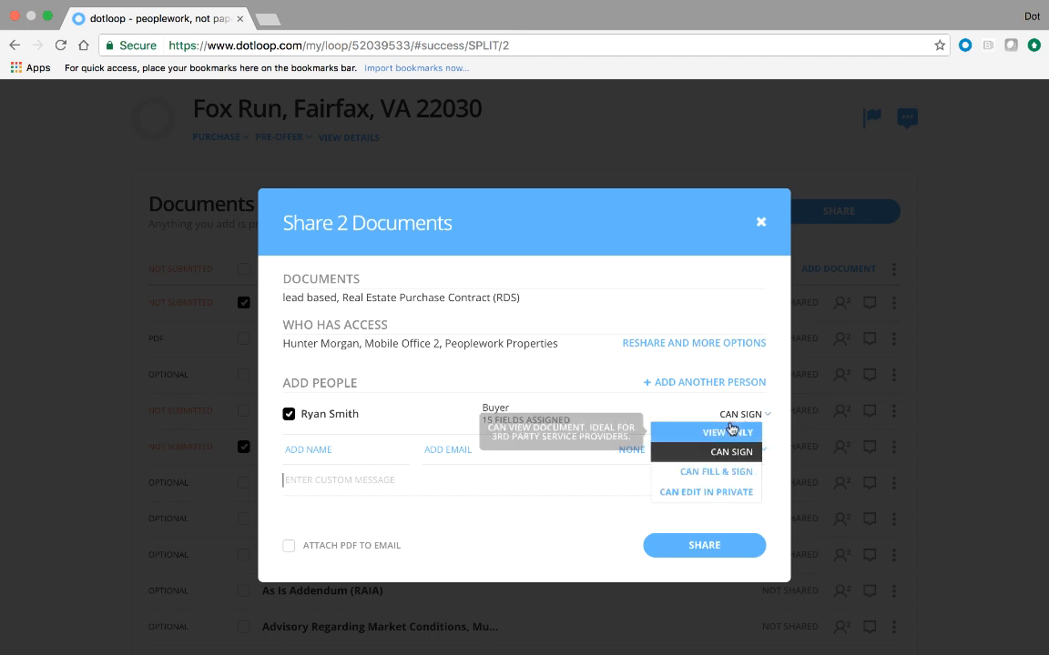
mouse_move(724, 432)
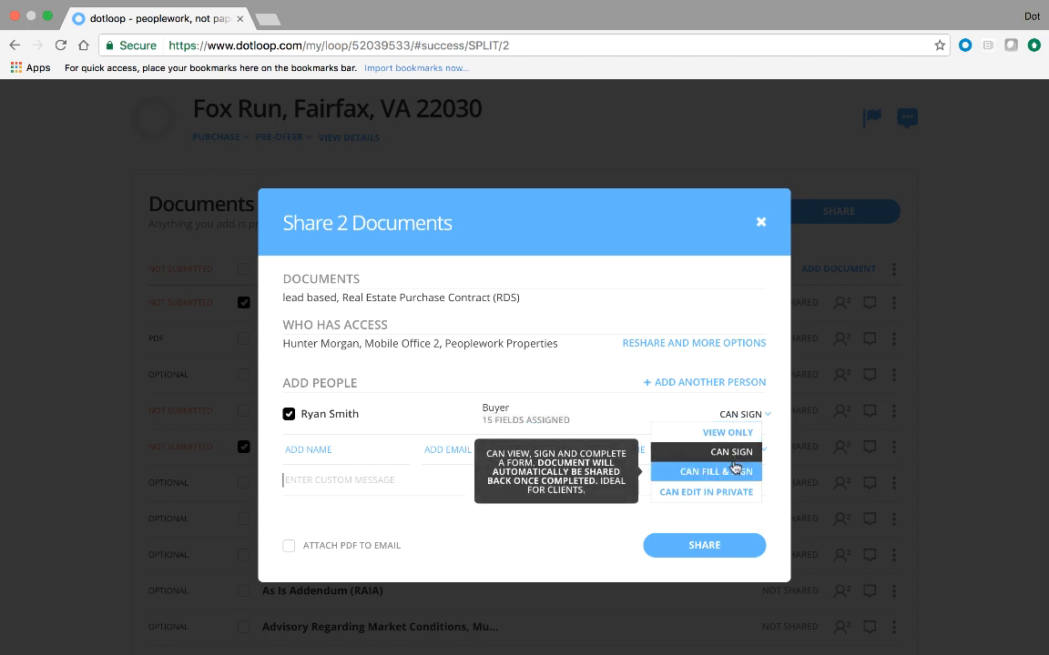
mouse_move(701, 471)
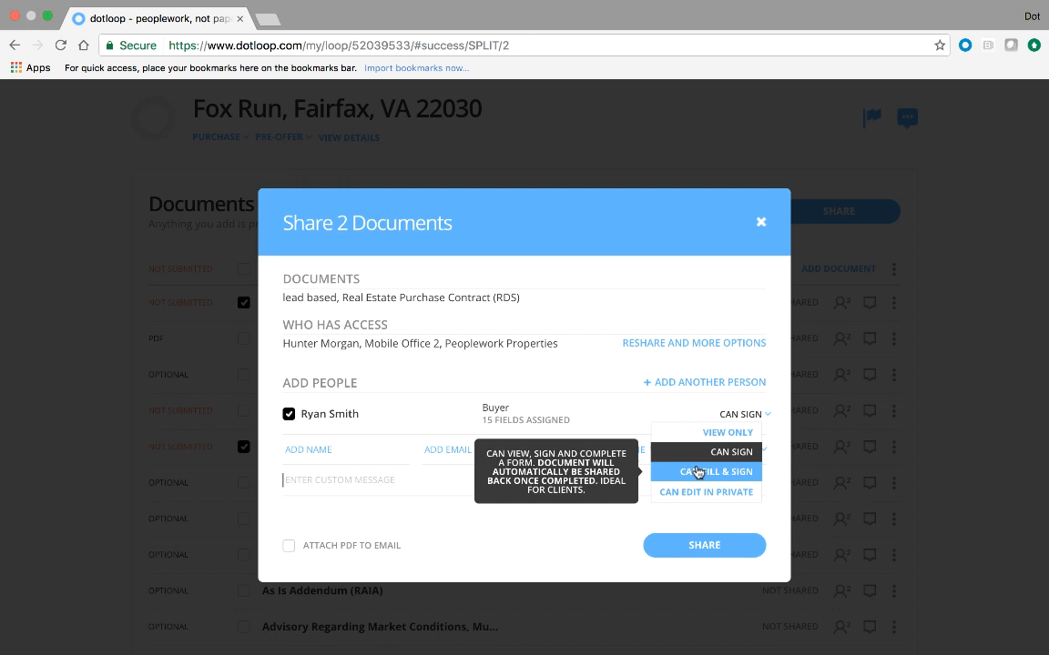
mouse_move(698, 486)
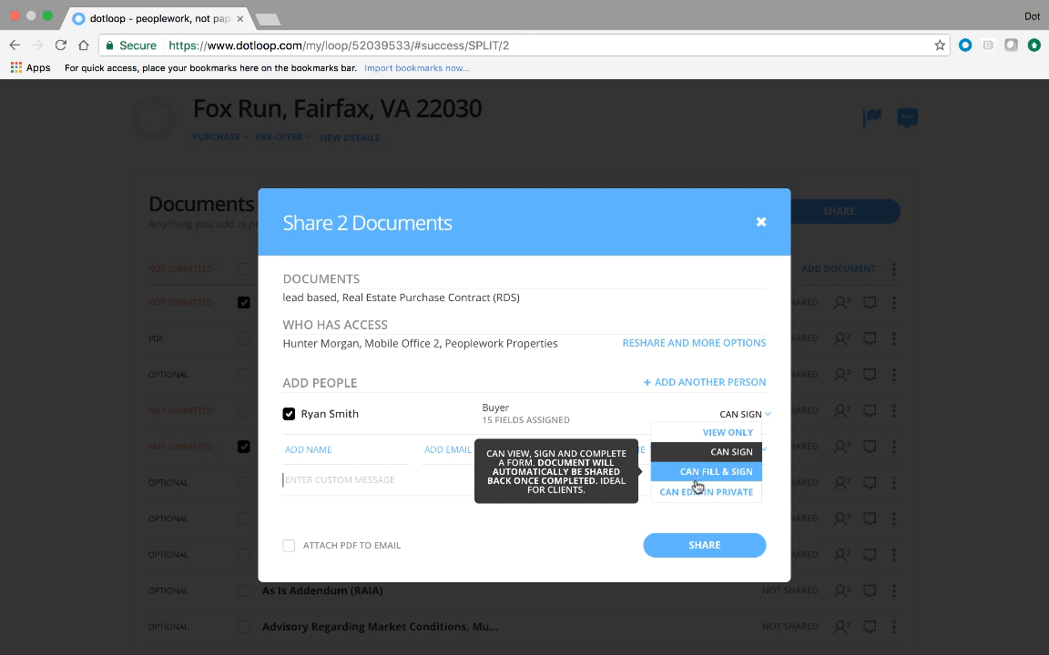
mouse_move(705, 491)
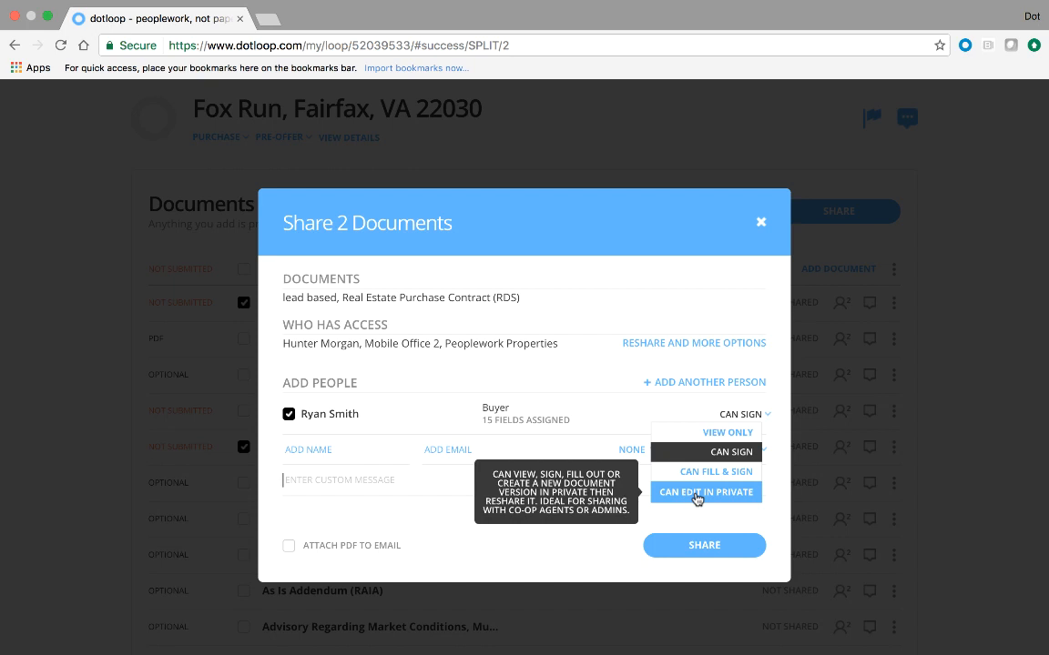
mouse_move(601, 544)
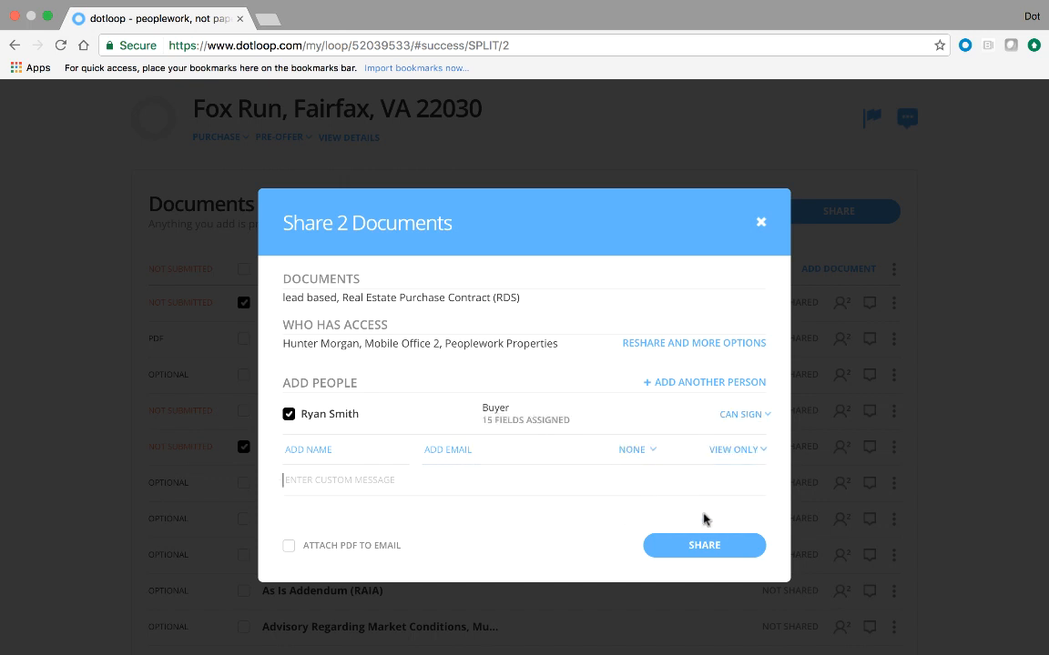
left_click(703, 545)
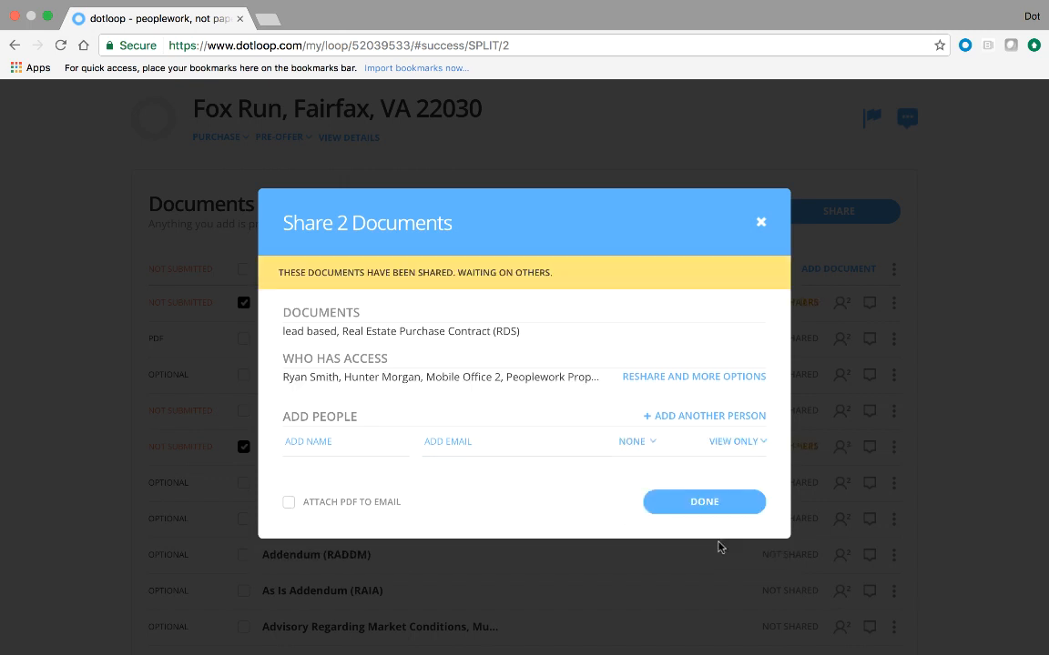
left_click(703, 501)
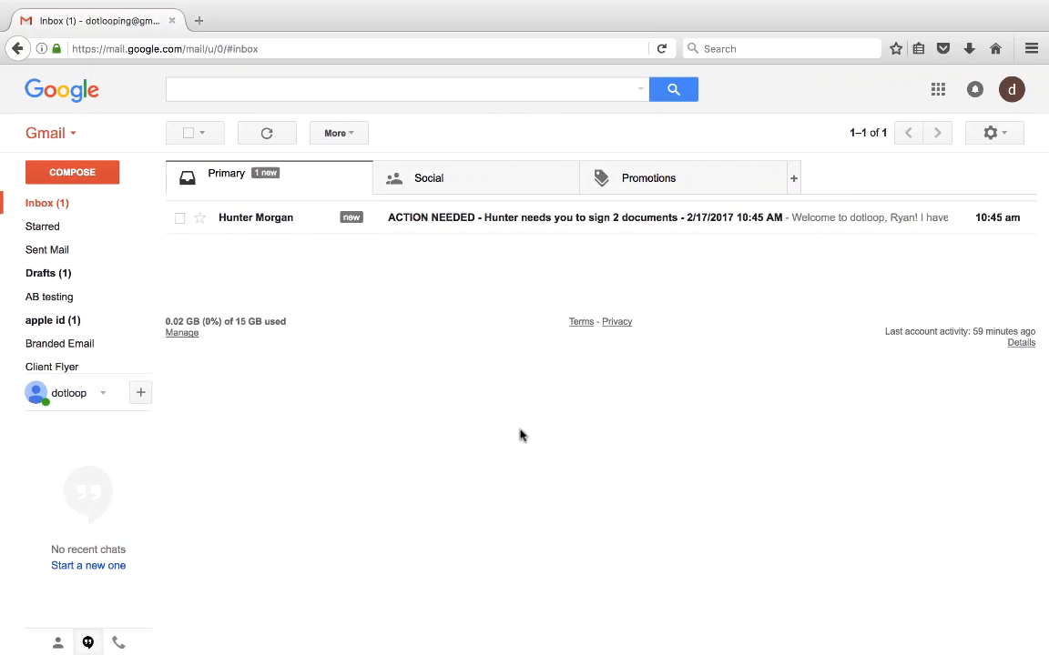
Open Ryan's ACTION NEEDED signing email in Gmail and follow View documents to dotloop
left_click(266, 133)
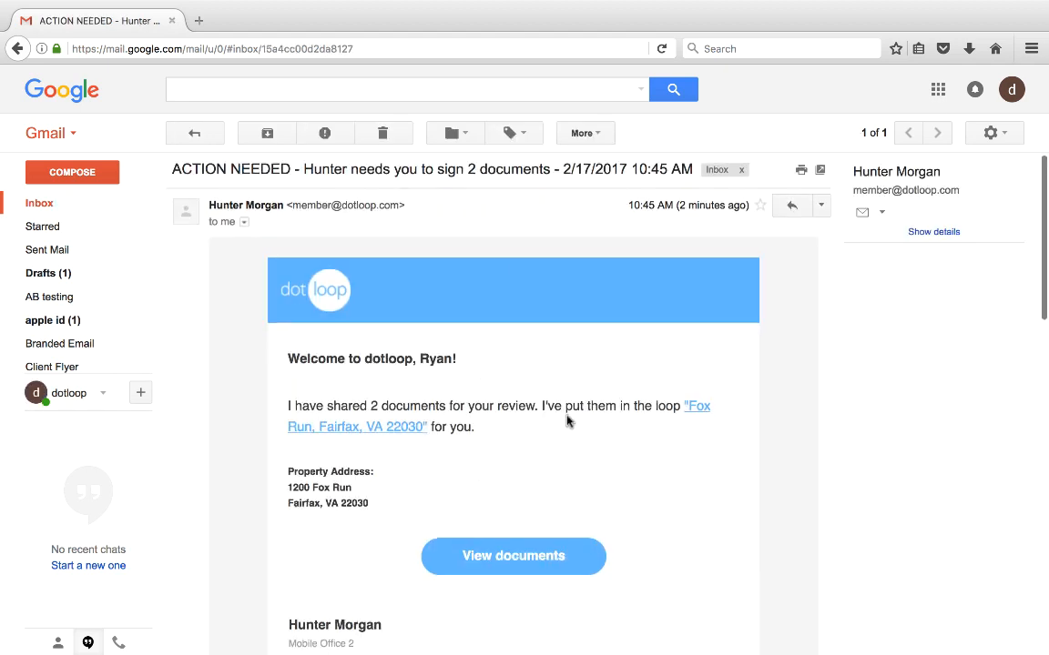
scroll("down", 3)
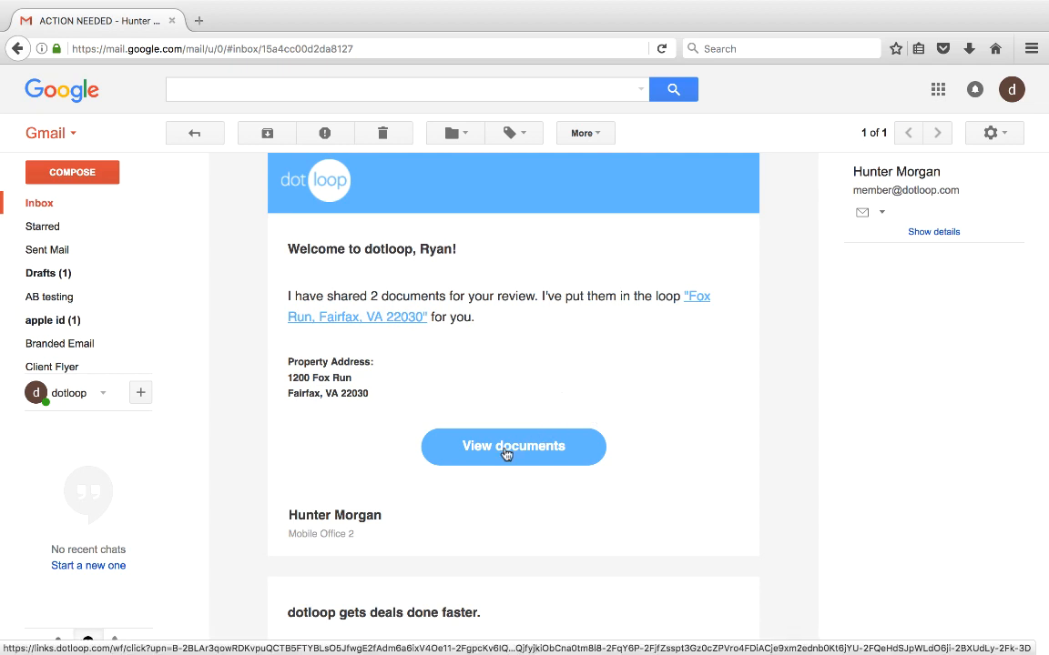
left_click(512, 446)
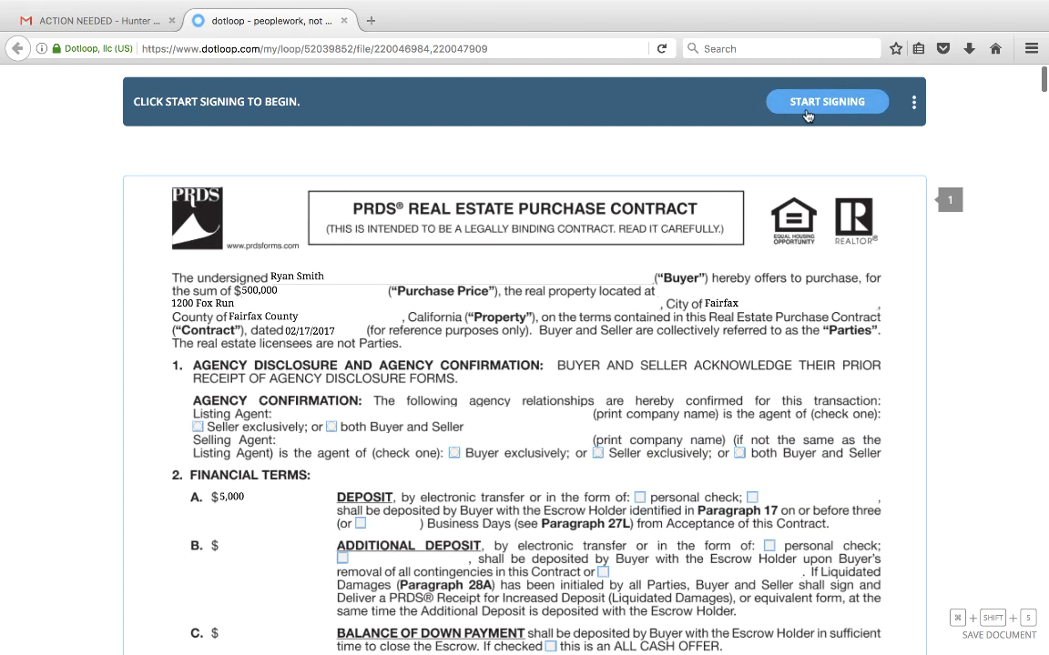
Start signing, adopt Ryan's signature and initials, and initial the first Buyer's Initials field
scroll("down", 3)
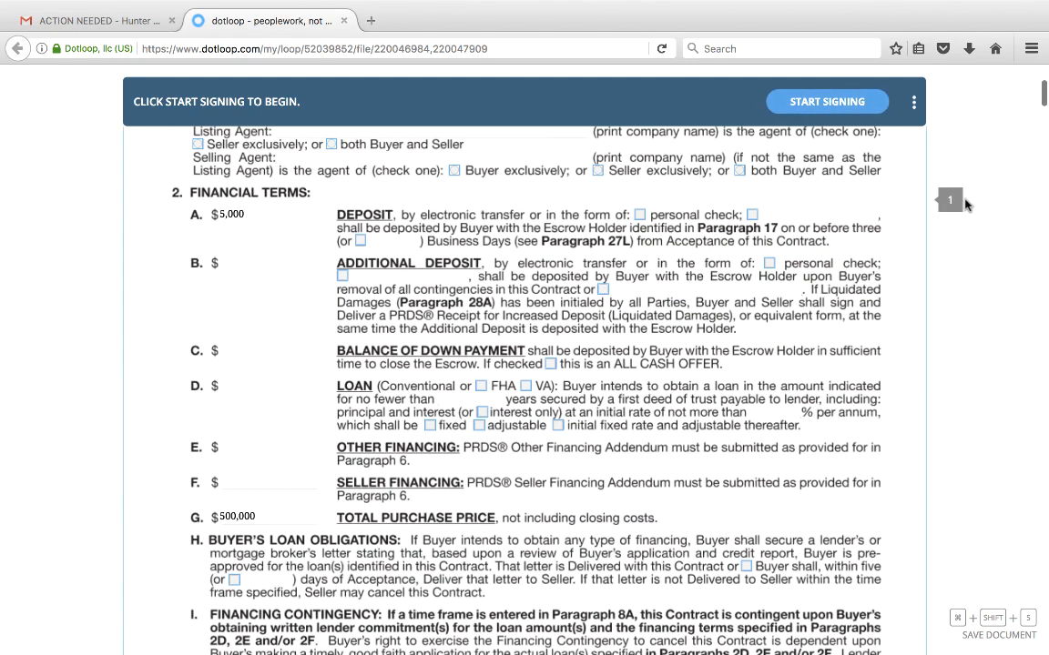
scroll("down", 3)
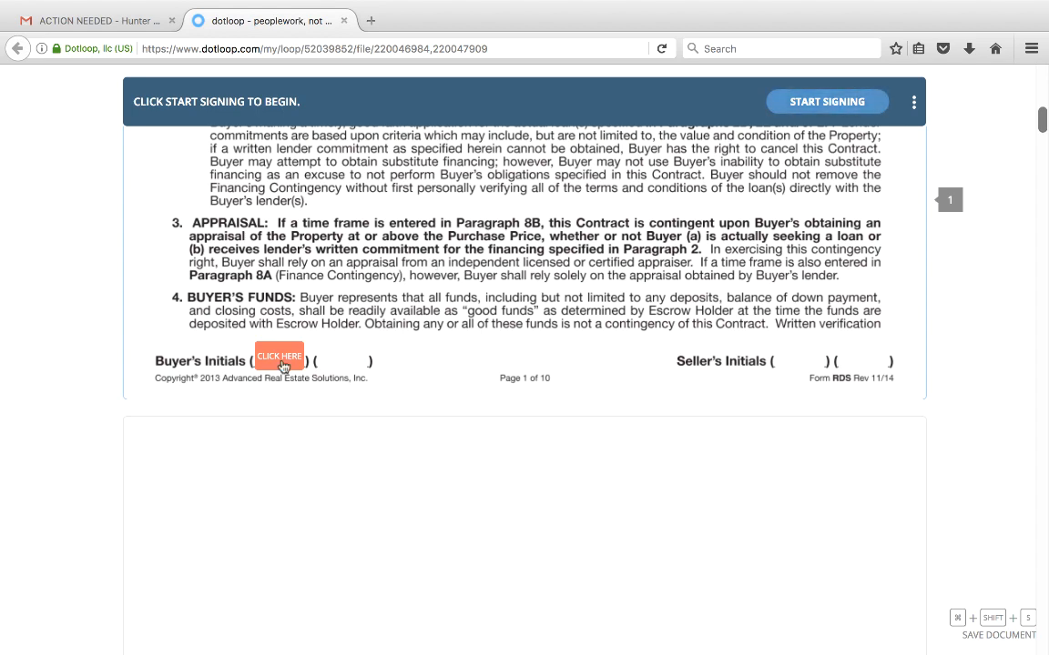
left_click(826, 101)
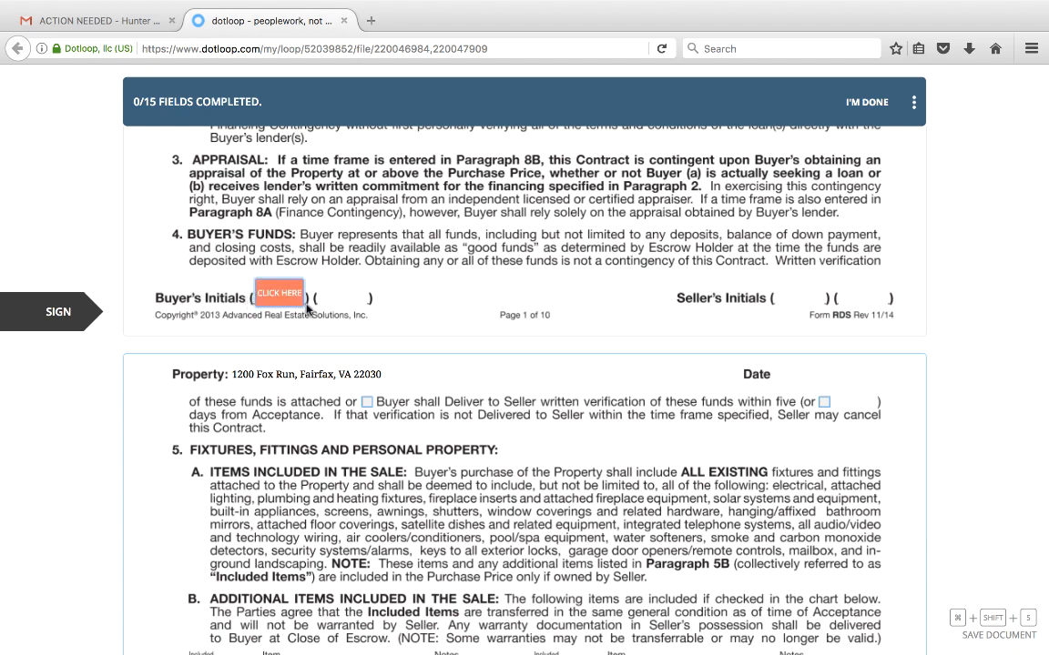
left_click(278, 292)
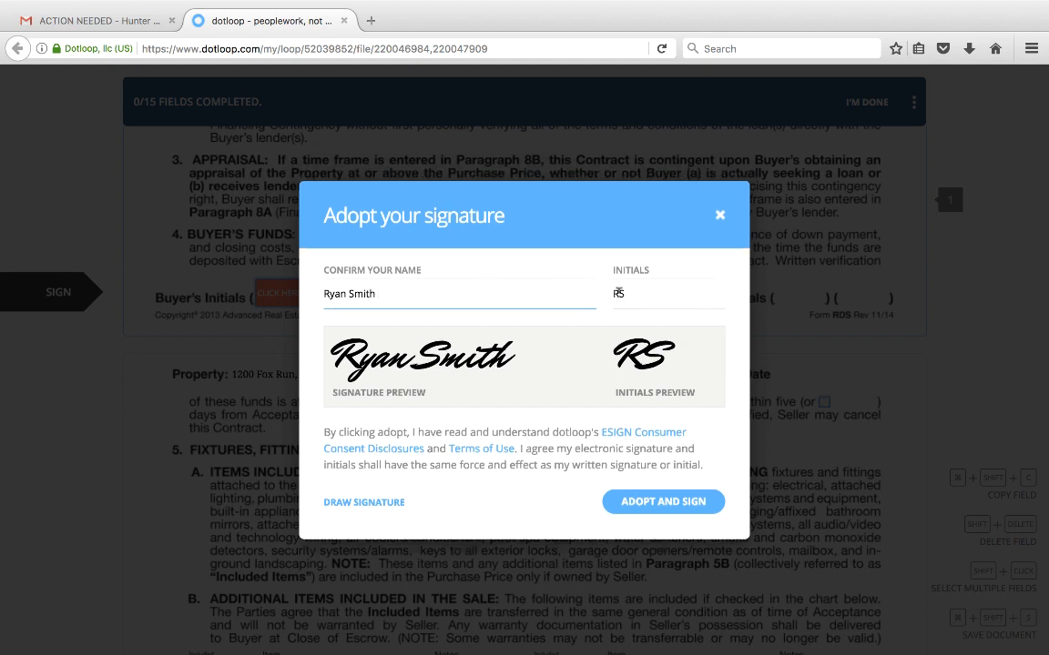
type("O")
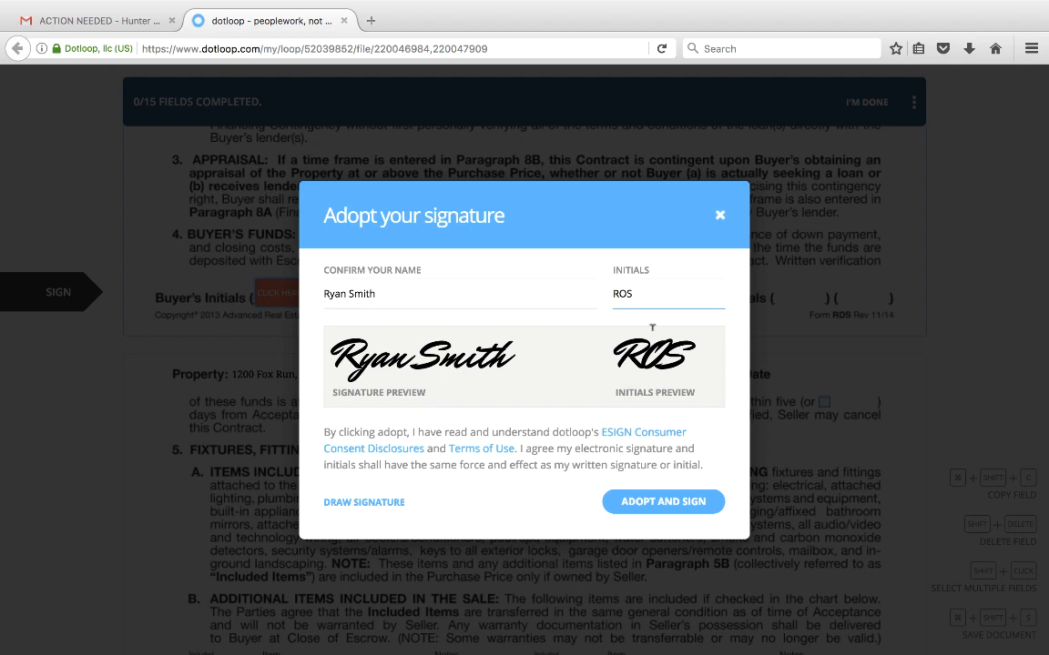
left_click(662, 501)
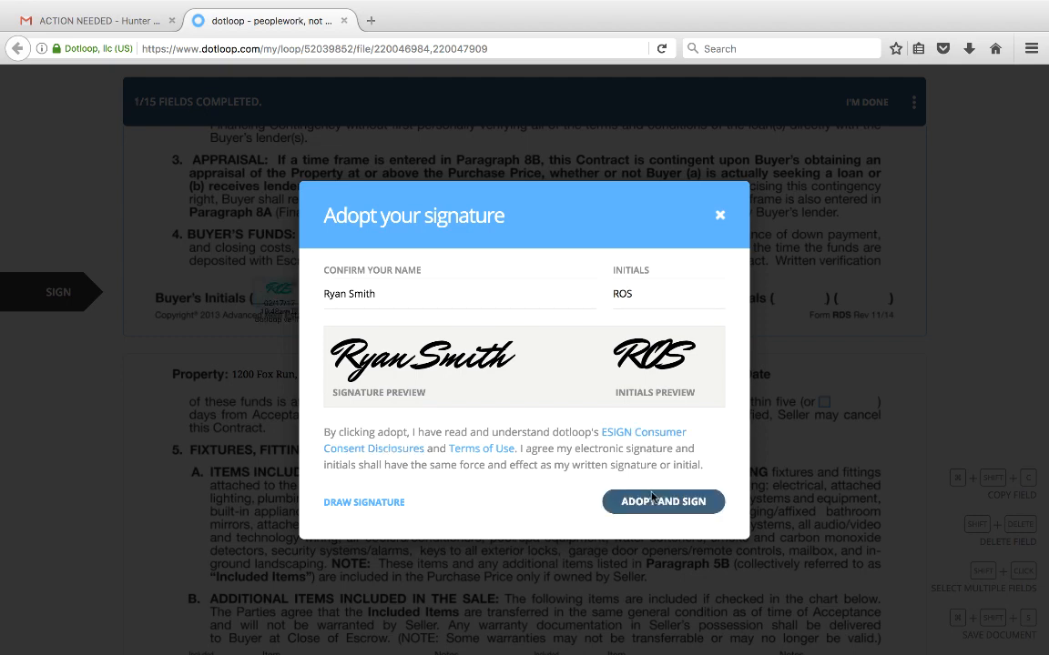
left_click(662, 501)
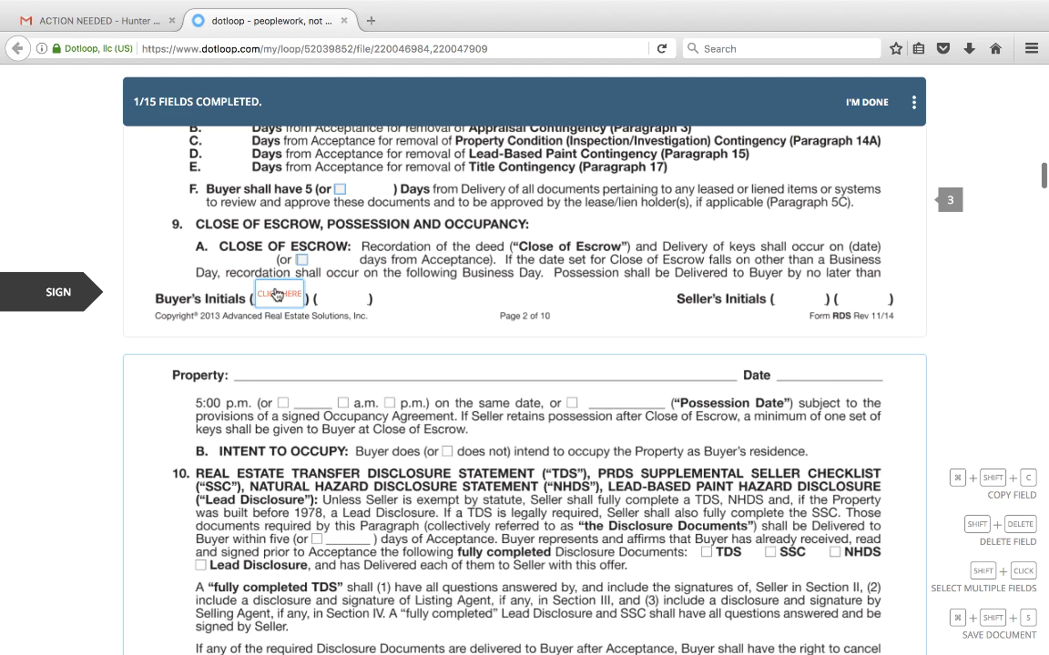
Initial the buyer fields on the next contract pages and below the arbitration notice
left_click(279, 294)
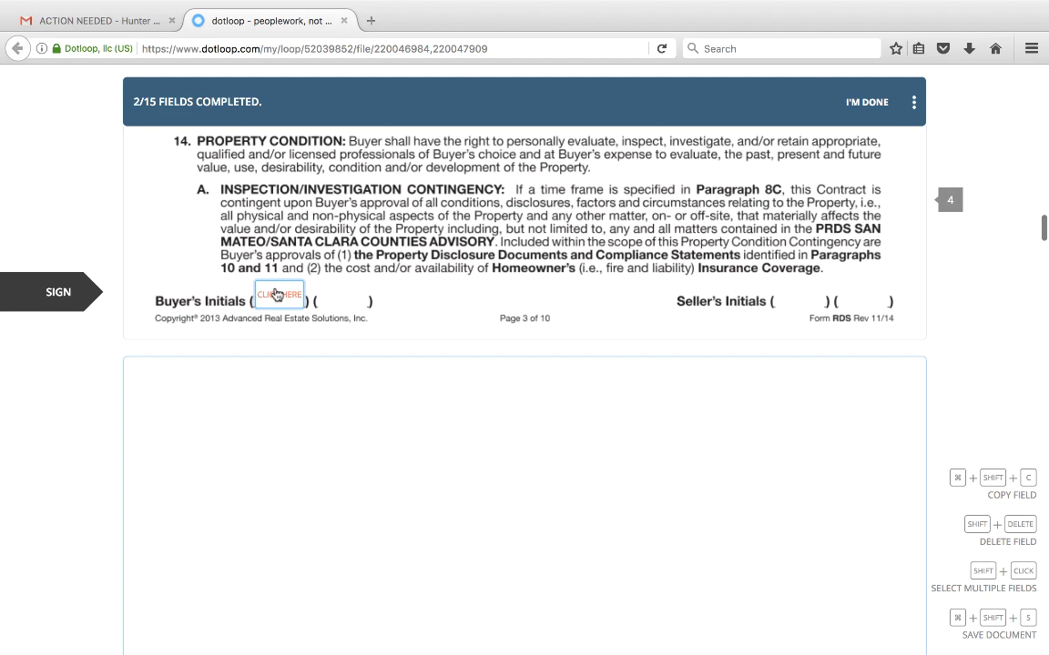
left_click(280, 294)
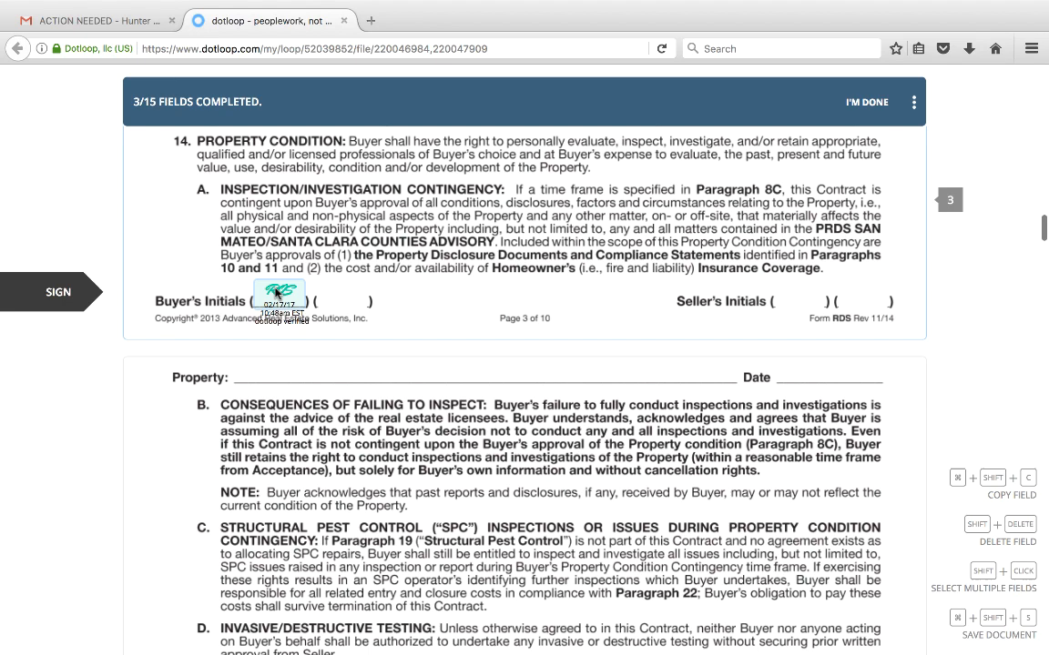
scroll("down", 3)
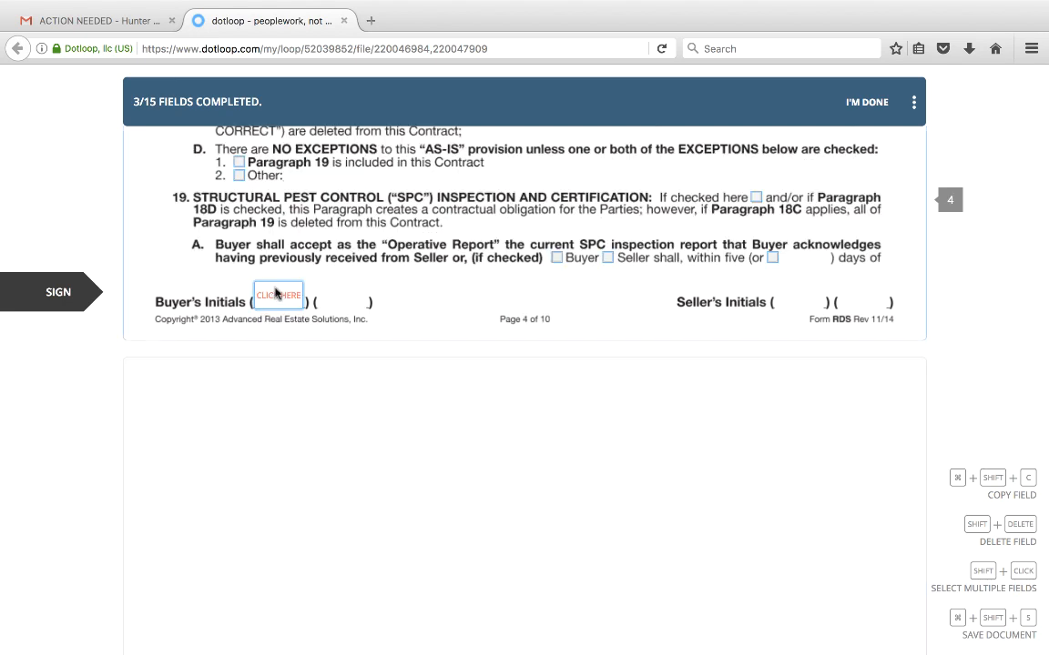
left_click(279, 295)
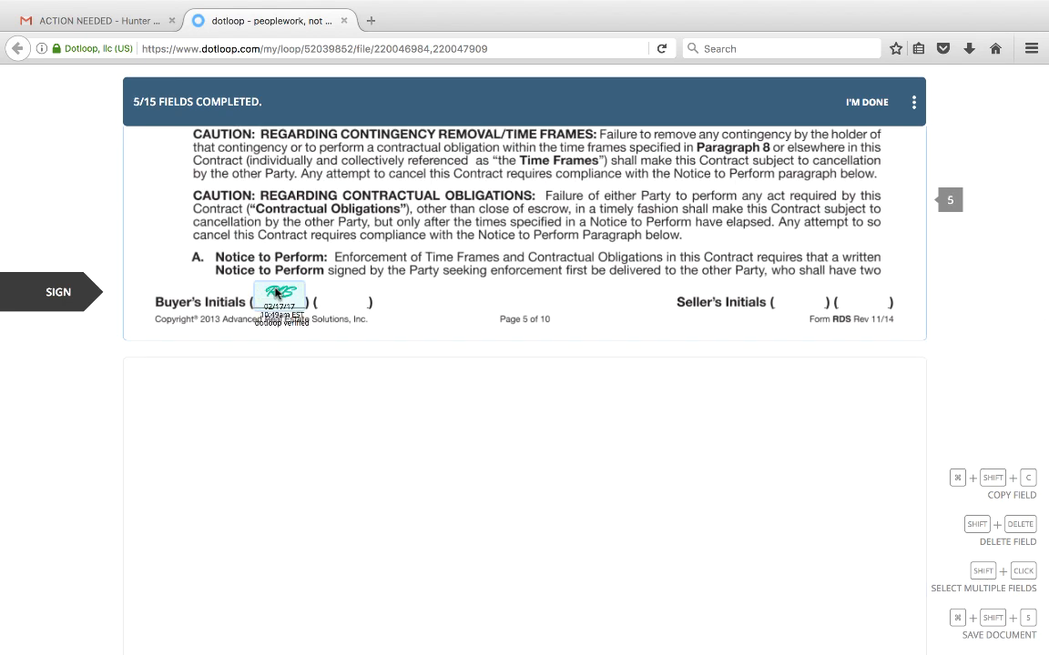
scroll("down", 3)
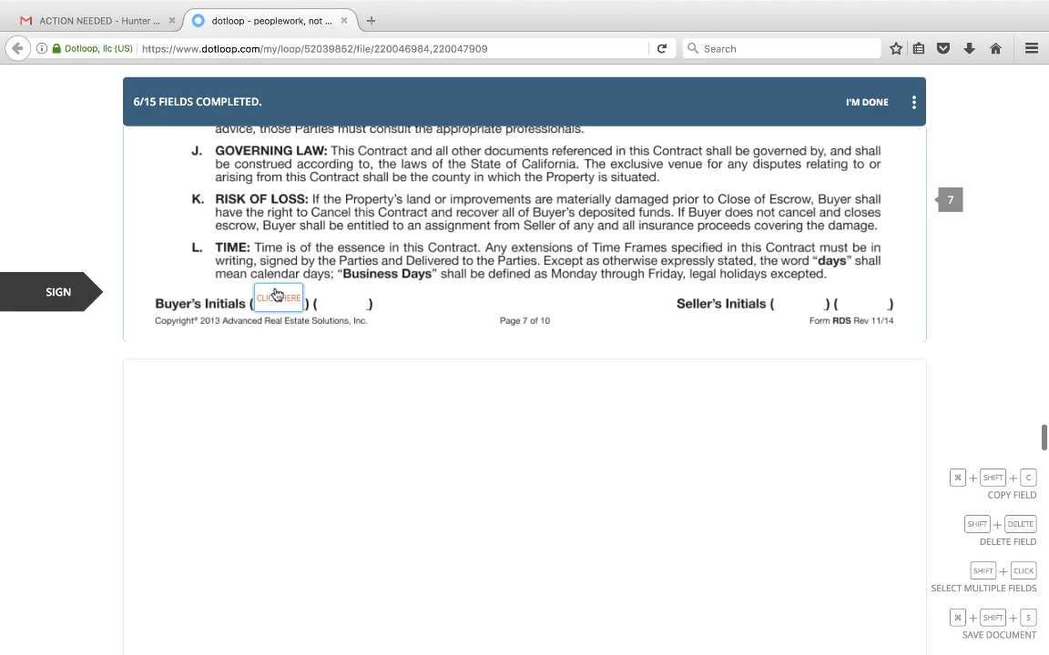
scroll("down", 3)
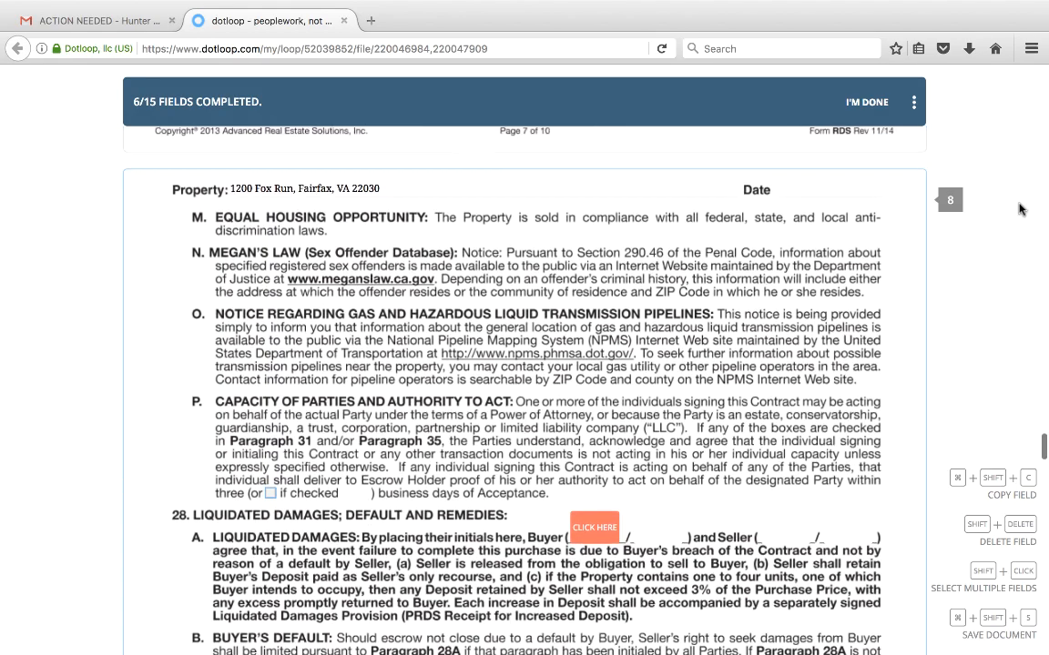
scroll("down", 3)
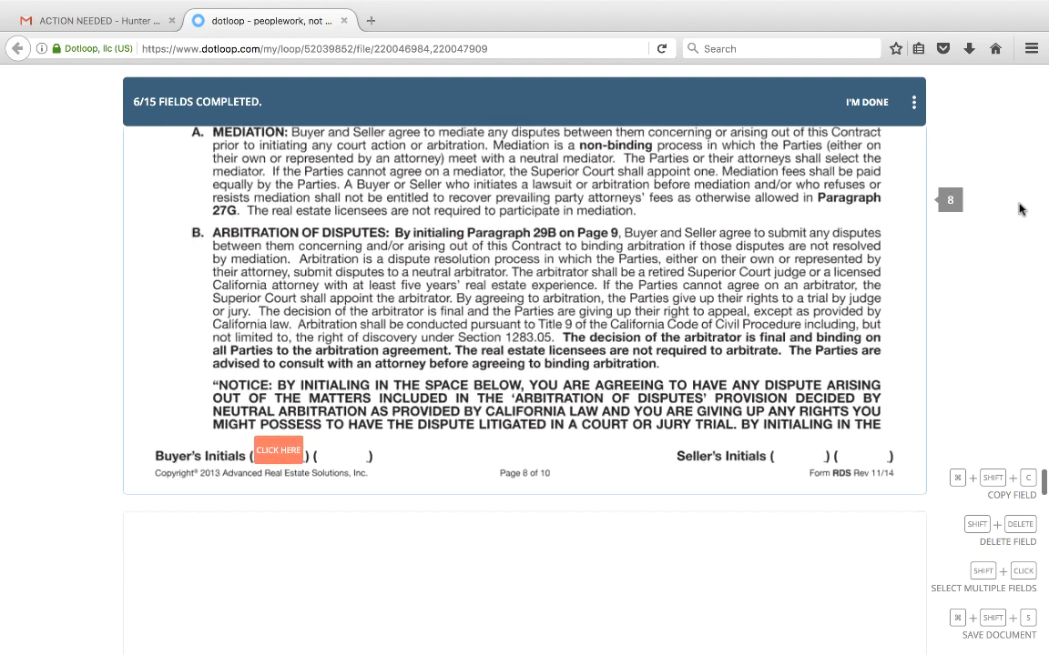
left_click(278, 449)
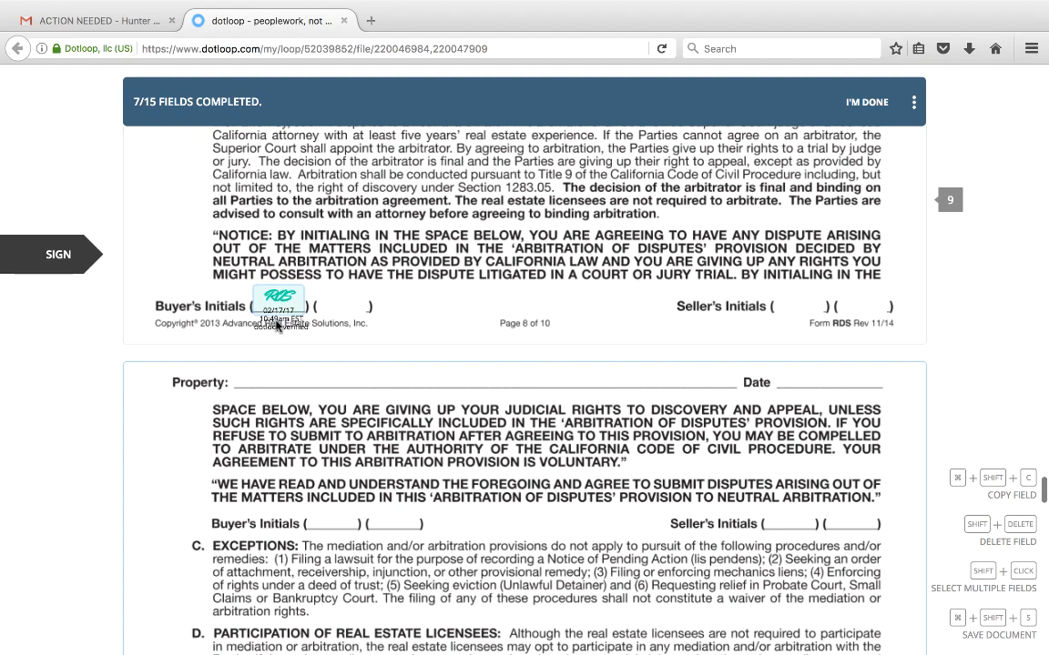
Sign the offer paragraph, initial the lead paint and liquidated damages fields, then finish signing
scroll("down", 3)
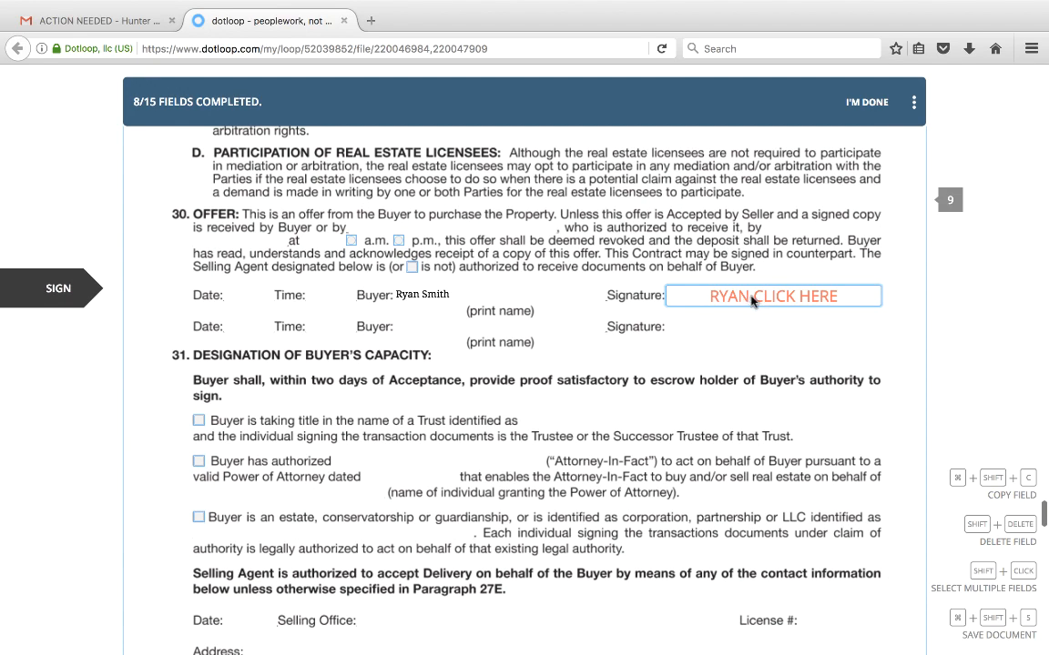
left_click(772, 295)
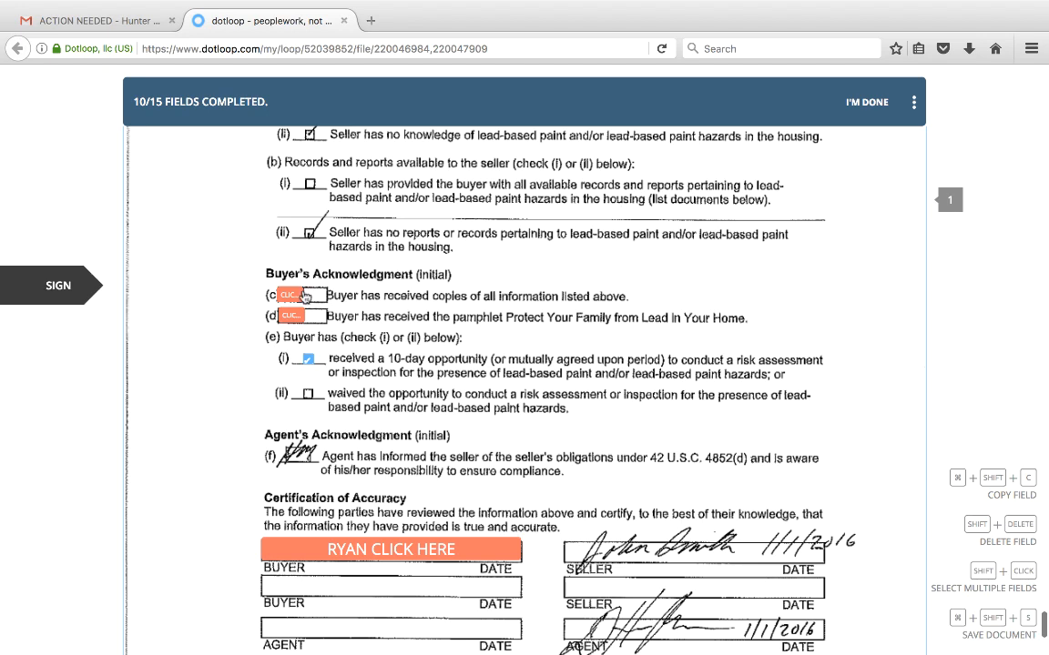
left_click(291, 294)
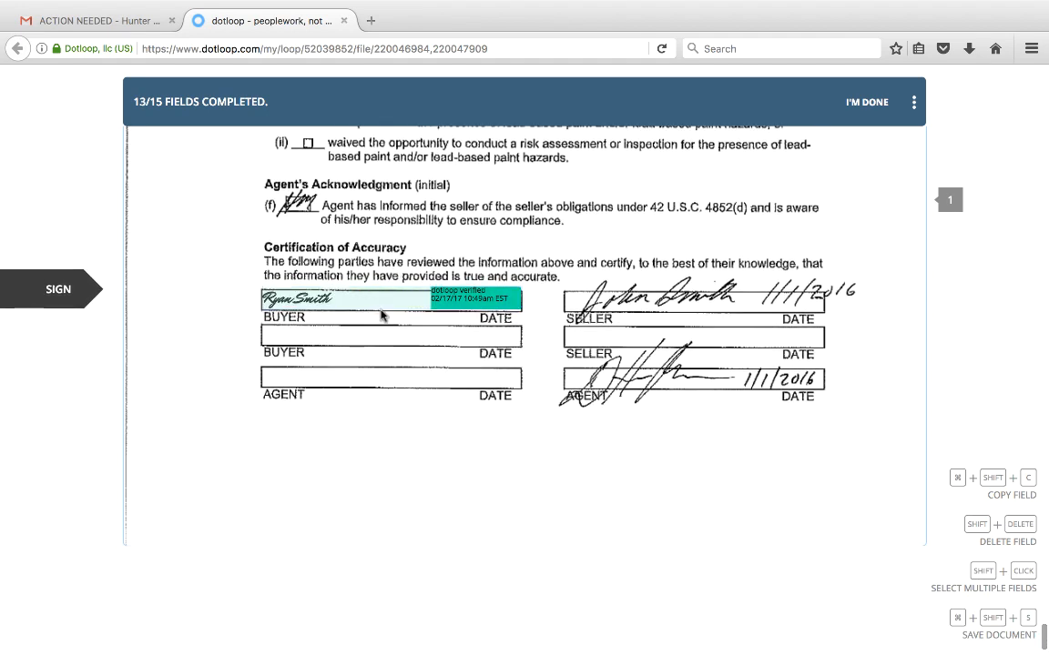
scroll("down", 3)
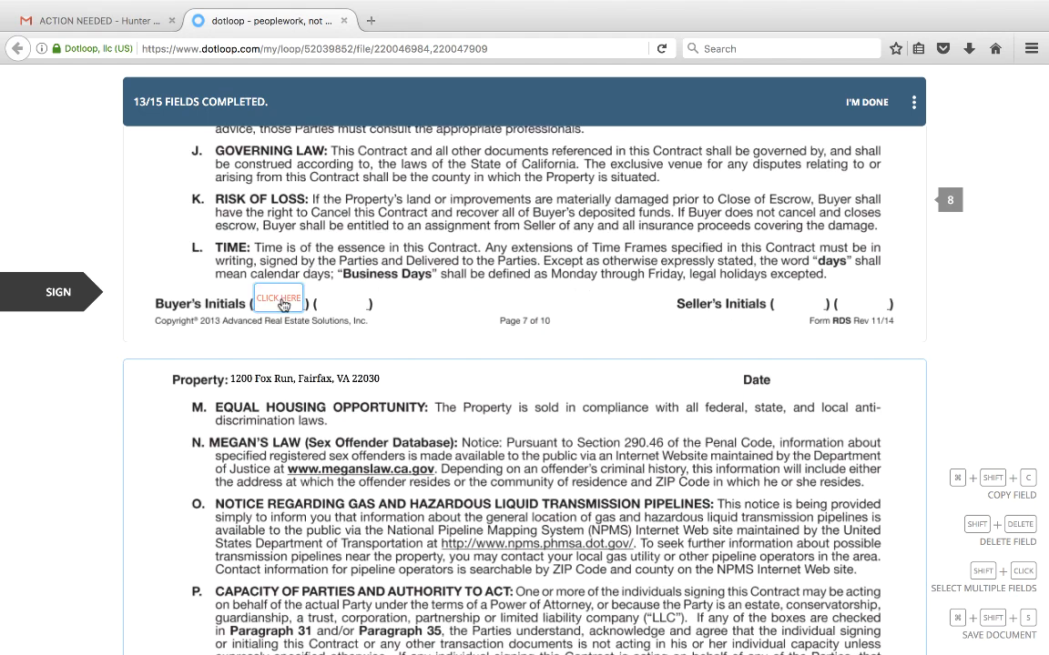
left_click(278, 298)
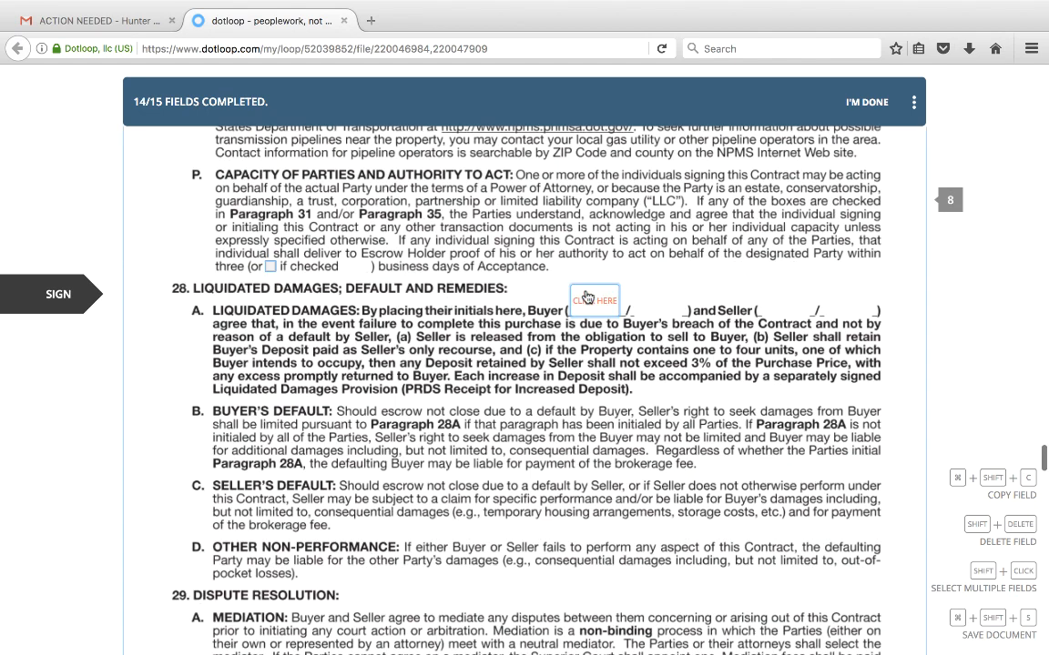
left_click(595, 300)
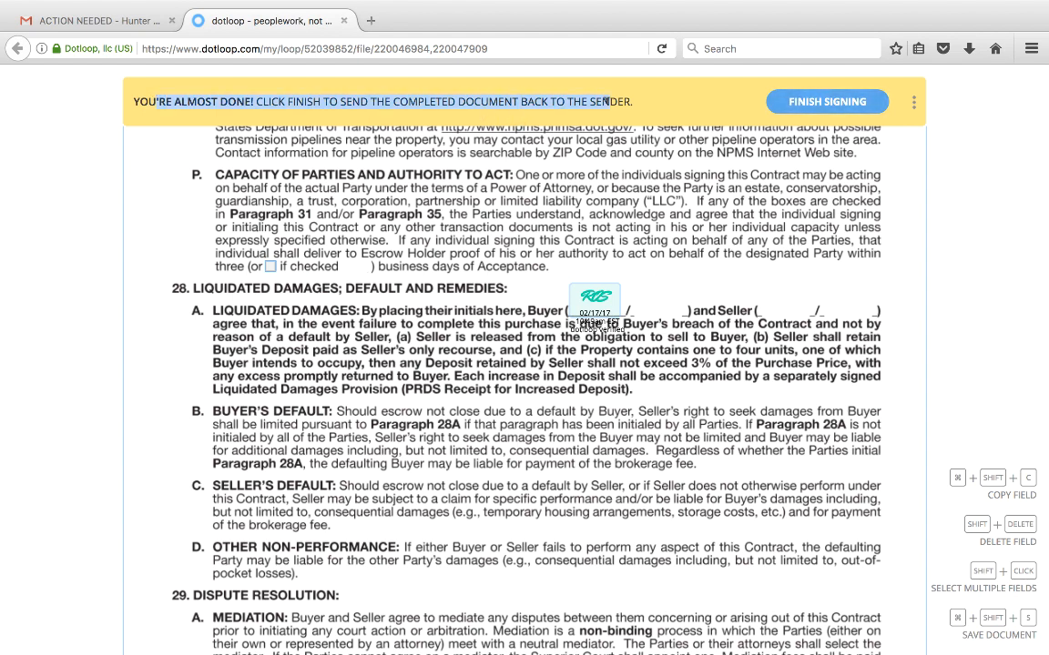
left_click(775, 101)
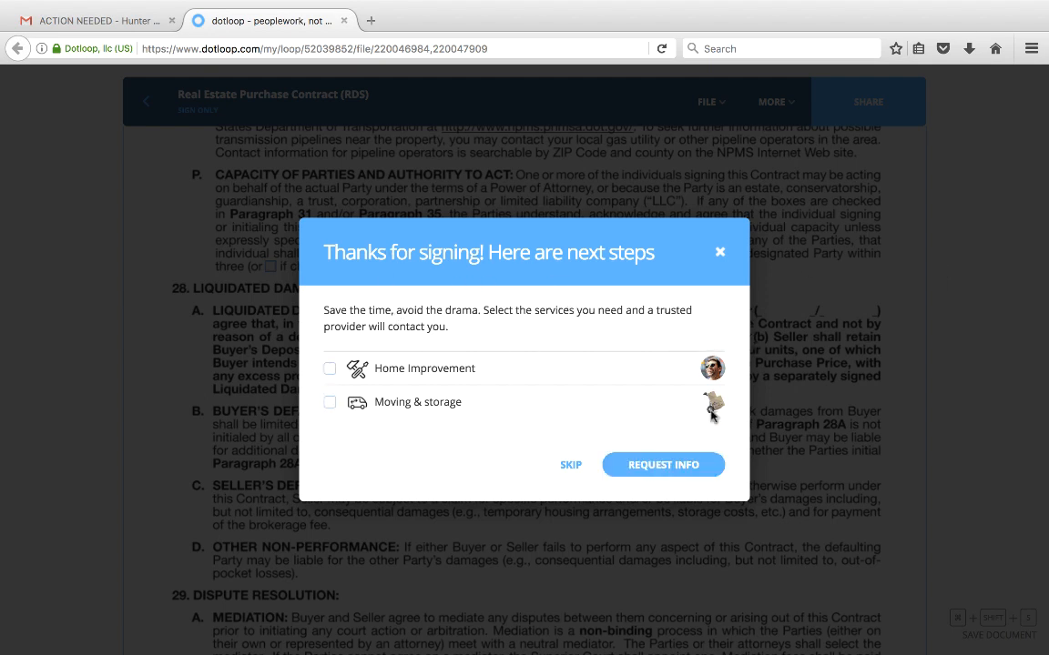
mouse_move(571, 467)
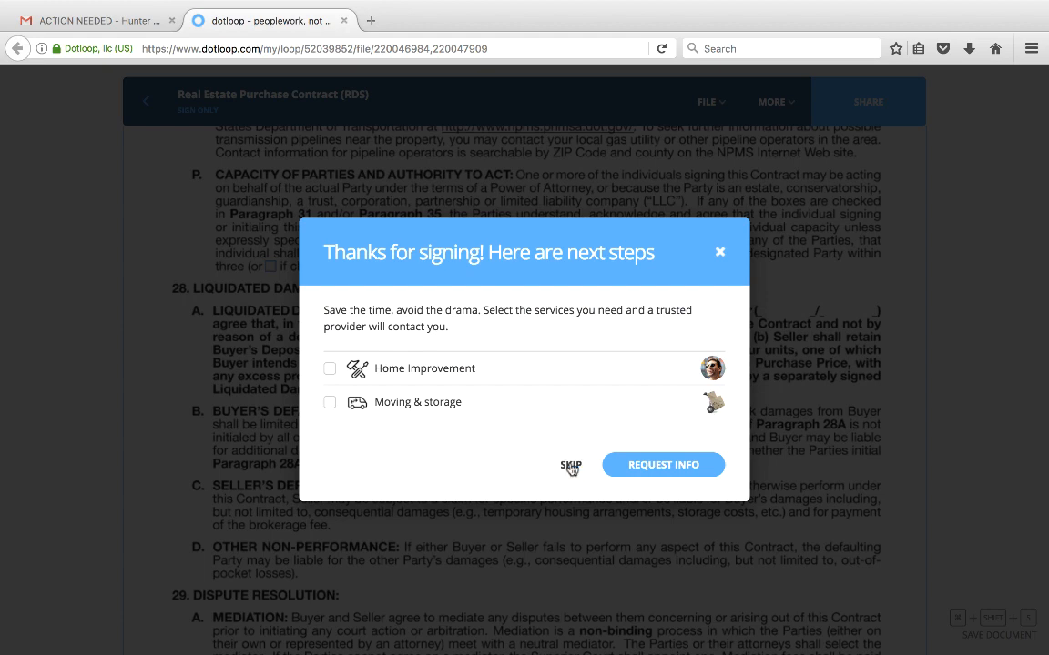
Skip the service offers in the Thanks for signing dialog
left_click(571, 465)
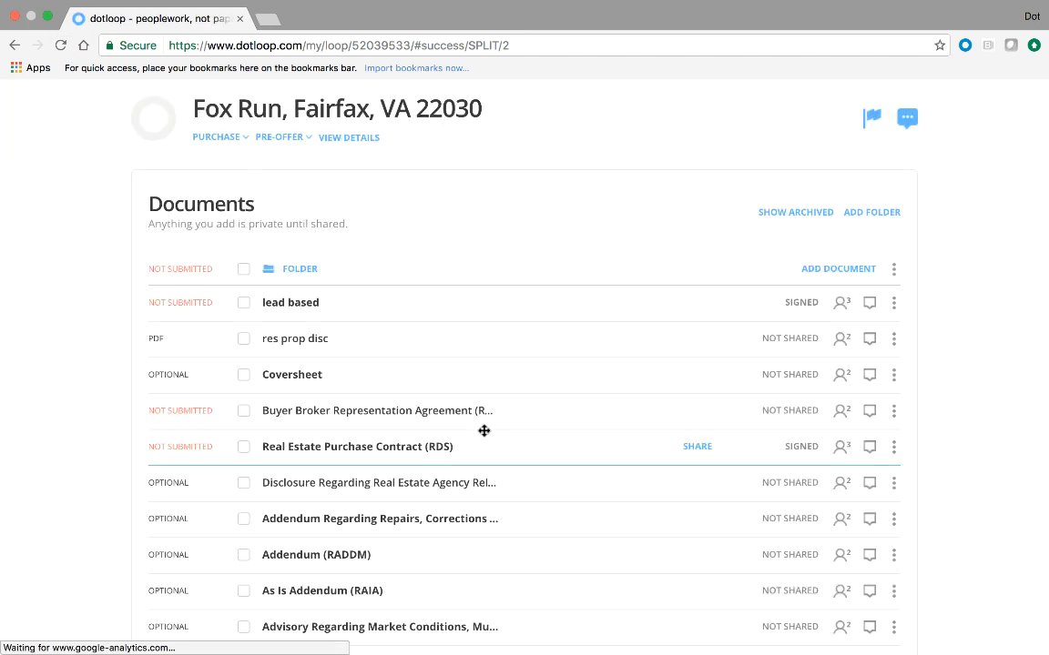
mouse_move(787, 409)
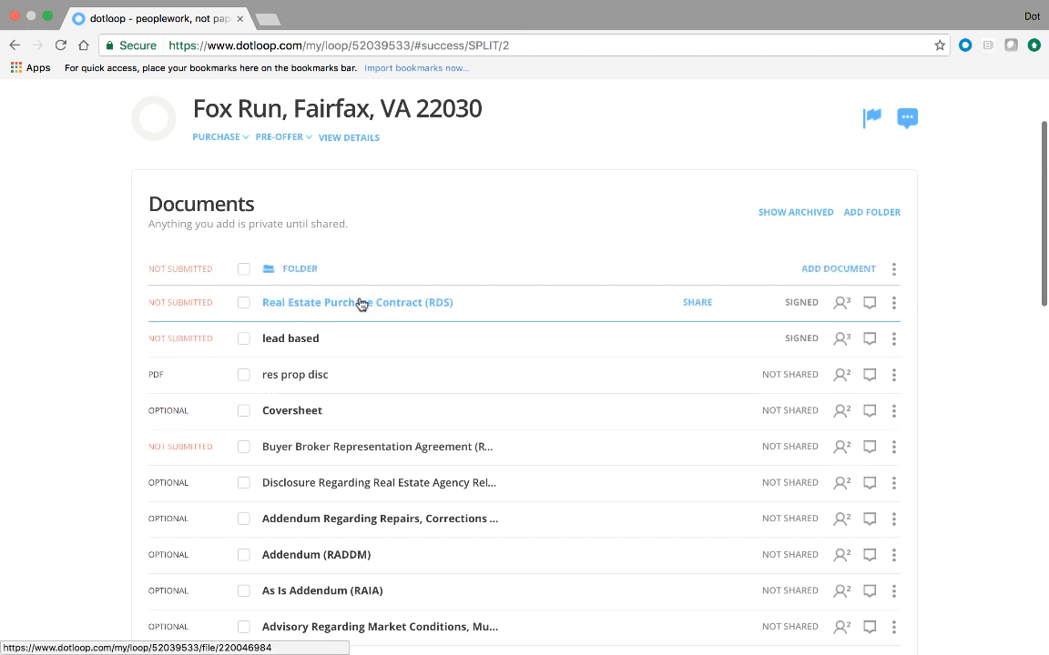
mouse_move(783, 332)
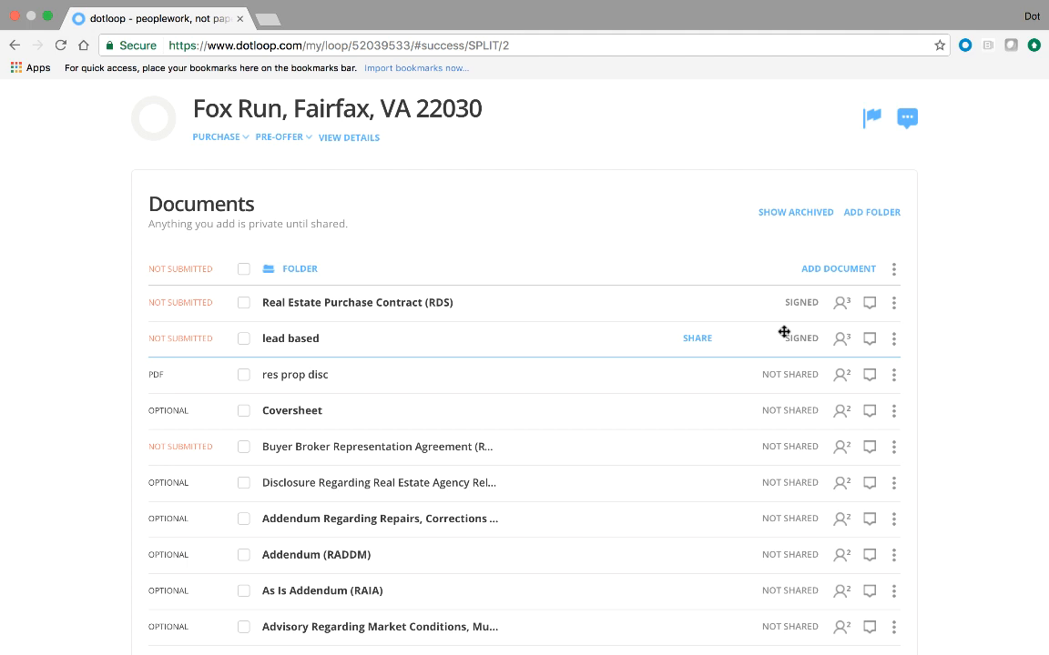
mouse_move(266, 290)
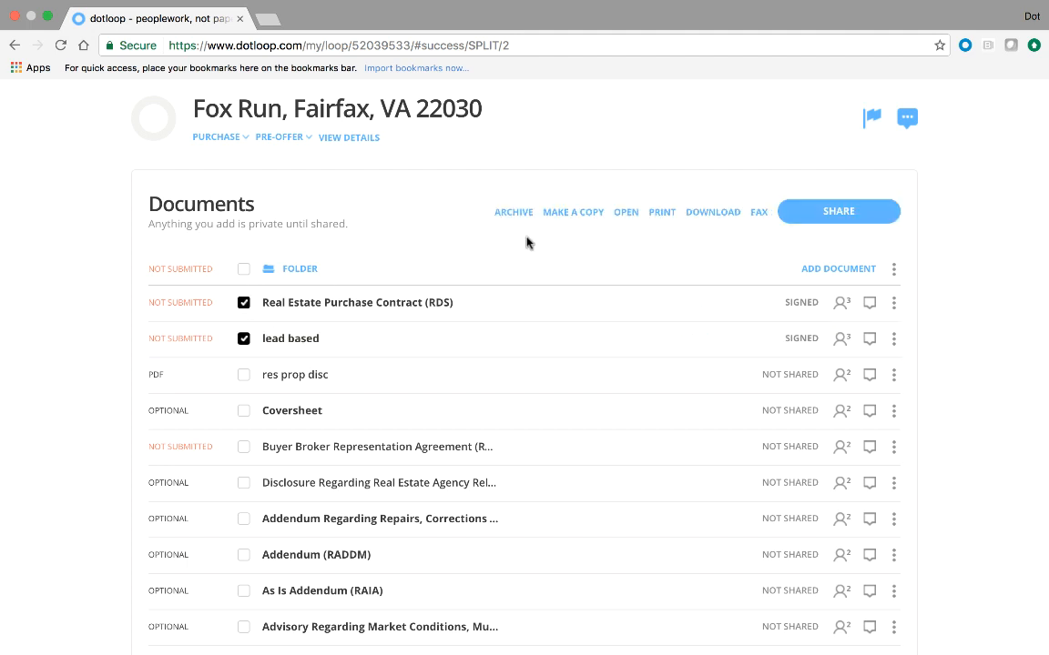
mouse_move(243, 269)
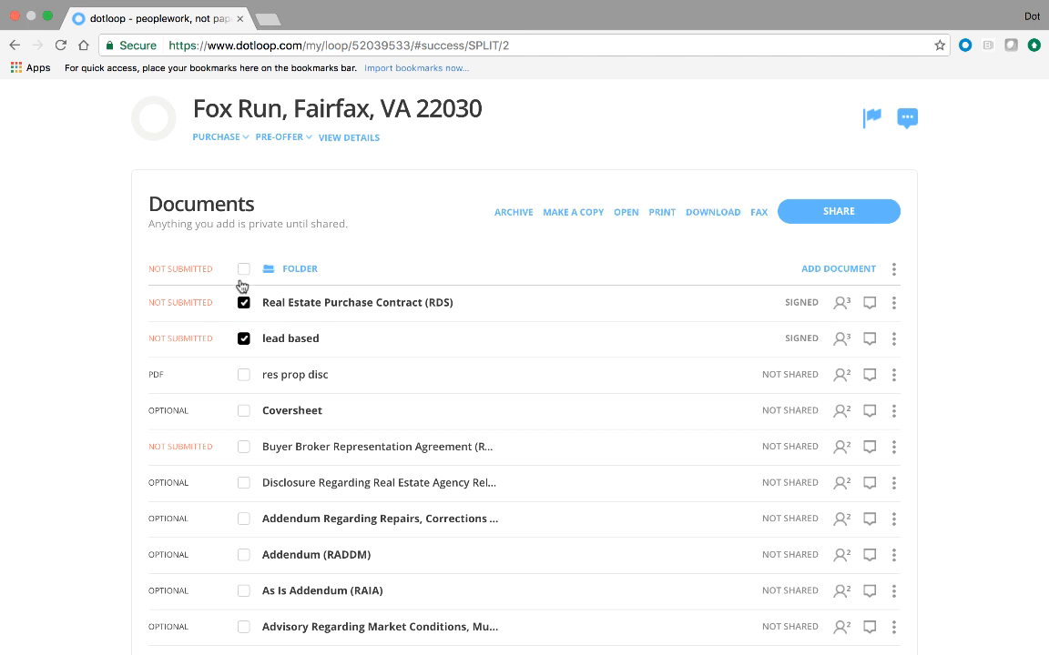
mouse_move(298, 325)
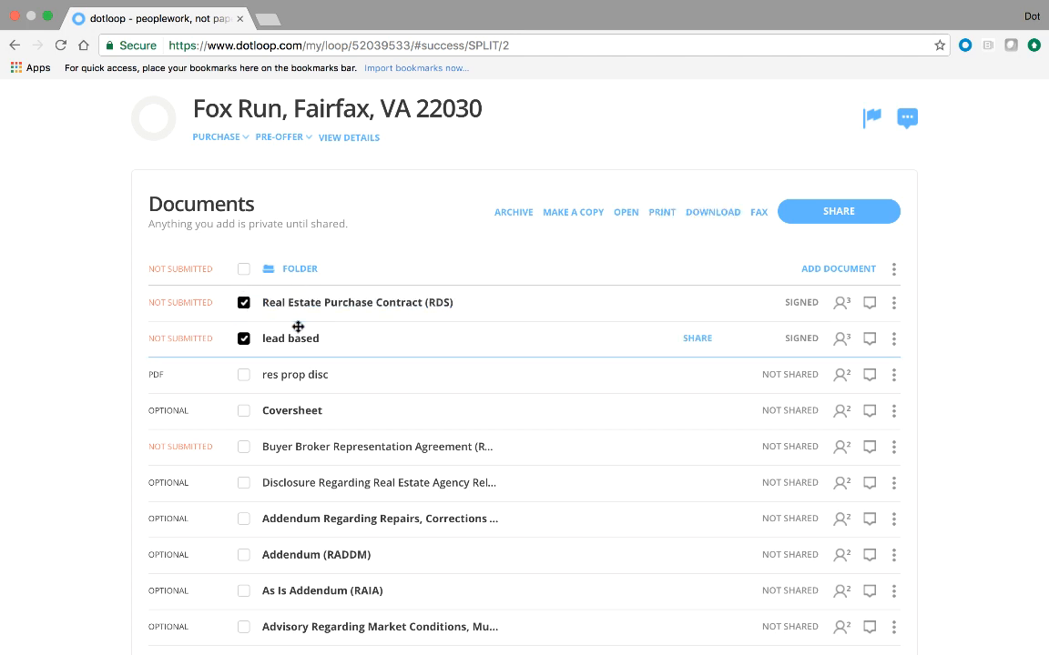
mouse_move(247, 332)
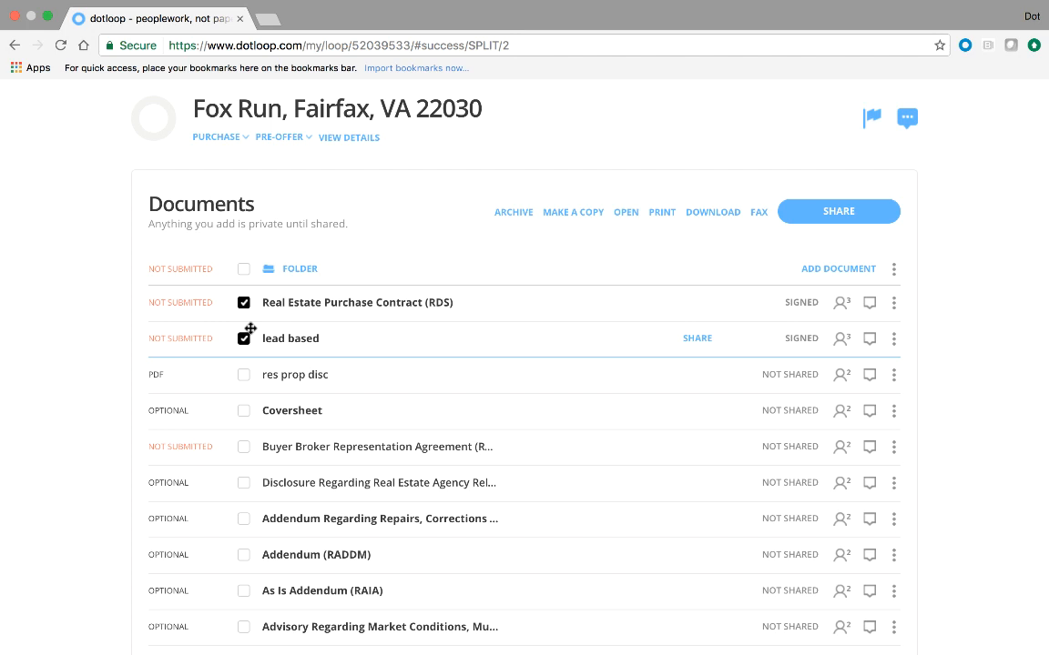
mouse_move(789, 224)
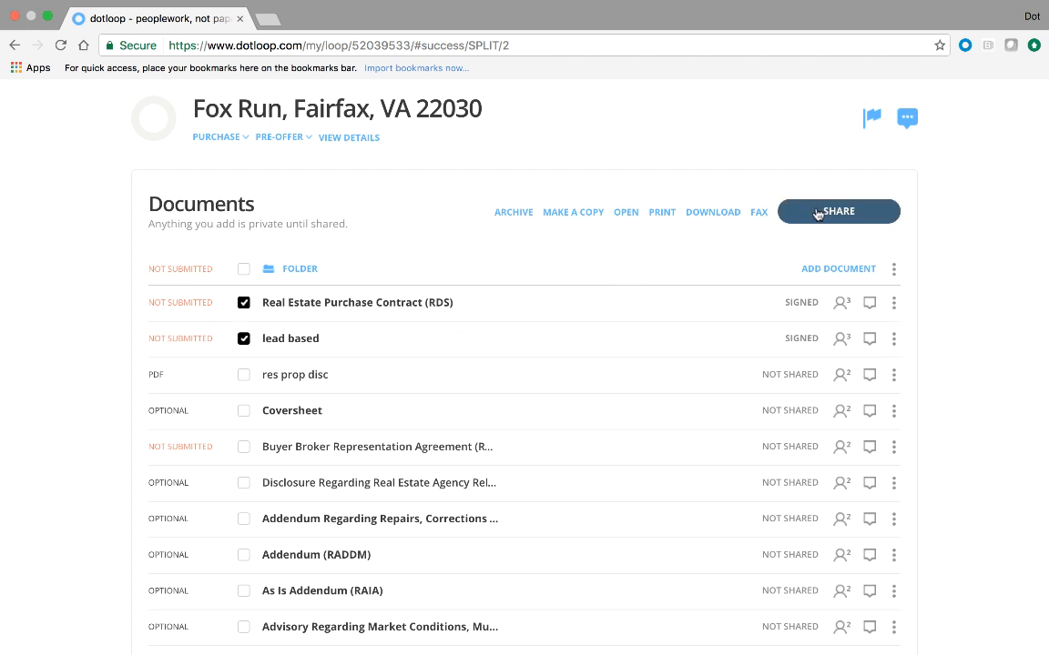
left_click(836, 211)
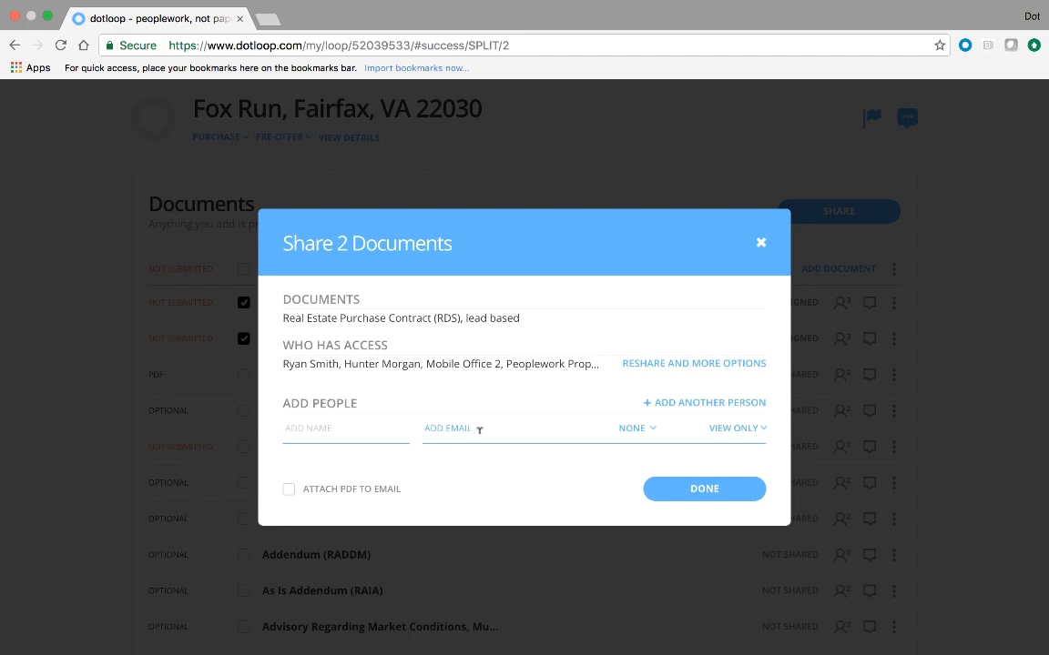
type("a")
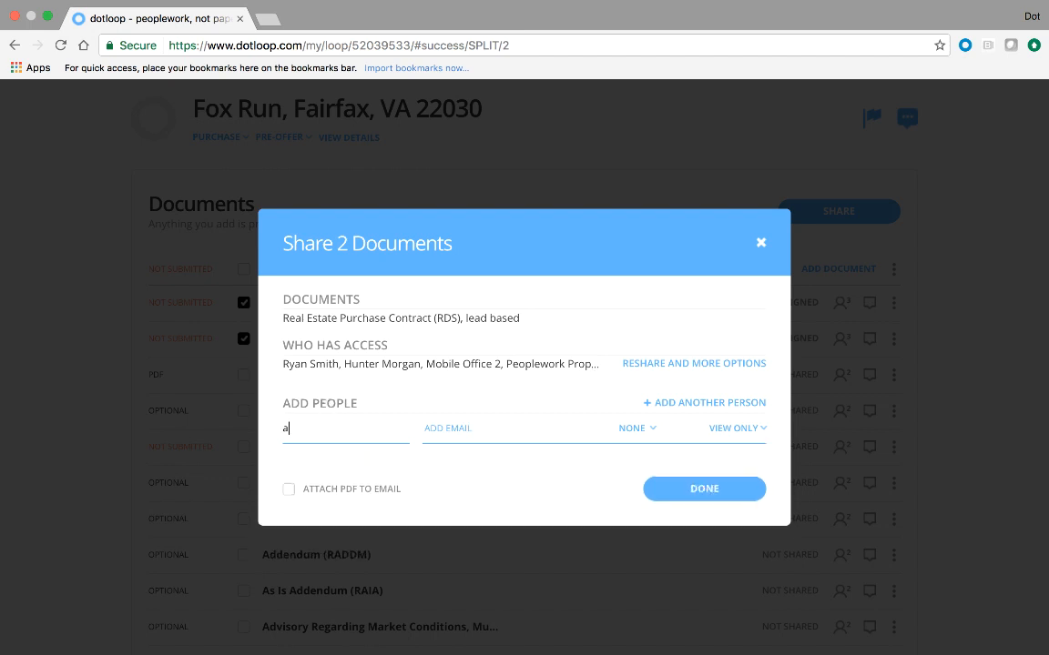
type("karen")
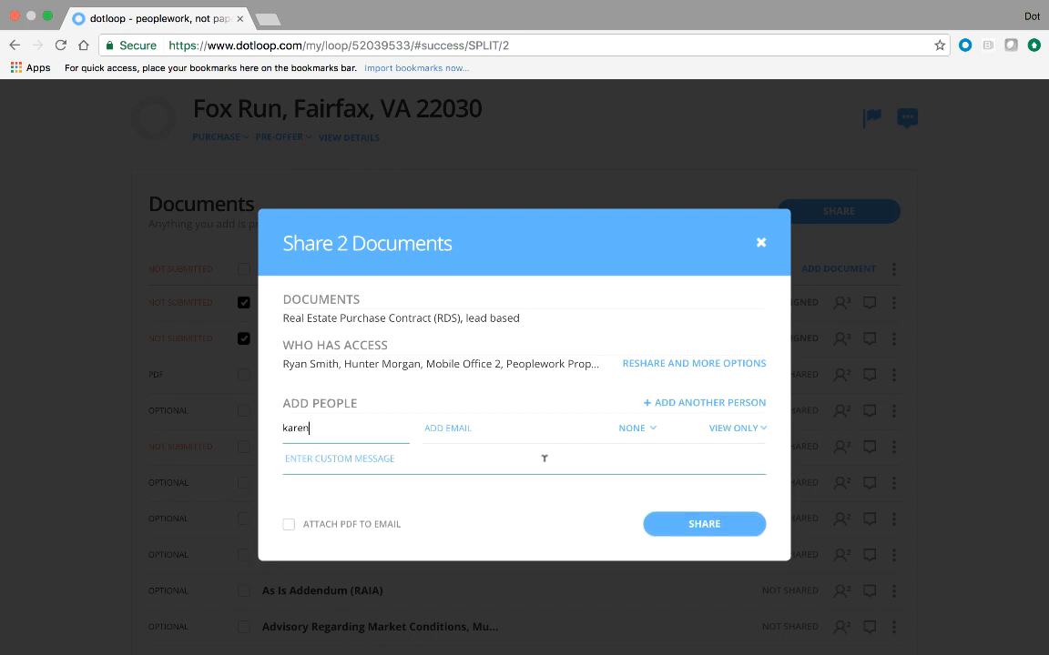
left_click(735, 428)
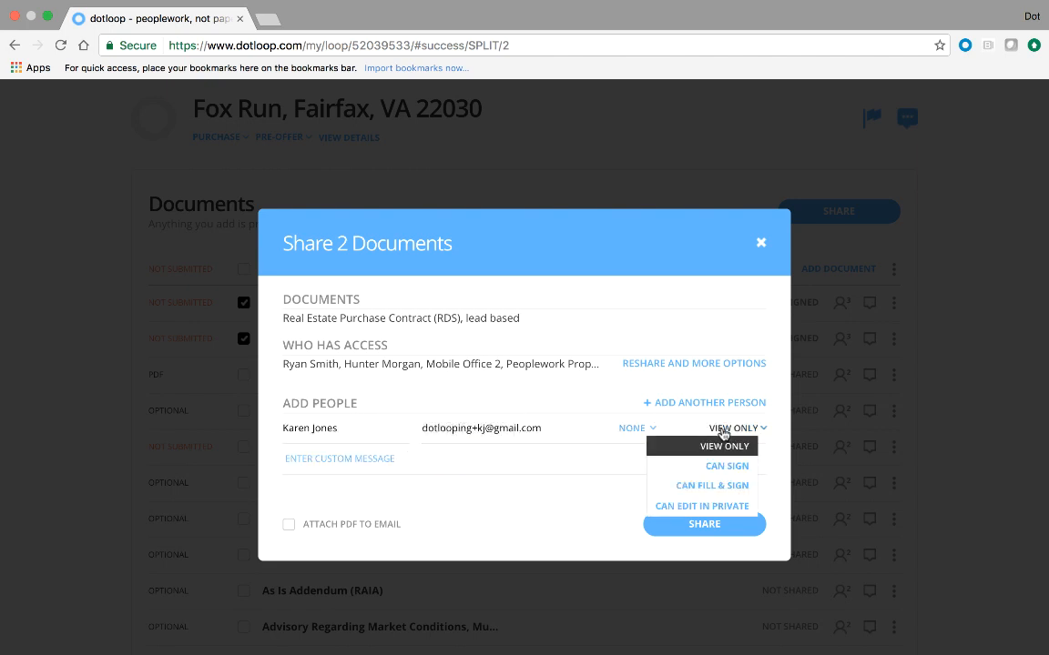
left_click(700, 505)
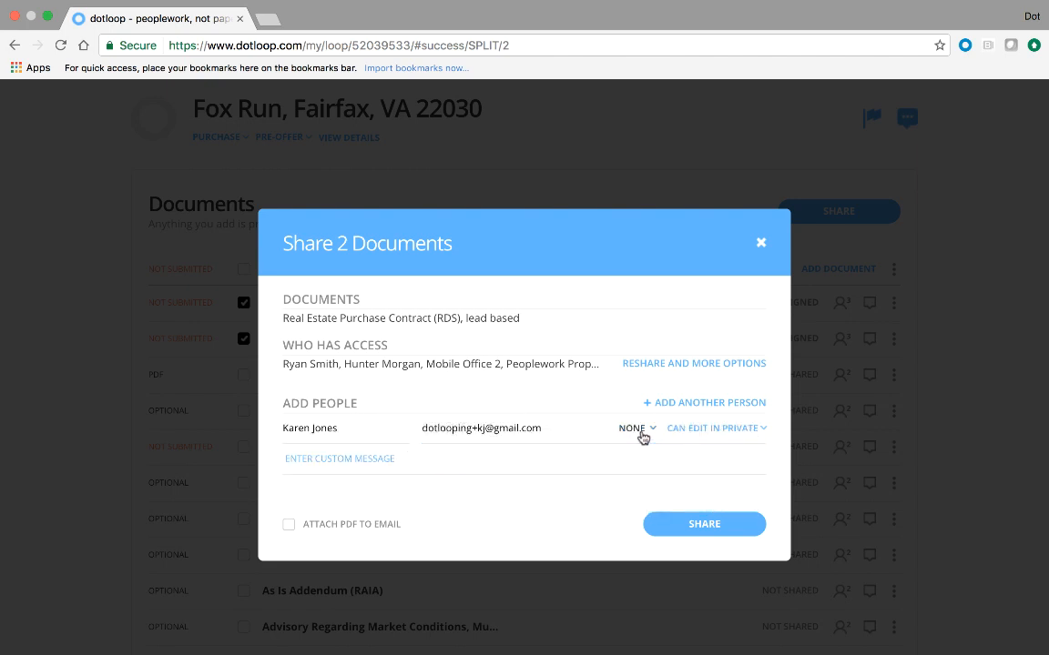
left_click(635, 427)
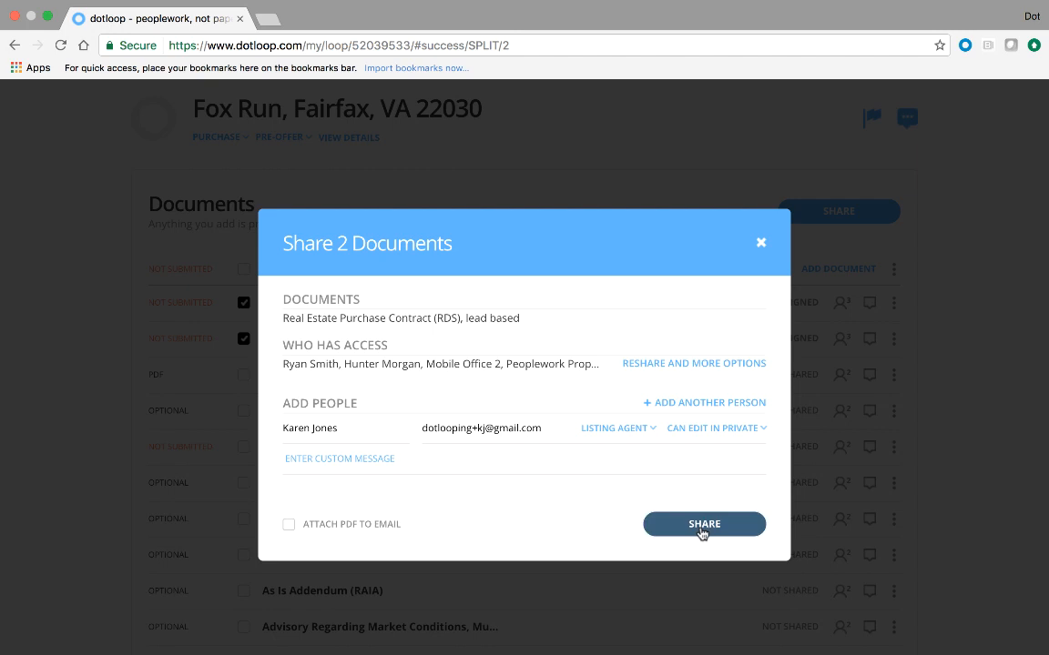
left_click(702, 523)
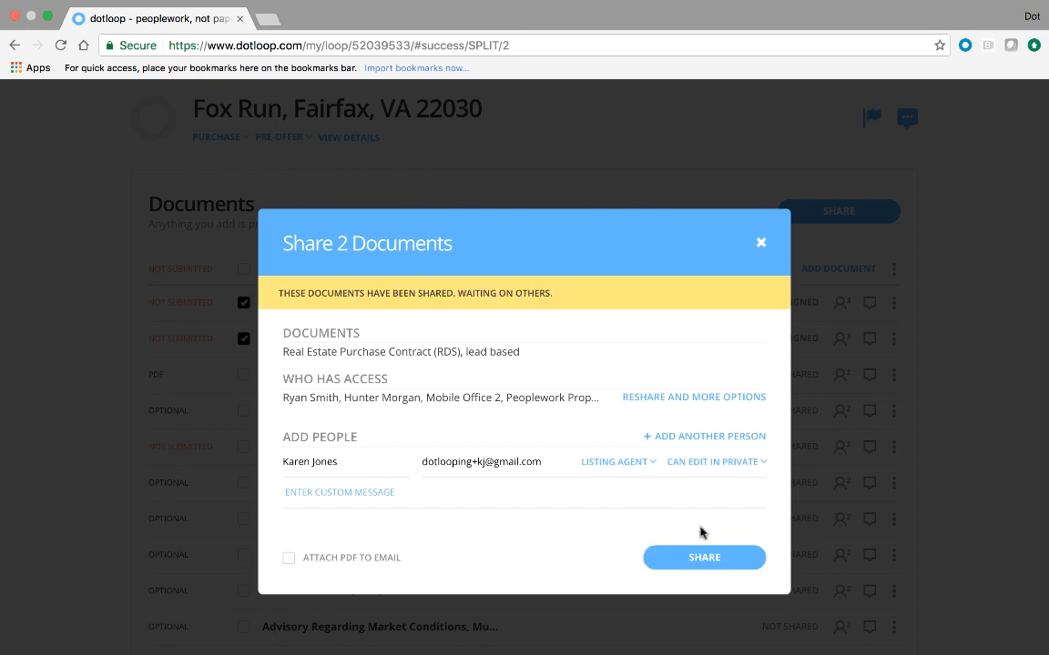
left_click(703, 557)
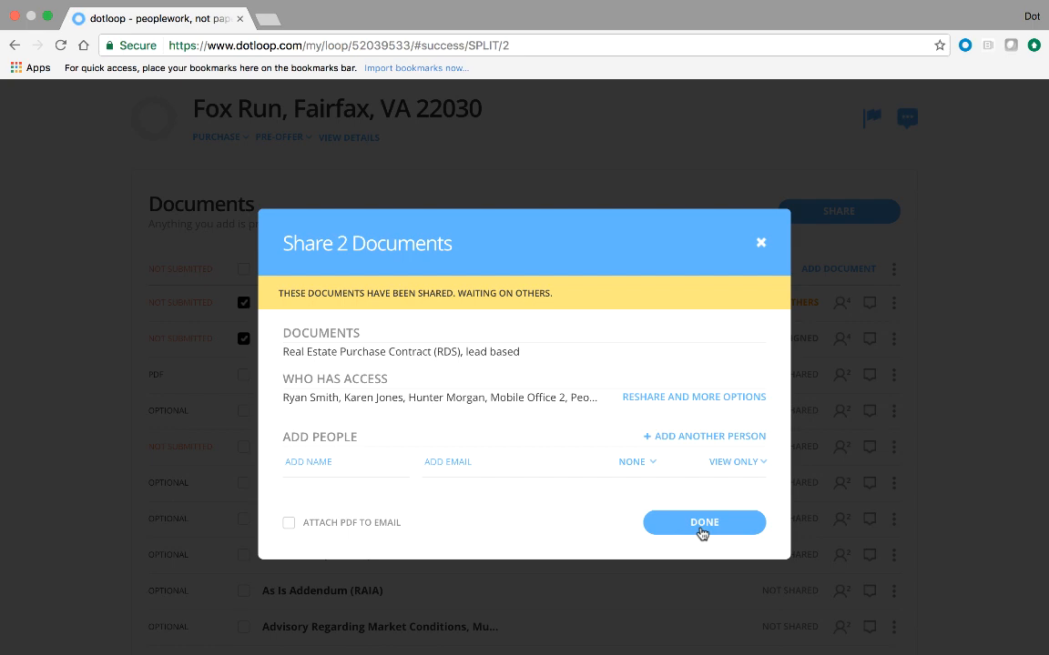
left_click(704, 521)
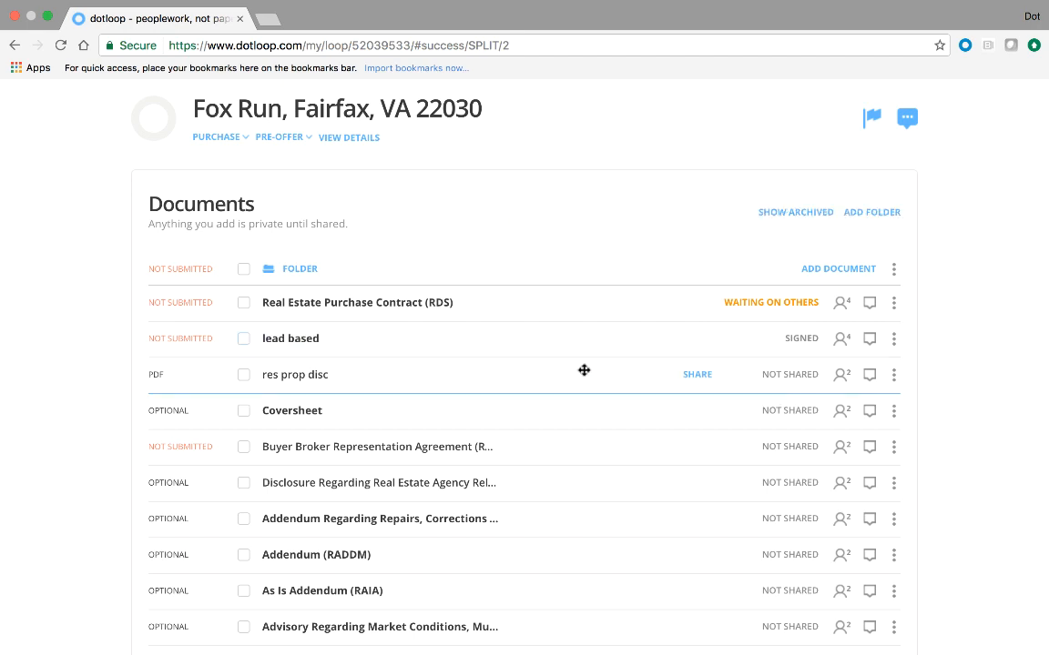
mouse_move(817, 427)
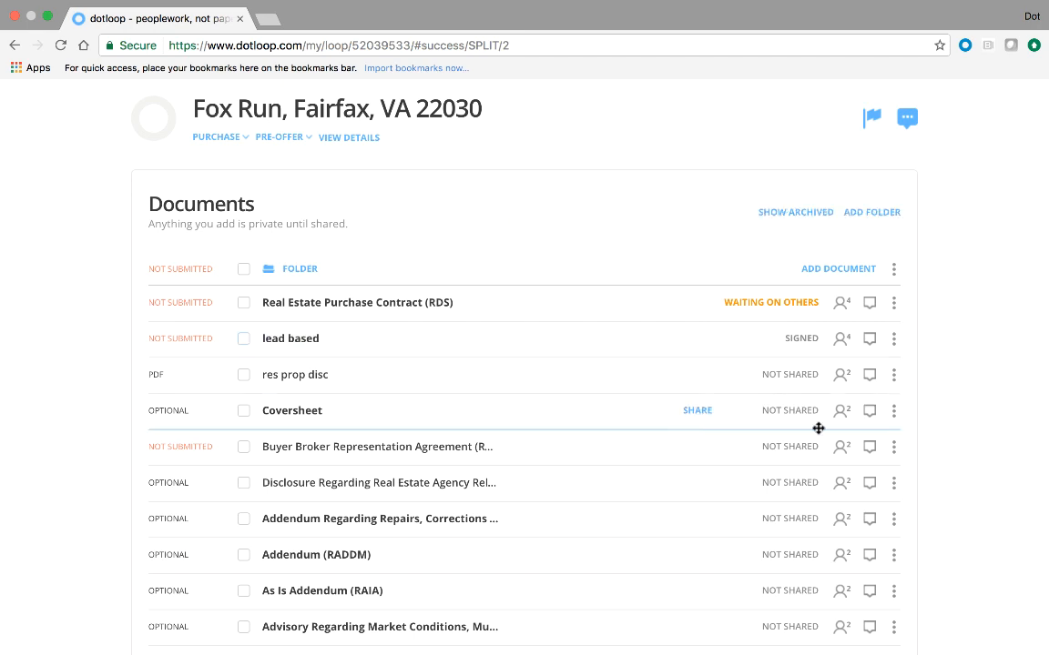
Rename the My Tasks list to 'Client Move'
scroll("down", 3)
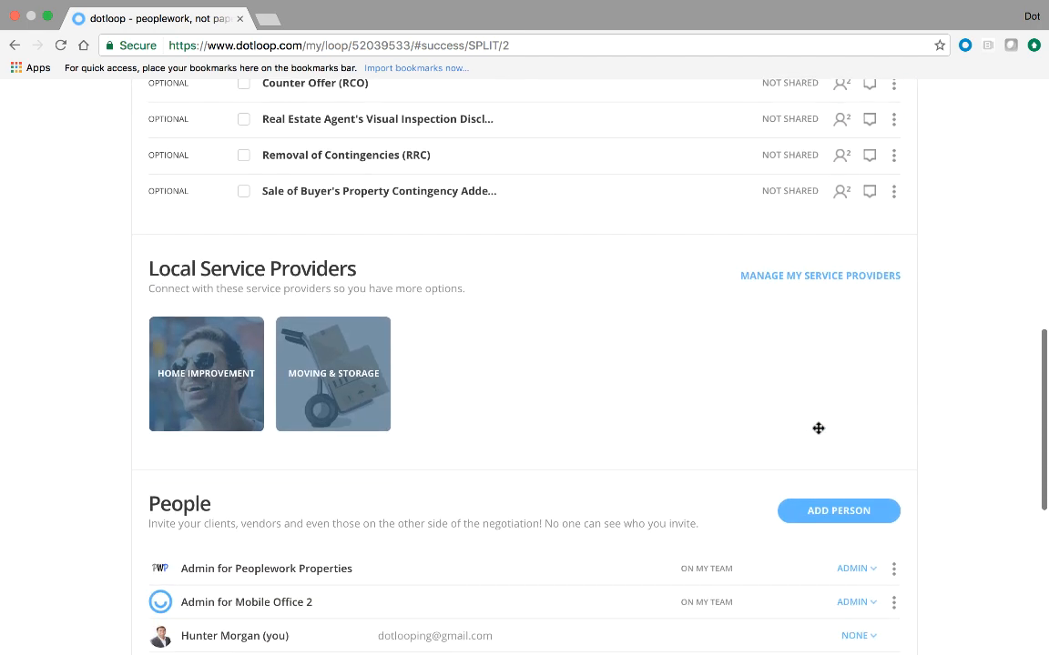
scroll("down", 3)
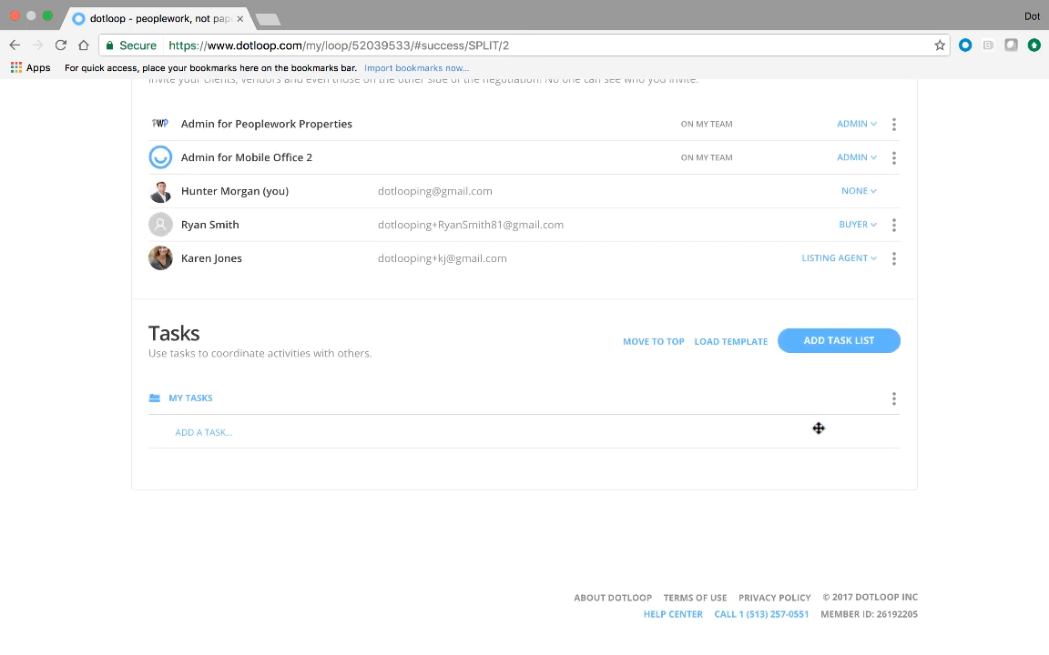
mouse_move(904, 399)
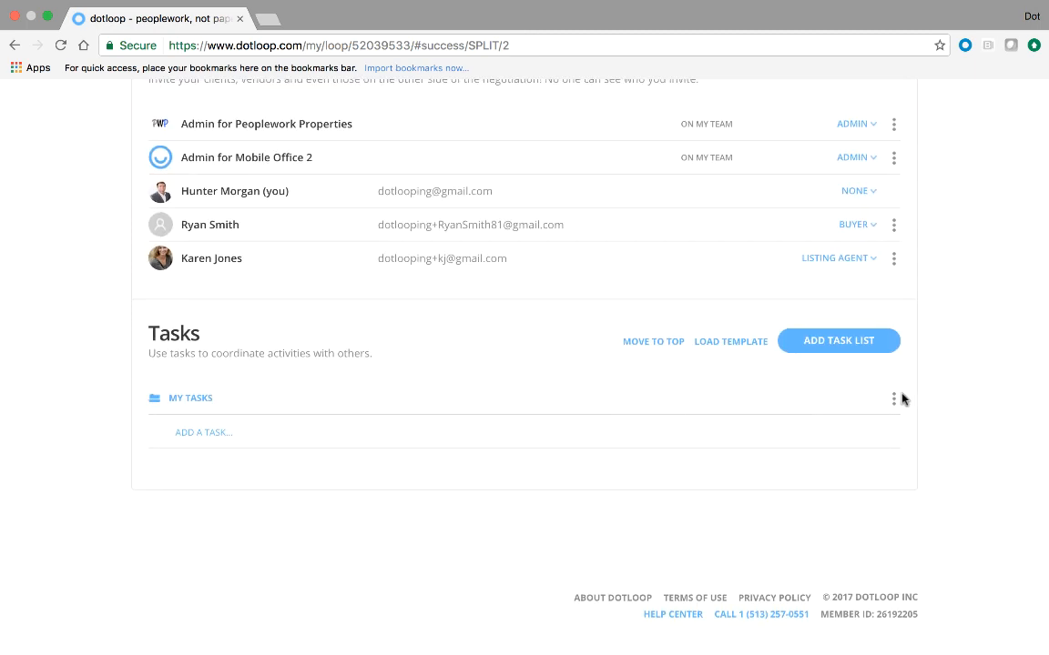
left_click(893, 398)
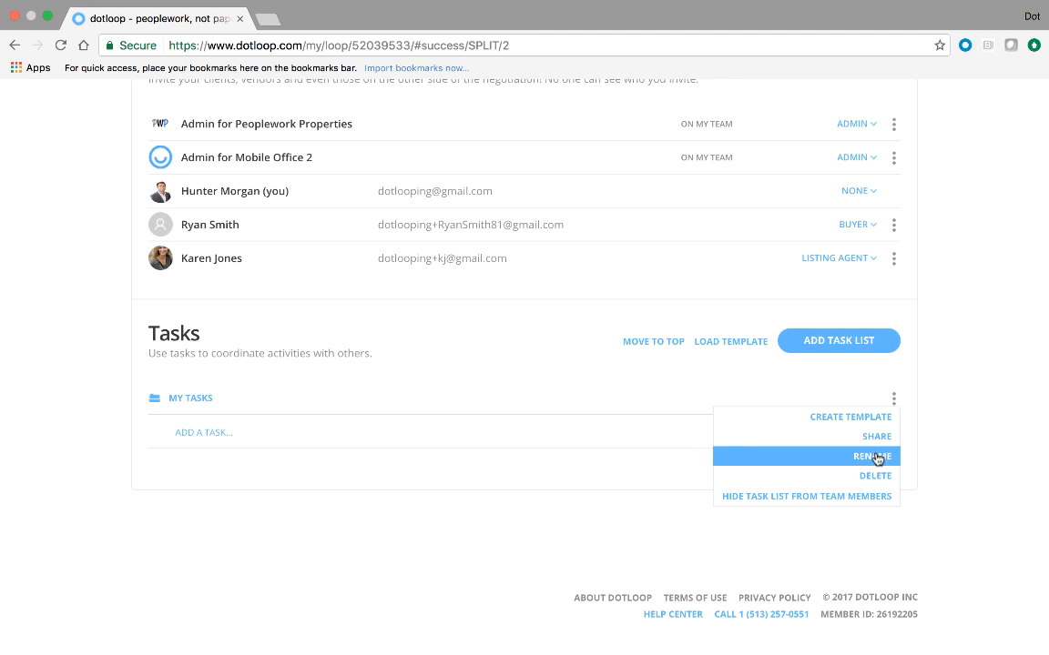
left_click(871, 456)
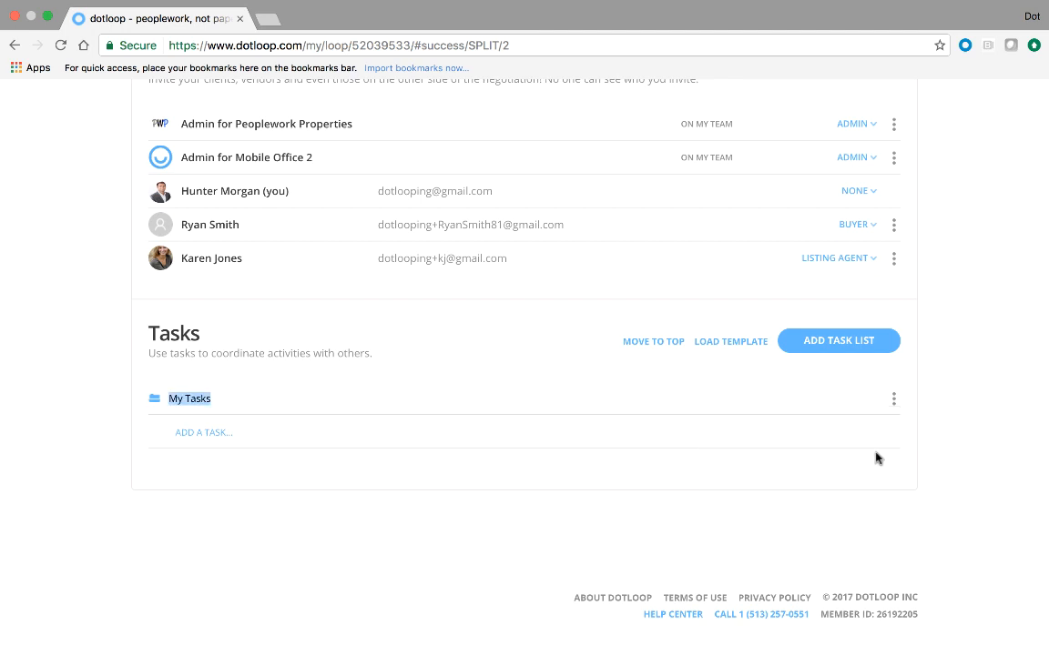
type("CLient")
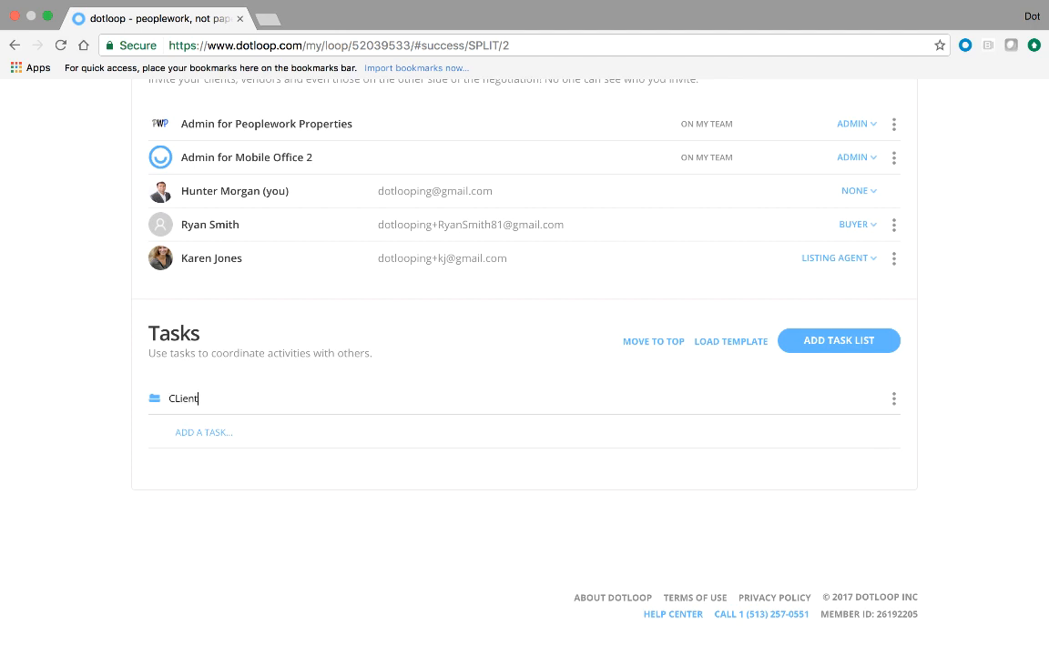
key("BackSpace")
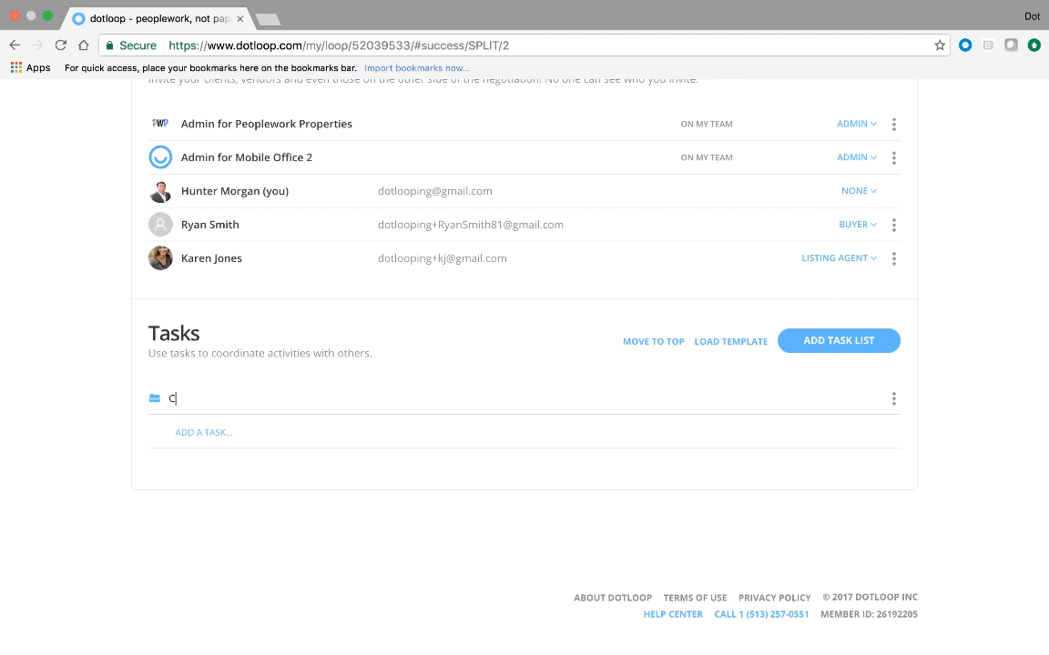
type("Client Move")
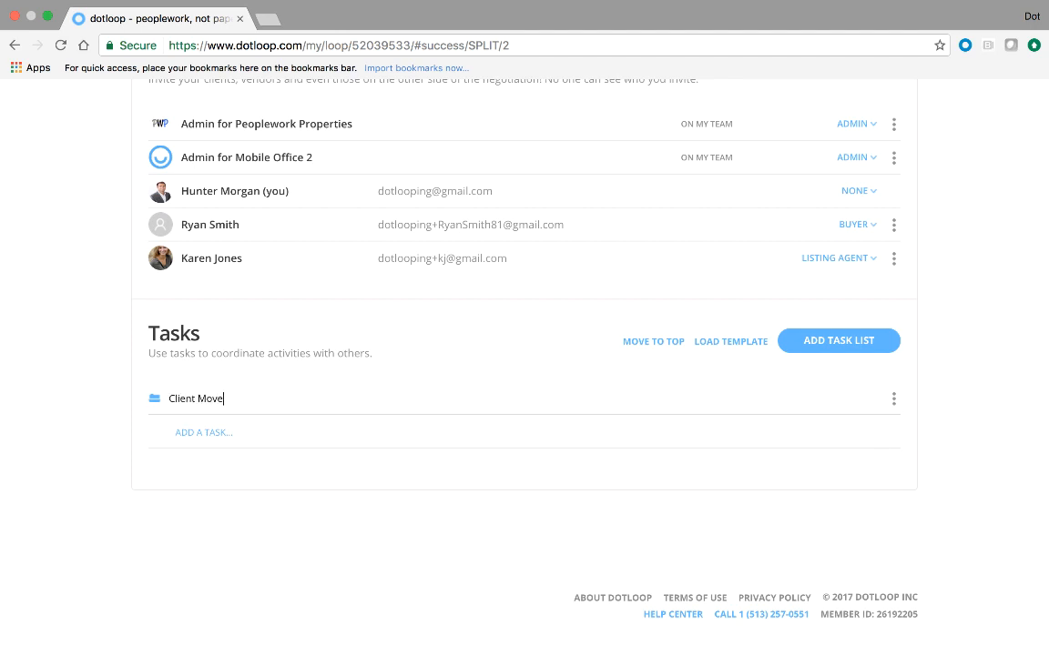
key("Return")
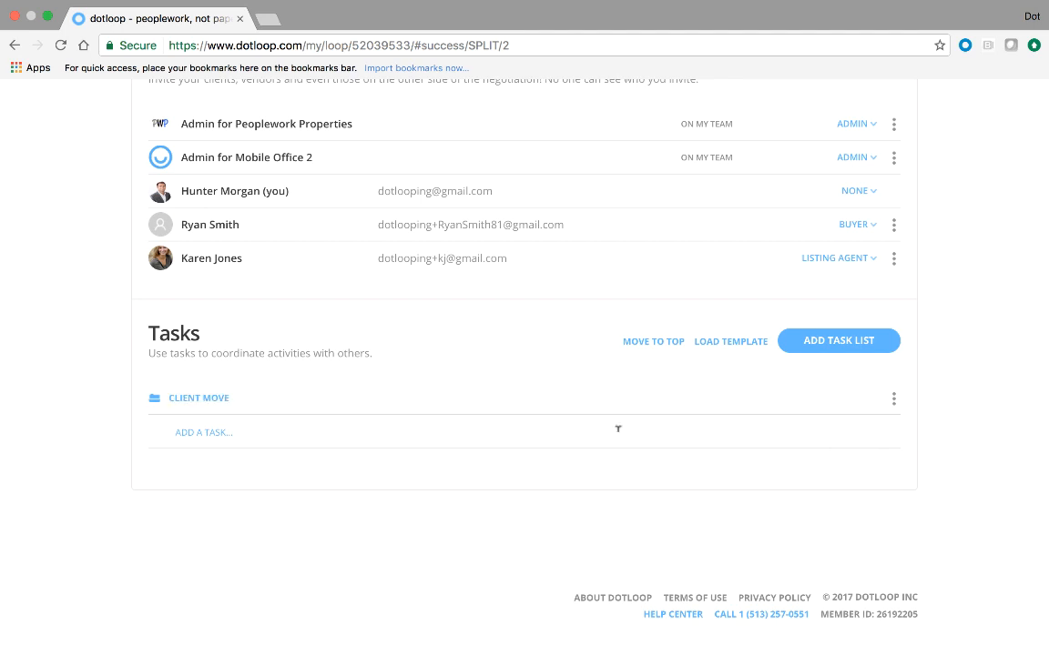
Add tasks 'change utilities', 'hire a moving' company, and 'schedule to be off work on move' day
type("ch")
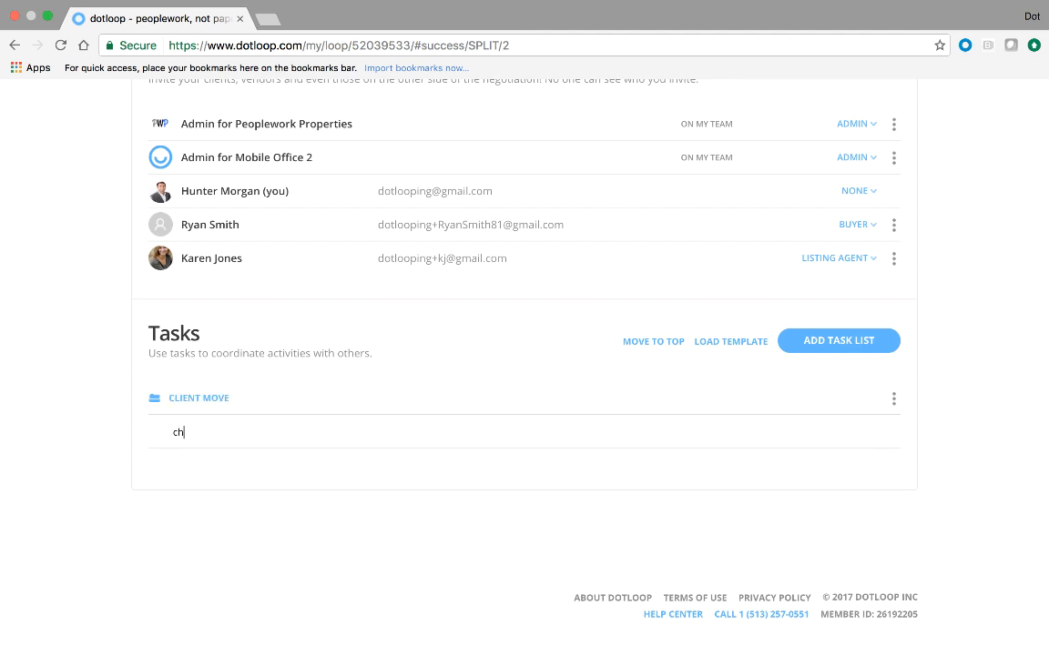
type("nage uti")
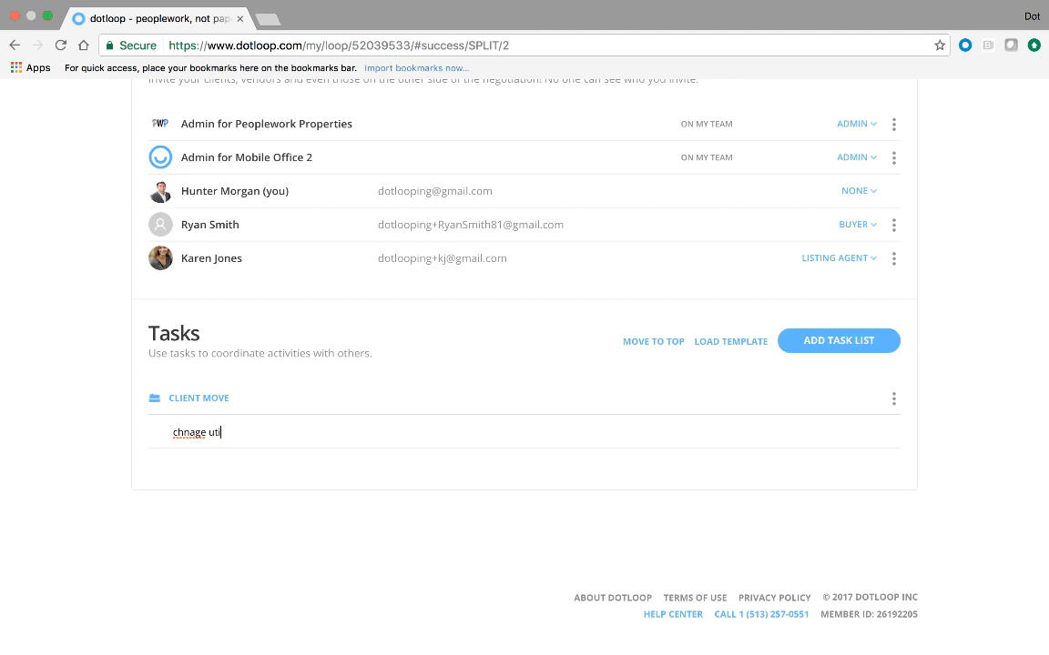
type("lities")
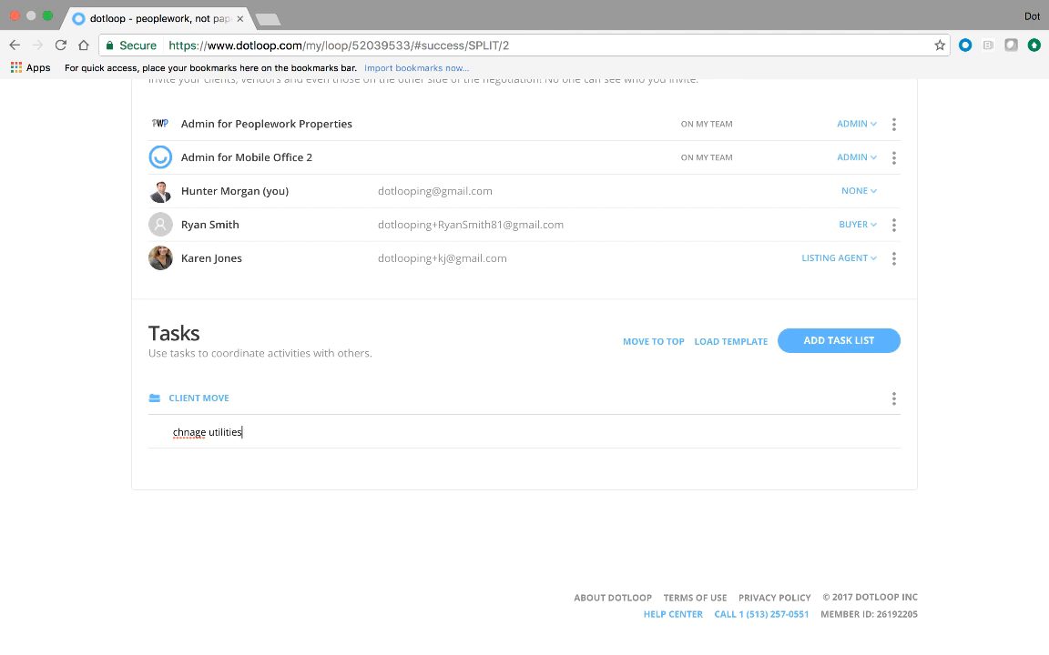
key("Return")
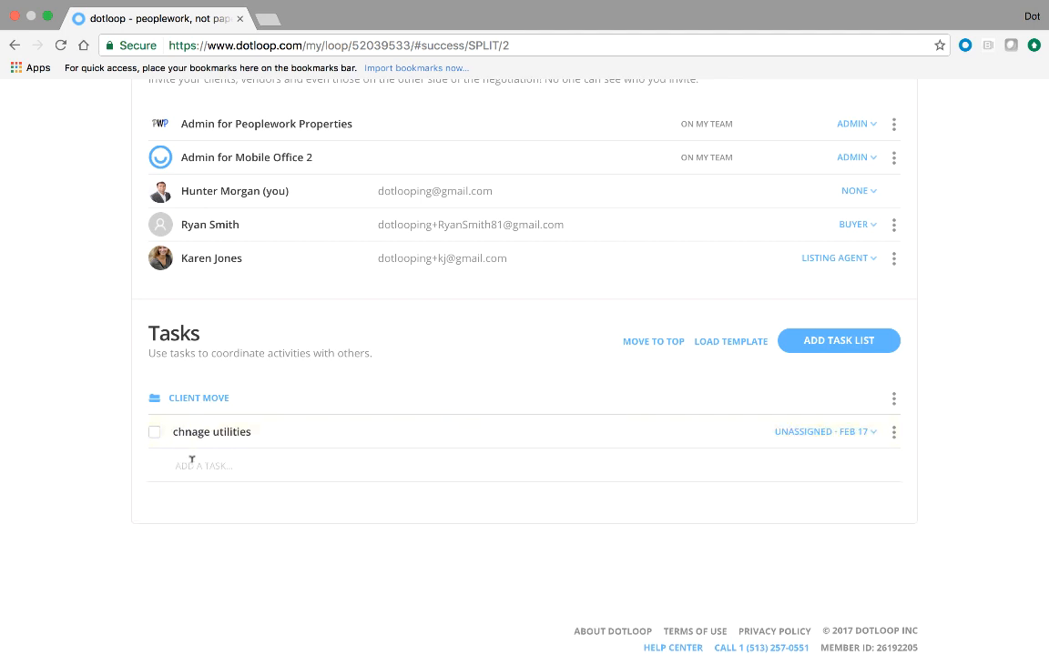
type("hire a moving co")
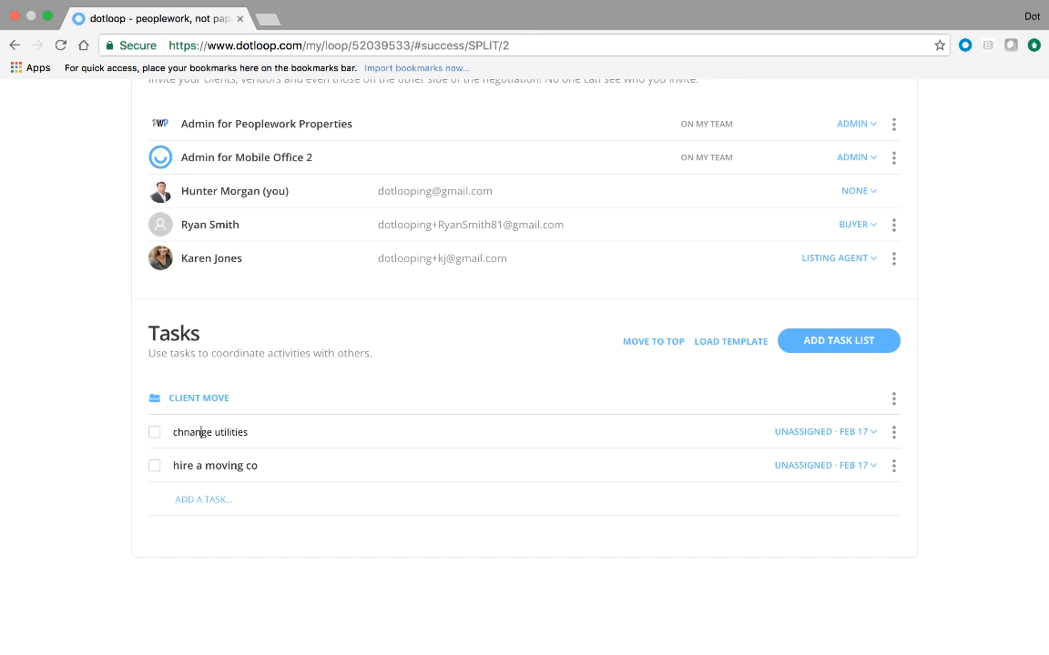
left_click(202, 498)
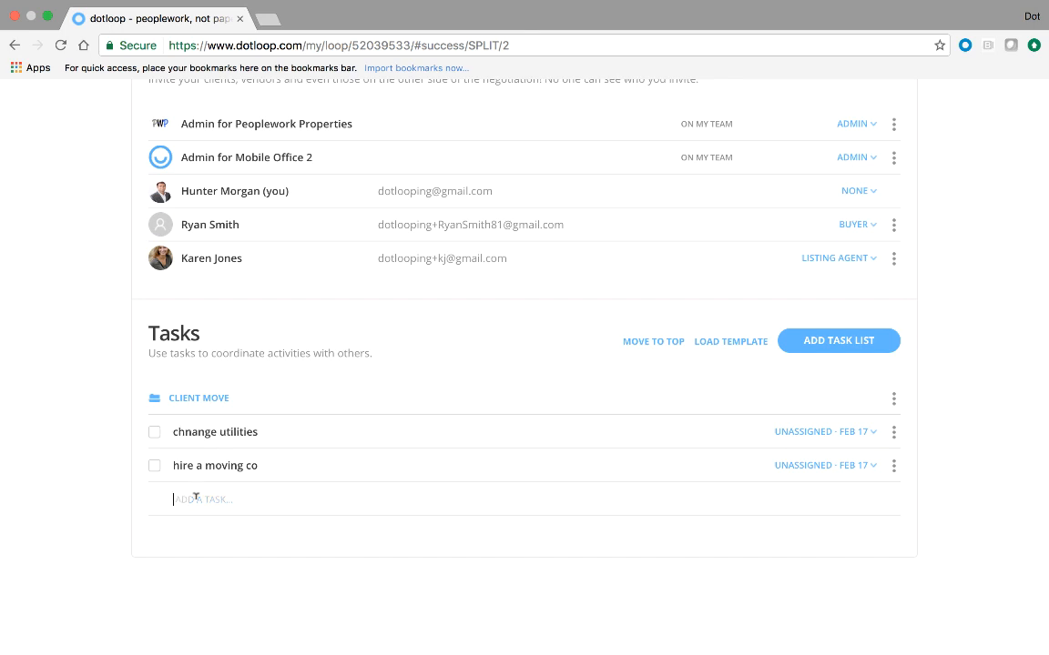
type("schedule to be")
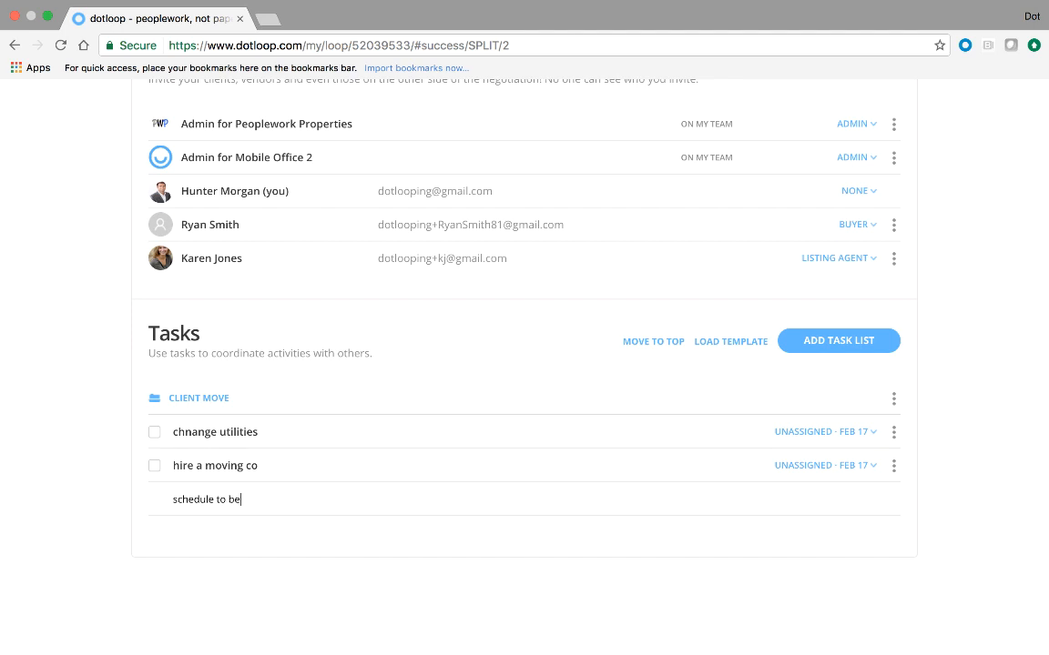
type("off work on move day")
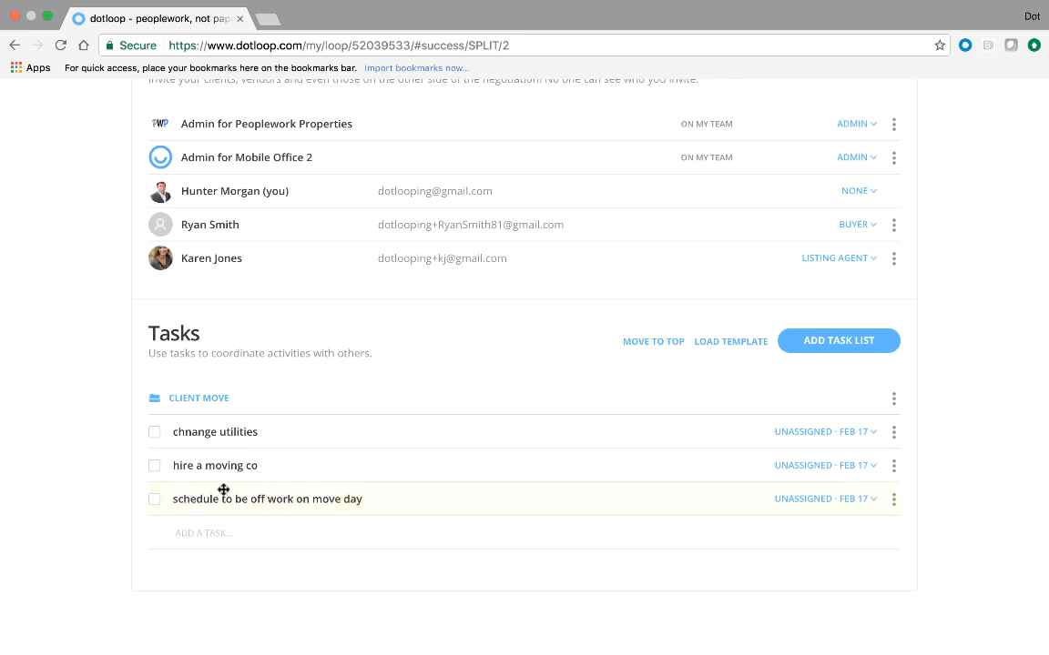
mouse_move(334, 419)
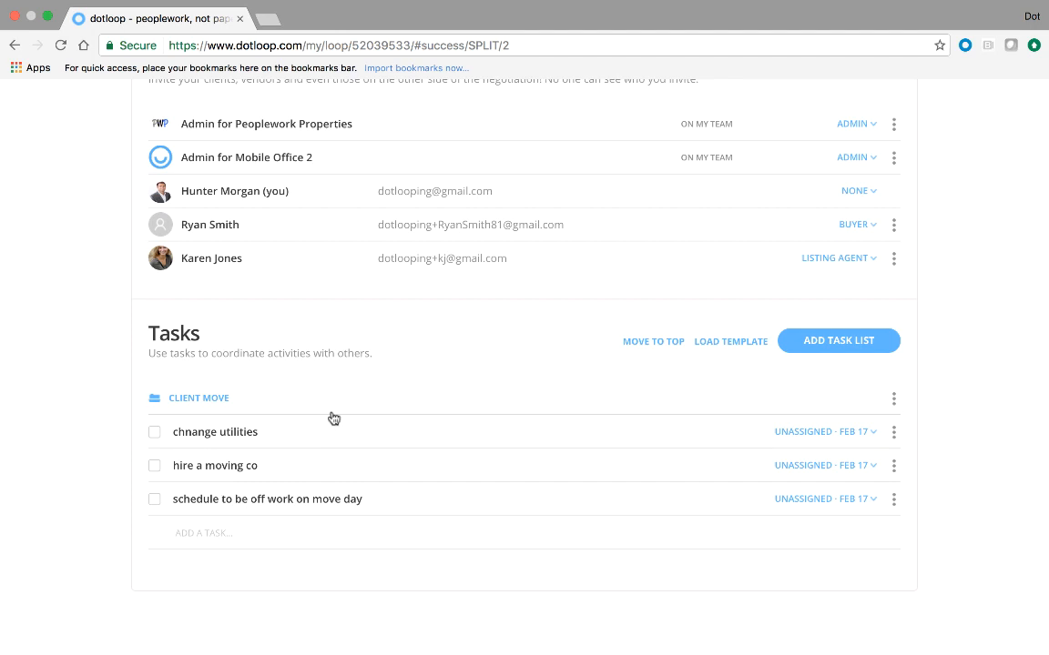
left_click(893, 398)
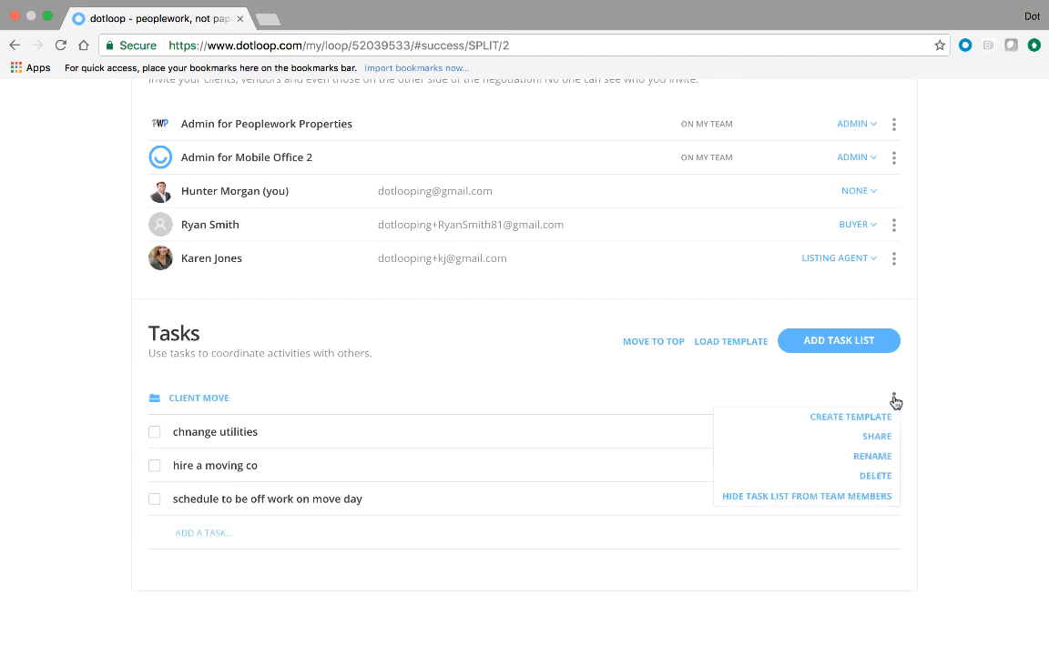
left_click(875, 436)
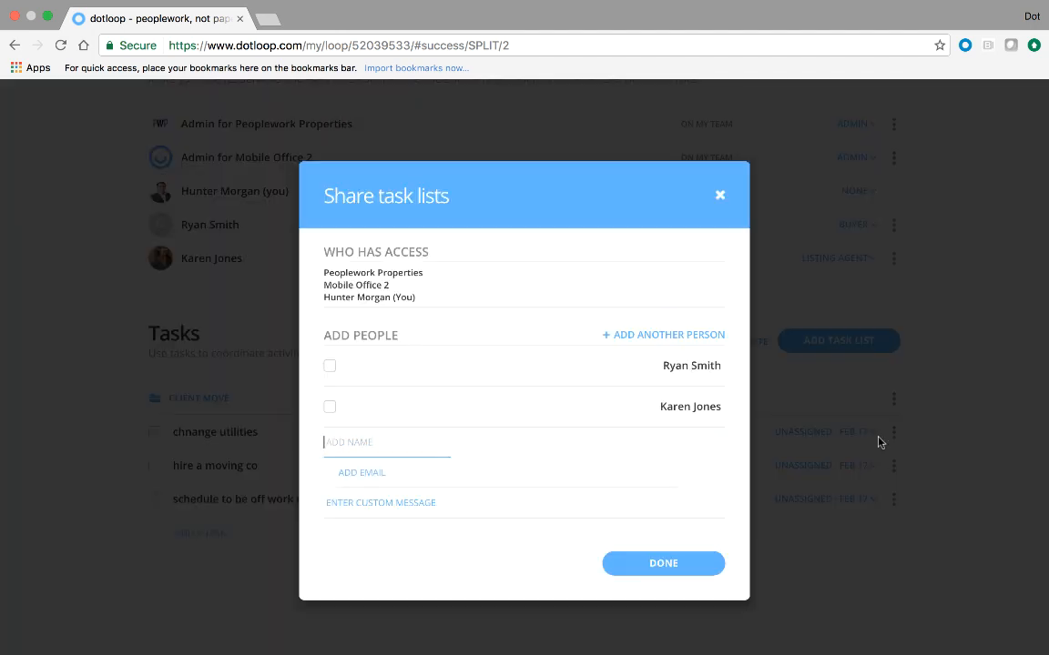
left_click(329, 365)
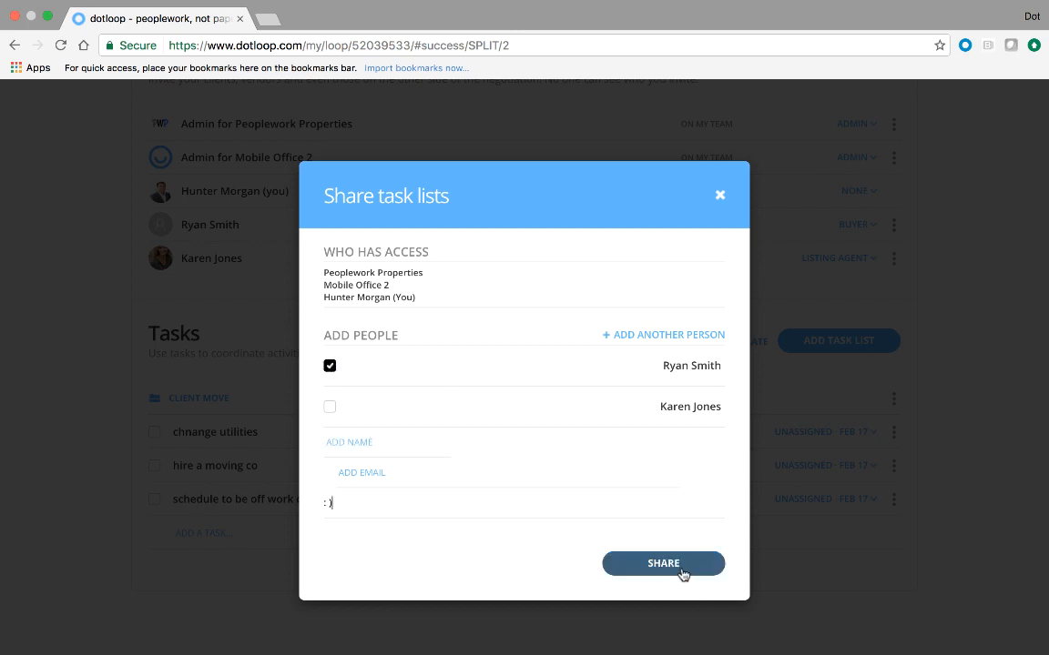
left_click(663, 563)
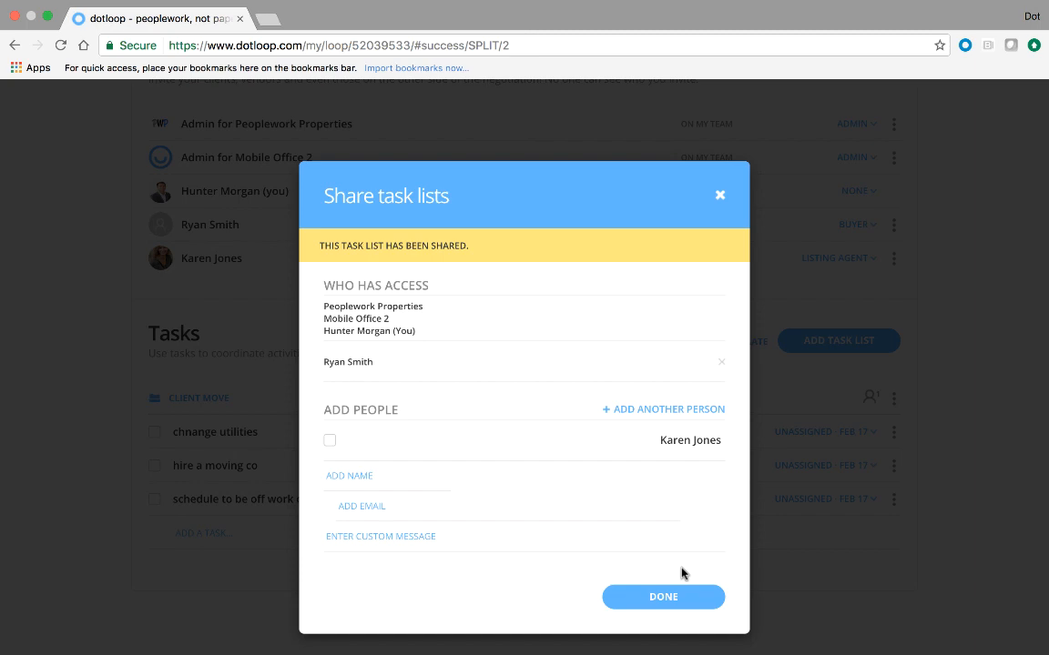
left_click(662, 596)
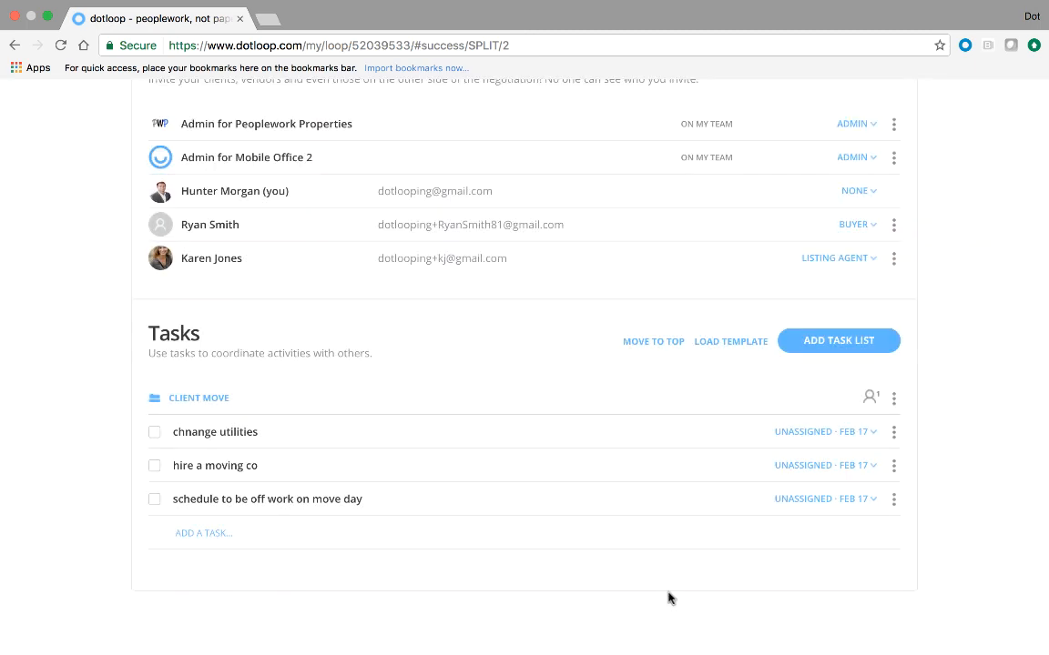
Scroll back up the Fox Run loop page to its Documents list
scroll("up", 3)
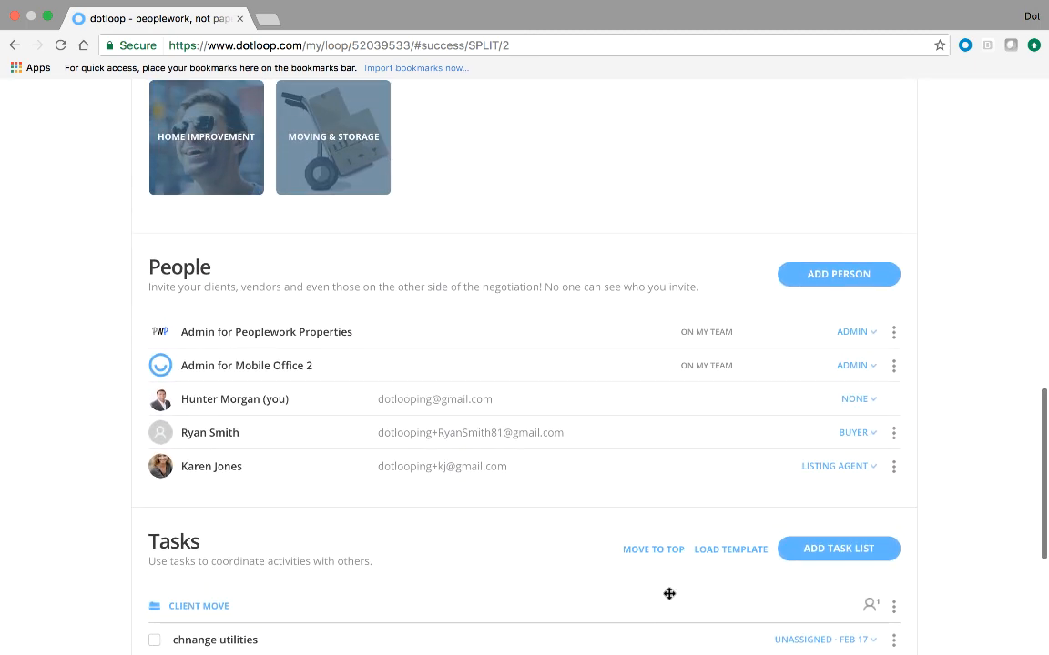
scroll("up", 3)
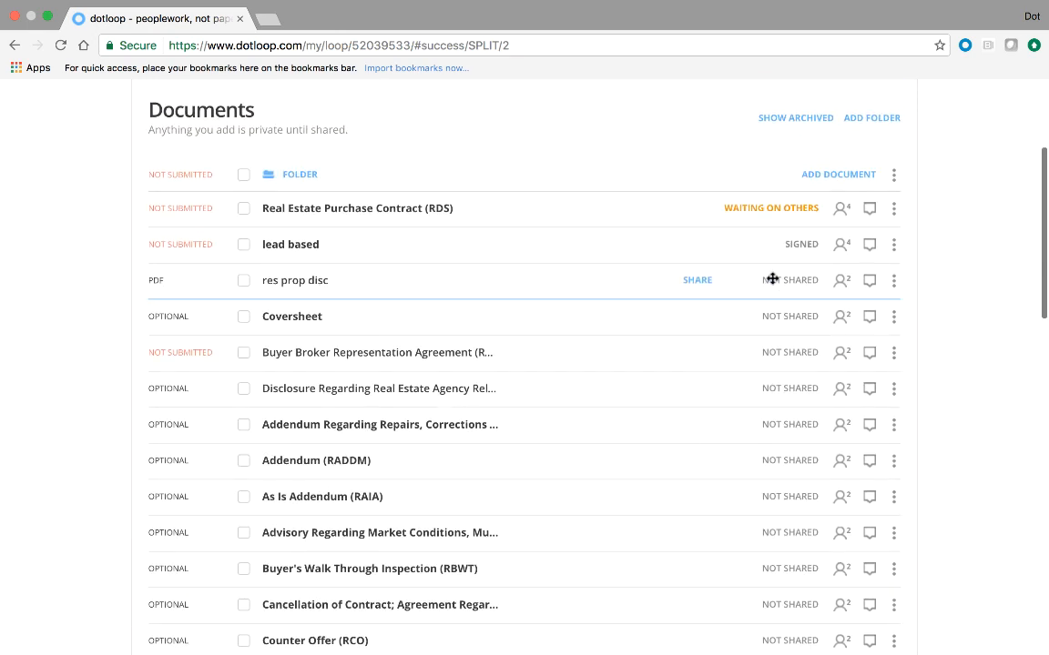
mouse_move(798, 318)
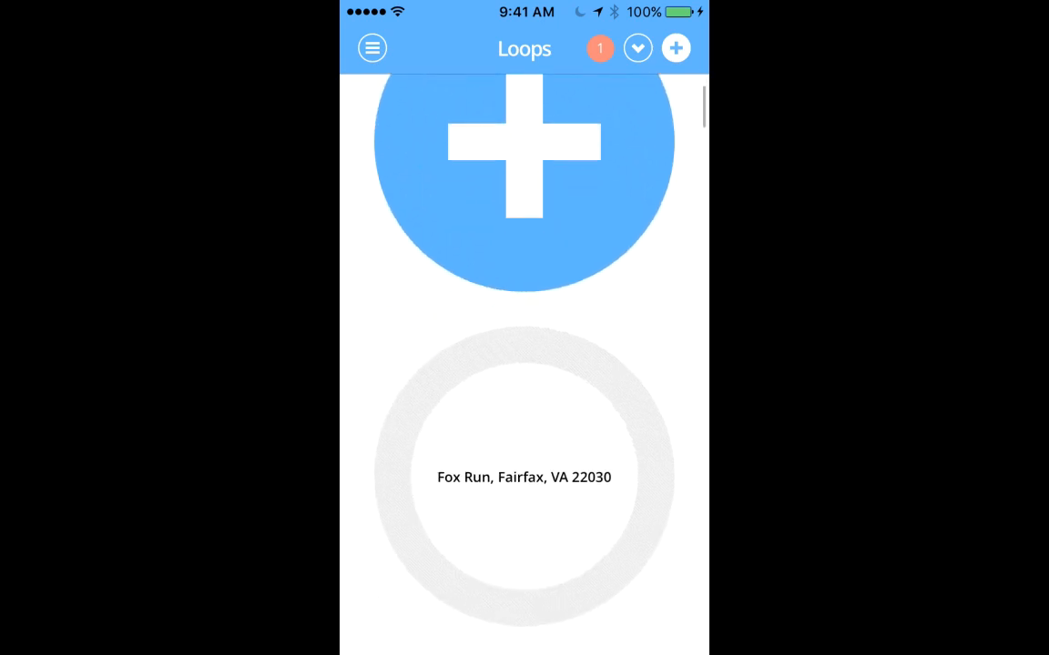
In the mobile app, open the Fox Run, Fairfax loop and reshare the checked purchase contract
scroll("down", 3)
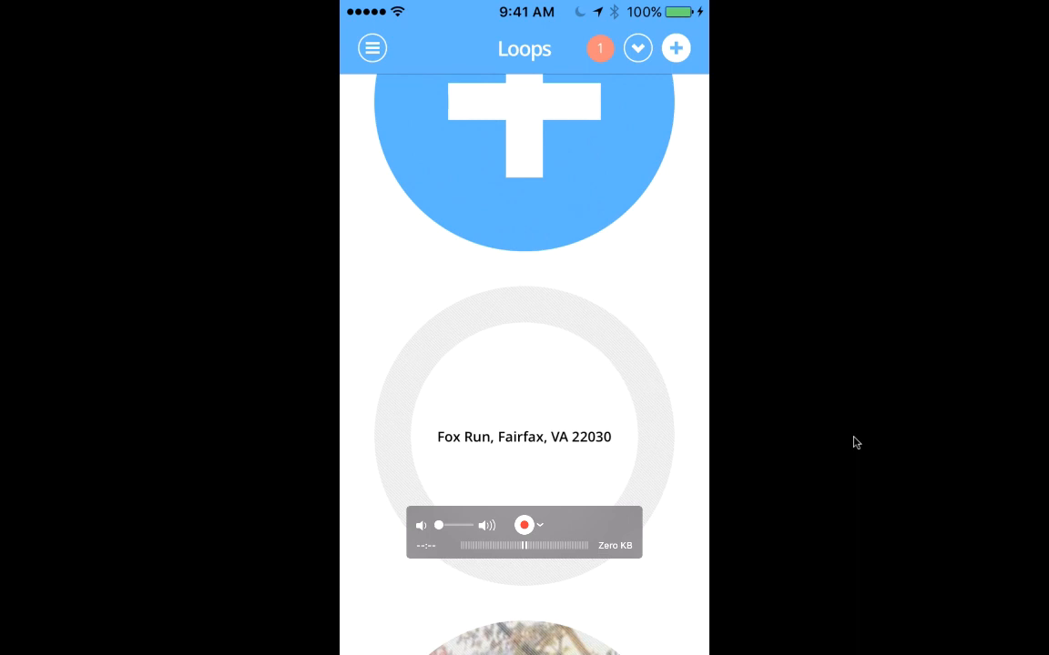
left_click(525, 525)
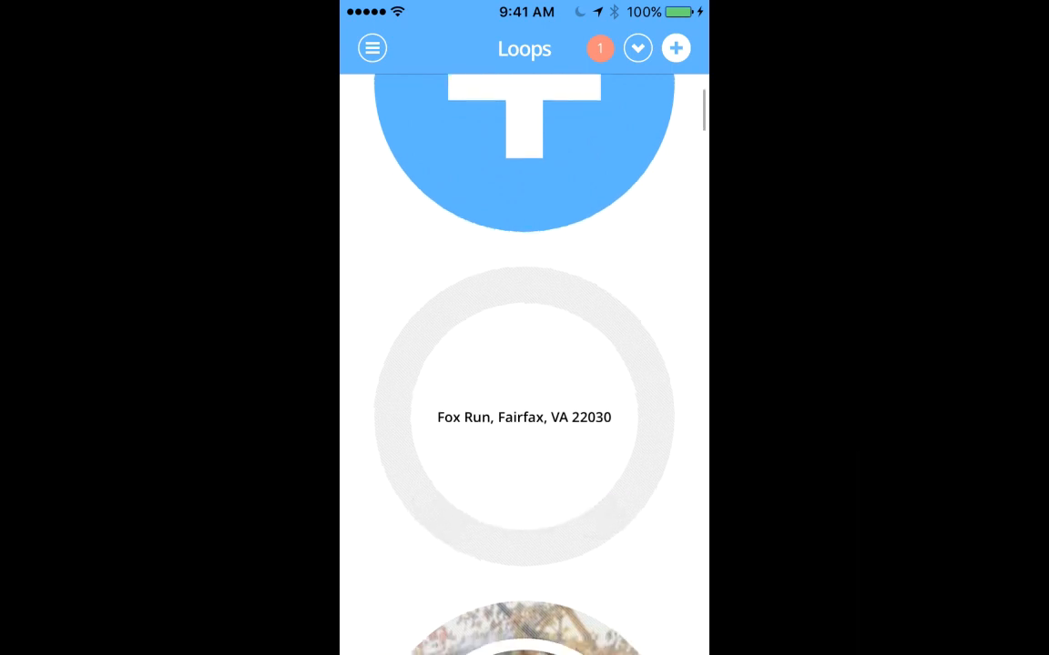
left_click(523, 417)
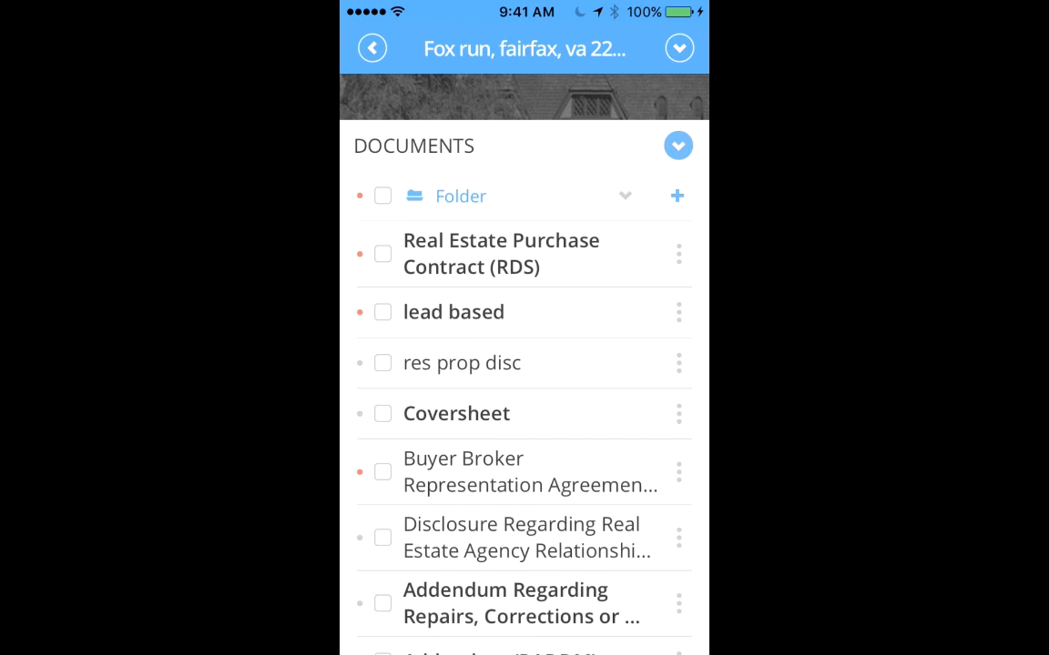
left_click(383, 253)
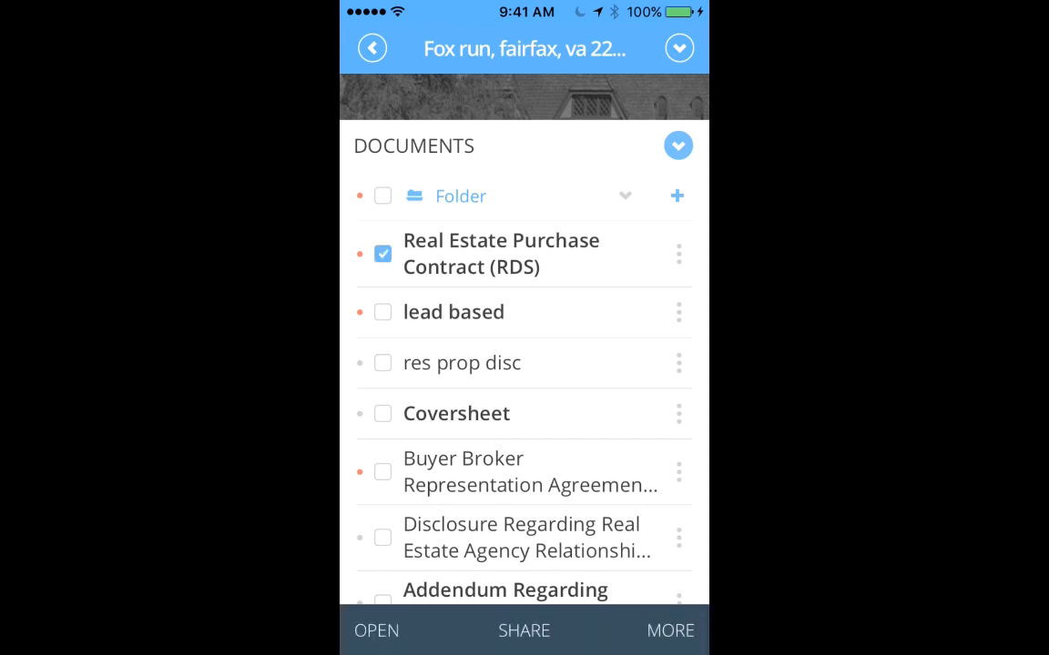
left_click(523, 630)
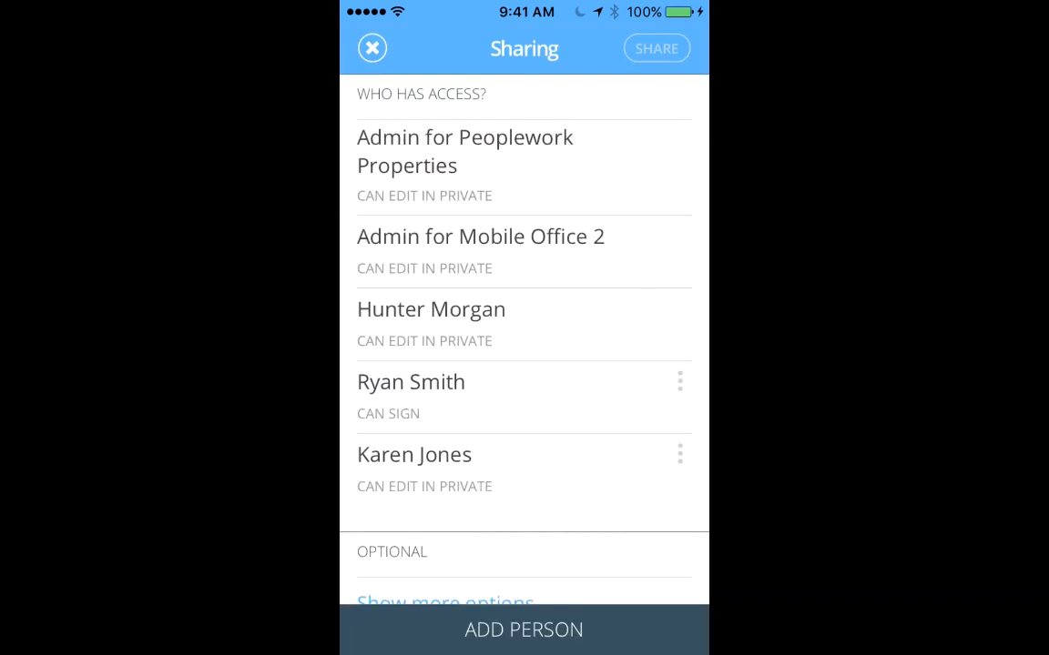
left_click(372, 47)
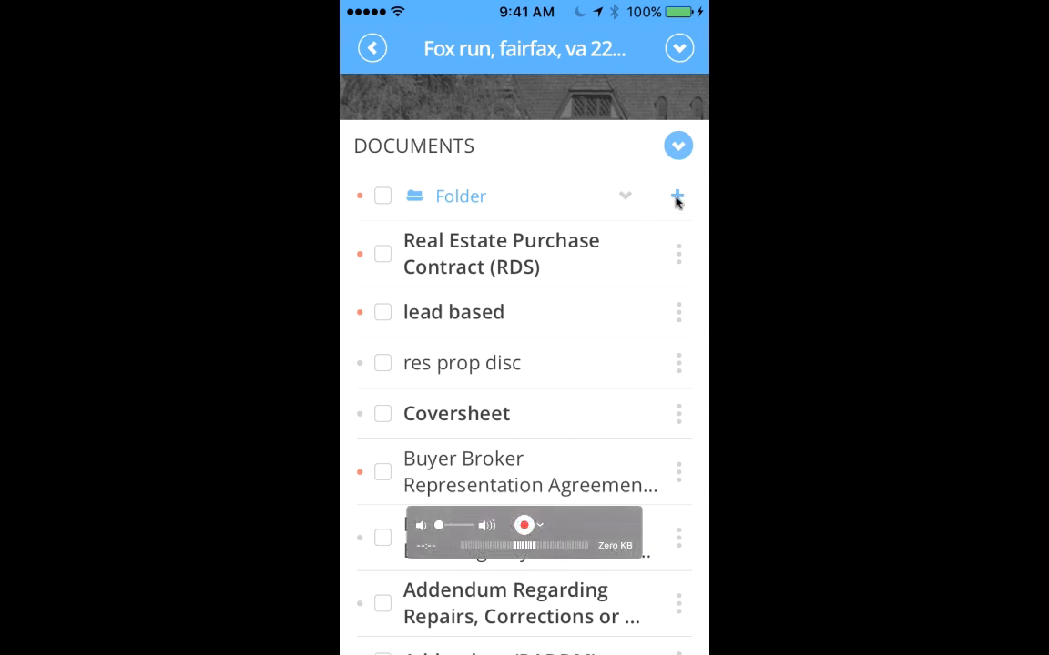
Scan the lead-based paint disclosure and seller home improvements pages as a two-page document for review
left_click(677, 197)
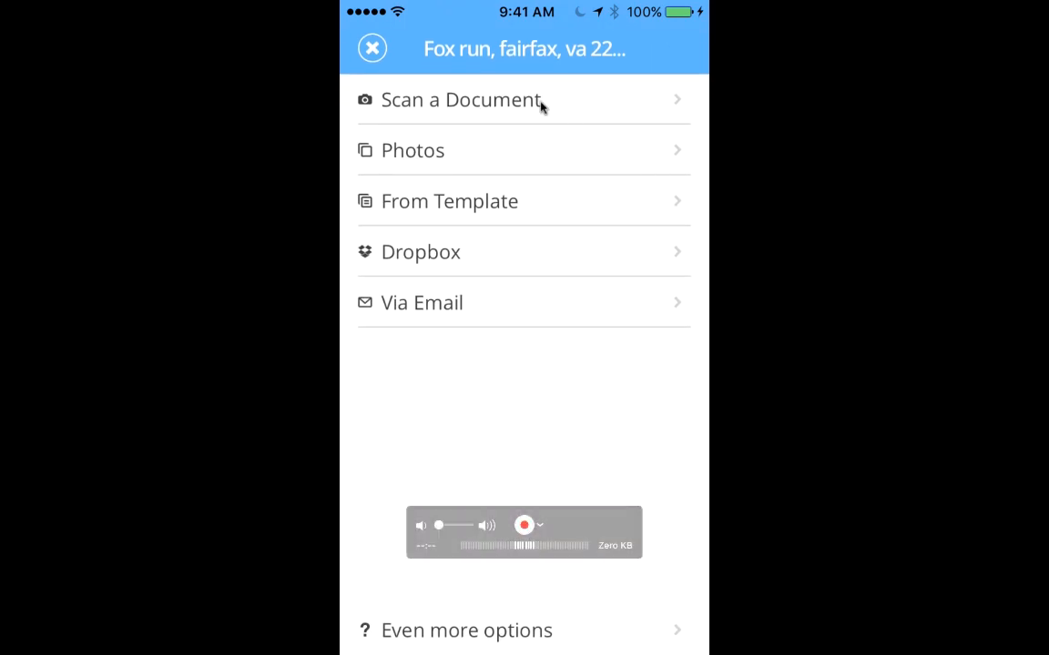
mouse_move(510, 105)
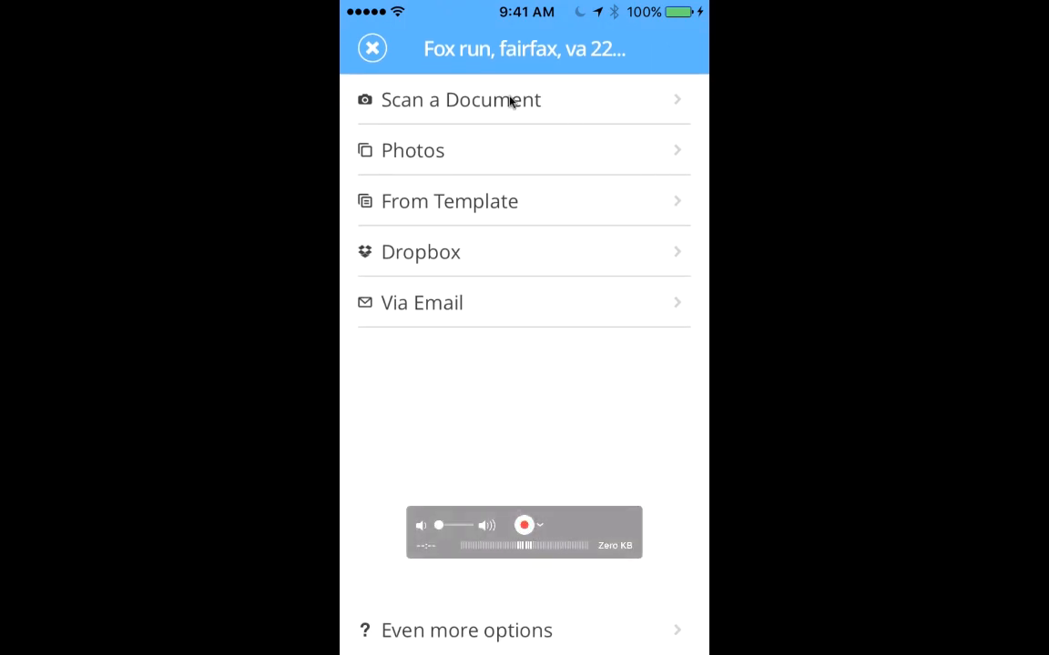
left_click(461, 99)
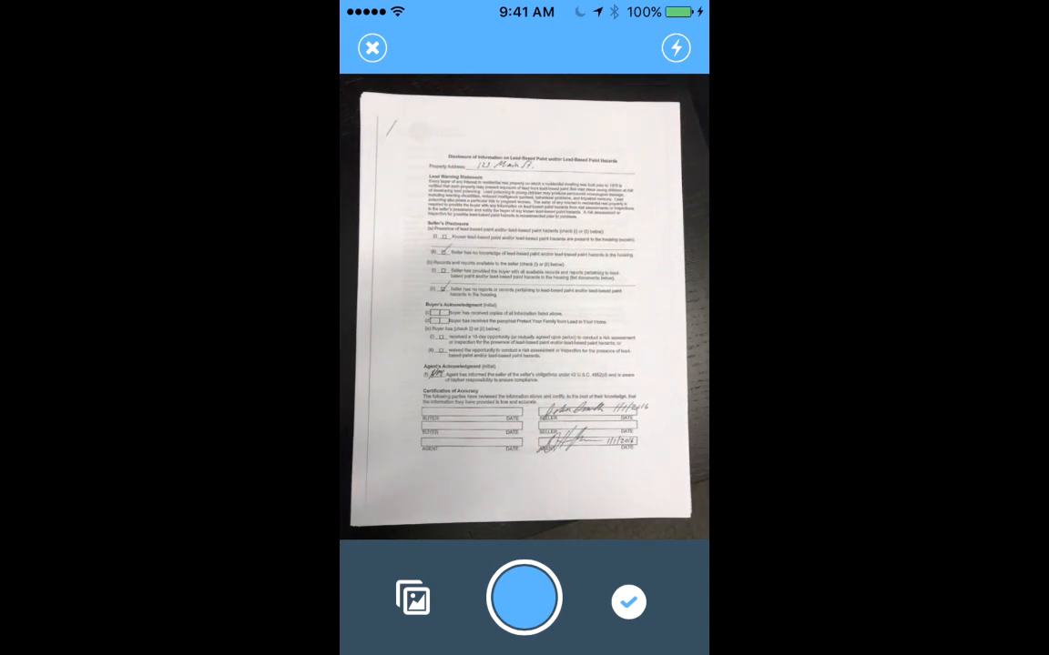
left_click(524, 598)
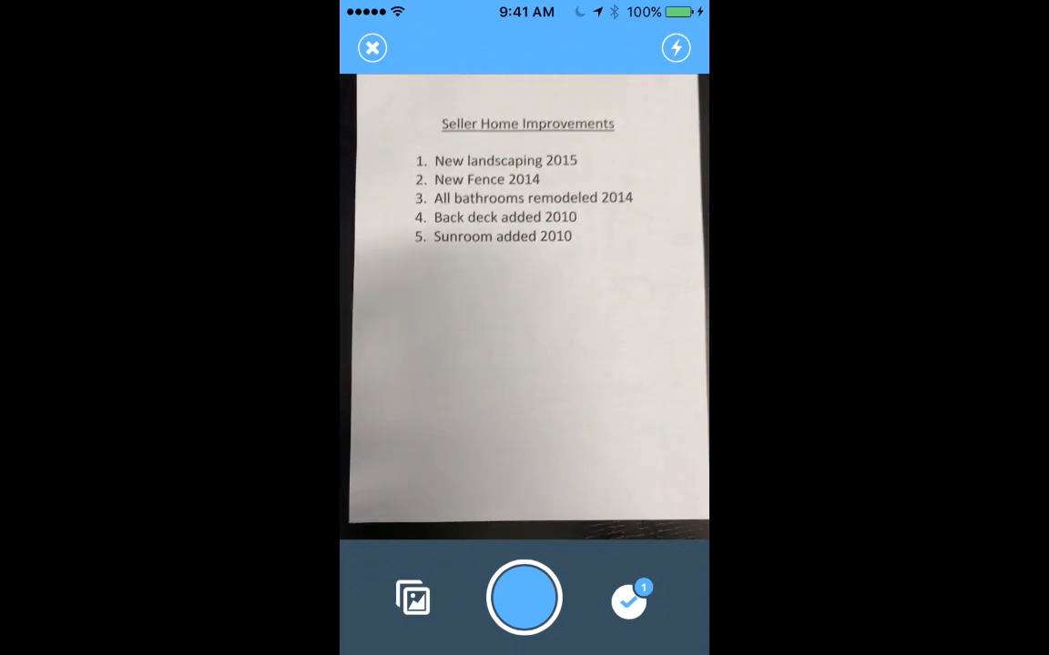
left_click(523, 597)
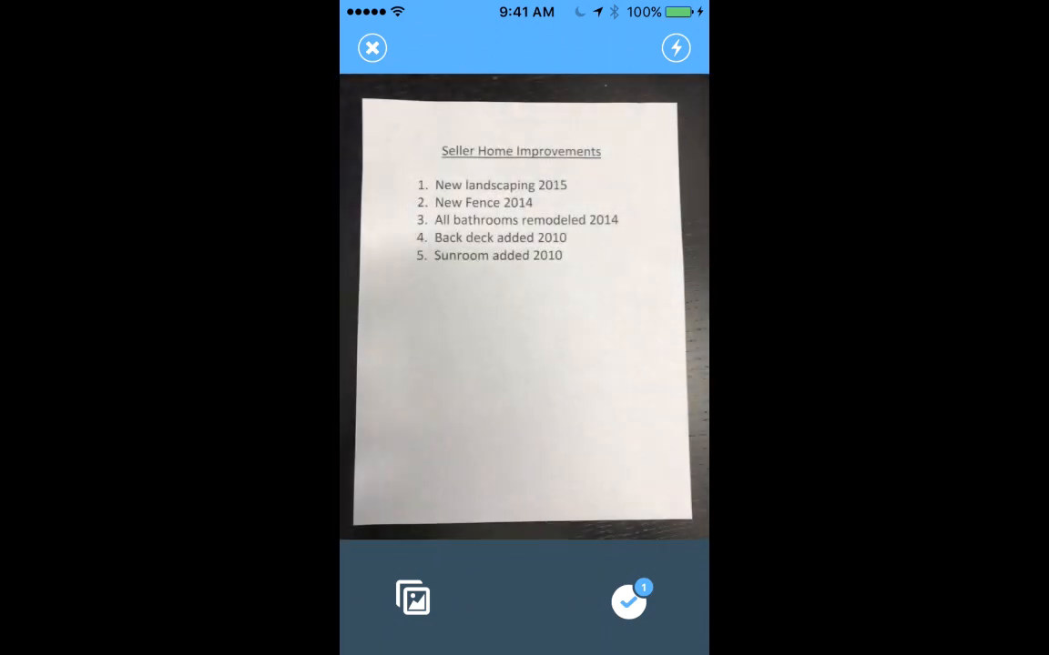
left_click(629, 600)
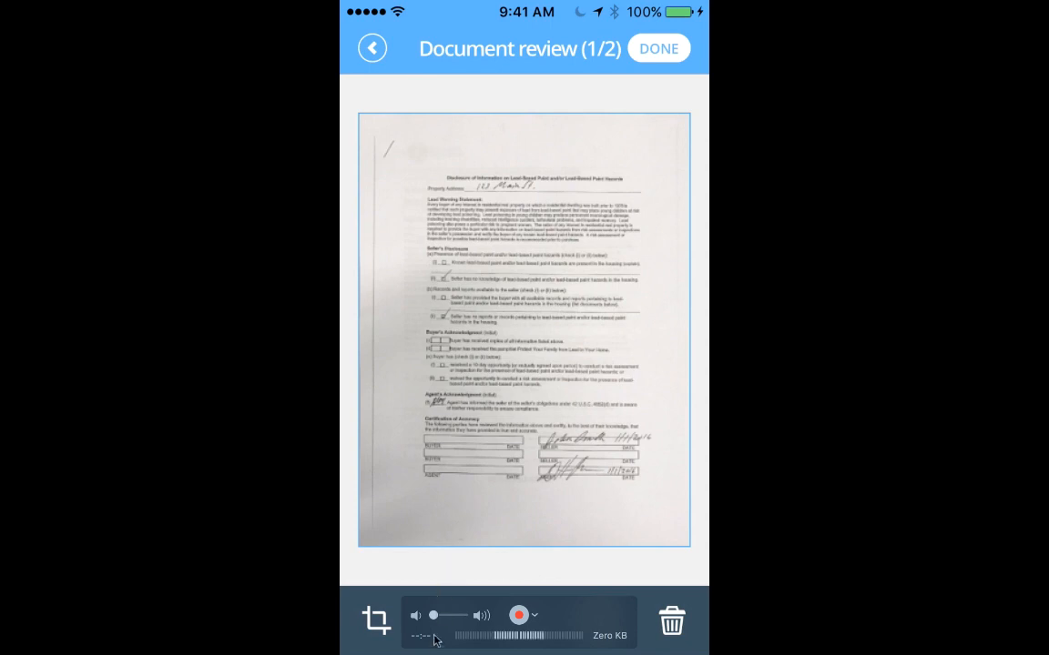
mouse_move(541, 440)
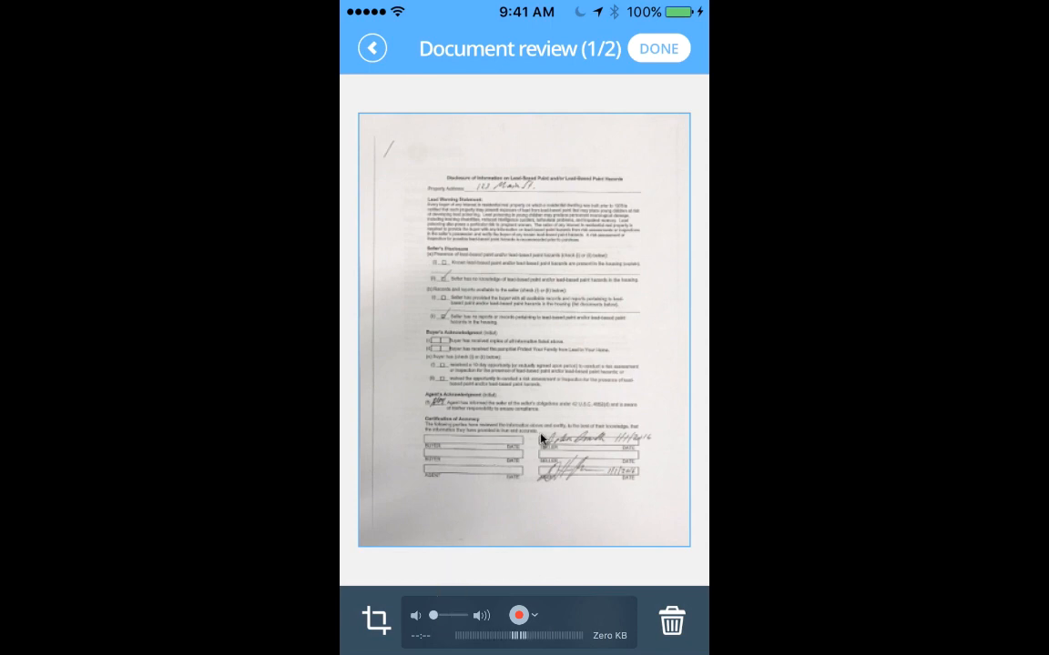
Accept the scanned pages and upload them to the Fox Run loop as 'Lead based paint'
left_click(658, 48)
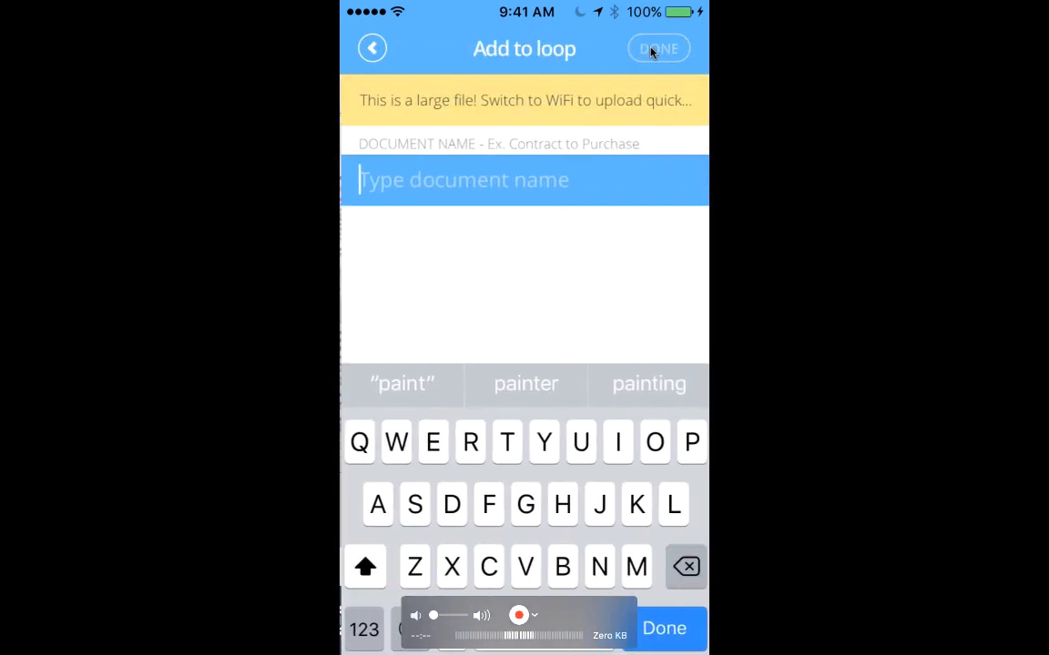
type("Lead")
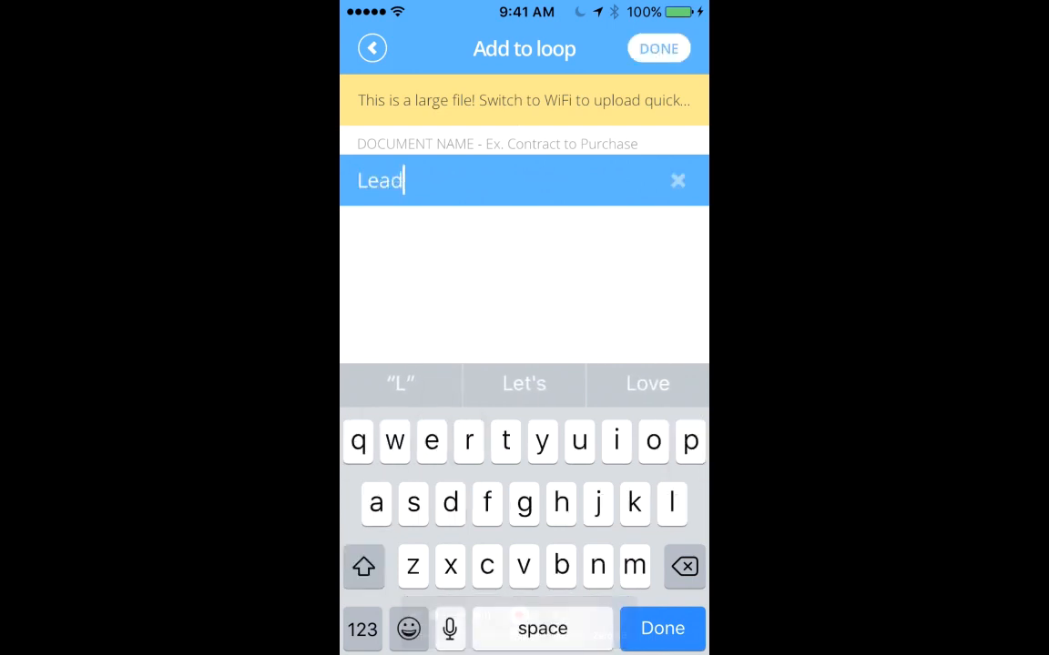
type("based pa")
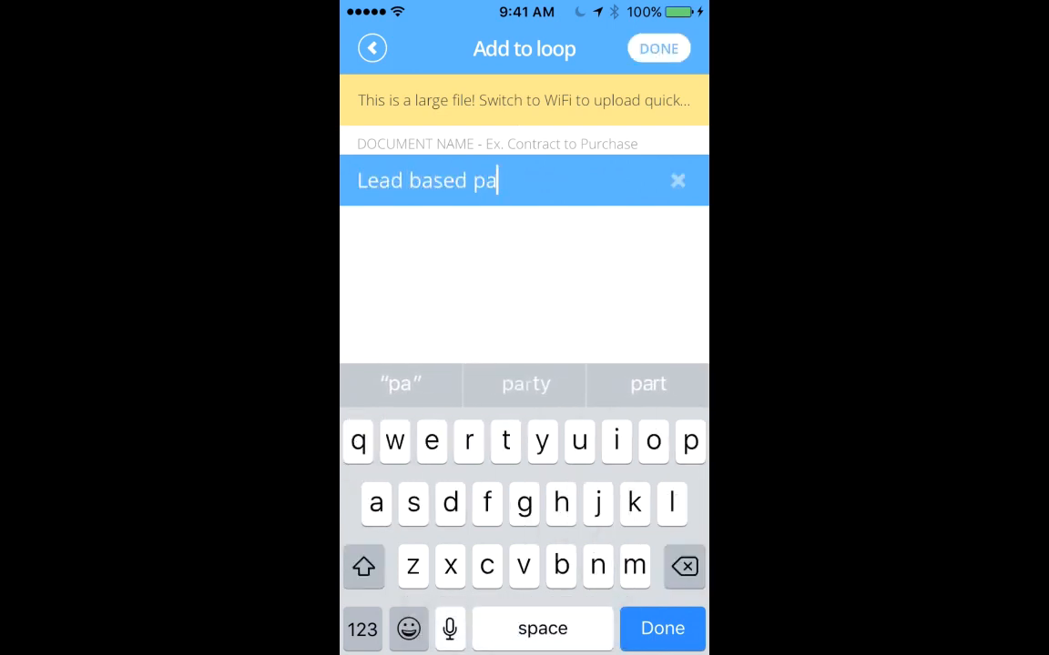
type("int")
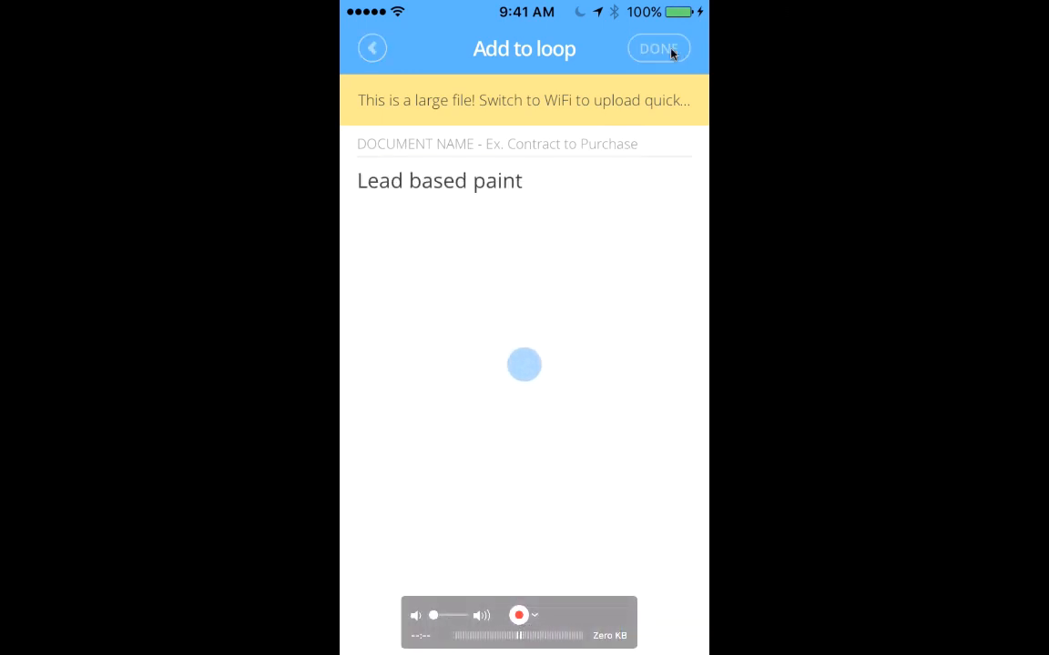
left_click(658, 49)
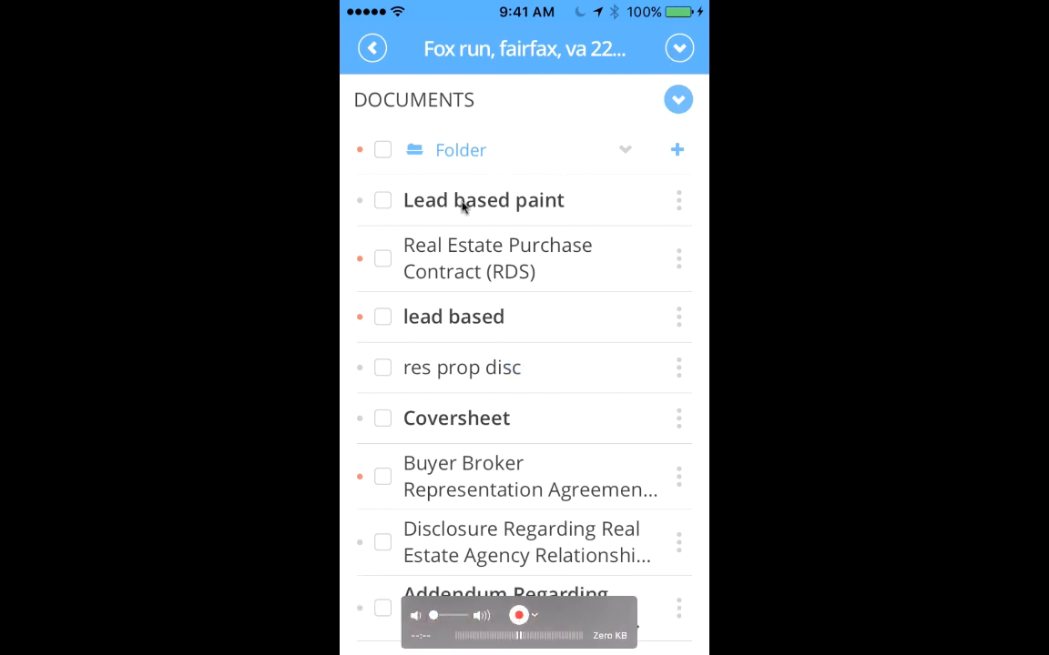
Place a signature box on the Lead based paint buyer line and assign it to Ryan
left_click(484, 199)
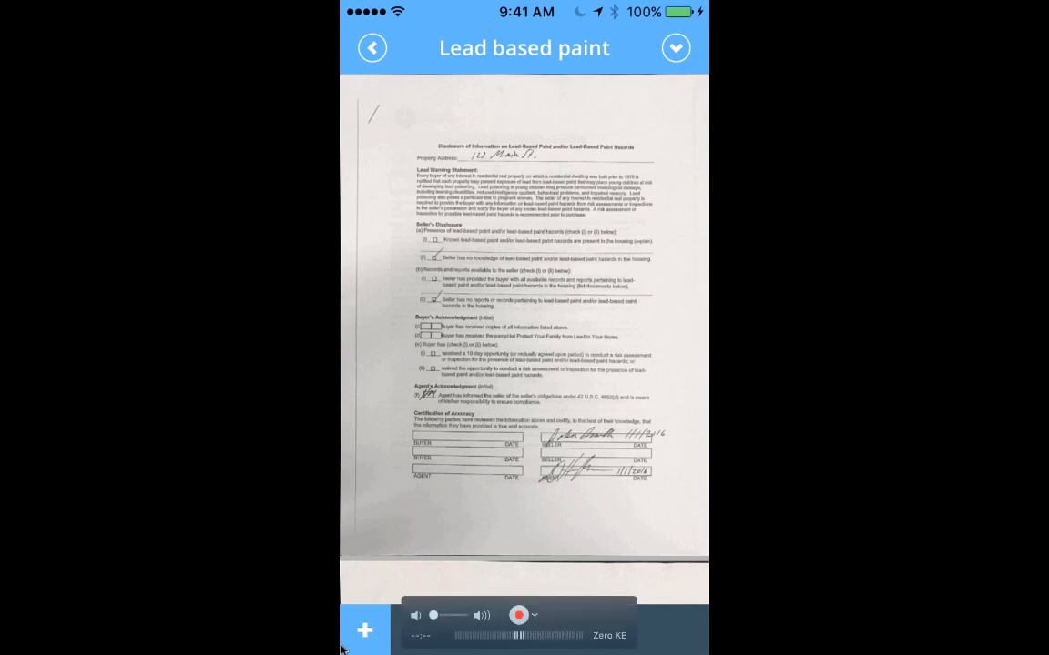
left_click(364, 630)
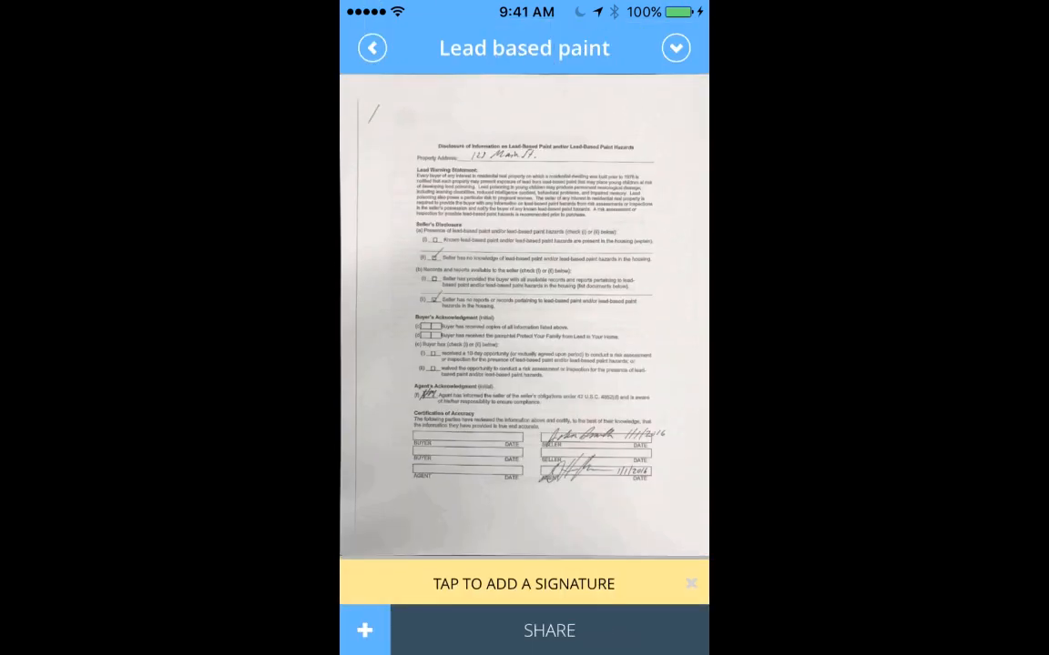
left_click(523, 584)
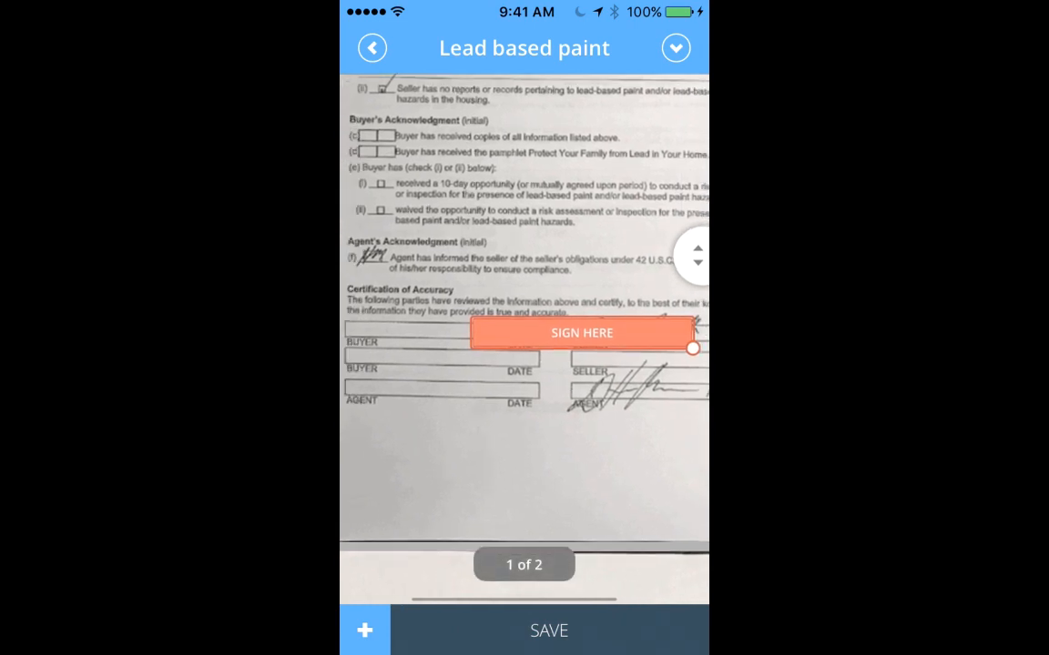
left_click(581, 333)
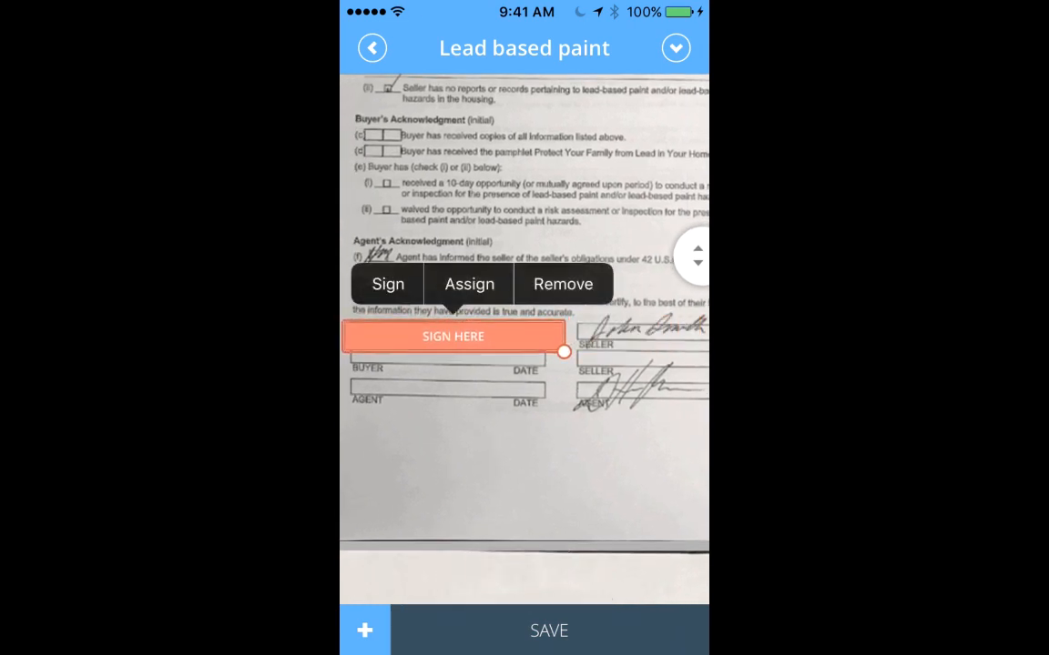
left_click(469, 284)
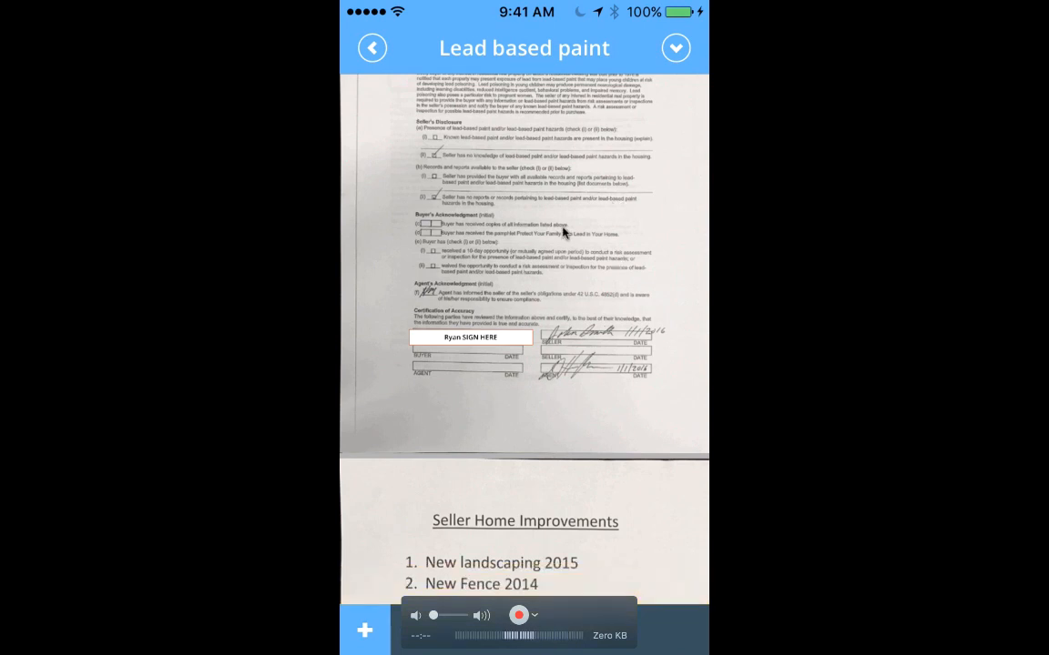
mouse_move(674, 614)
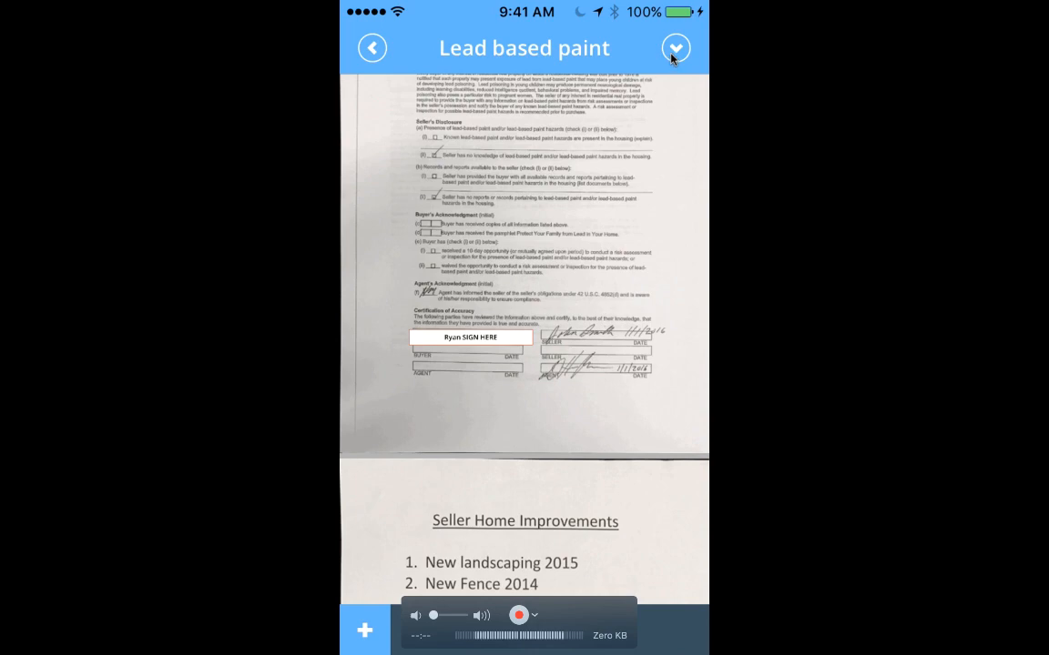
left_click(675, 47)
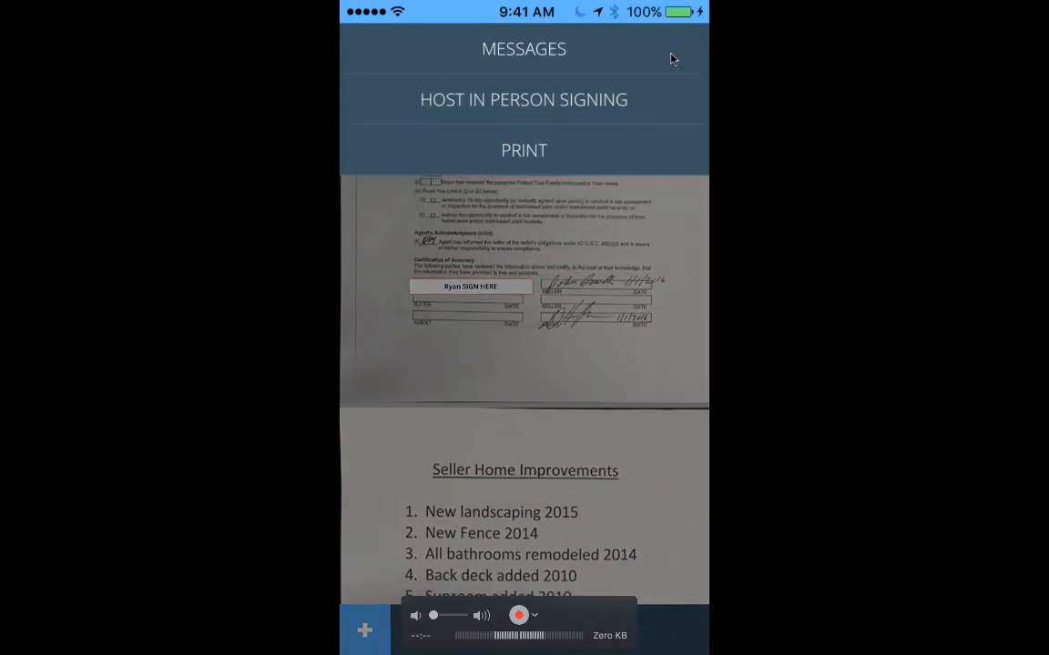
left_click(523, 99)
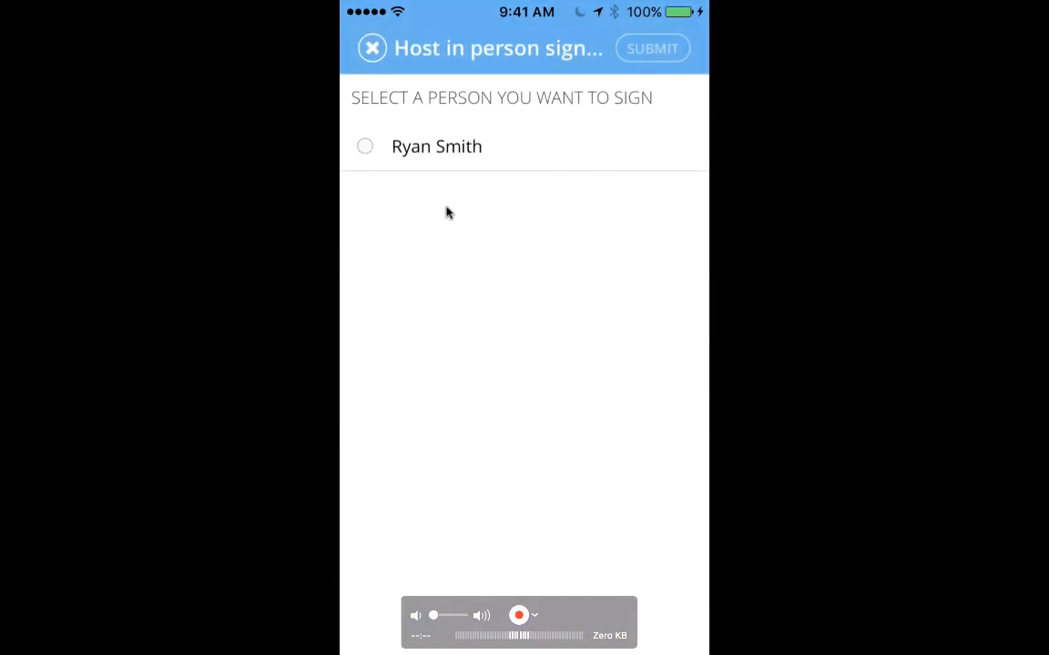
left_click(365, 146)
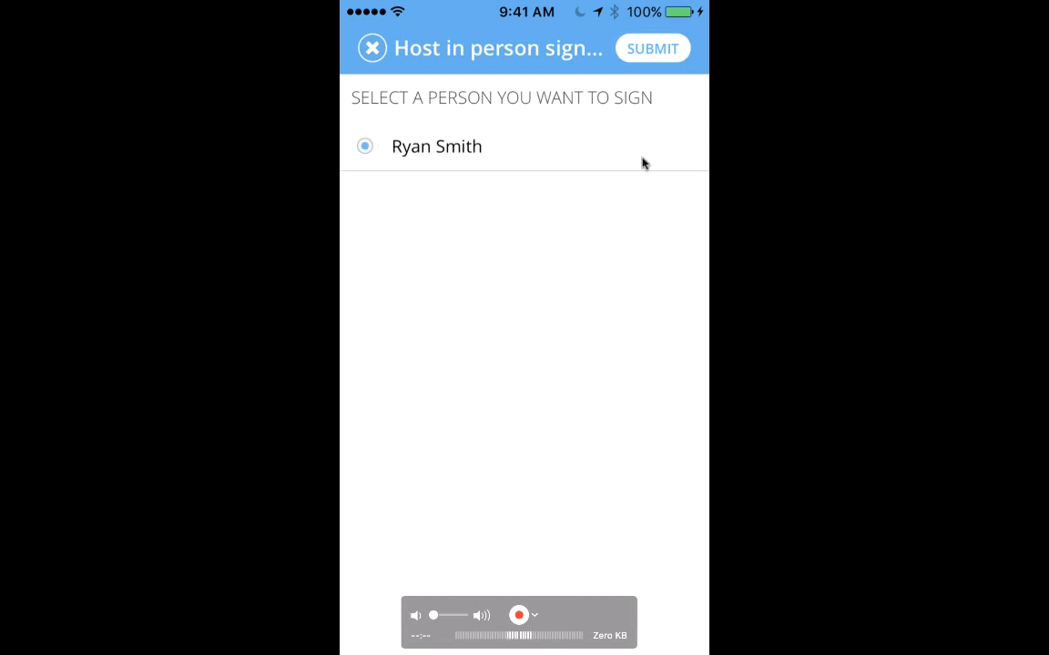
left_click(651, 48)
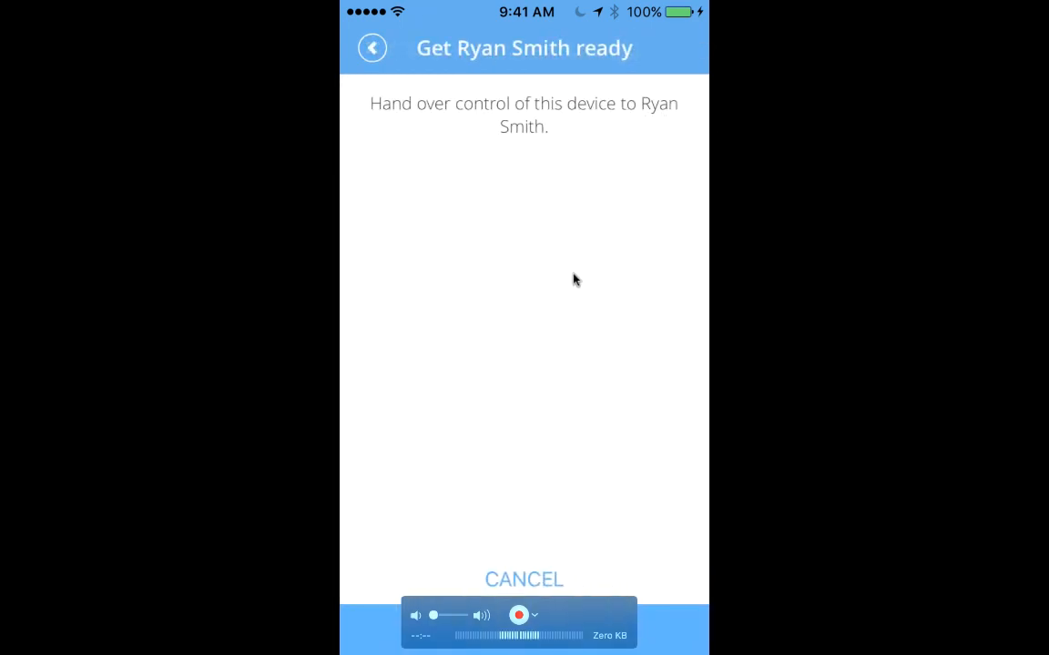
mouse_move(578, 373)
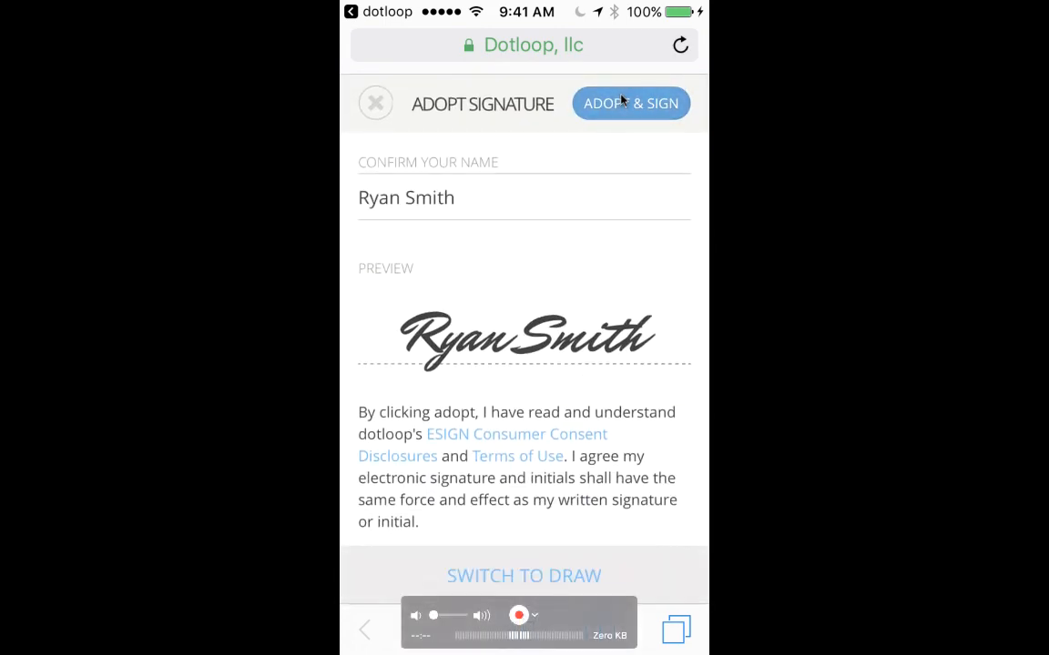
left_click(630, 103)
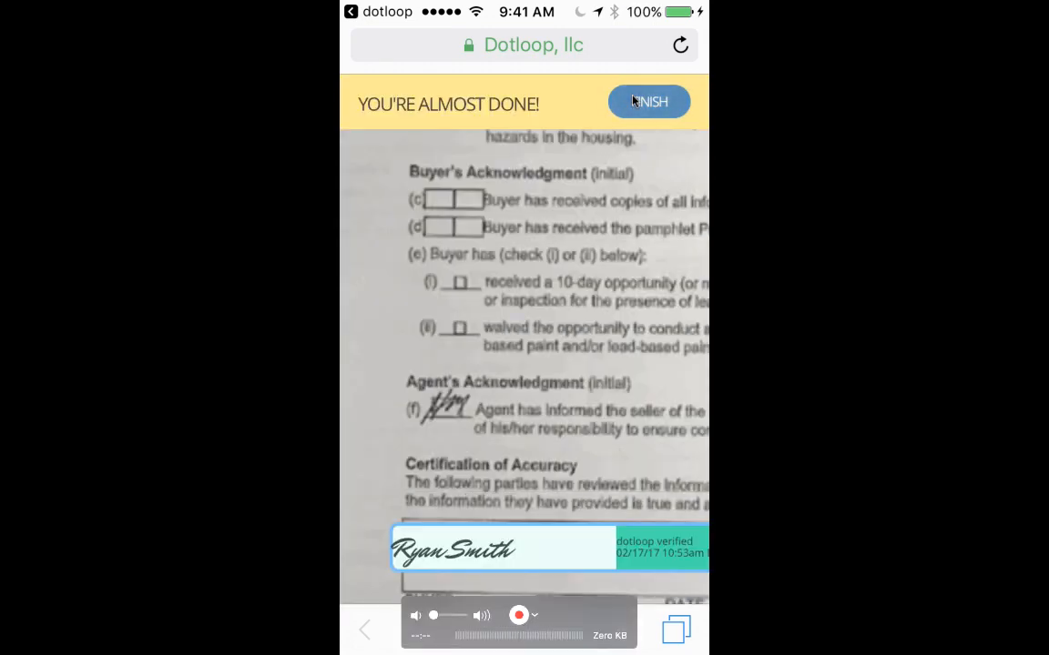
left_click(648, 101)
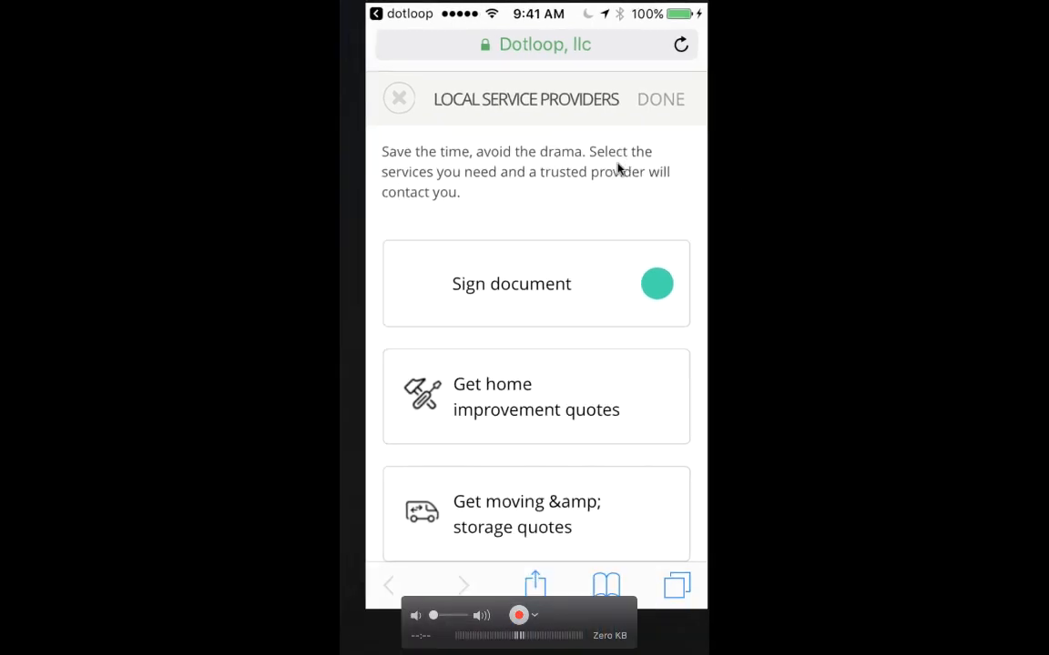
Skip the service offers, check Ryan's verified signature, and return to the Fox Run documents
left_click(399, 100)
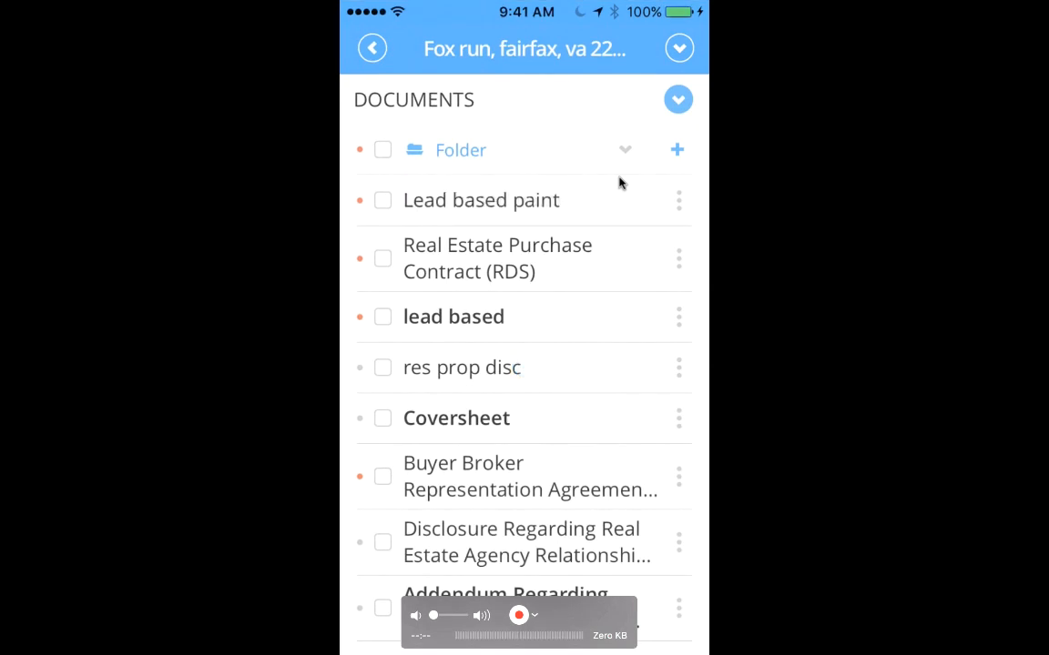
left_click(481, 200)
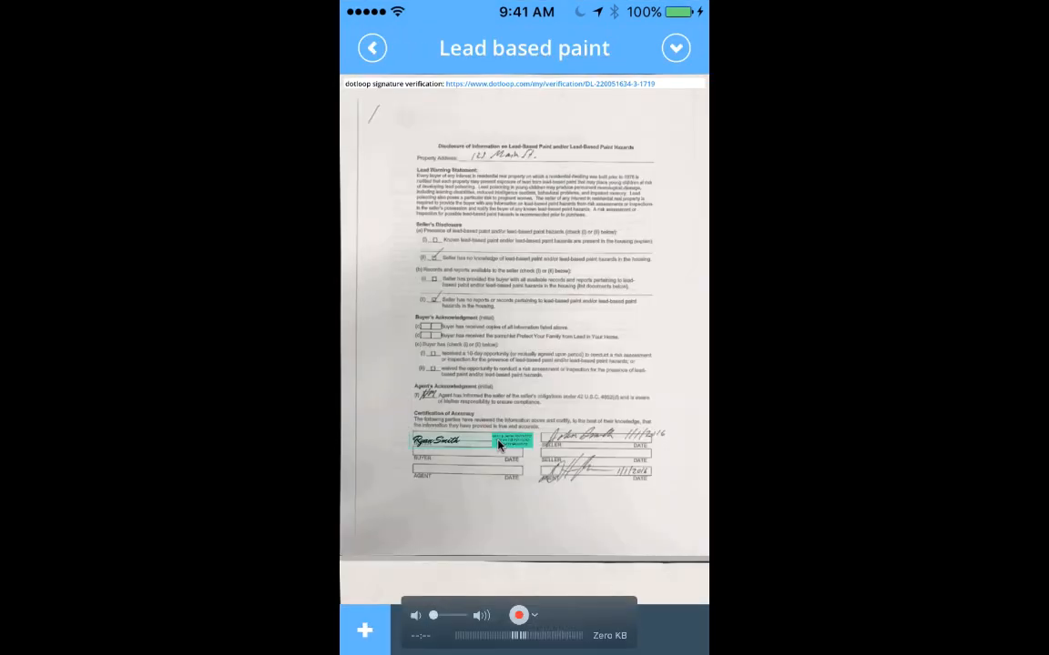
left_click(371, 47)
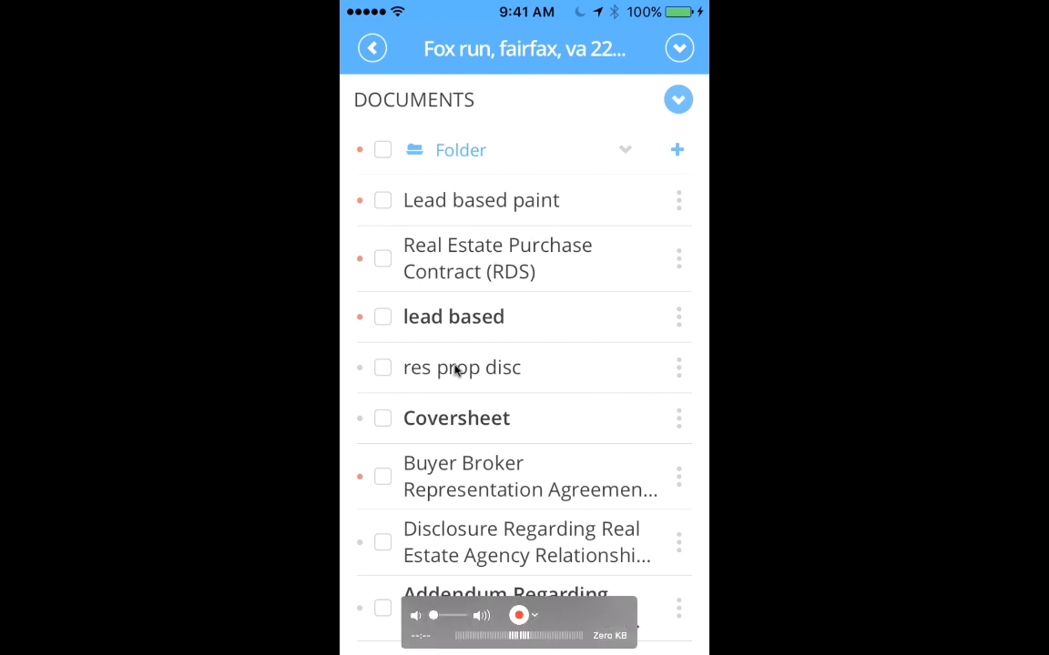
mouse_move(466, 233)
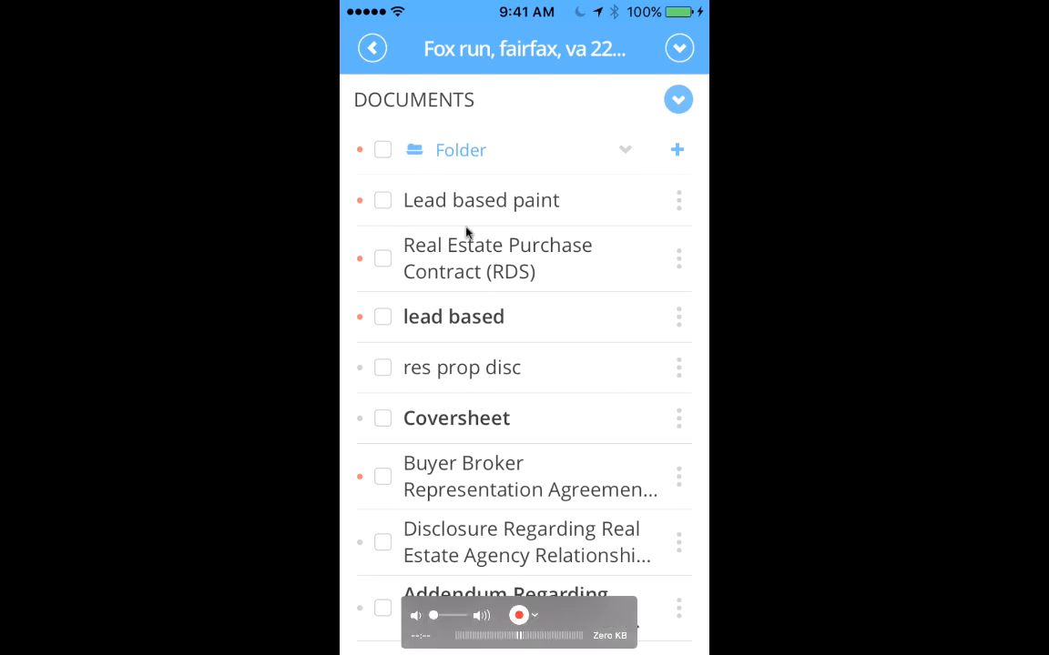
Change the purchase contract's total price to 490,000 and reshare it for signature
left_click(496, 257)
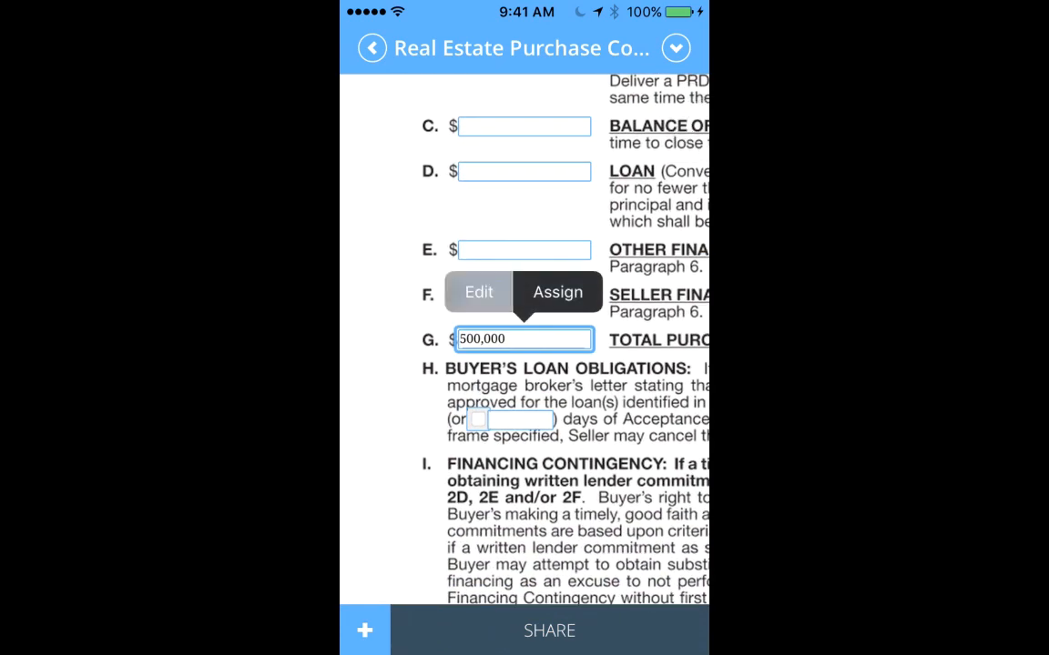
left_click(478, 292)
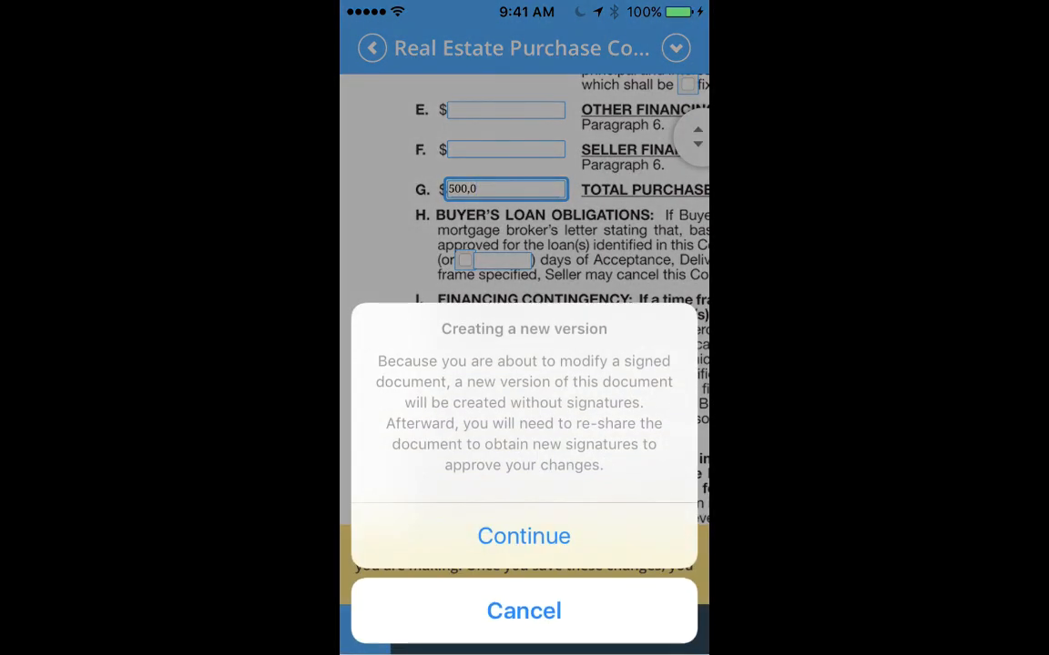
left_click(524, 535)
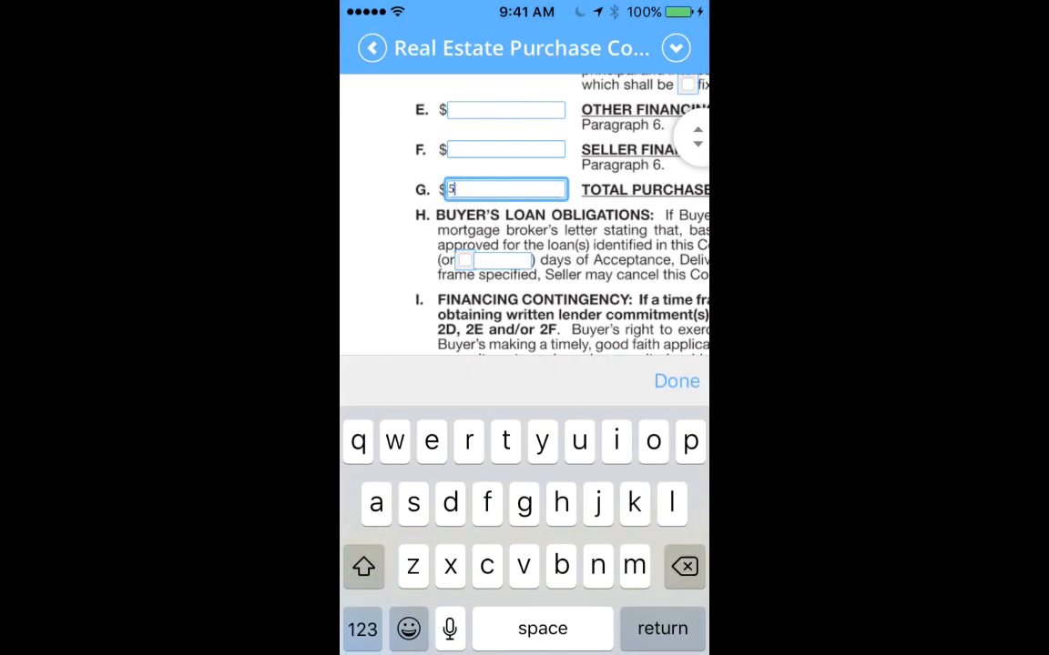
left_click(362, 629)
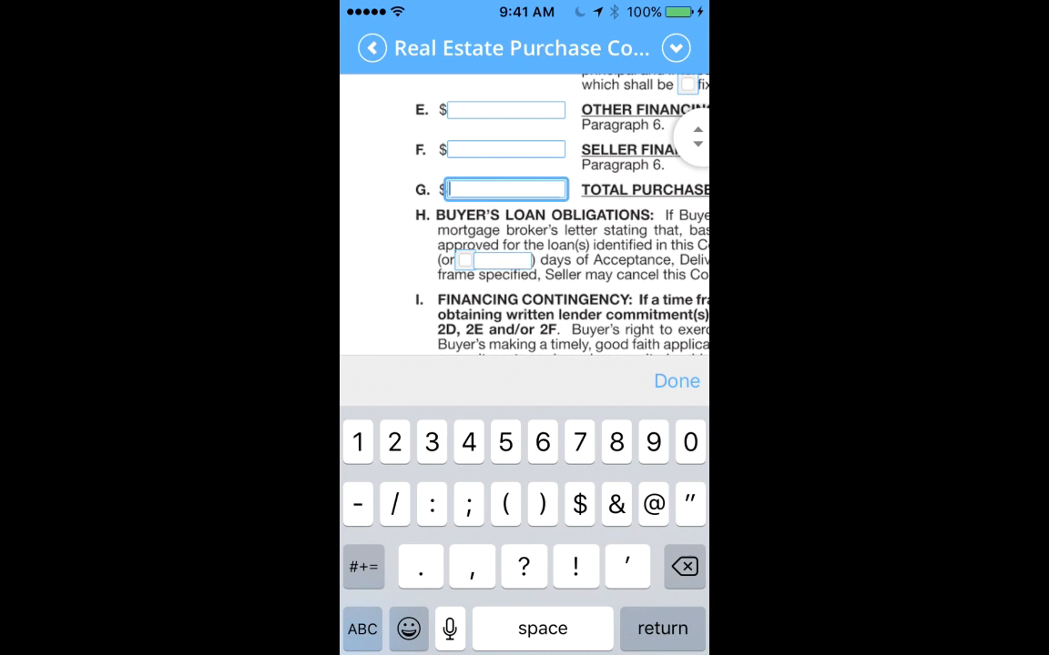
type("490,000")
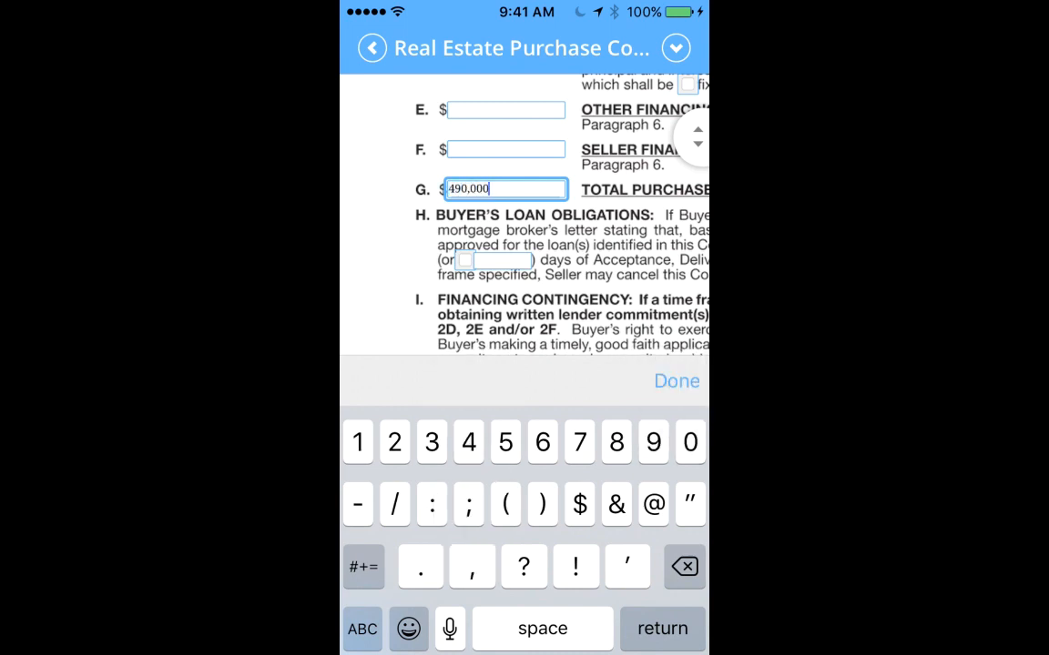
left_click(677, 380)
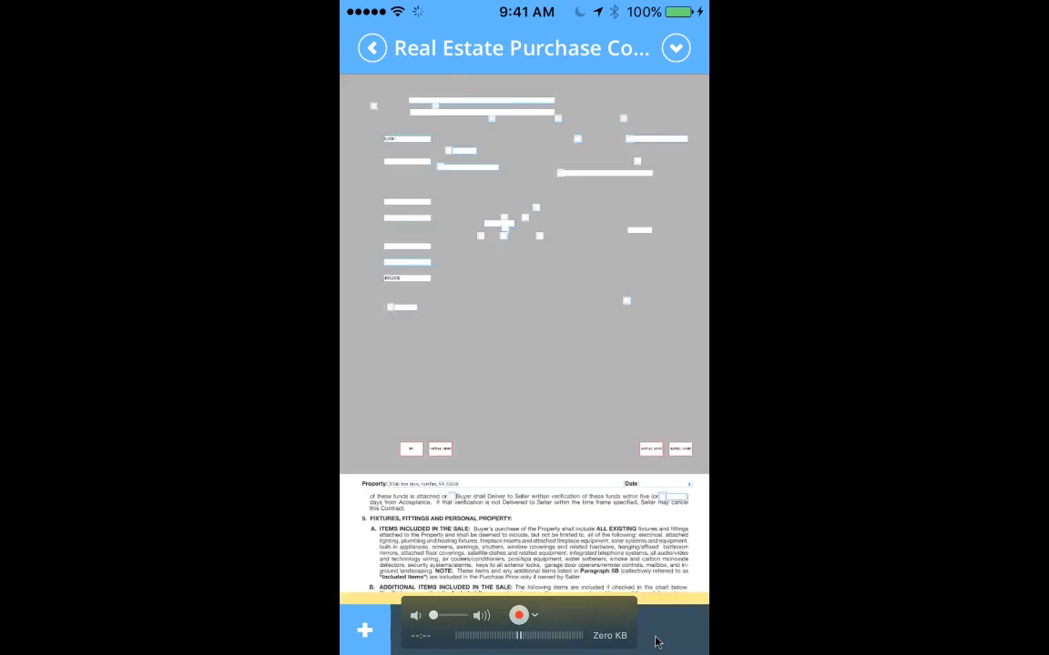
left_click(675, 47)
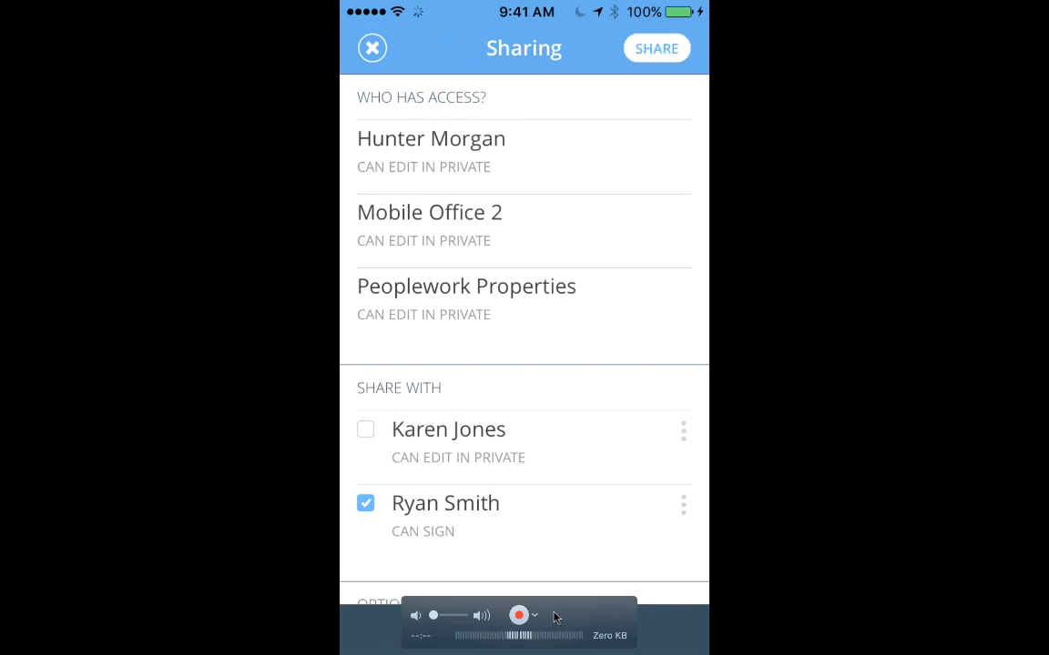
left_click(372, 48)
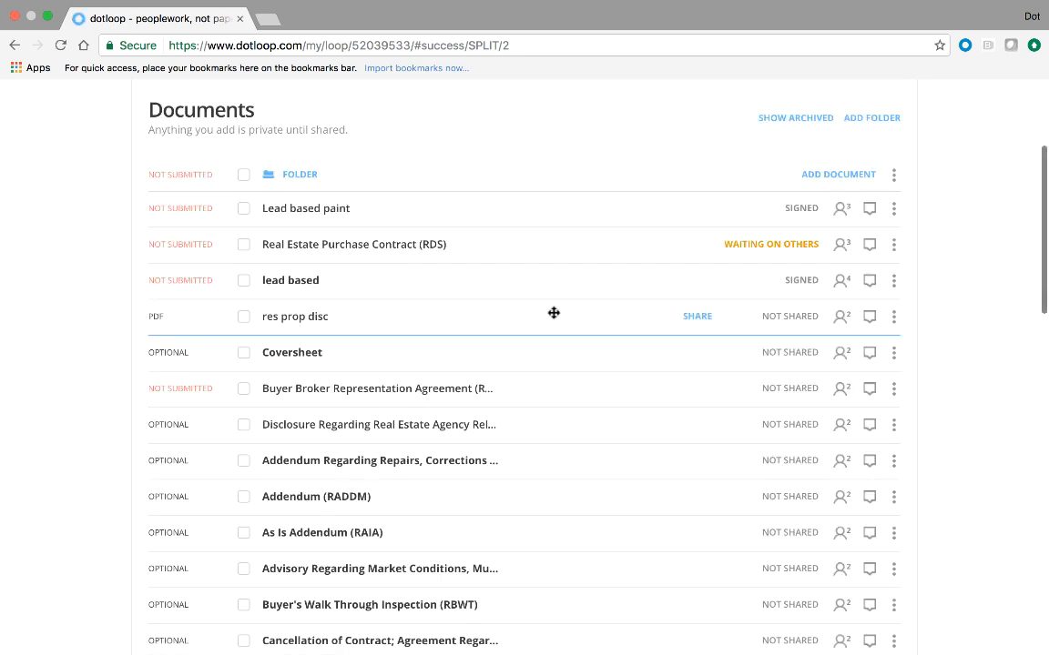
scroll("down", 3)
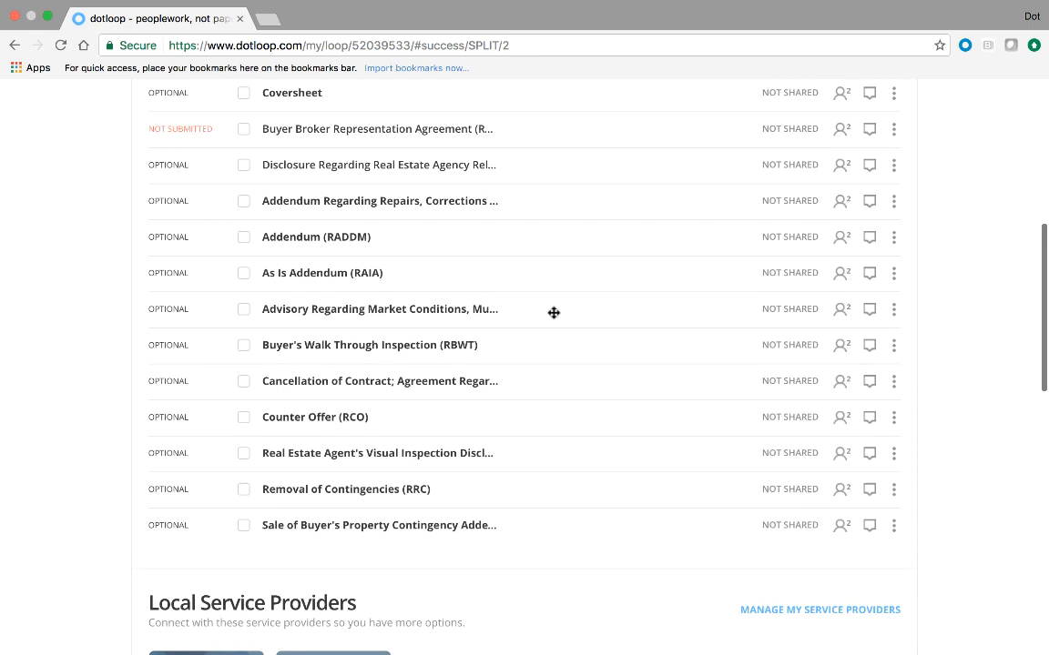
left_click(702, 121)
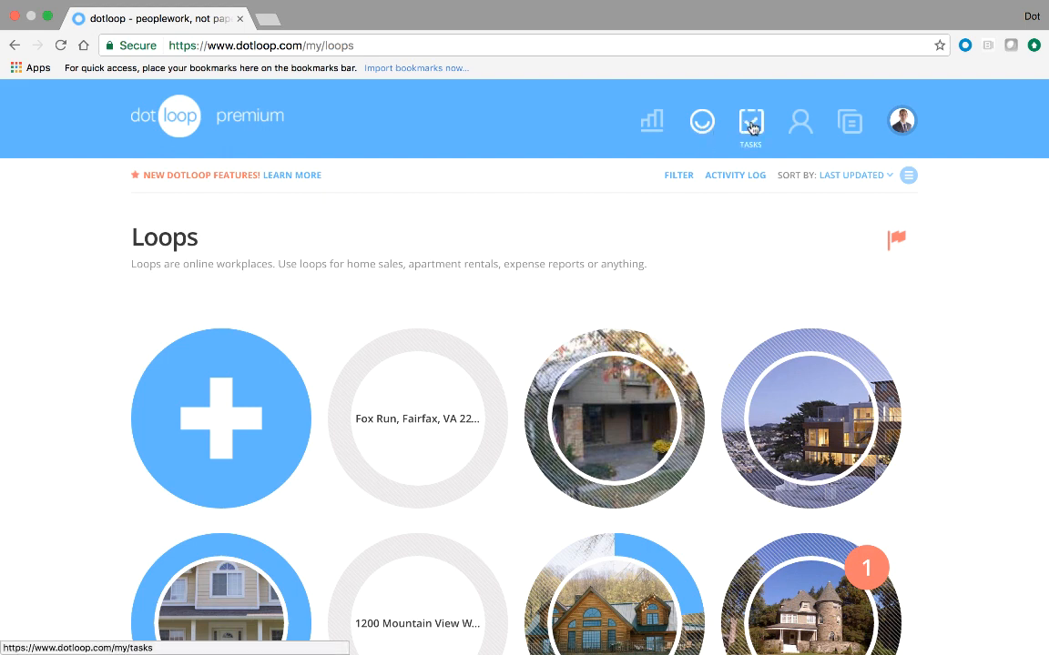
mouse_move(799, 122)
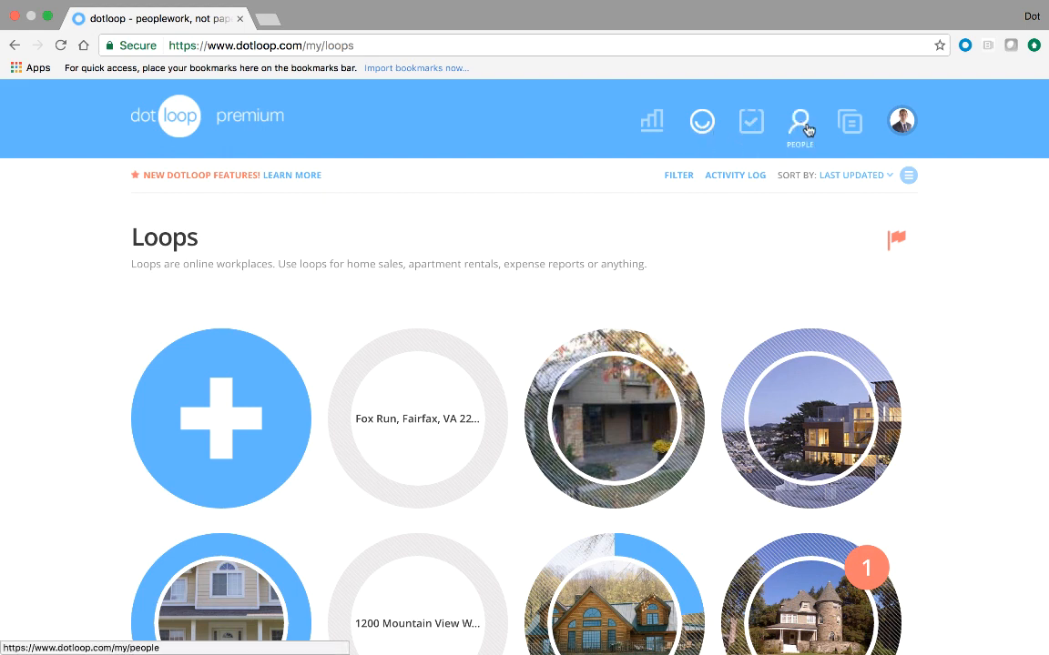
mouse_move(847, 120)
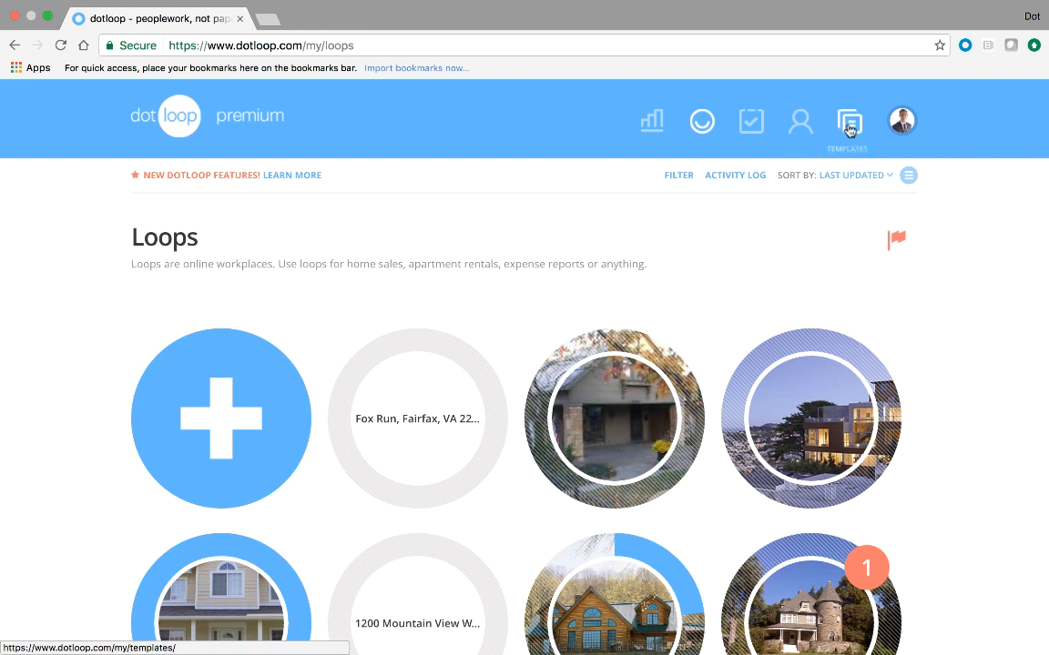
left_click(900, 120)
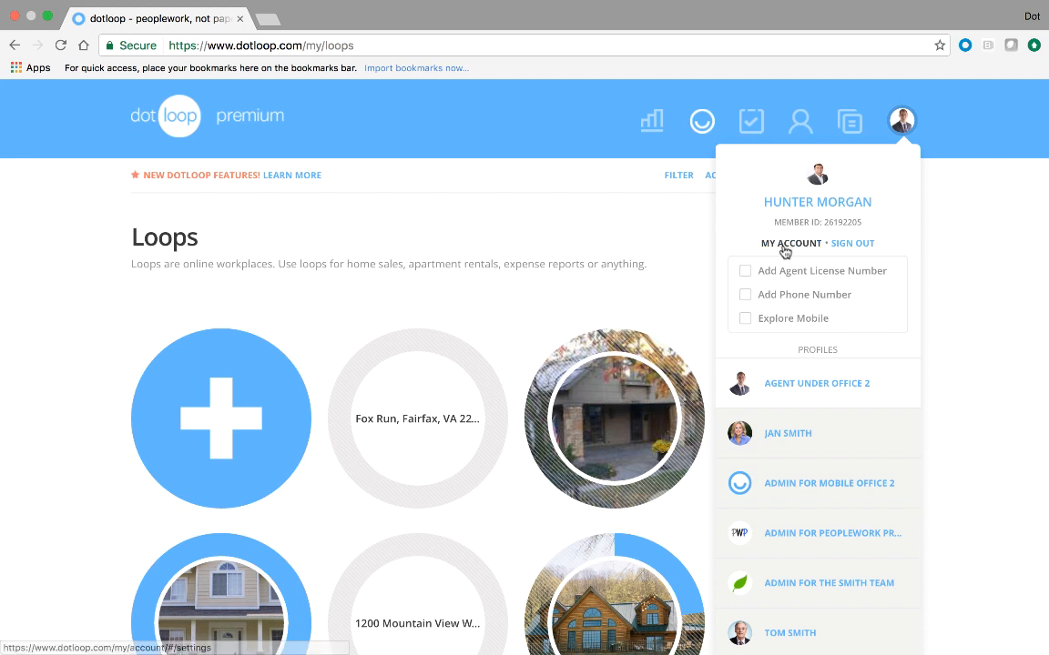
mouse_move(852, 243)
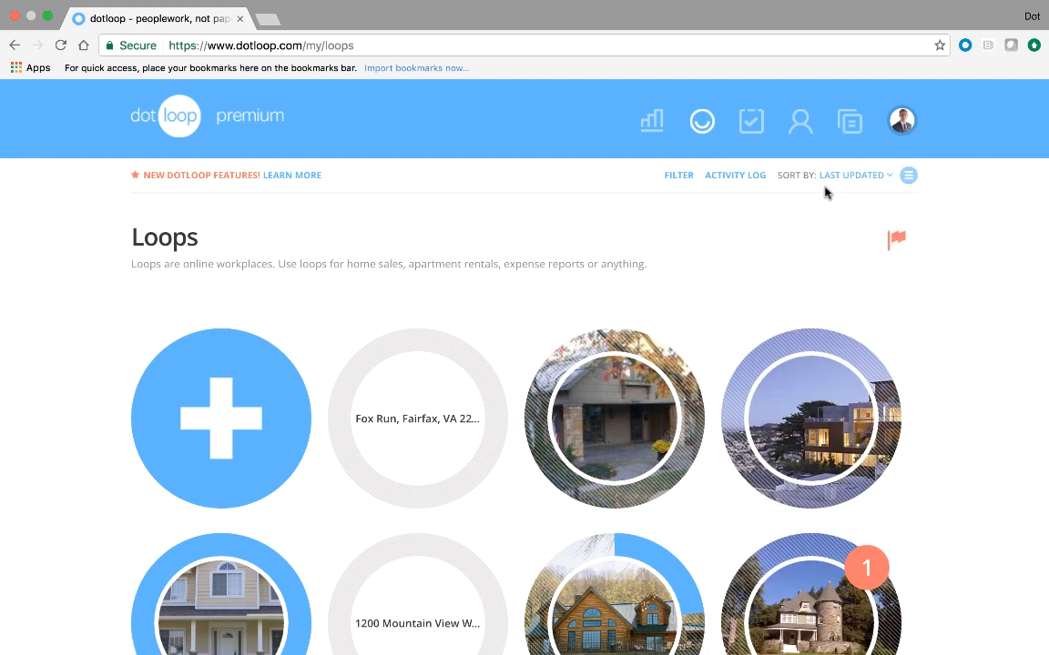
mouse_move(677, 175)
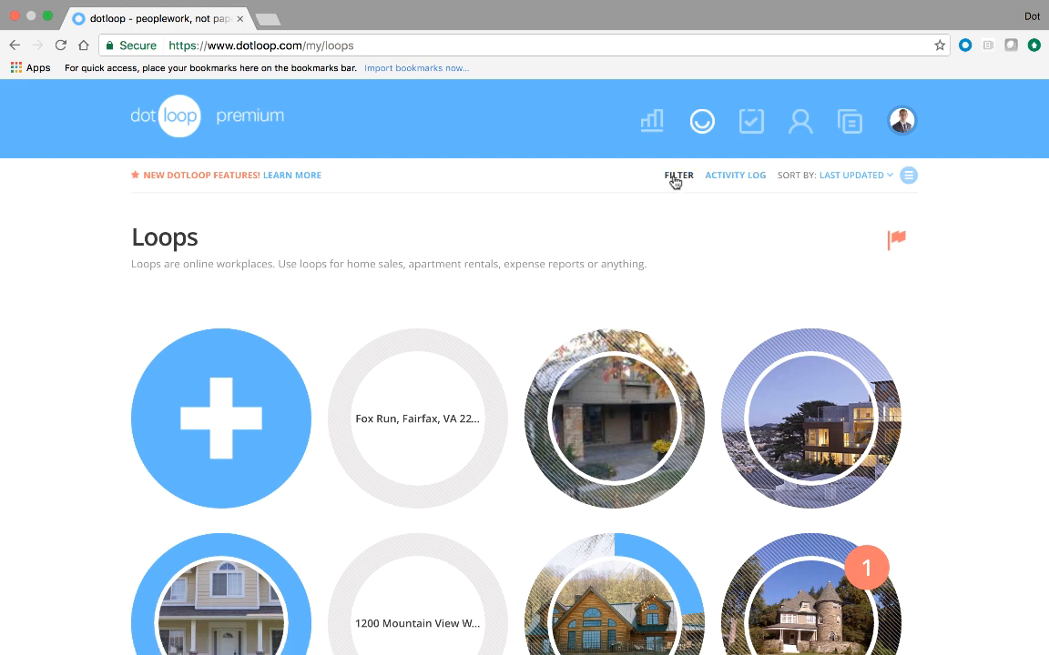
Open the Loops filter panel showing review stages and loop statuses
left_click(678, 175)
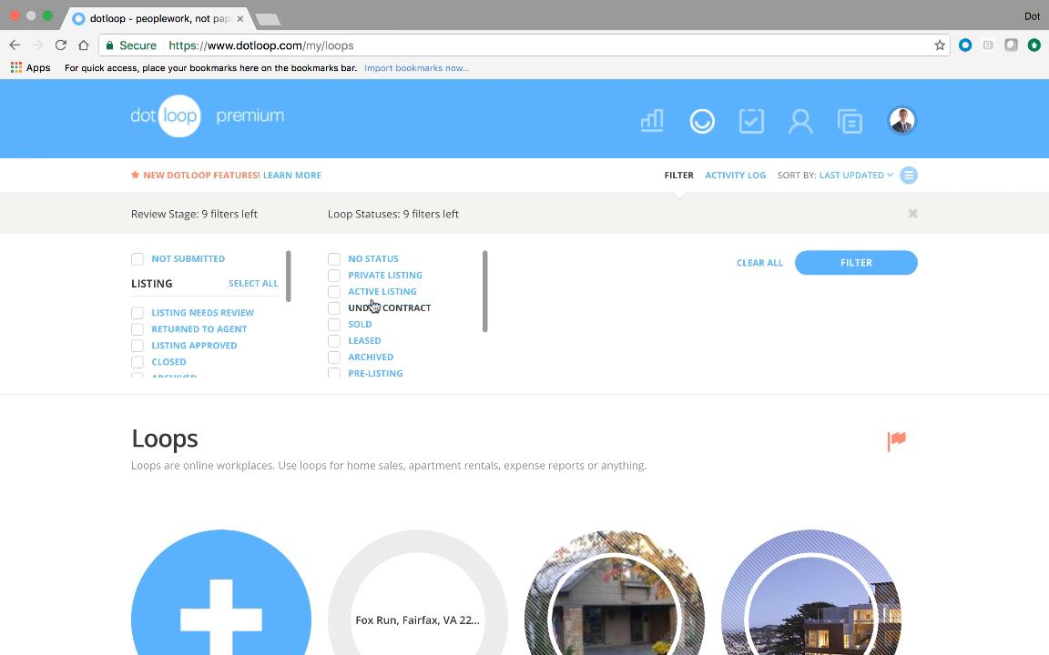
mouse_move(335, 286)
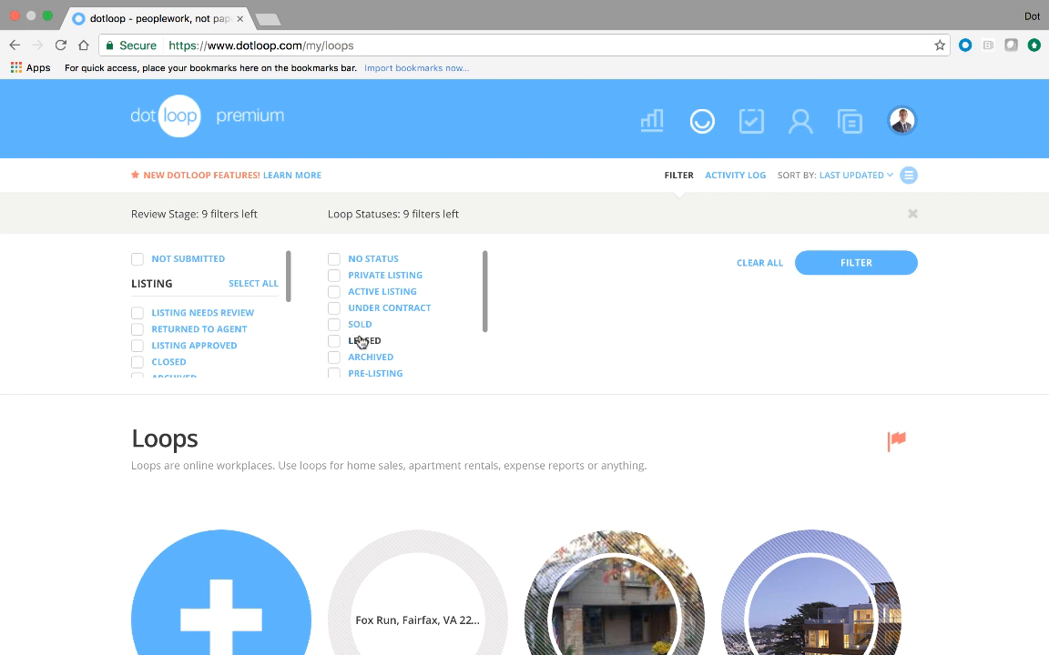
mouse_move(761, 275)
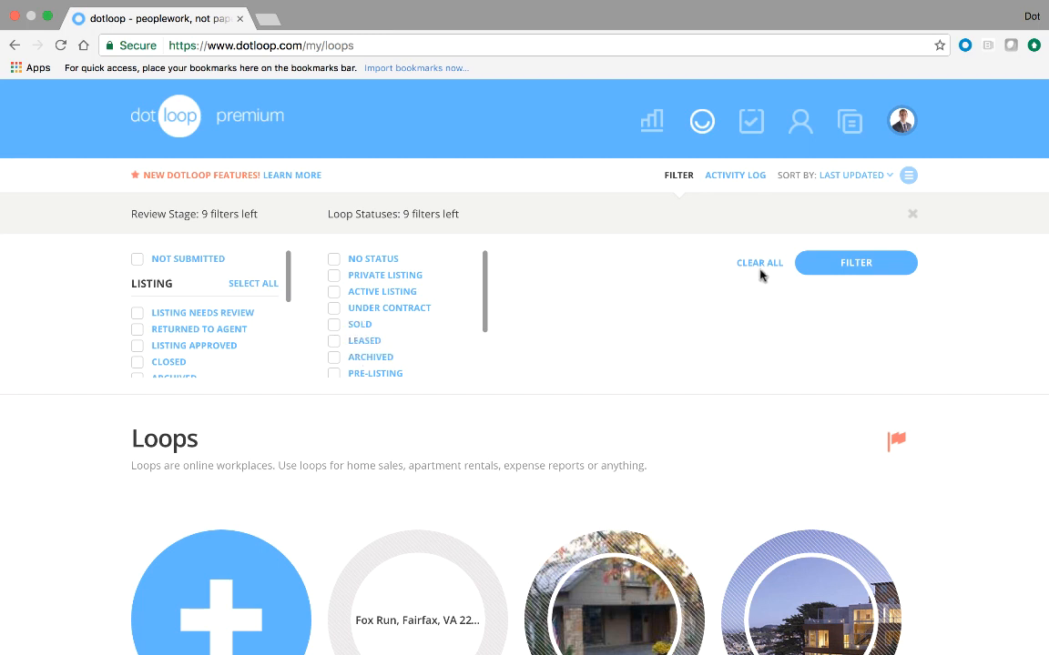
mouse_move(631, 344)
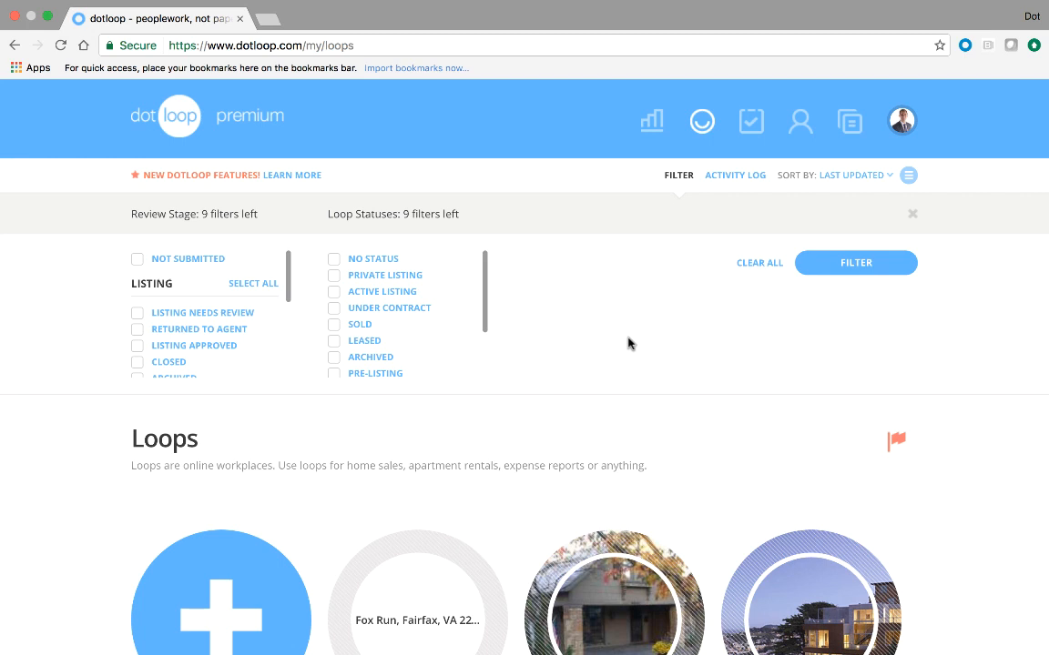
mouse_move(359, 118)
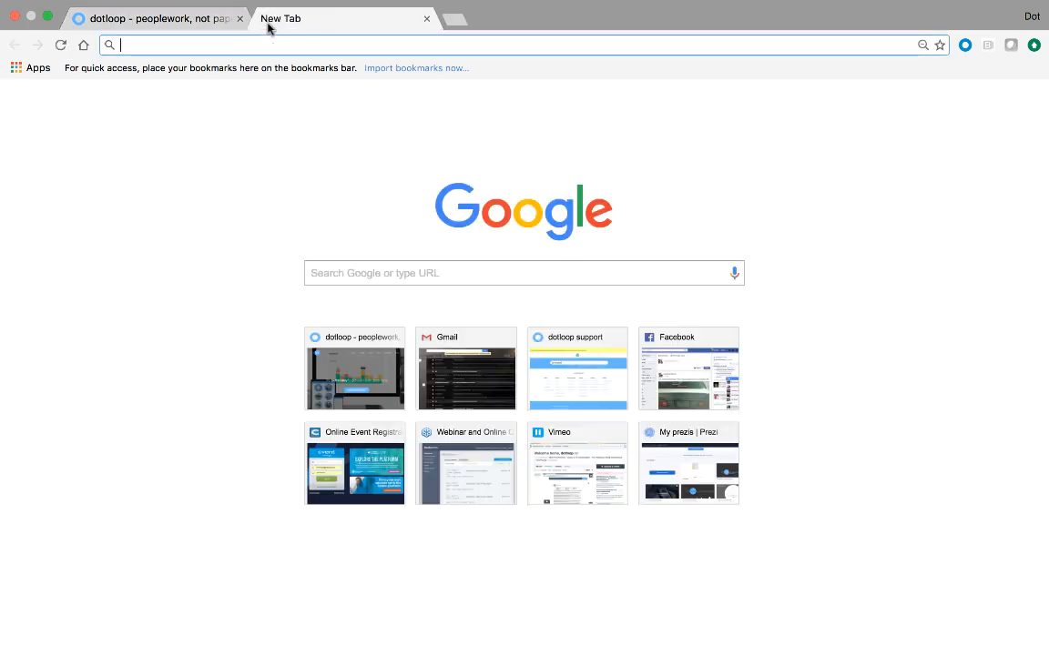
Enter '888 dotloop' in a new tab's address bar to reach support.dotloop.com
type("888 d")
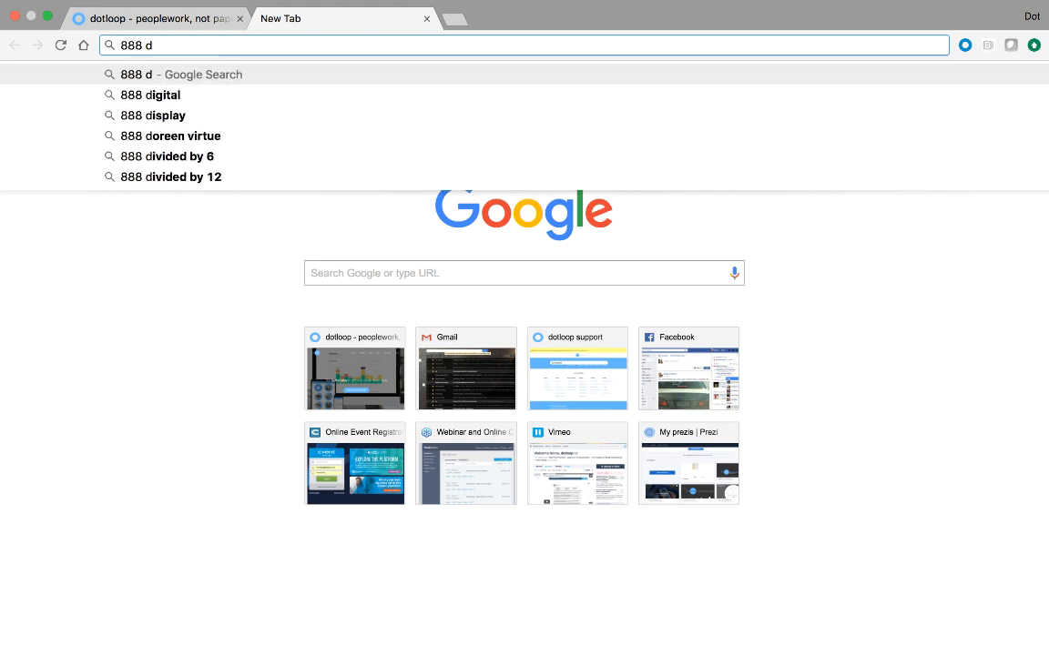
type("otloop.com/hc/en-us")
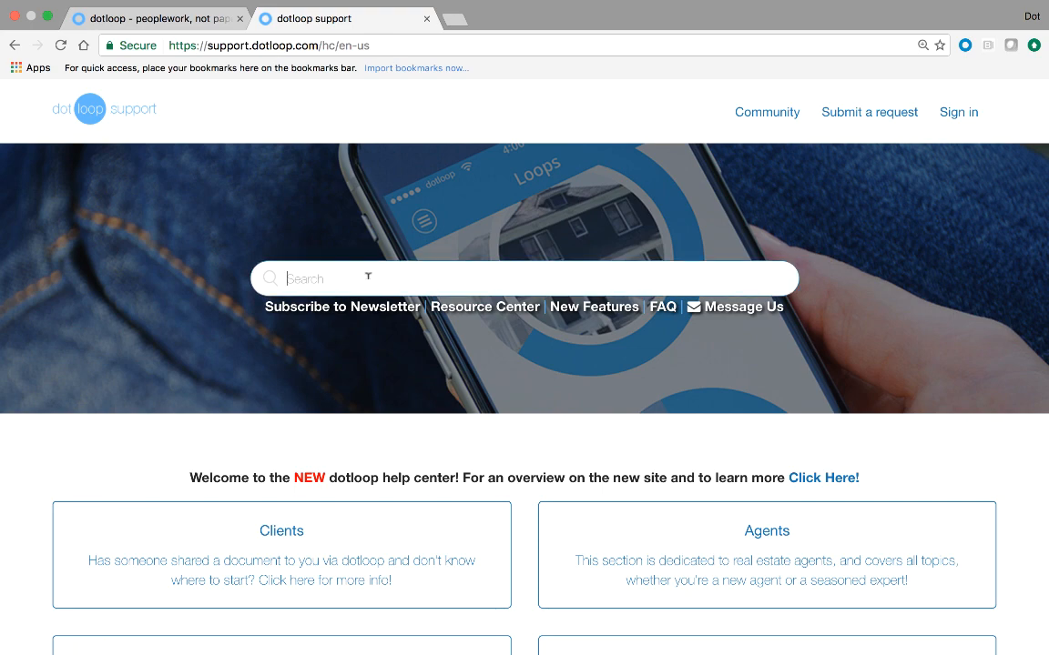
mouse_move(485, 306)
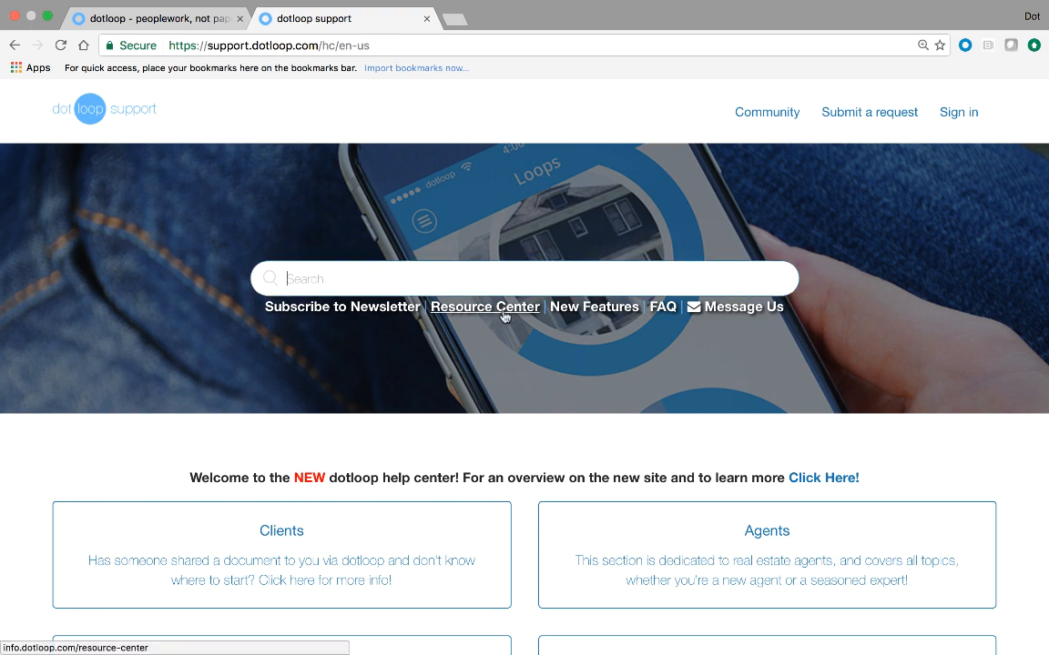
Open the help center's Training tile listing calendar, manuals, webinars and bootcamps
scroll("down", 3)
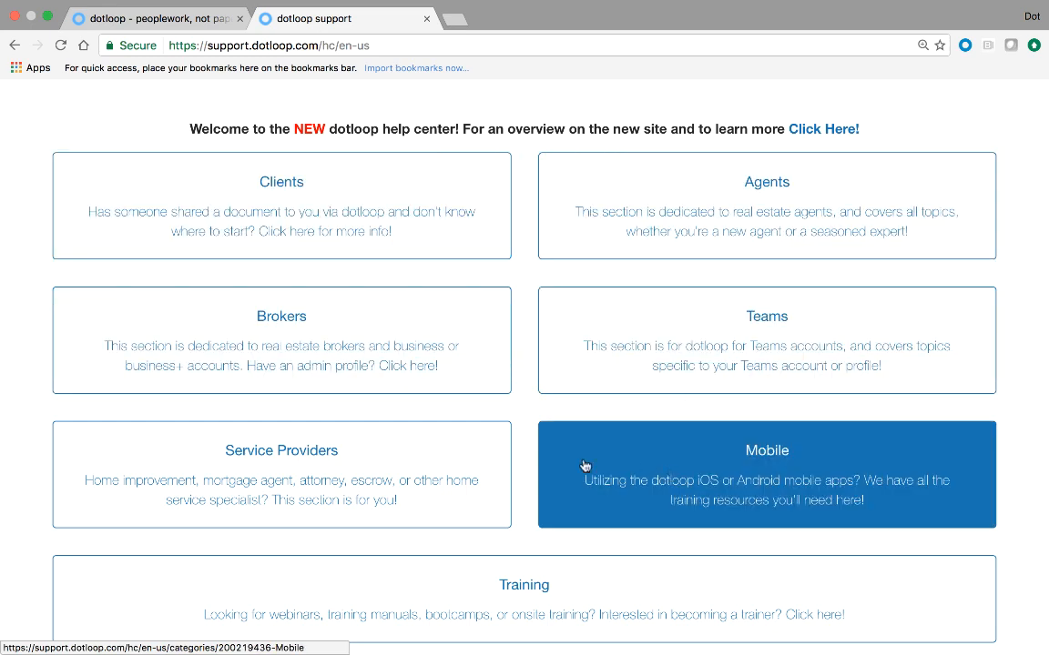
scroll("down", 3)
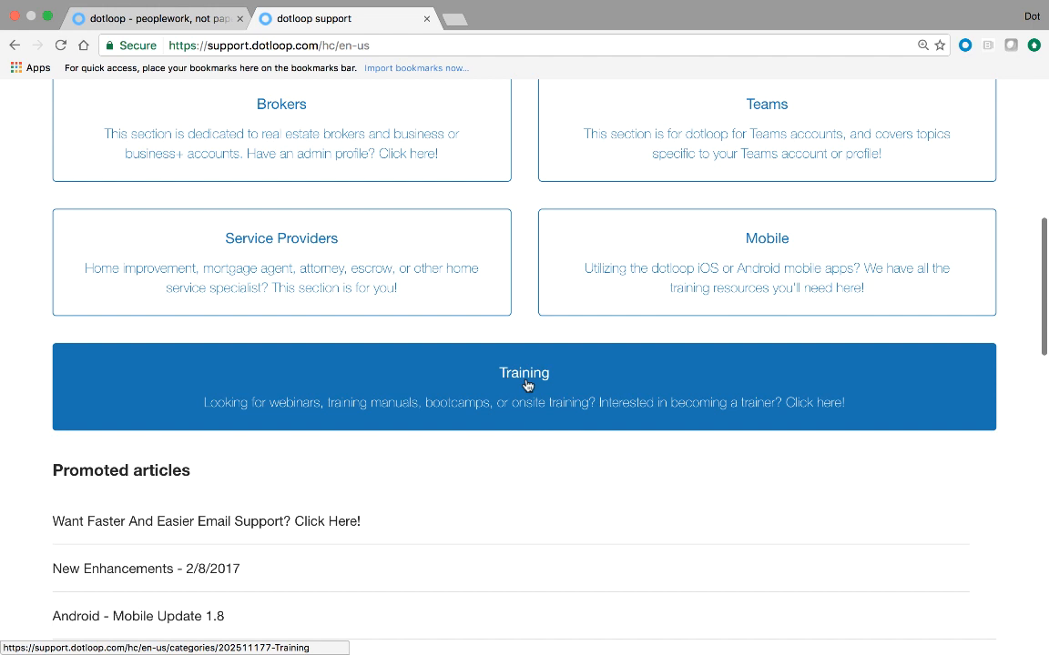
left_click(523, 386)
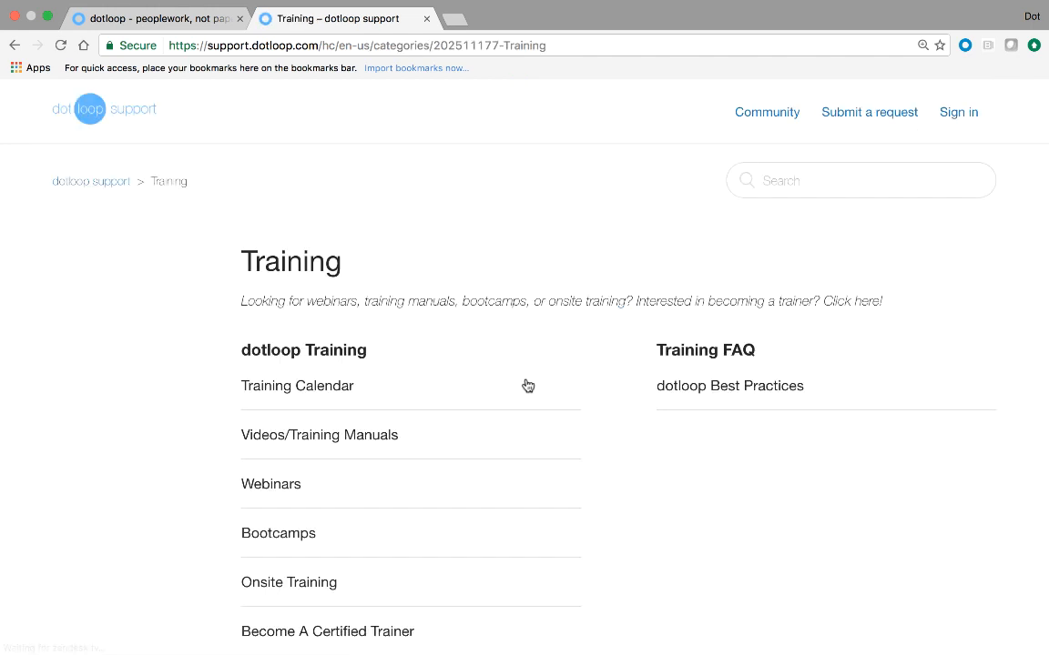
scroll("down", 3)
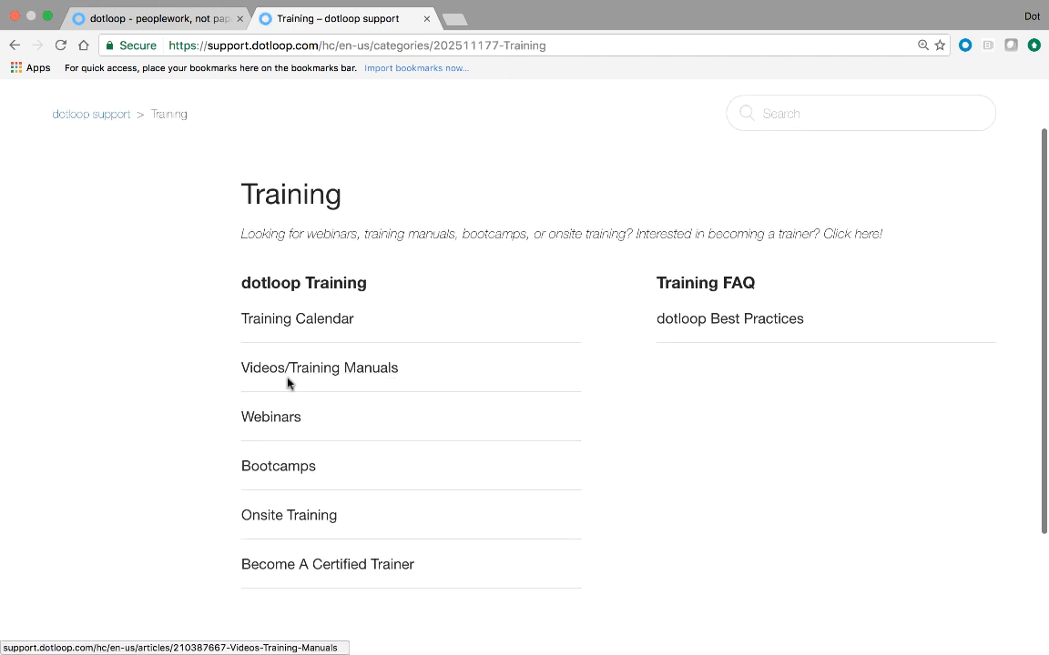
mouse_move(270, 417)
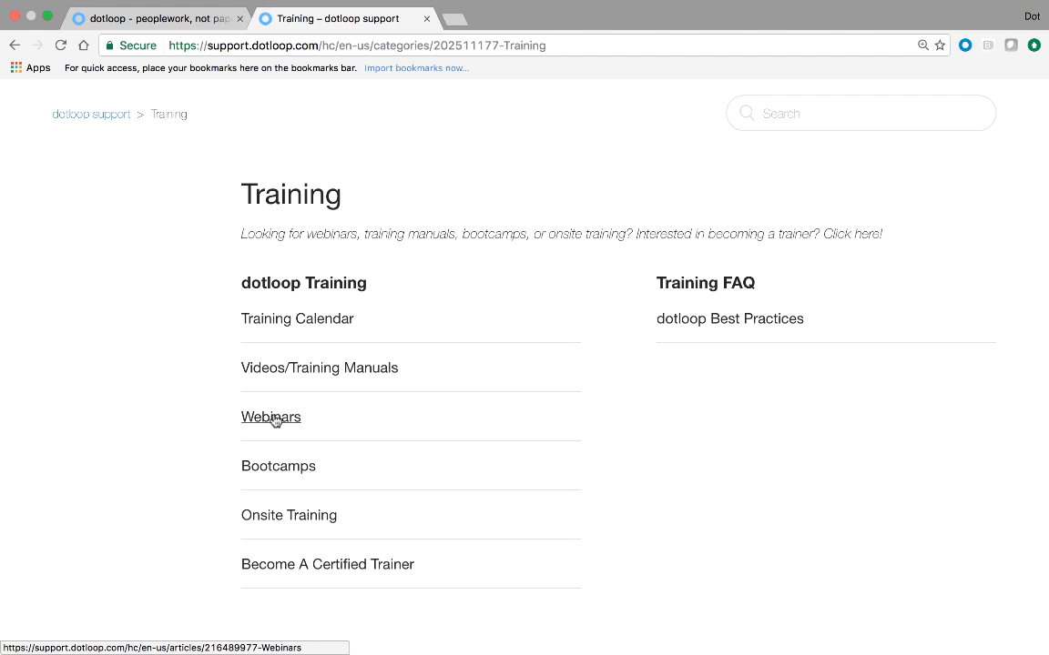
mouse_move(289, 515)
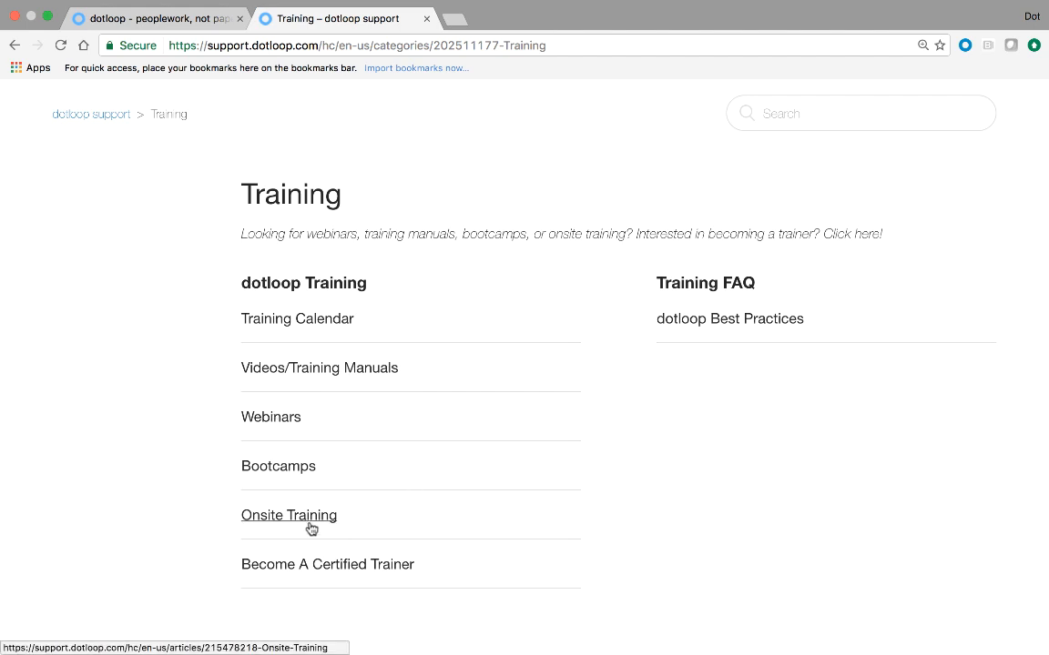
mouse_move(317, 517)
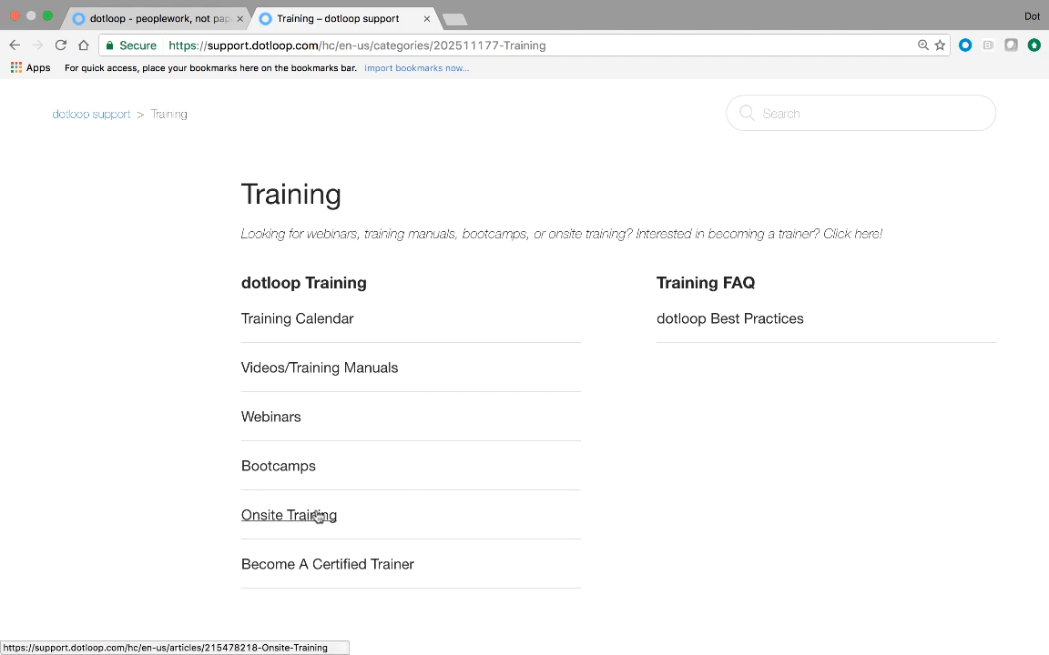